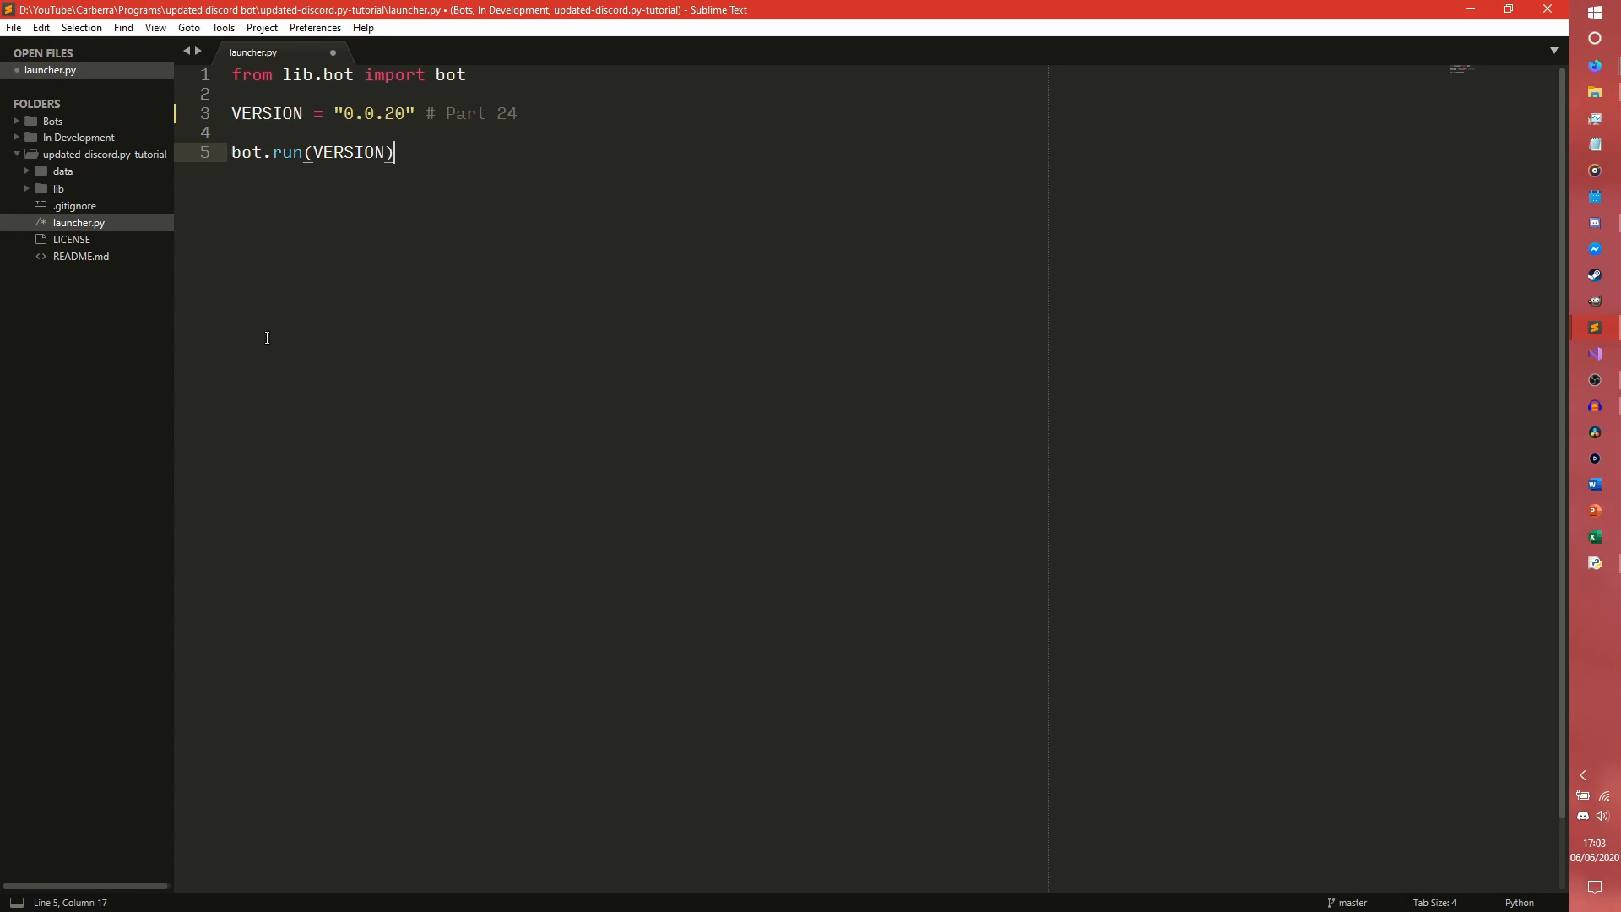
Step: Open lib/cogs/mod.py and add 'from re import search' below the datetime import
click(59, 188)
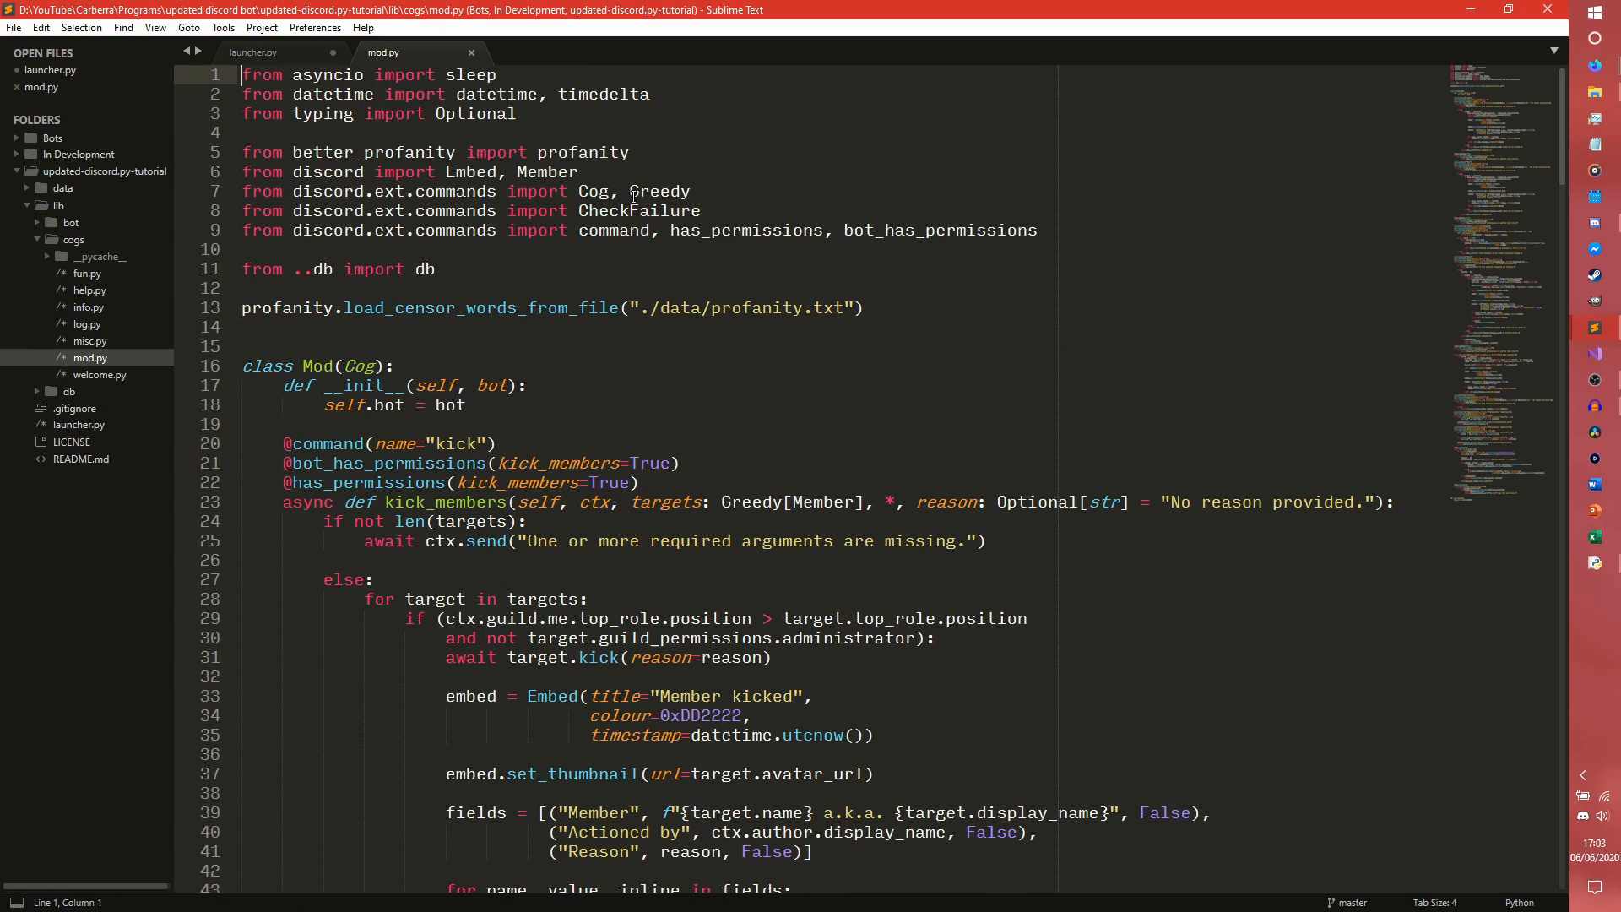
click(655, 94)
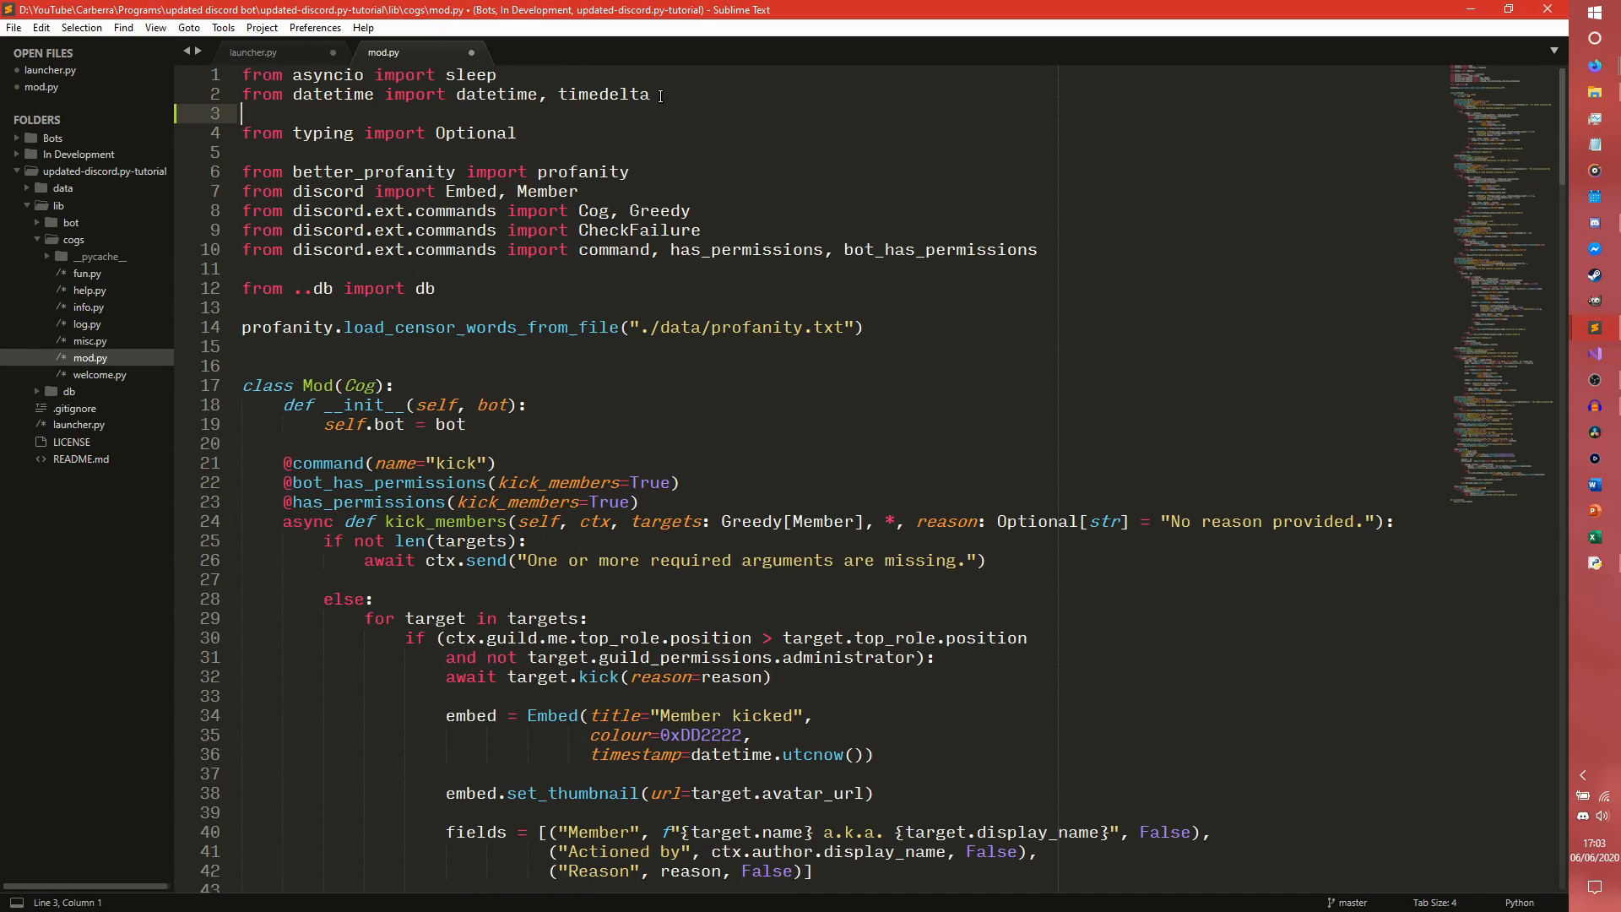
text(from re import sea)
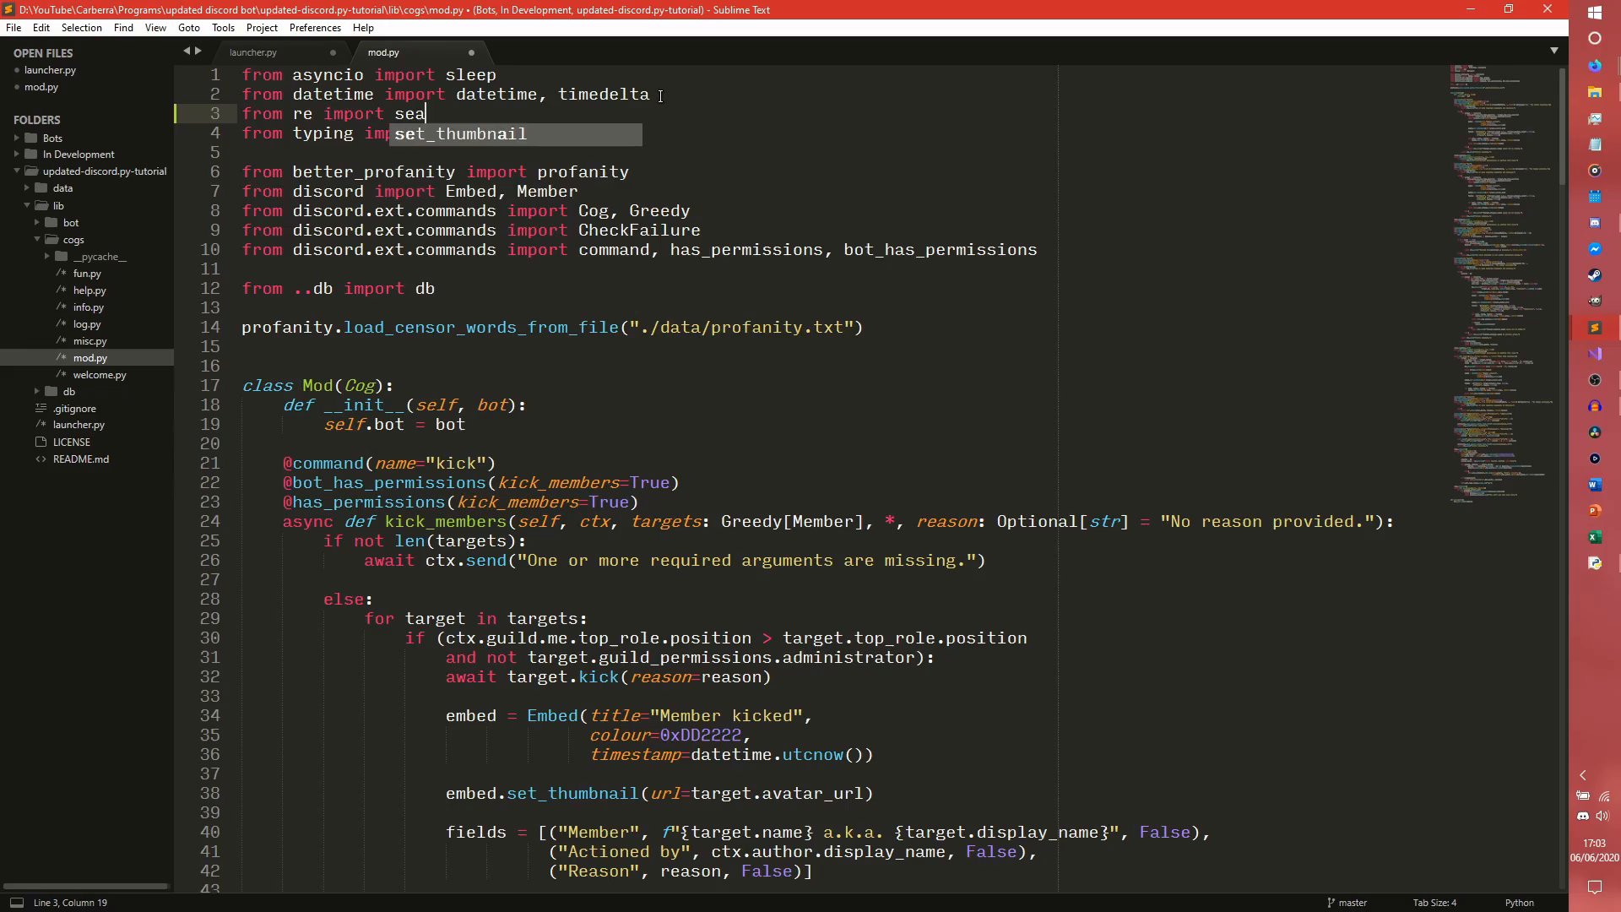
text(rch)
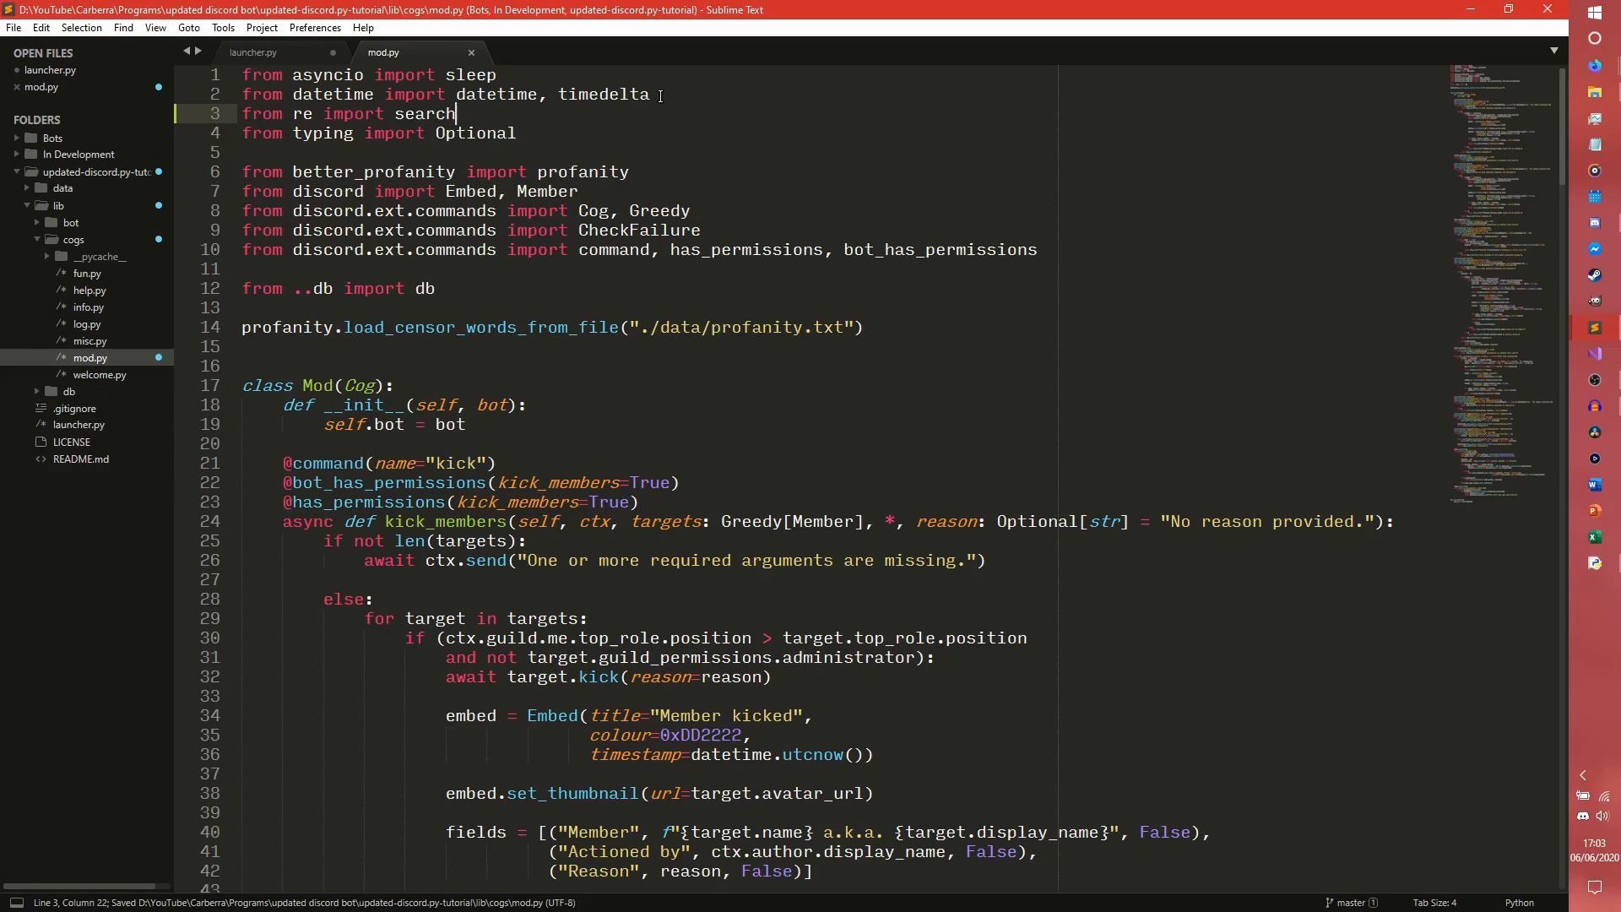
scroll(down, 3)
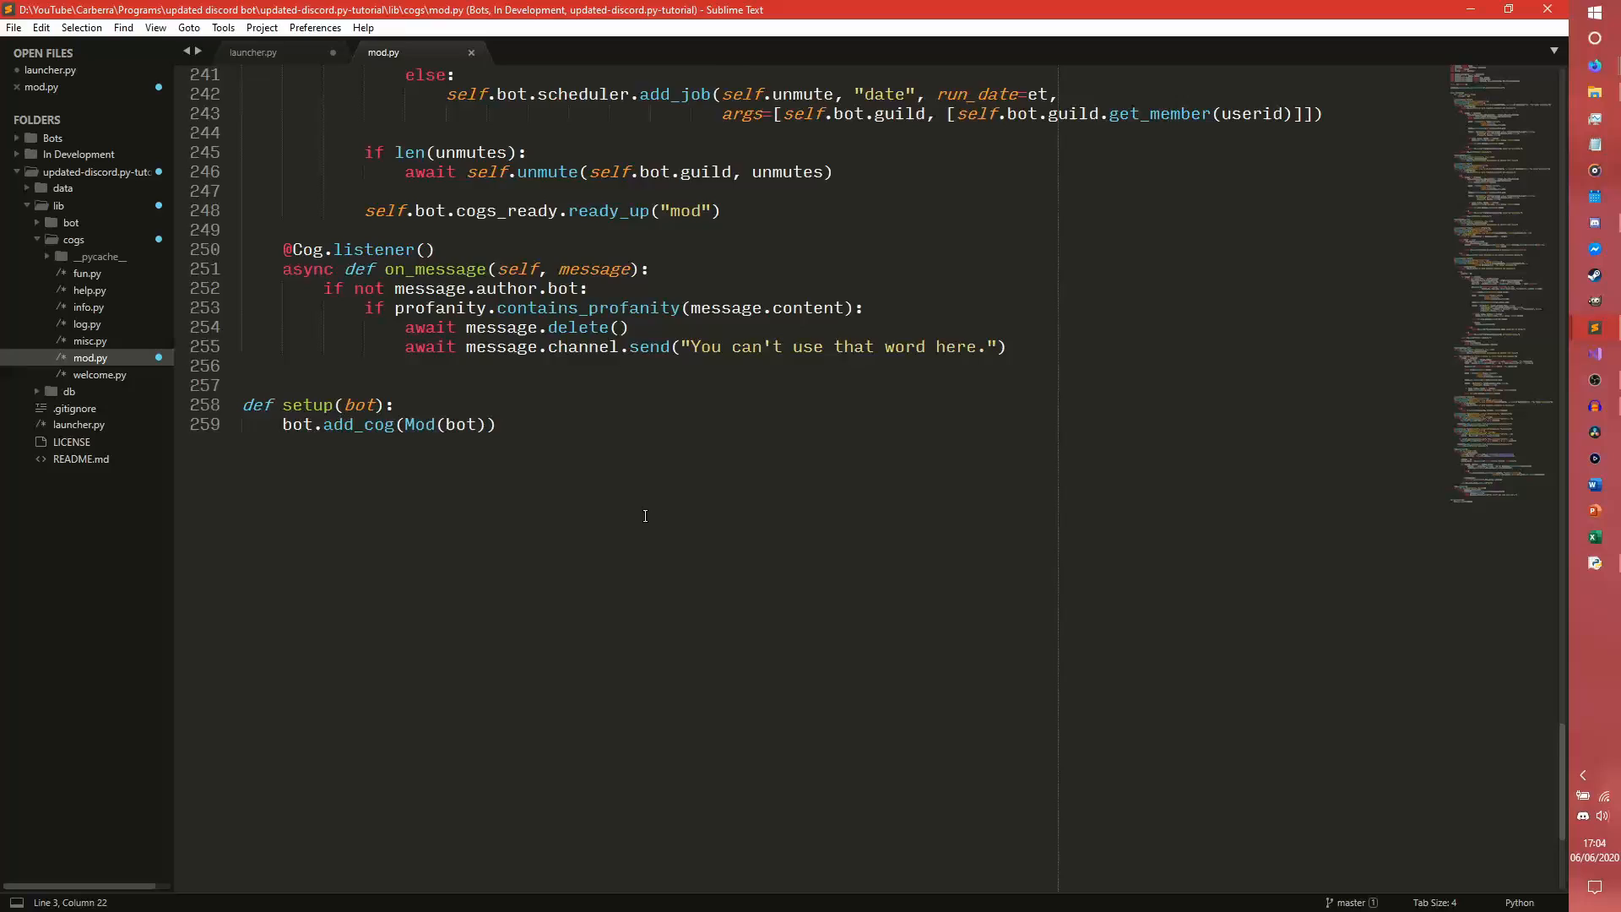
Step: Begin an 'elif' line after the profanity block in the on_message listener
scroll(up, 3)
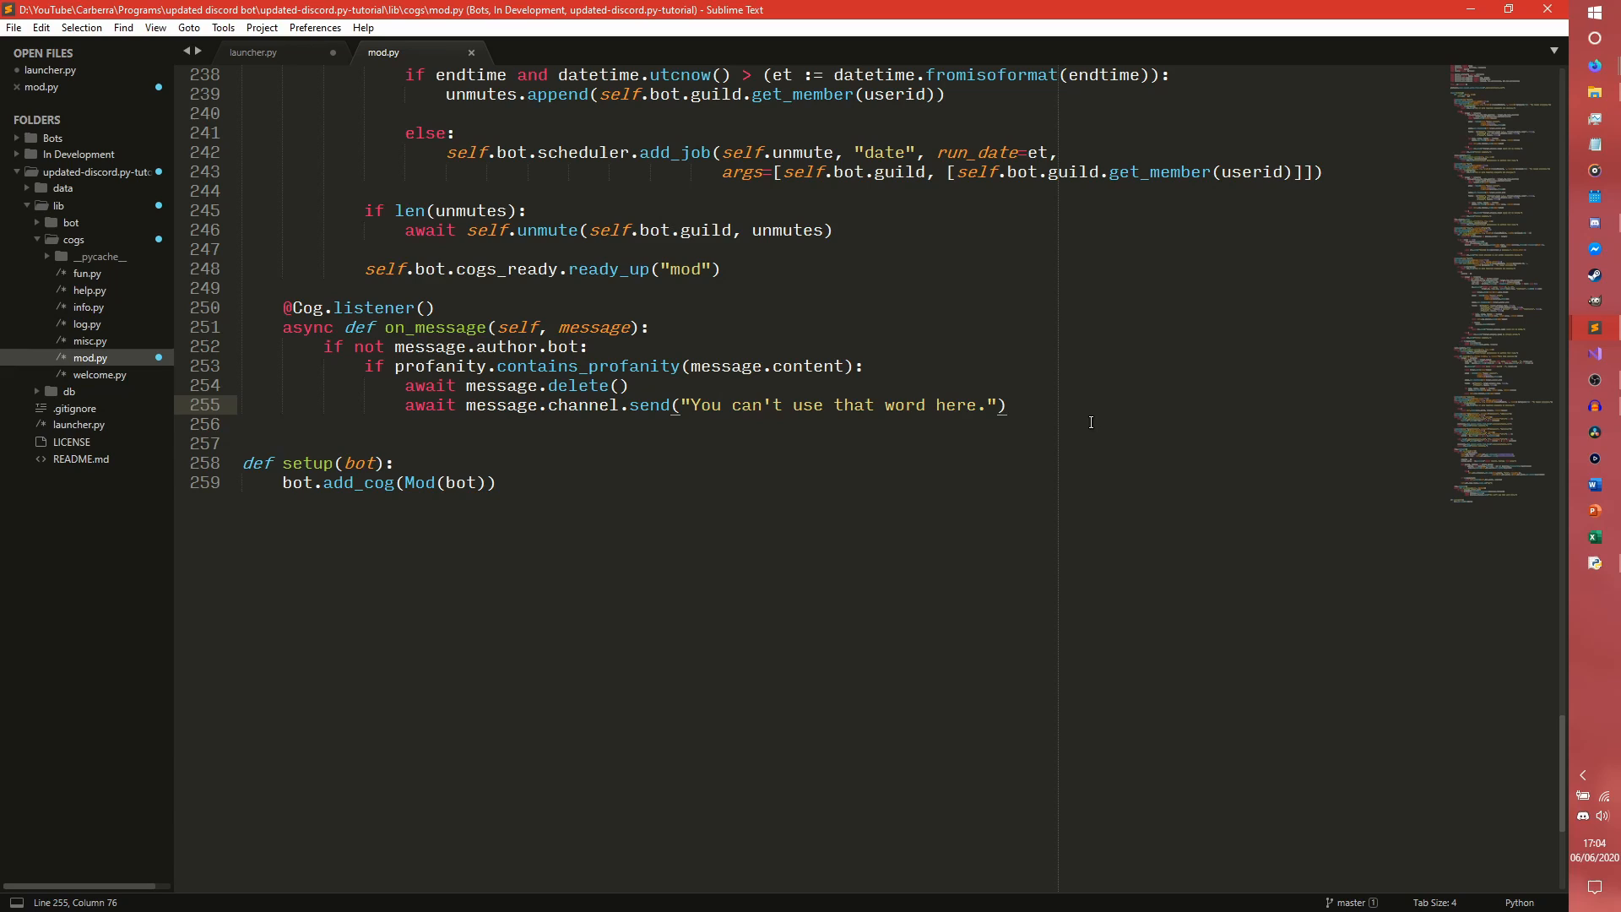
text(if)
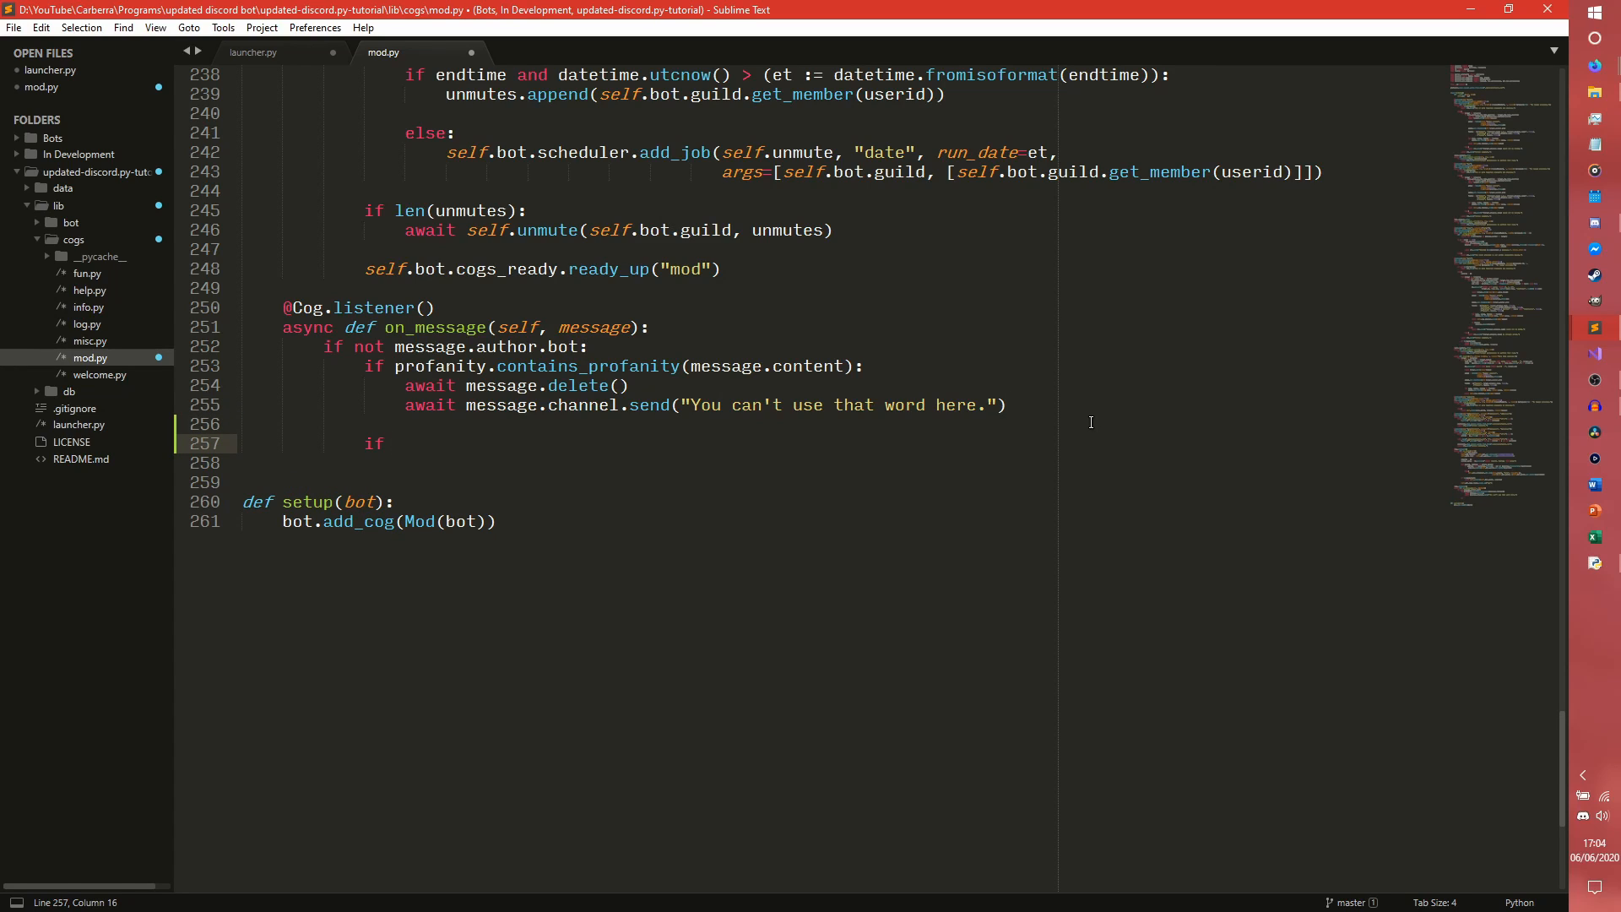
text(elif)
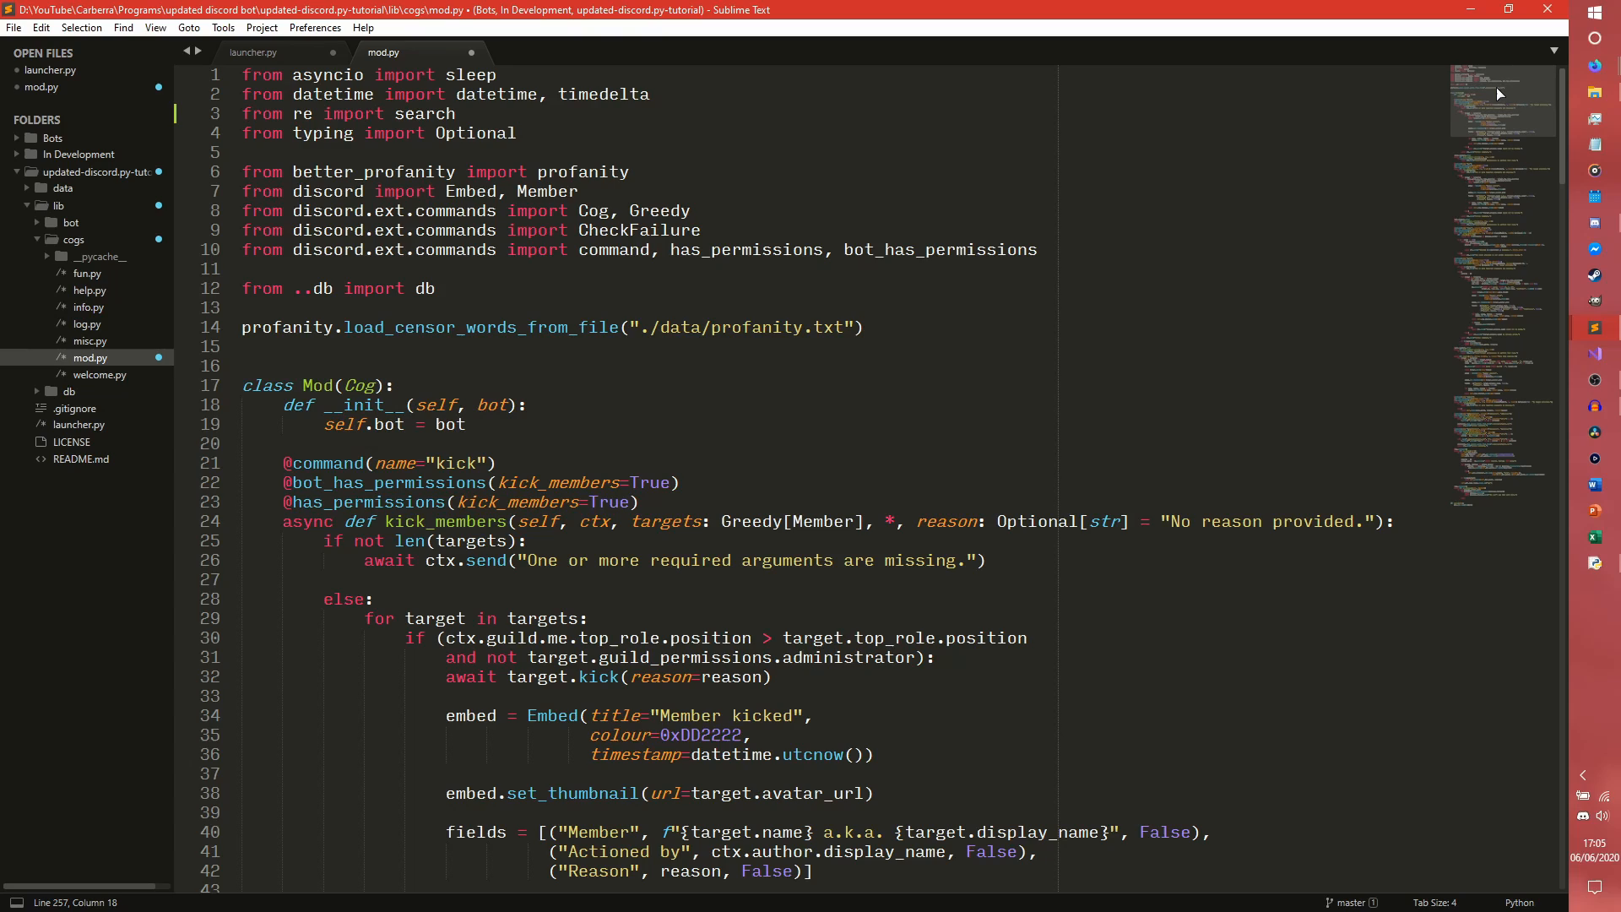
mouse_move(1506, 103)
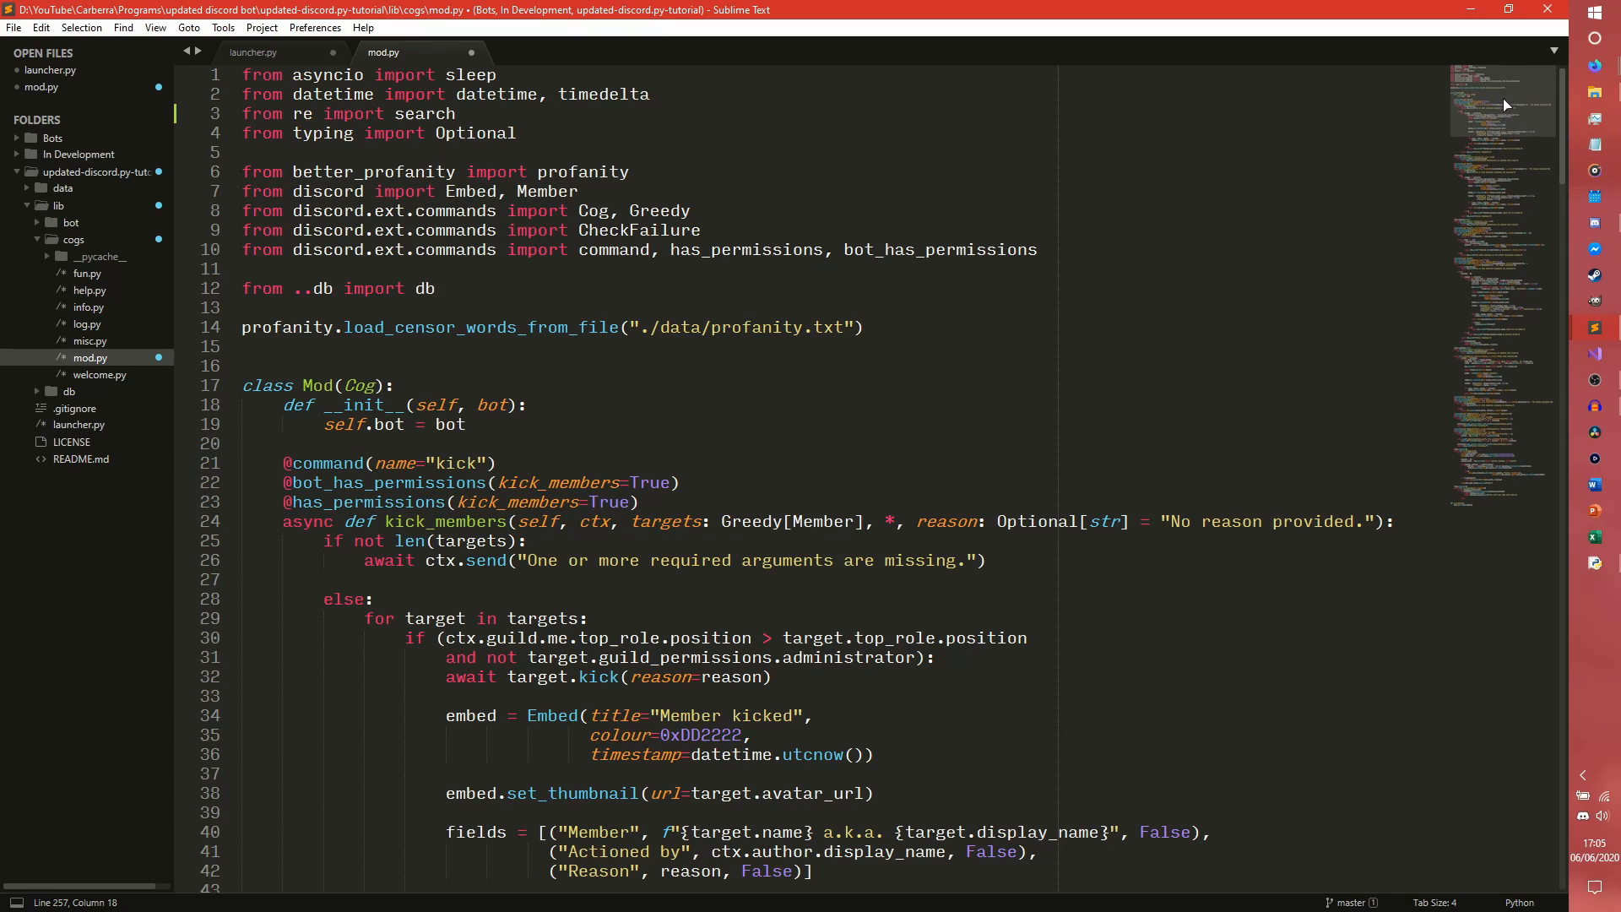
Step: Write the elif condition as search(url_regex, message.content)
scroll(down, 3)
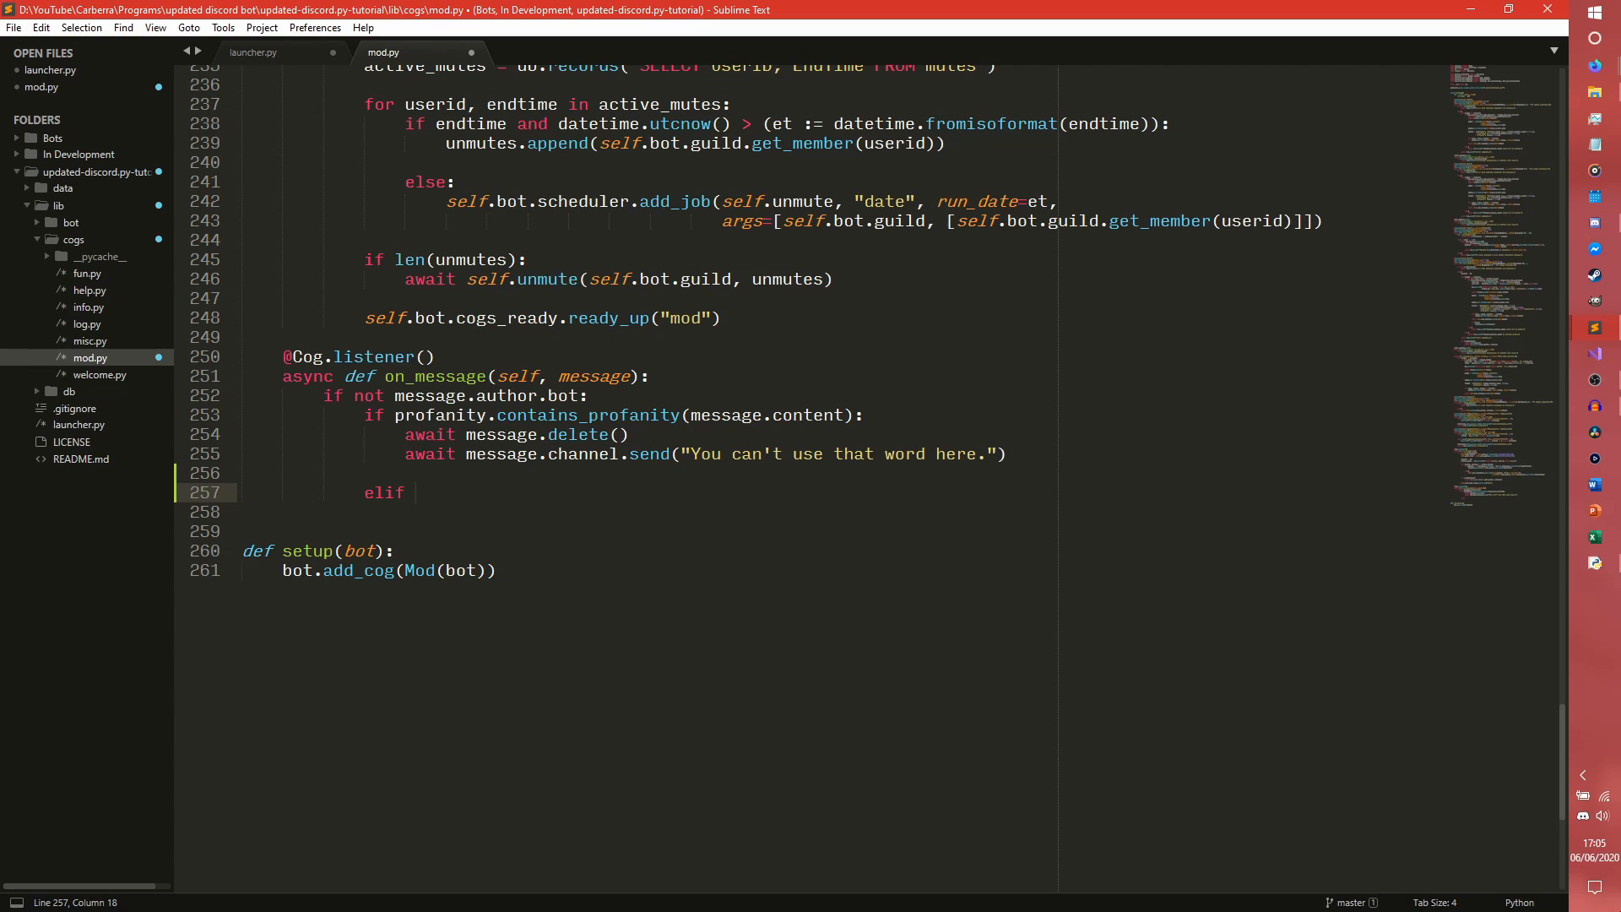
text(search(re)
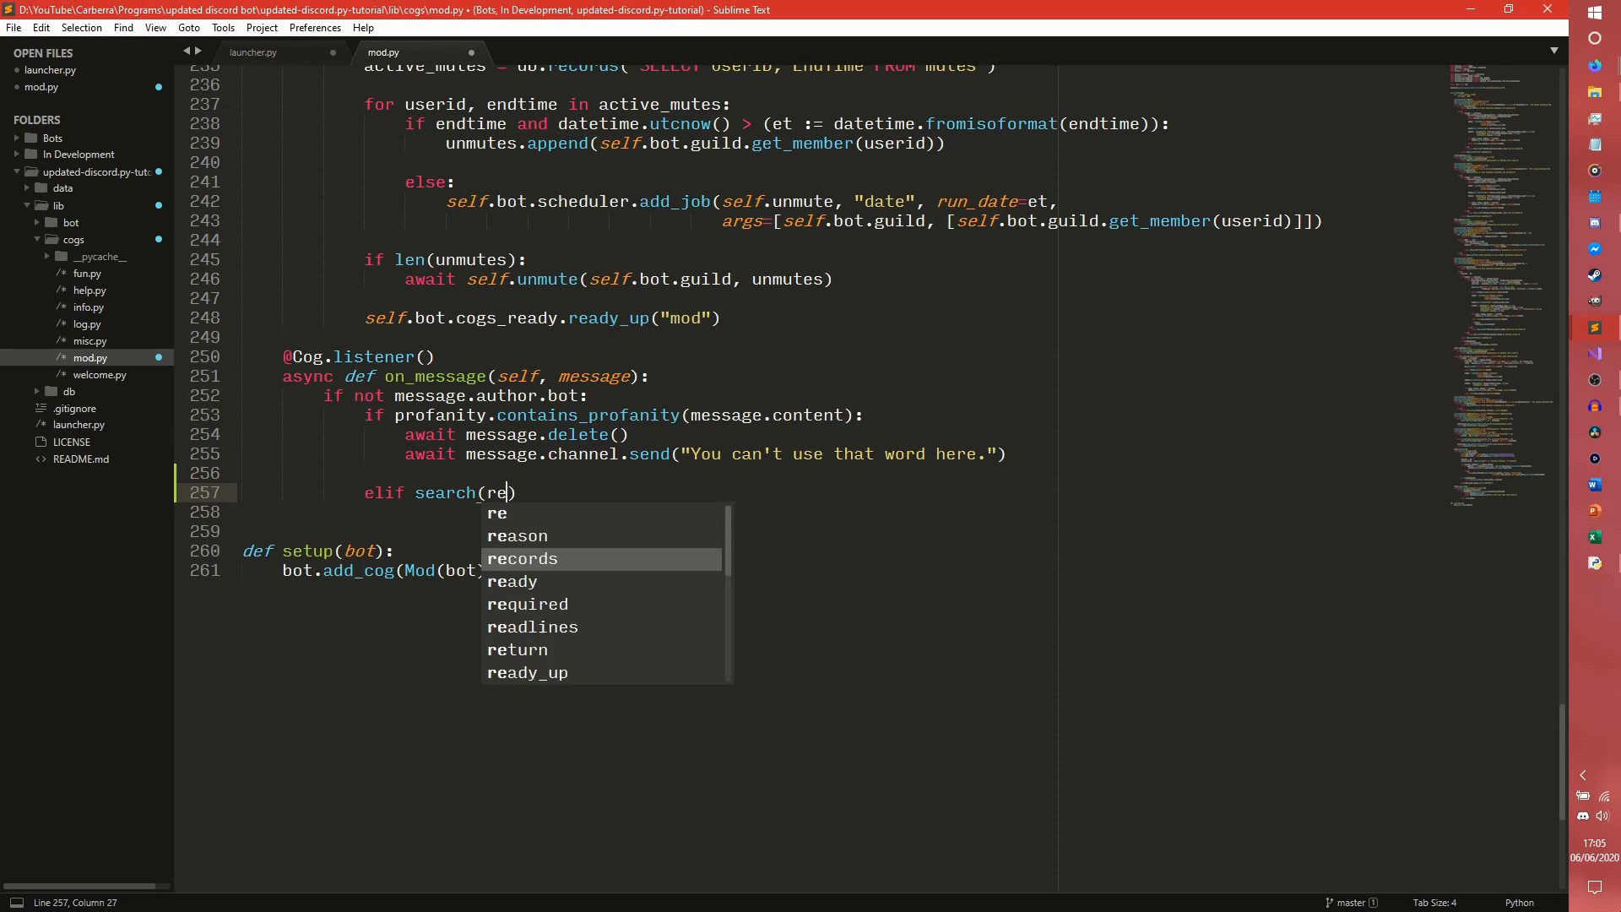
text(url)
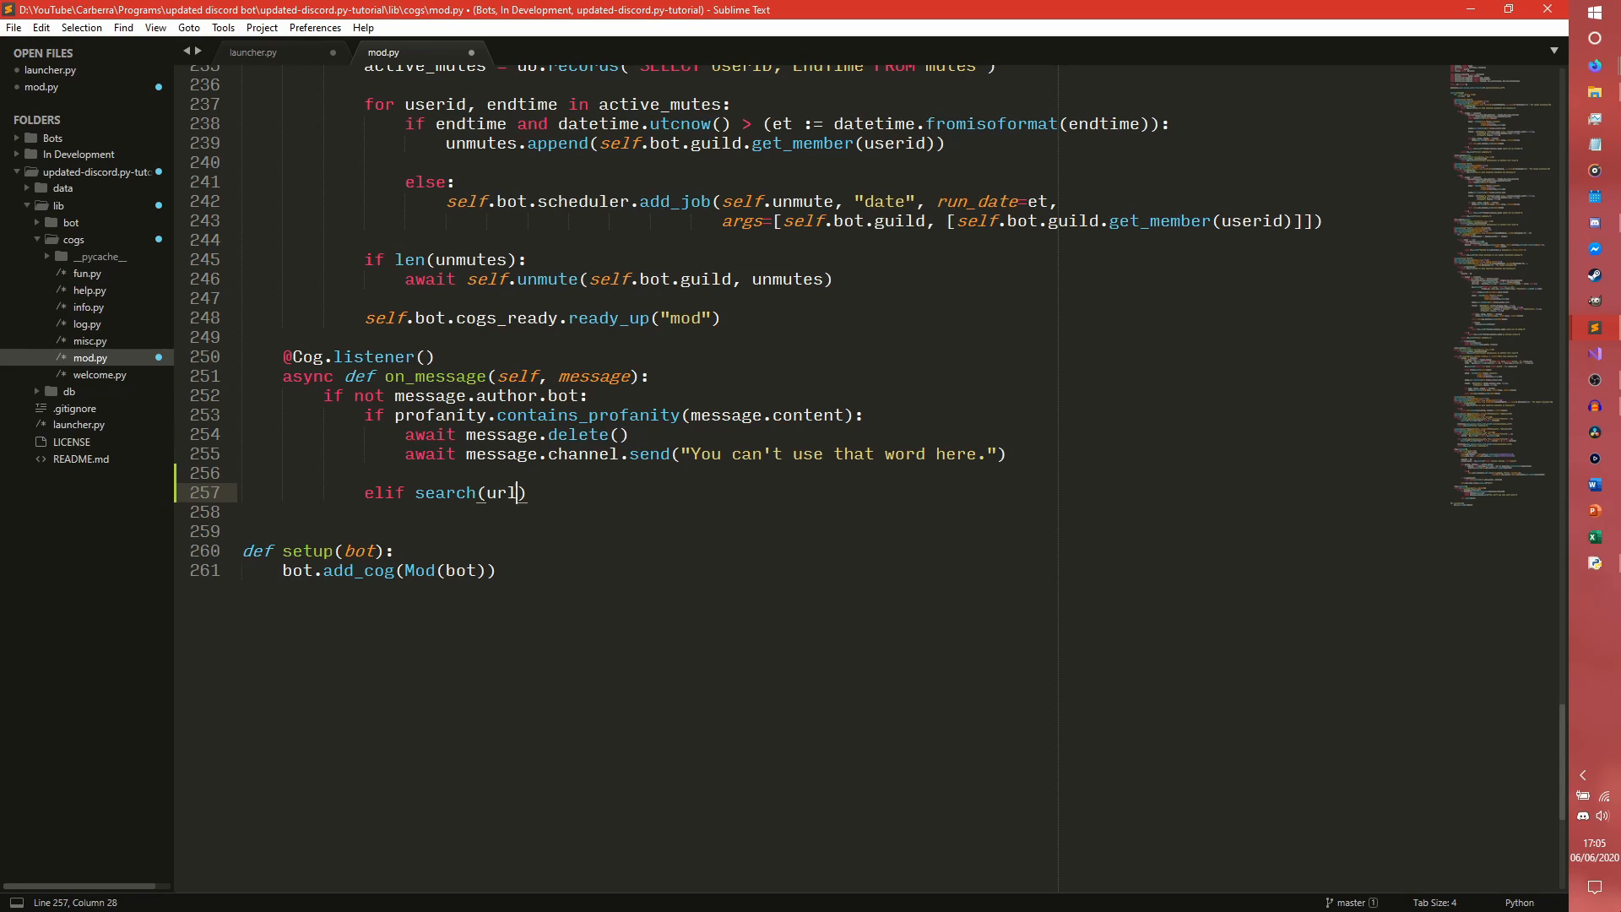
text(_regex,)
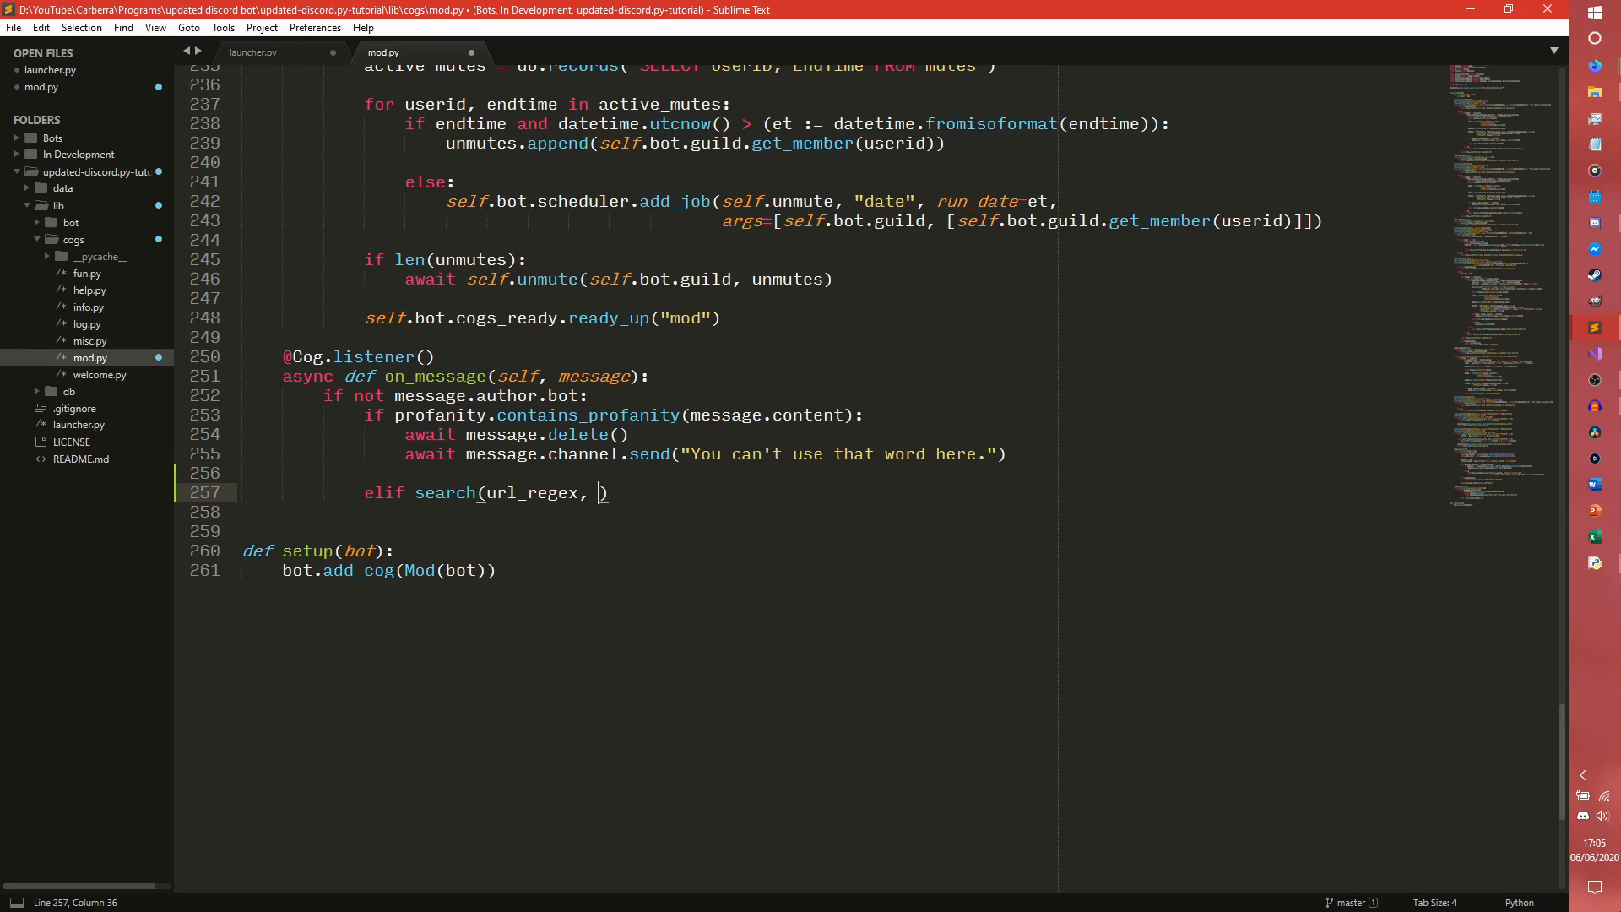
text(message.content)
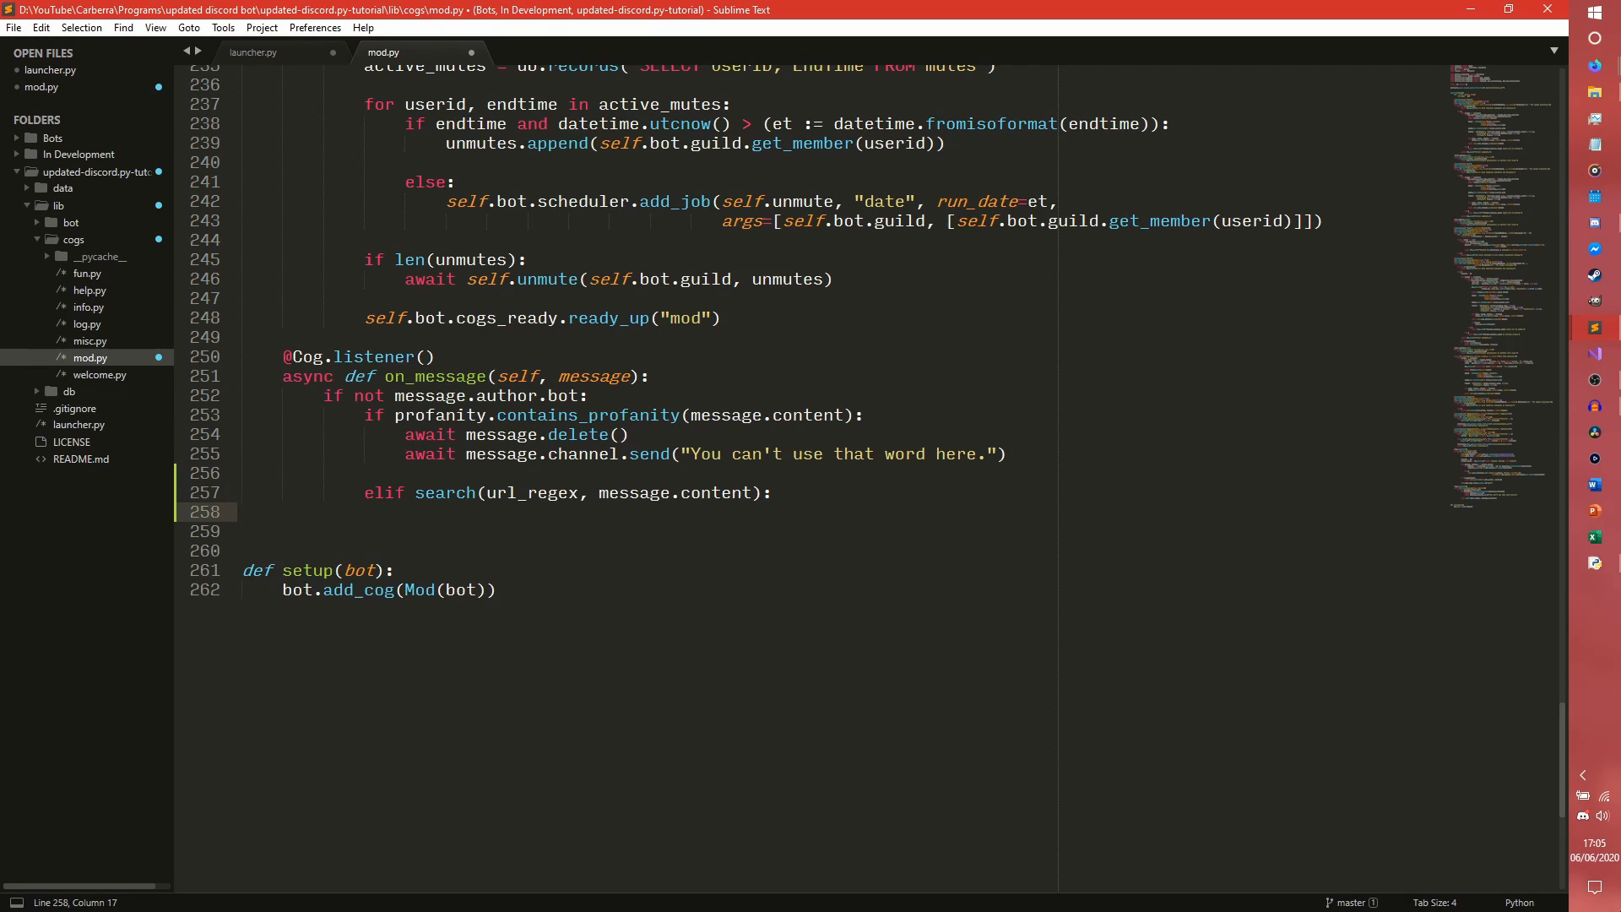
Step: Delete link messages with a channel warning, adding delete_after=10 to both warnings
text(await s)
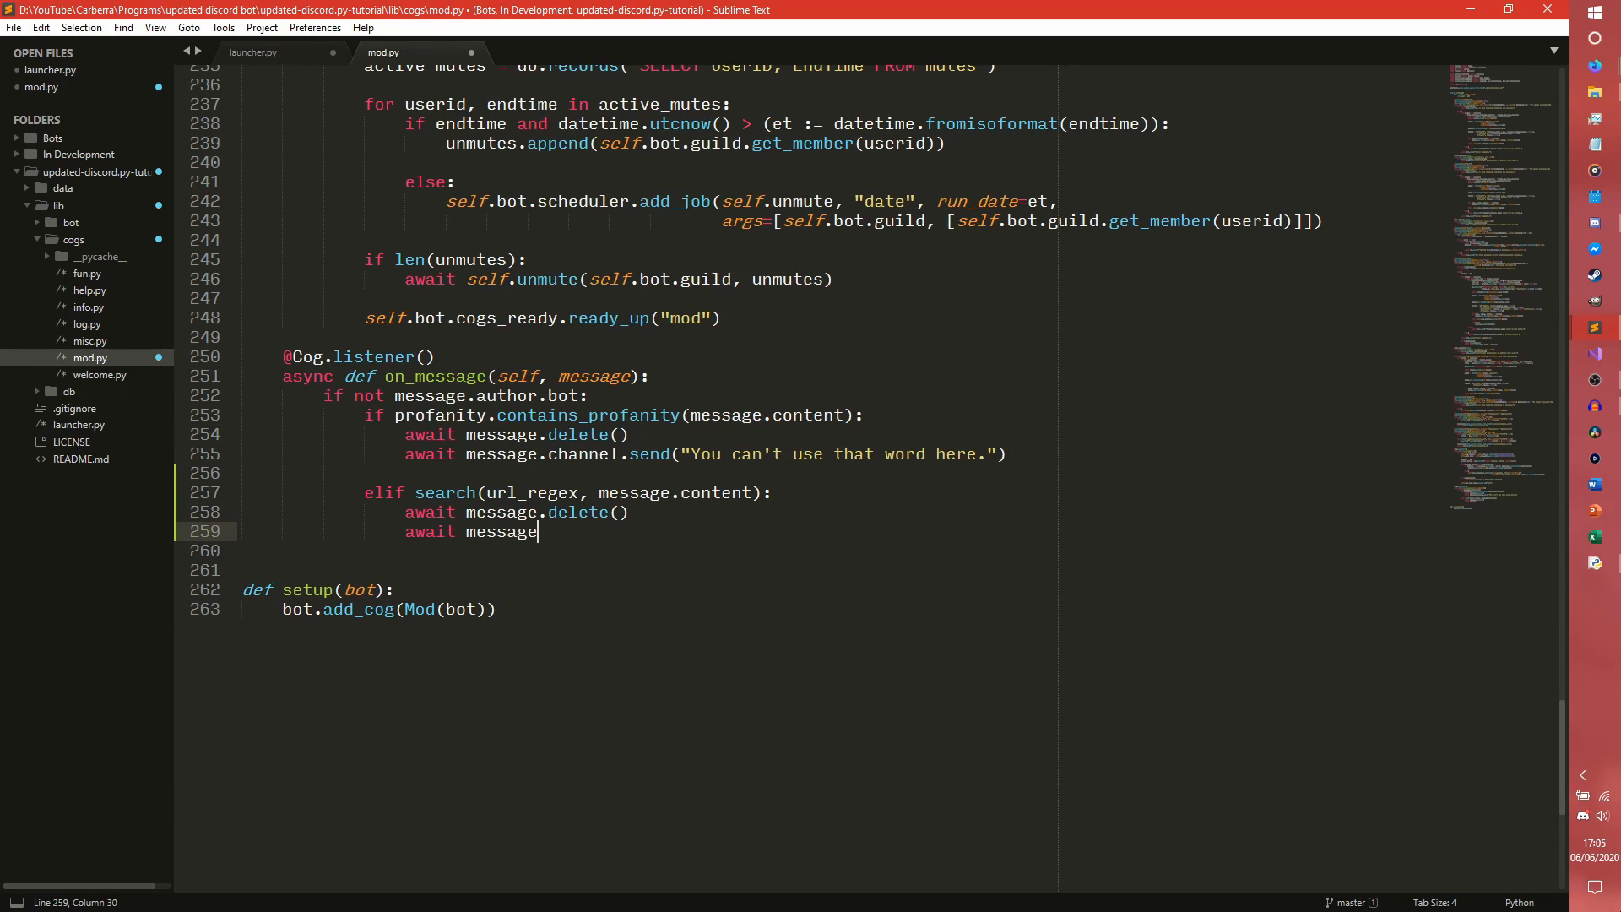
text(.channel.send("You can't send li)
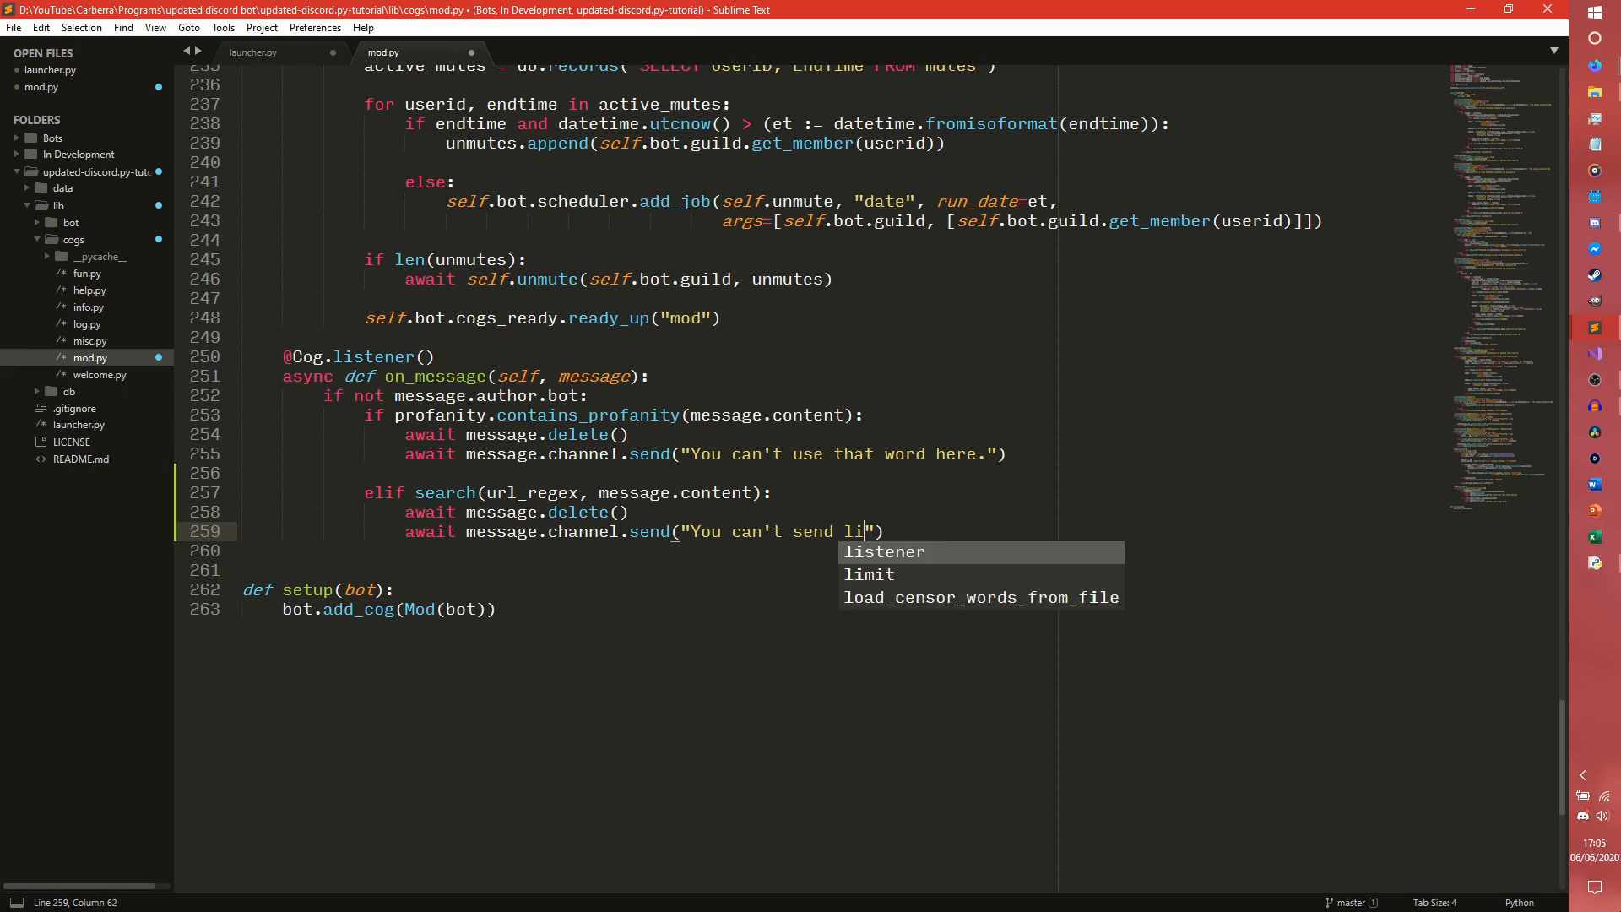
text(nks in this channel.)
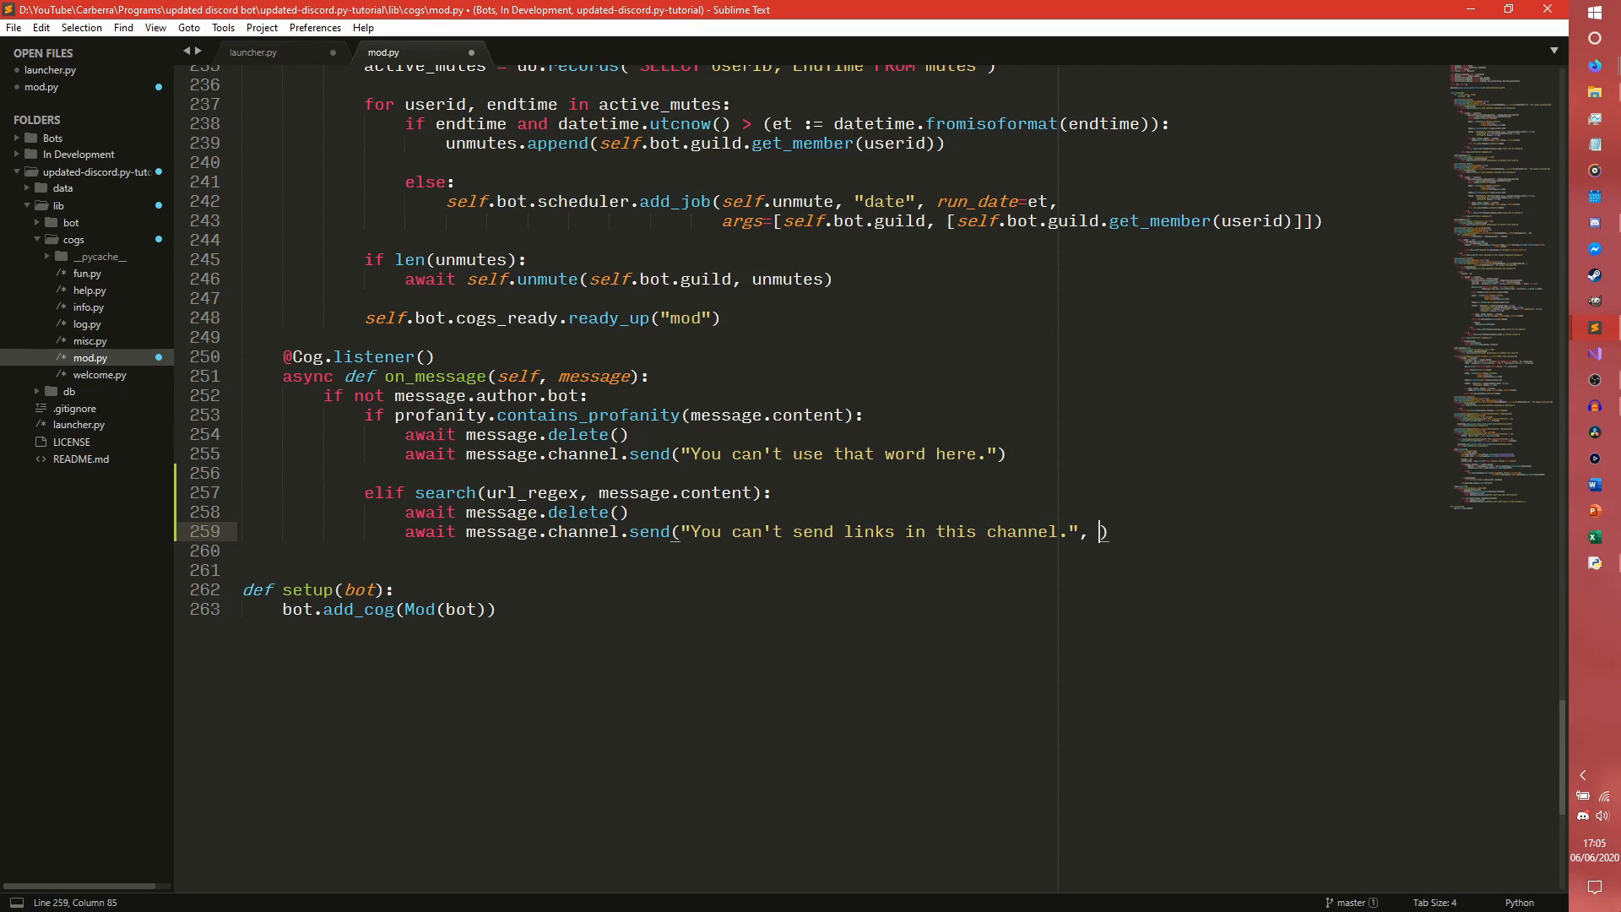
text(delete)
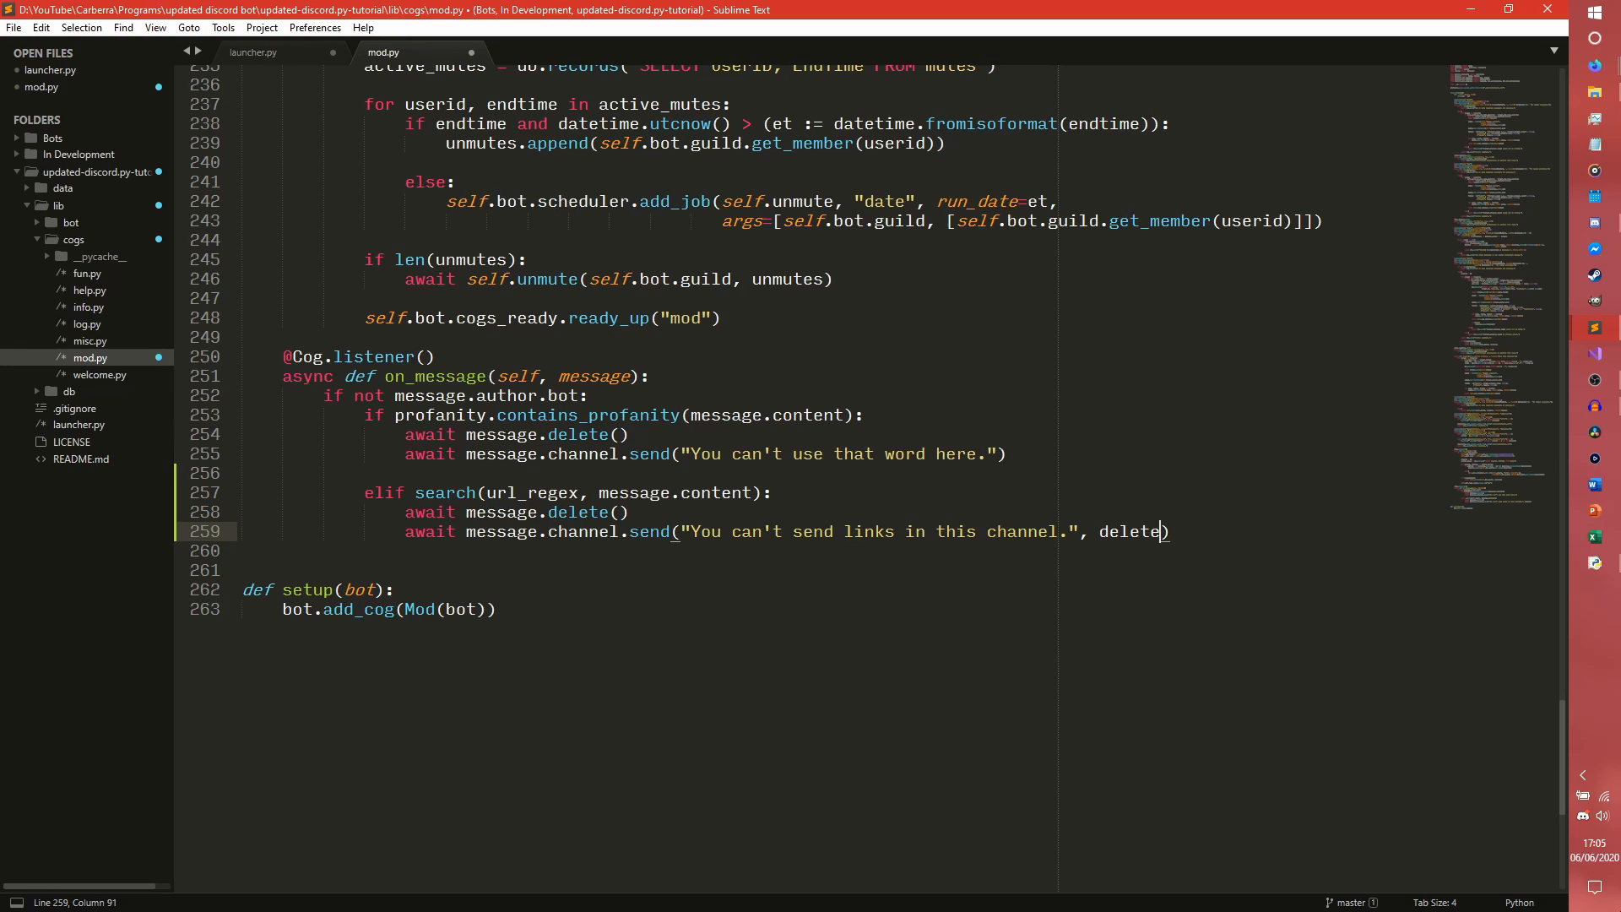
text(_after=10)
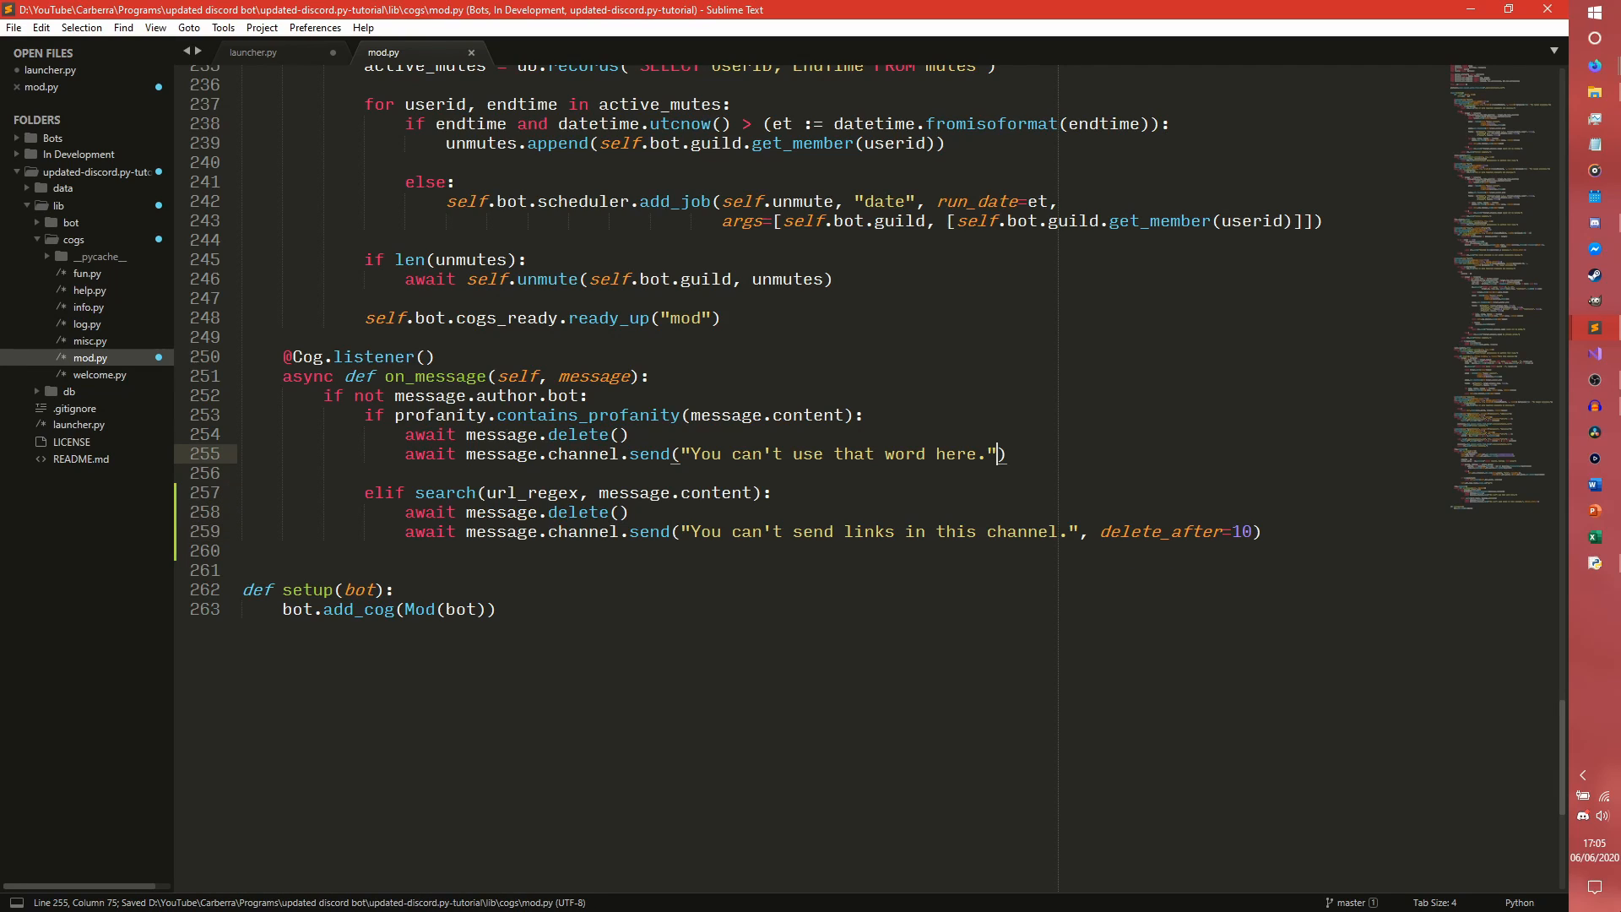
text(, delete_after)
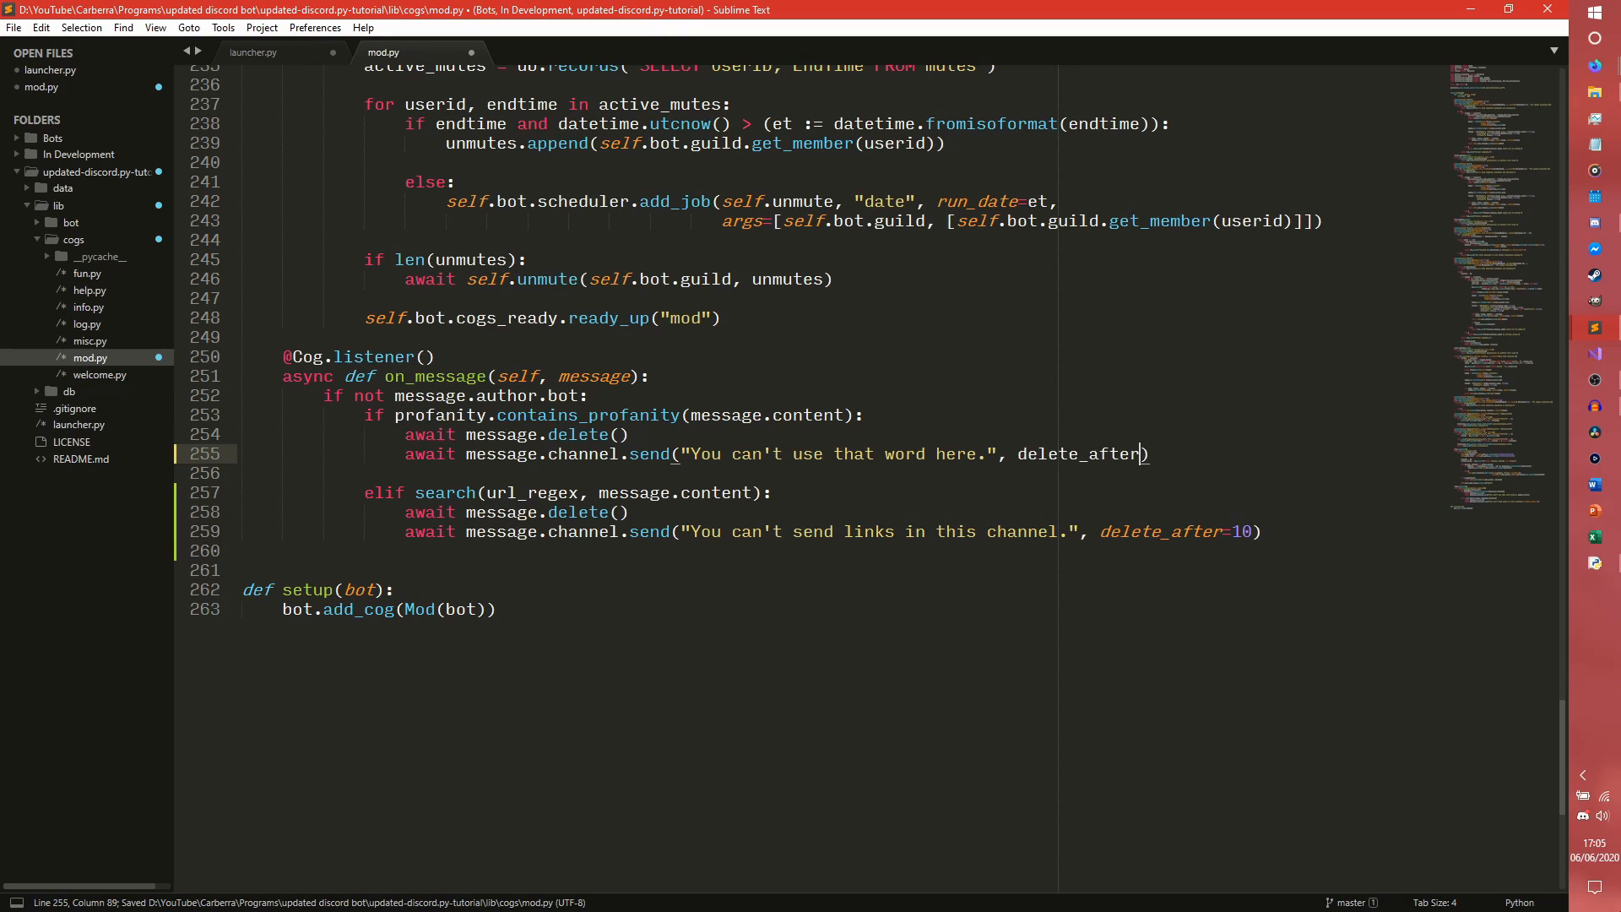
text(=10)
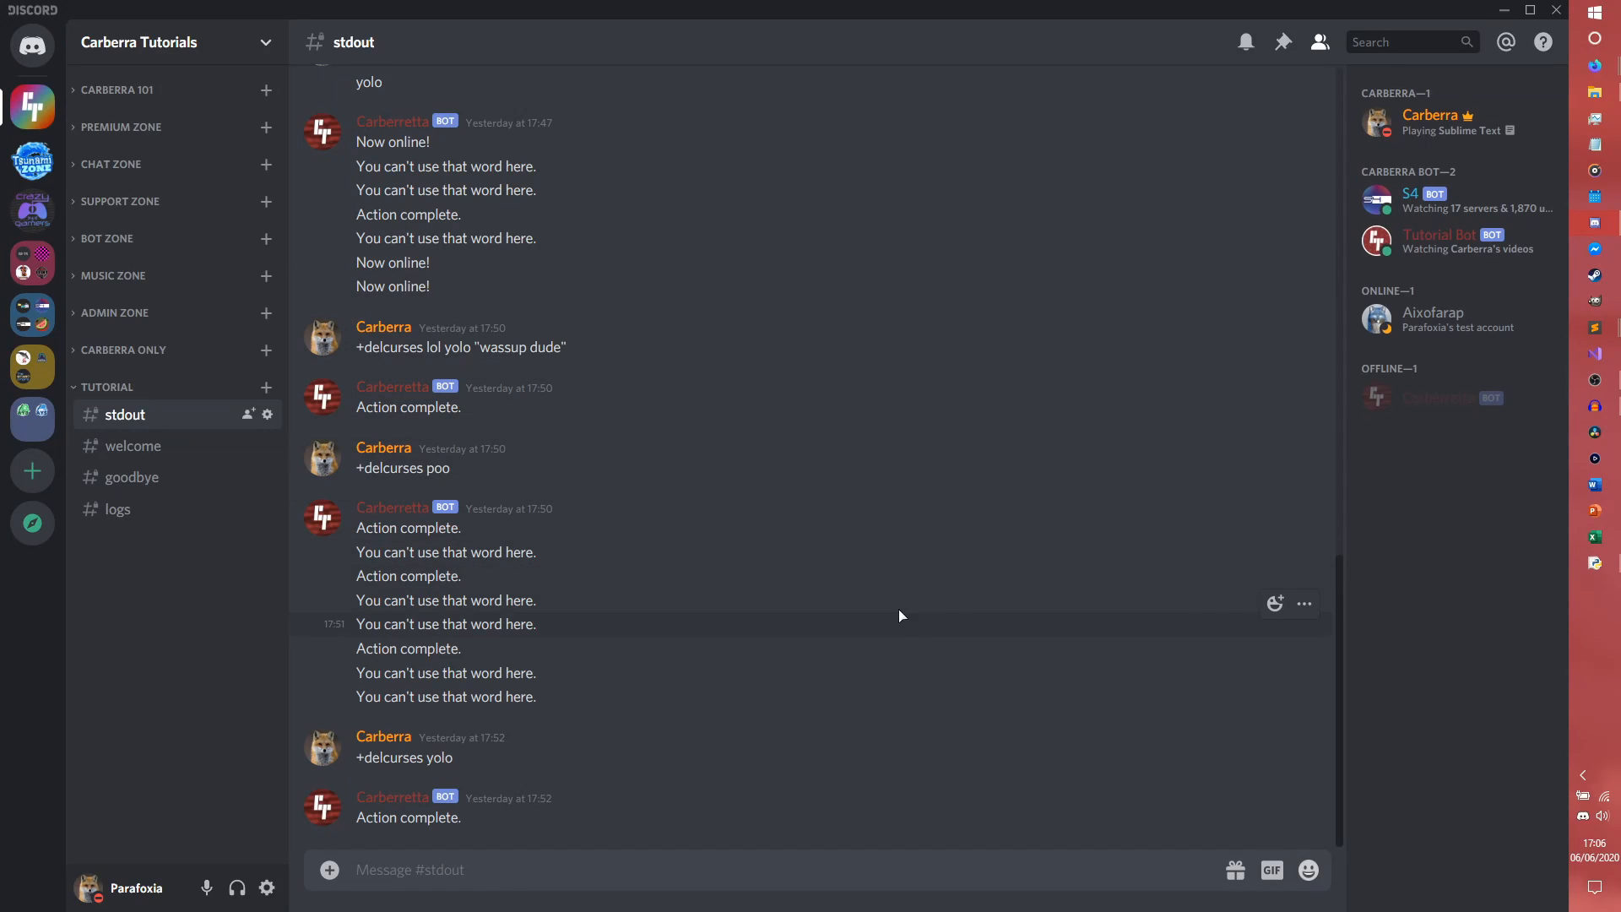
mouse_move(906, 753)
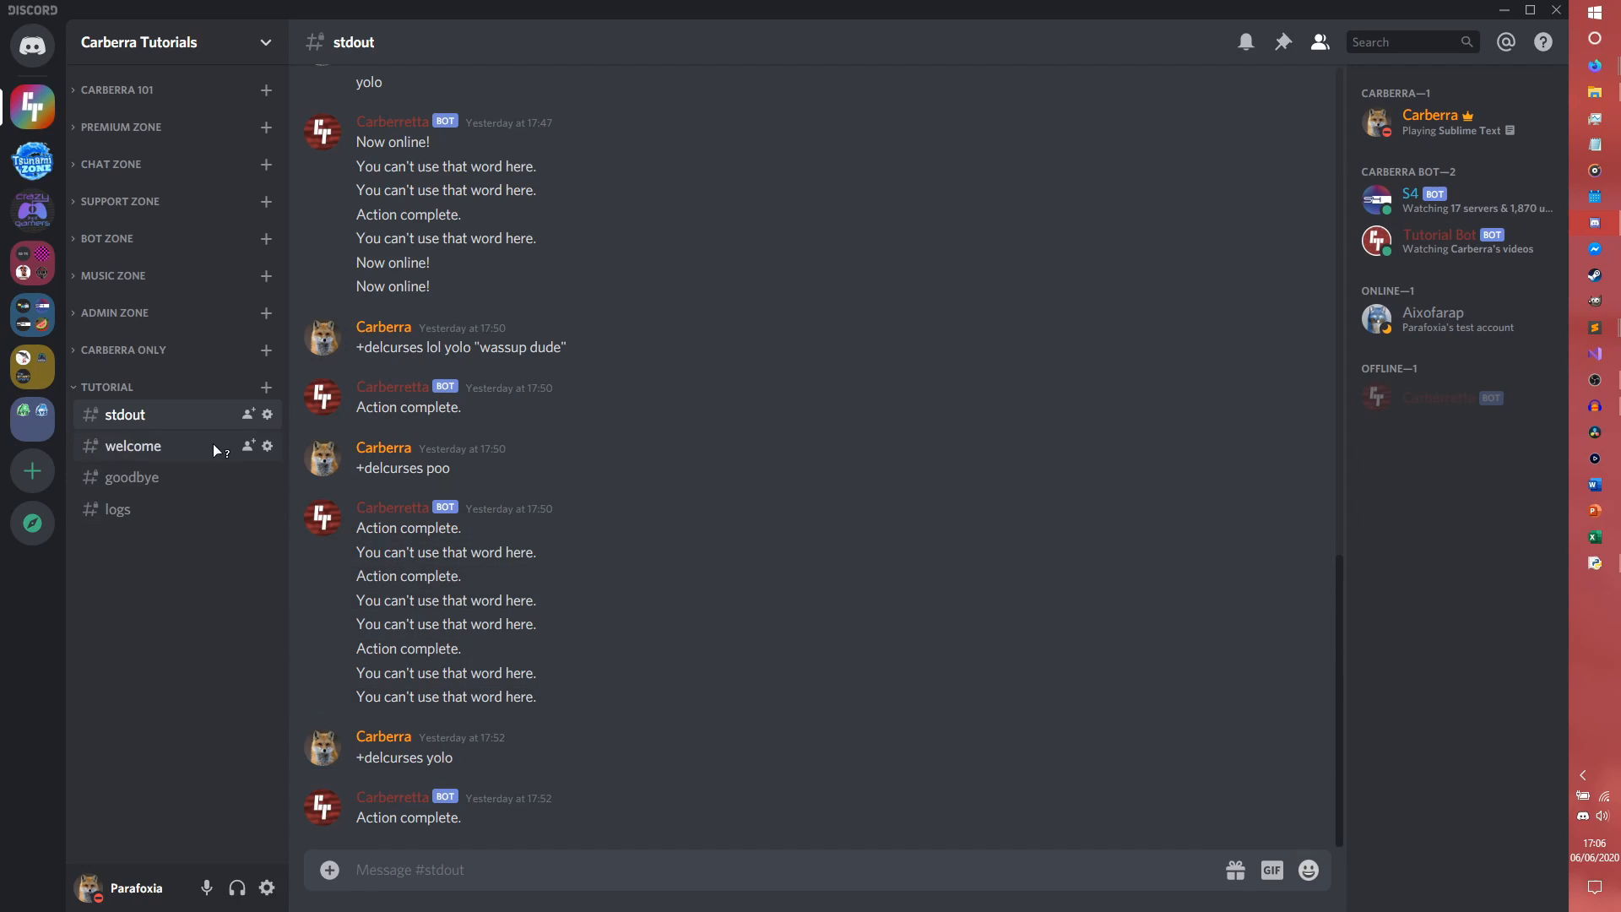
mouse_move(162, 466)
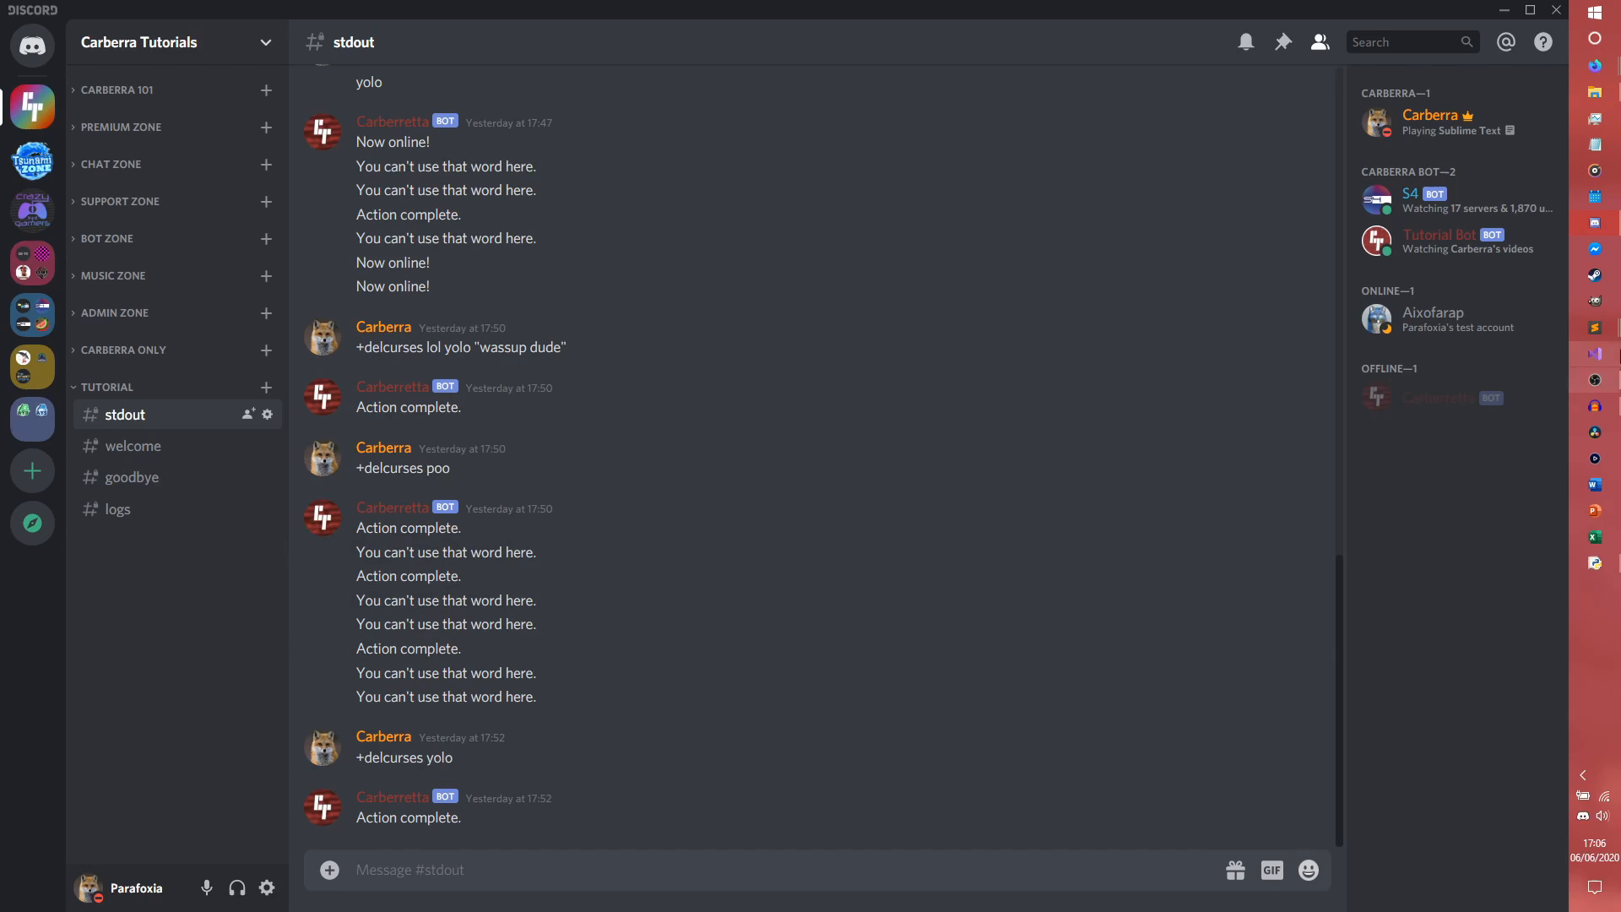
mouse_move(1594, 351)
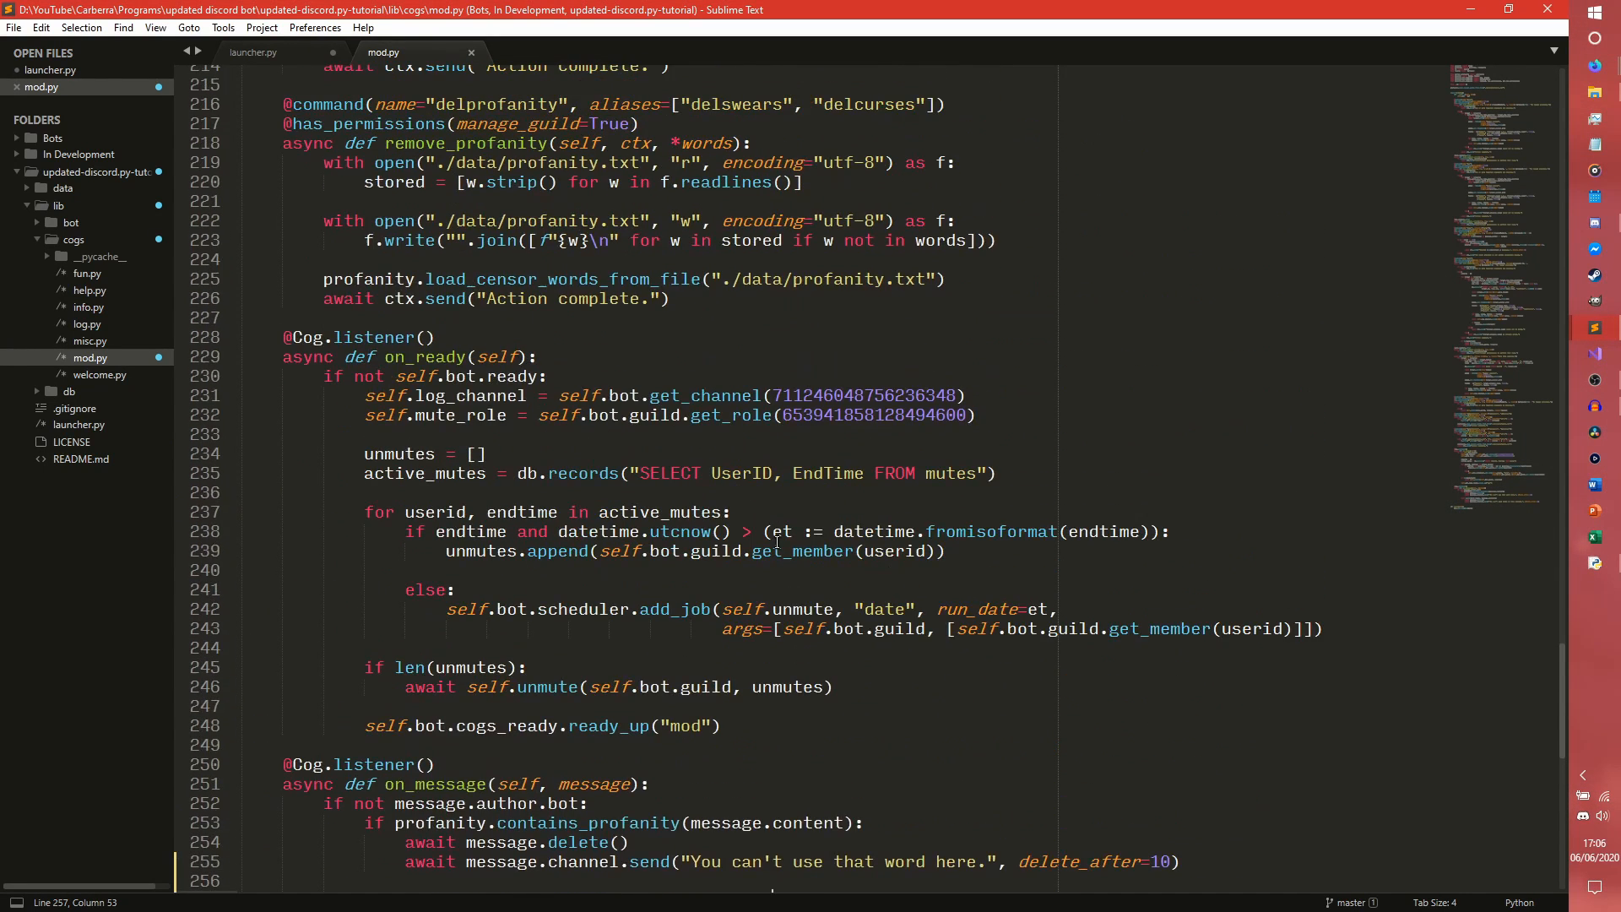
scroll(down, 3)
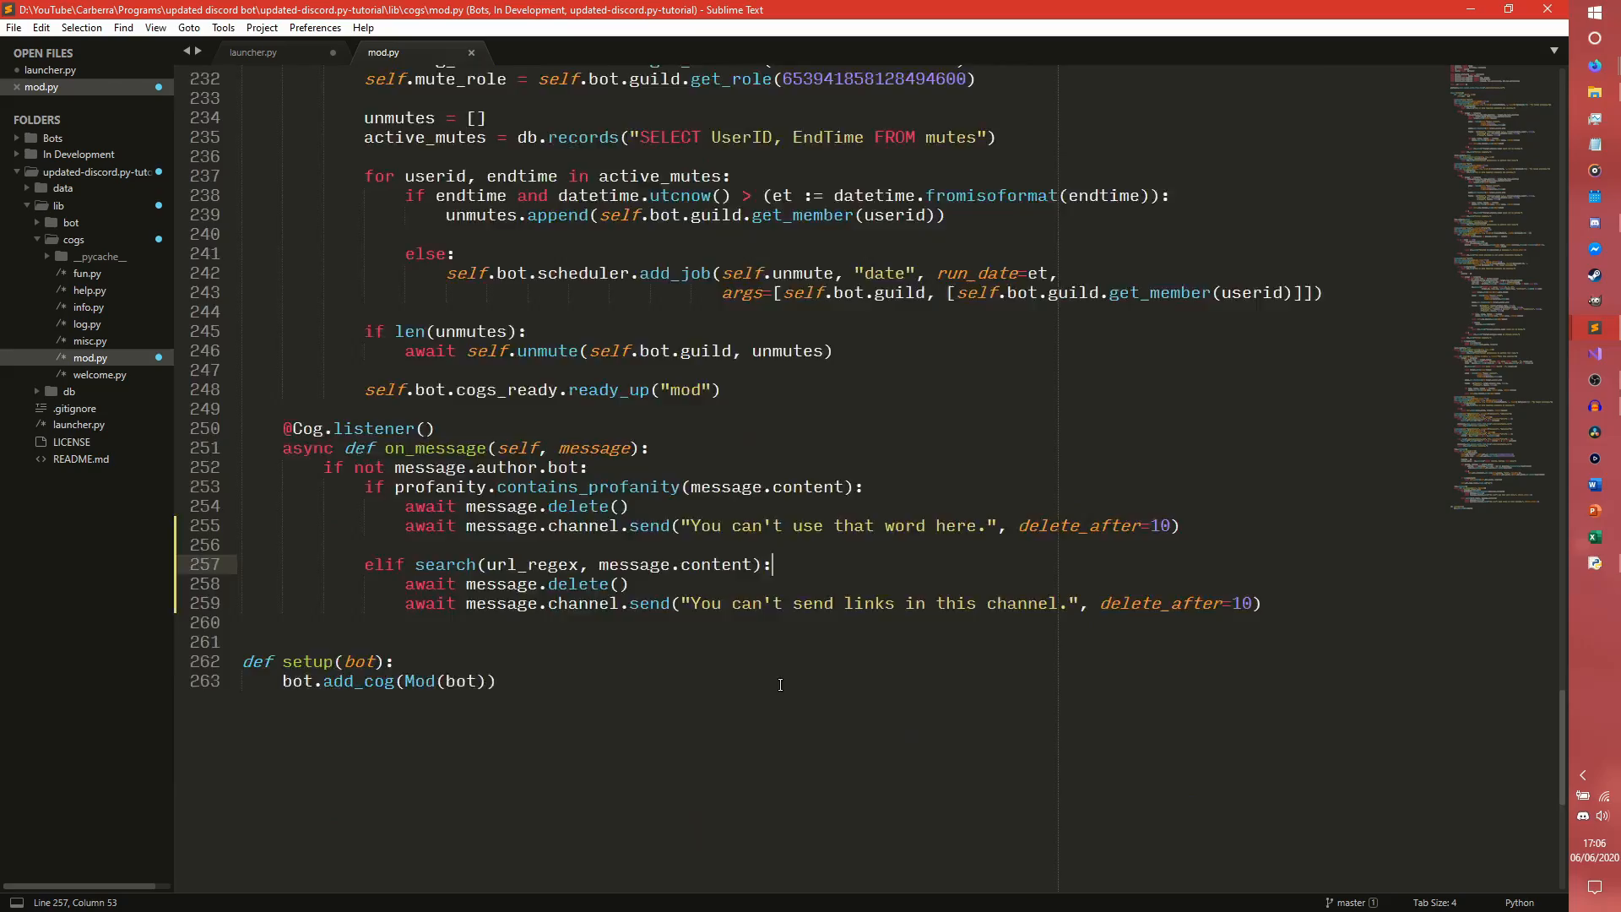
scroll(up, 3)
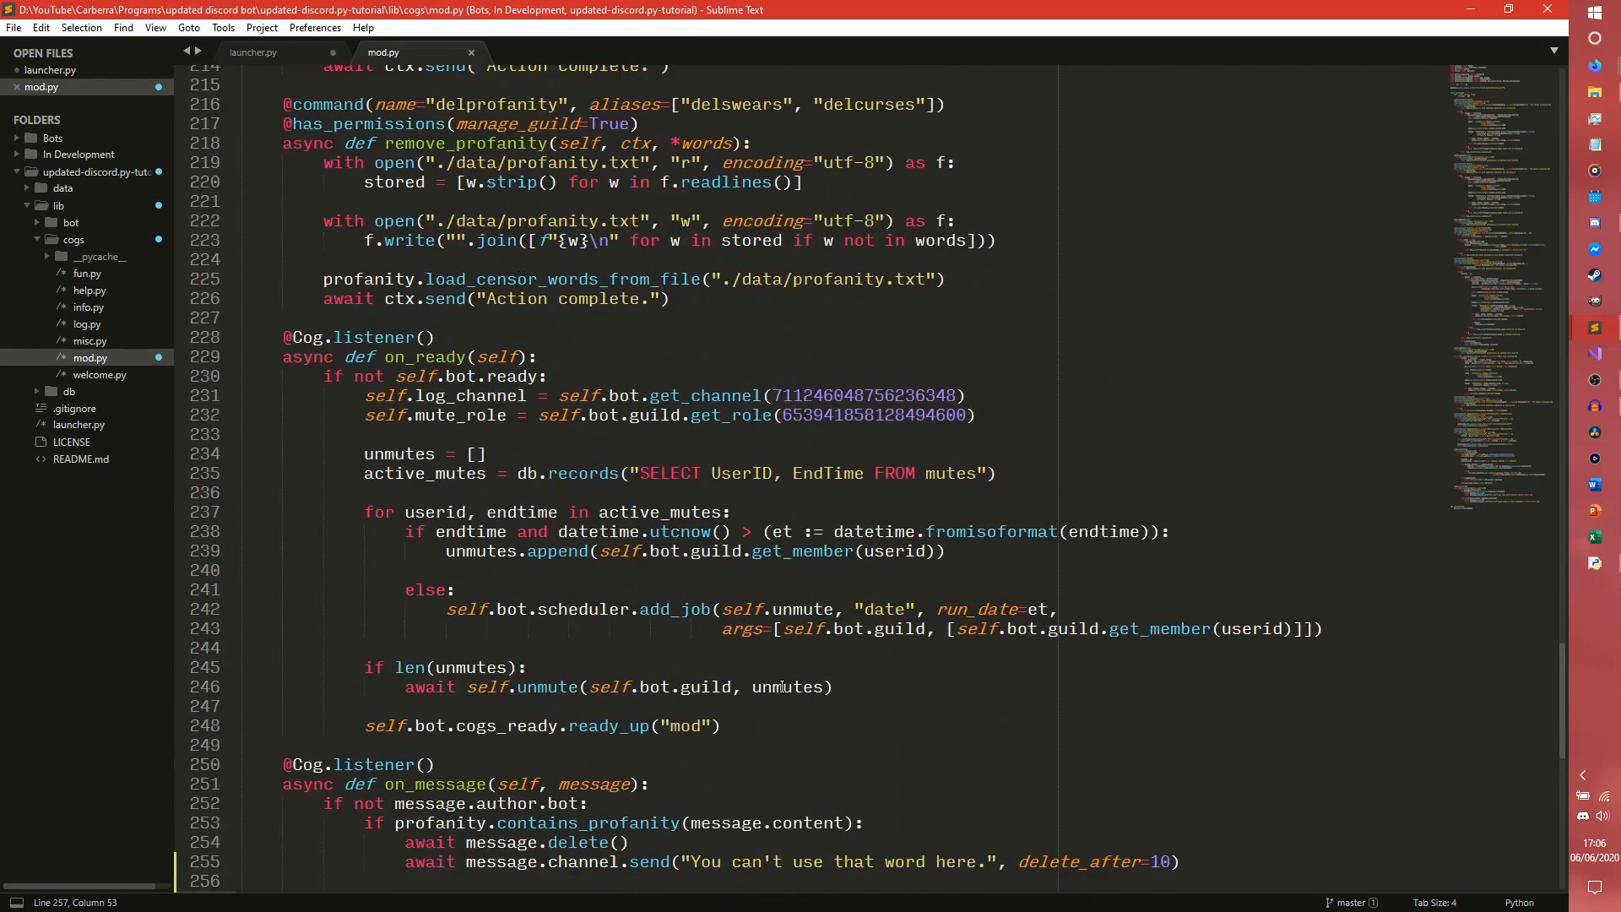
scroll(up, 3)
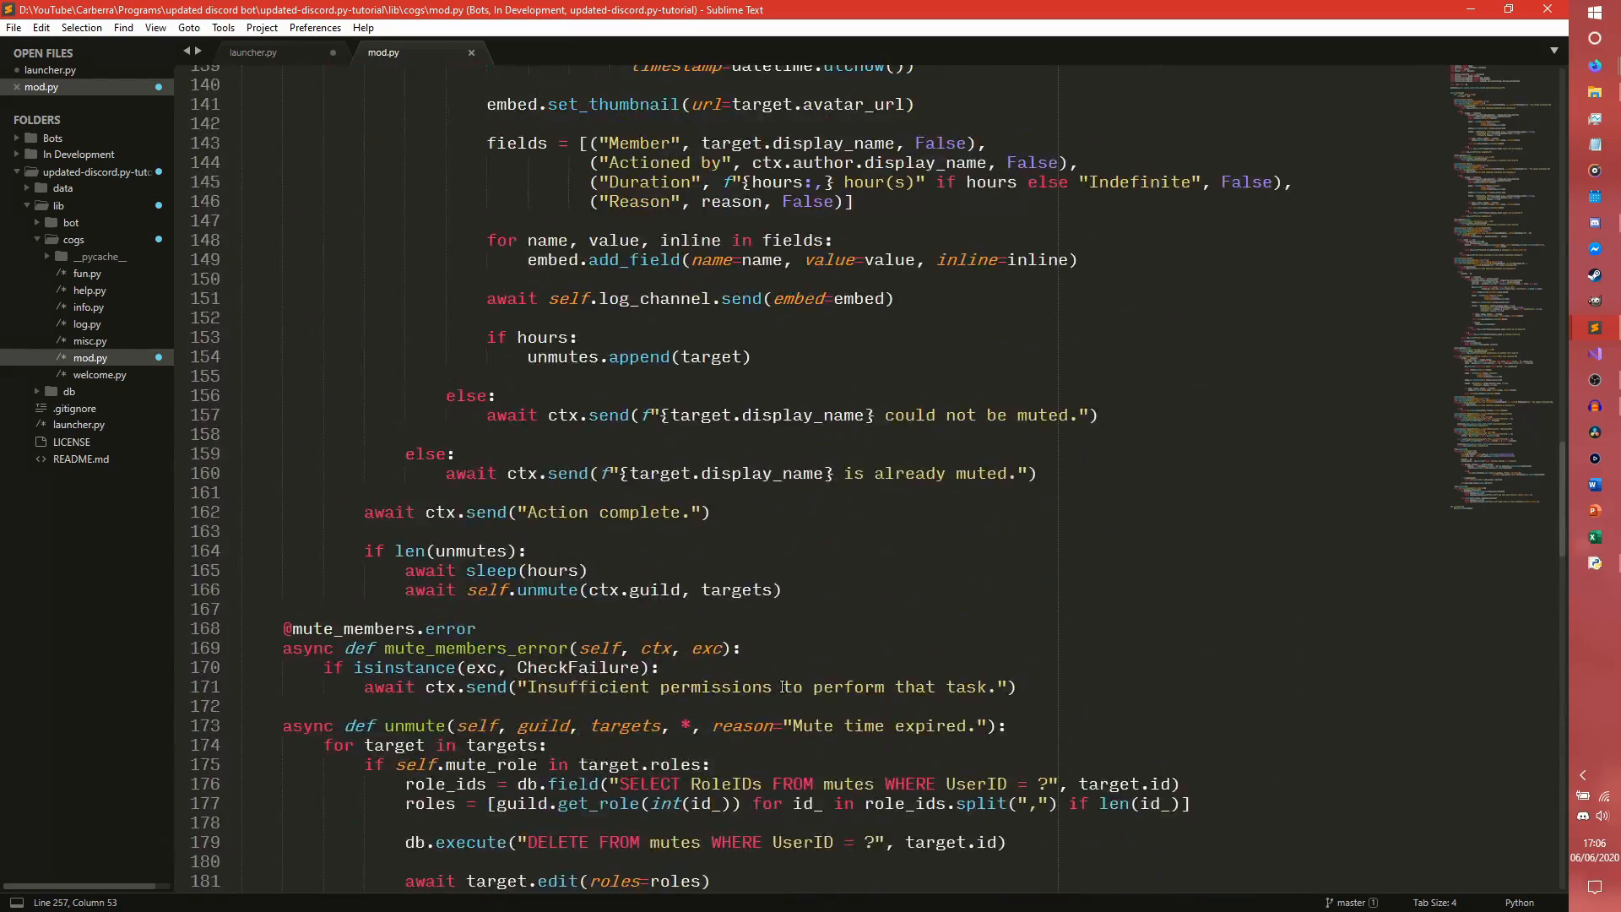
scroll(up, 3)
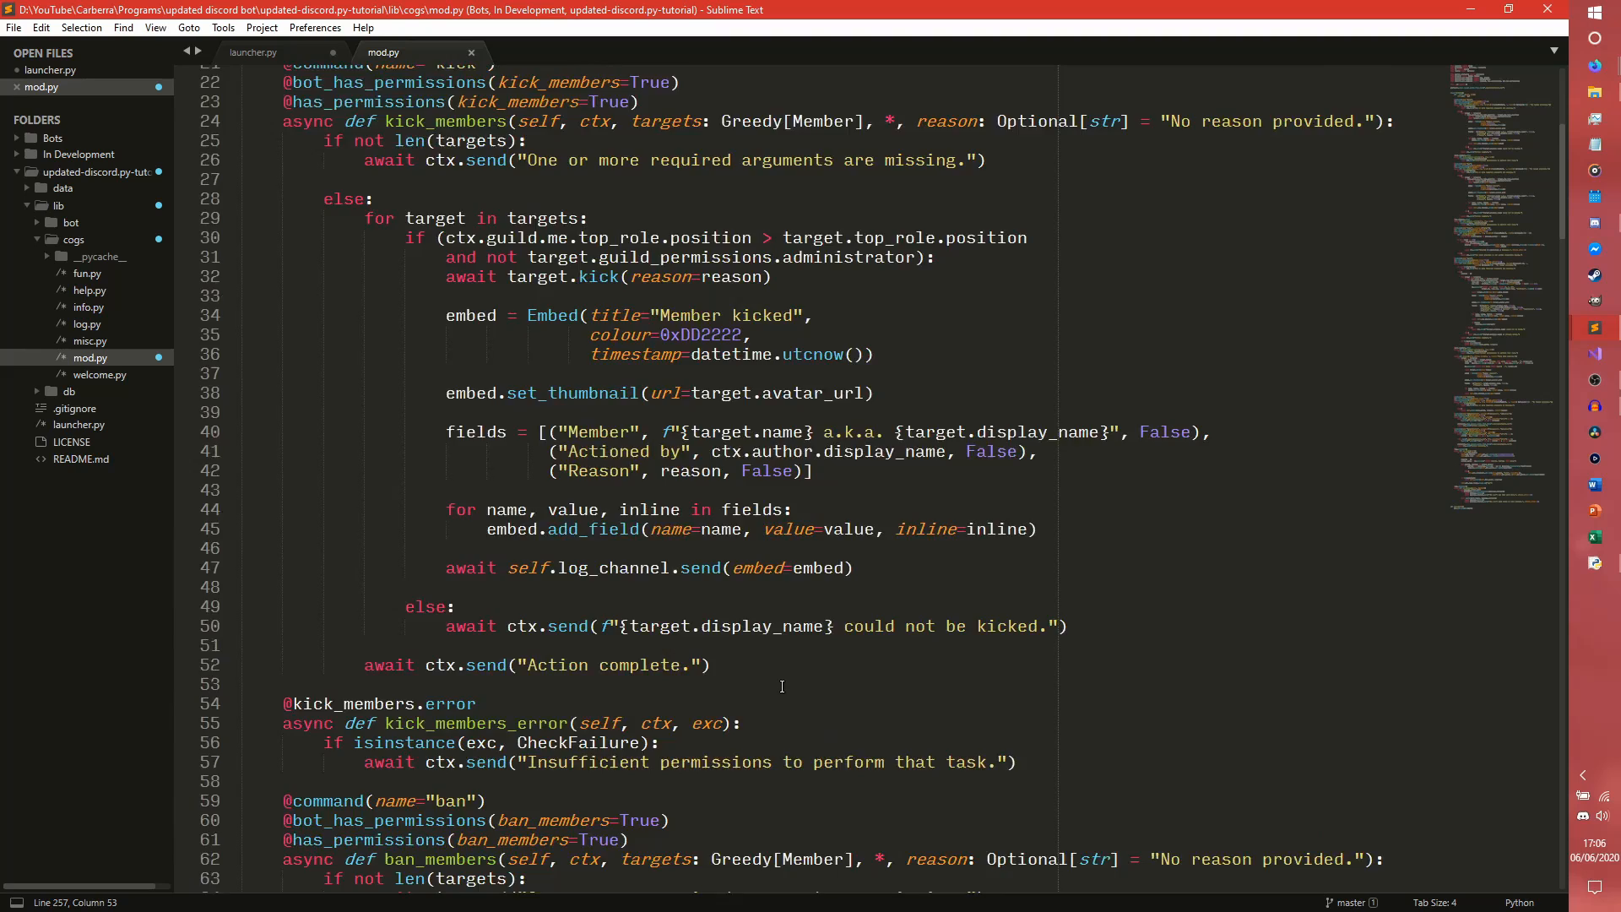
scroll(up, 3)
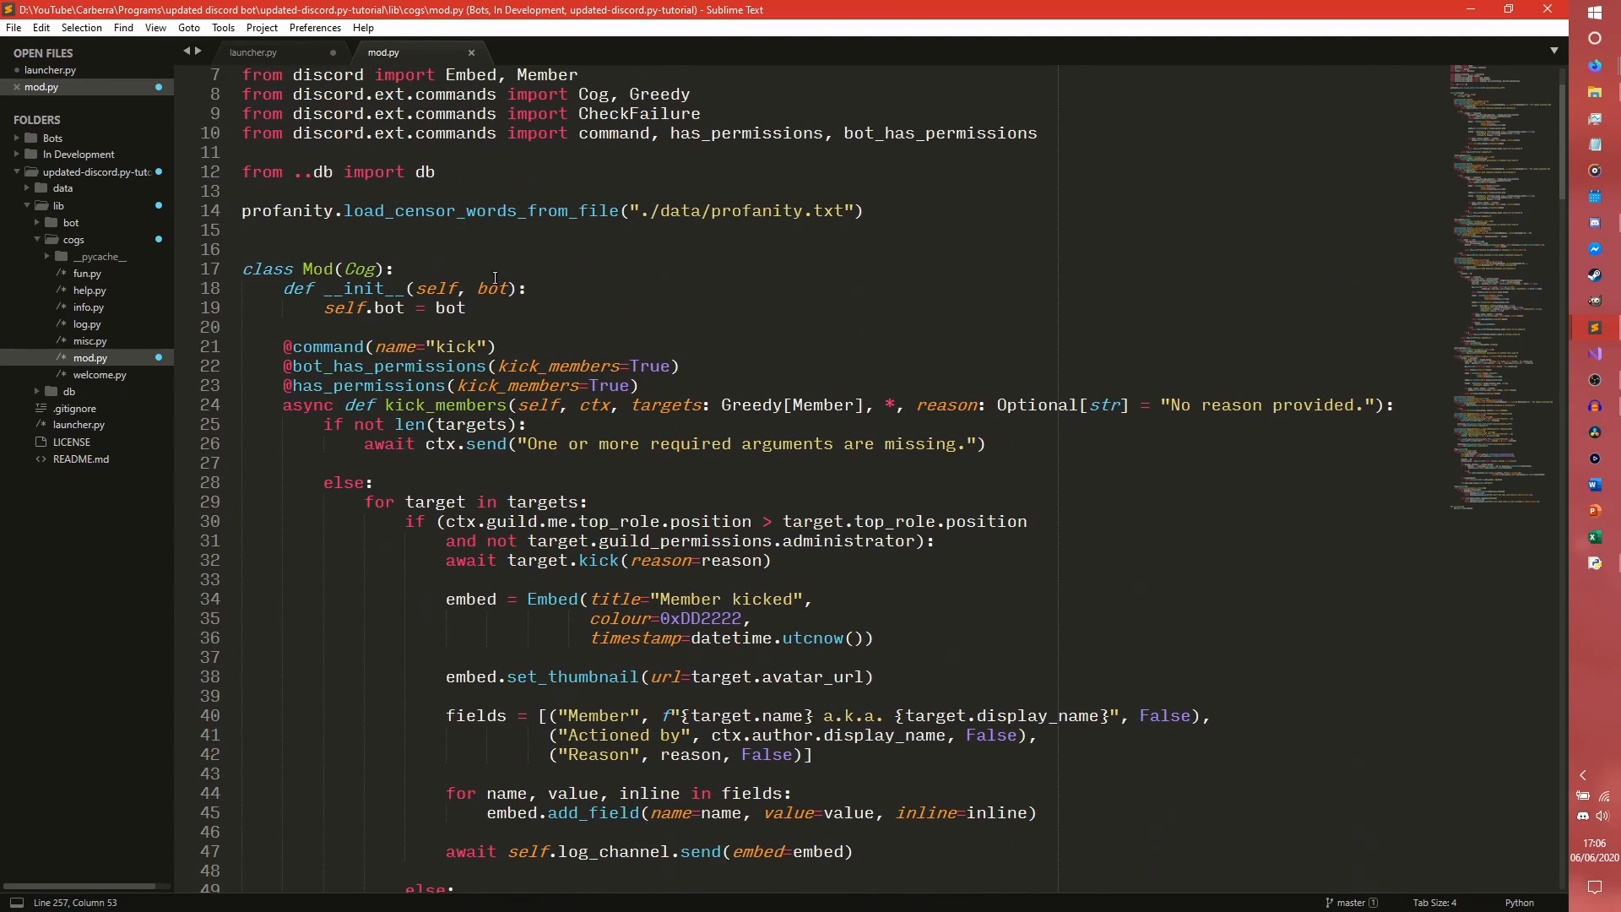
click(466, 308)
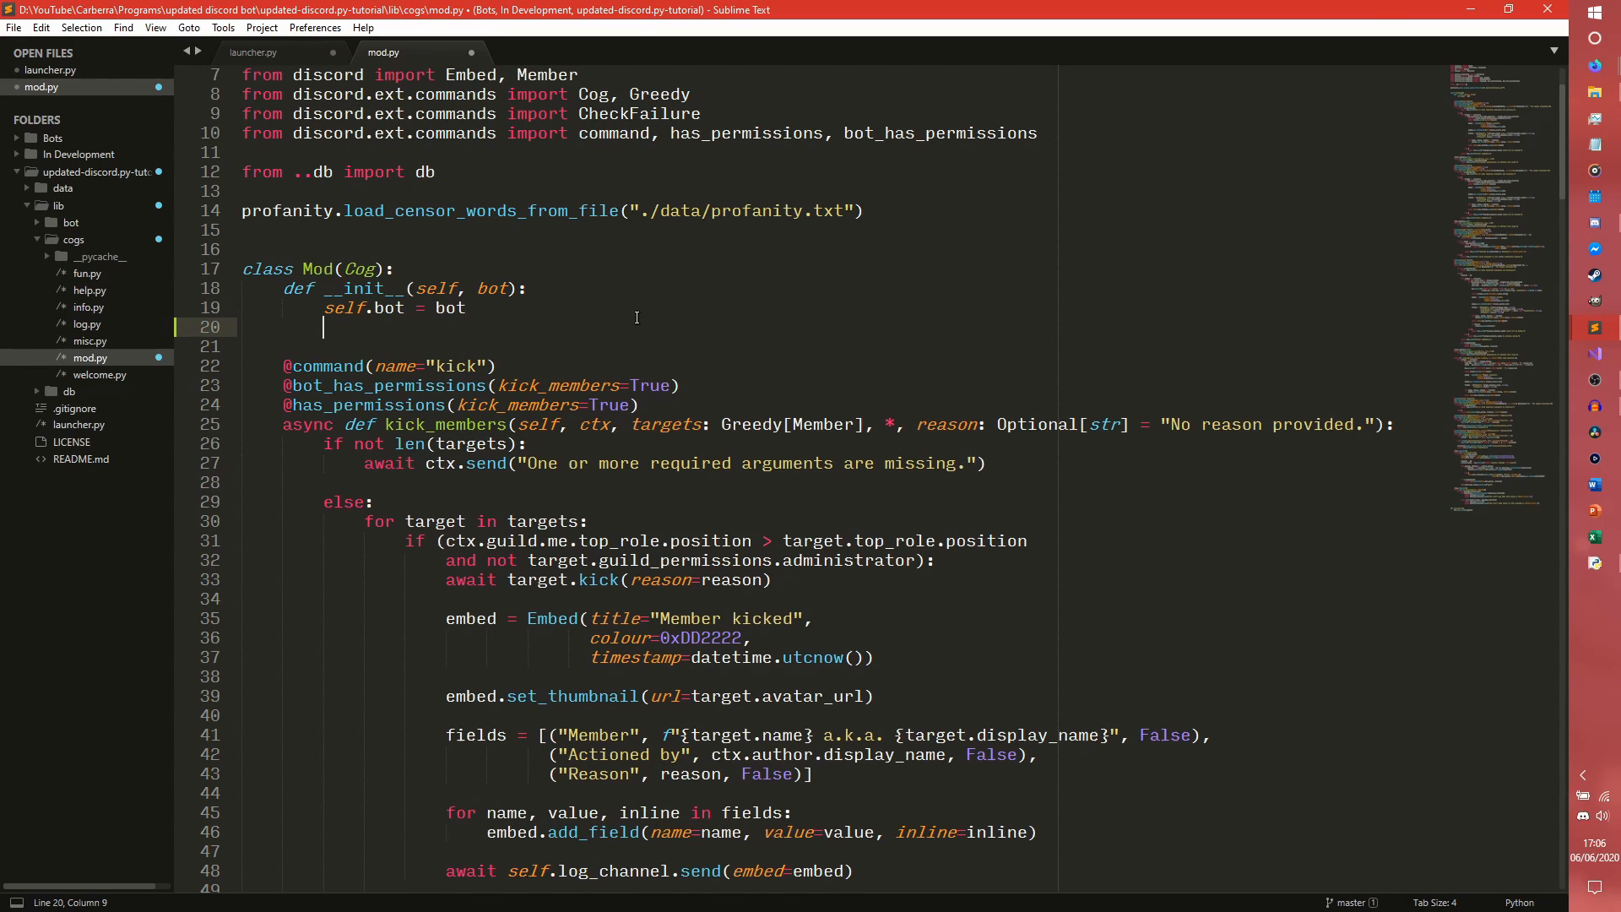
text(s)
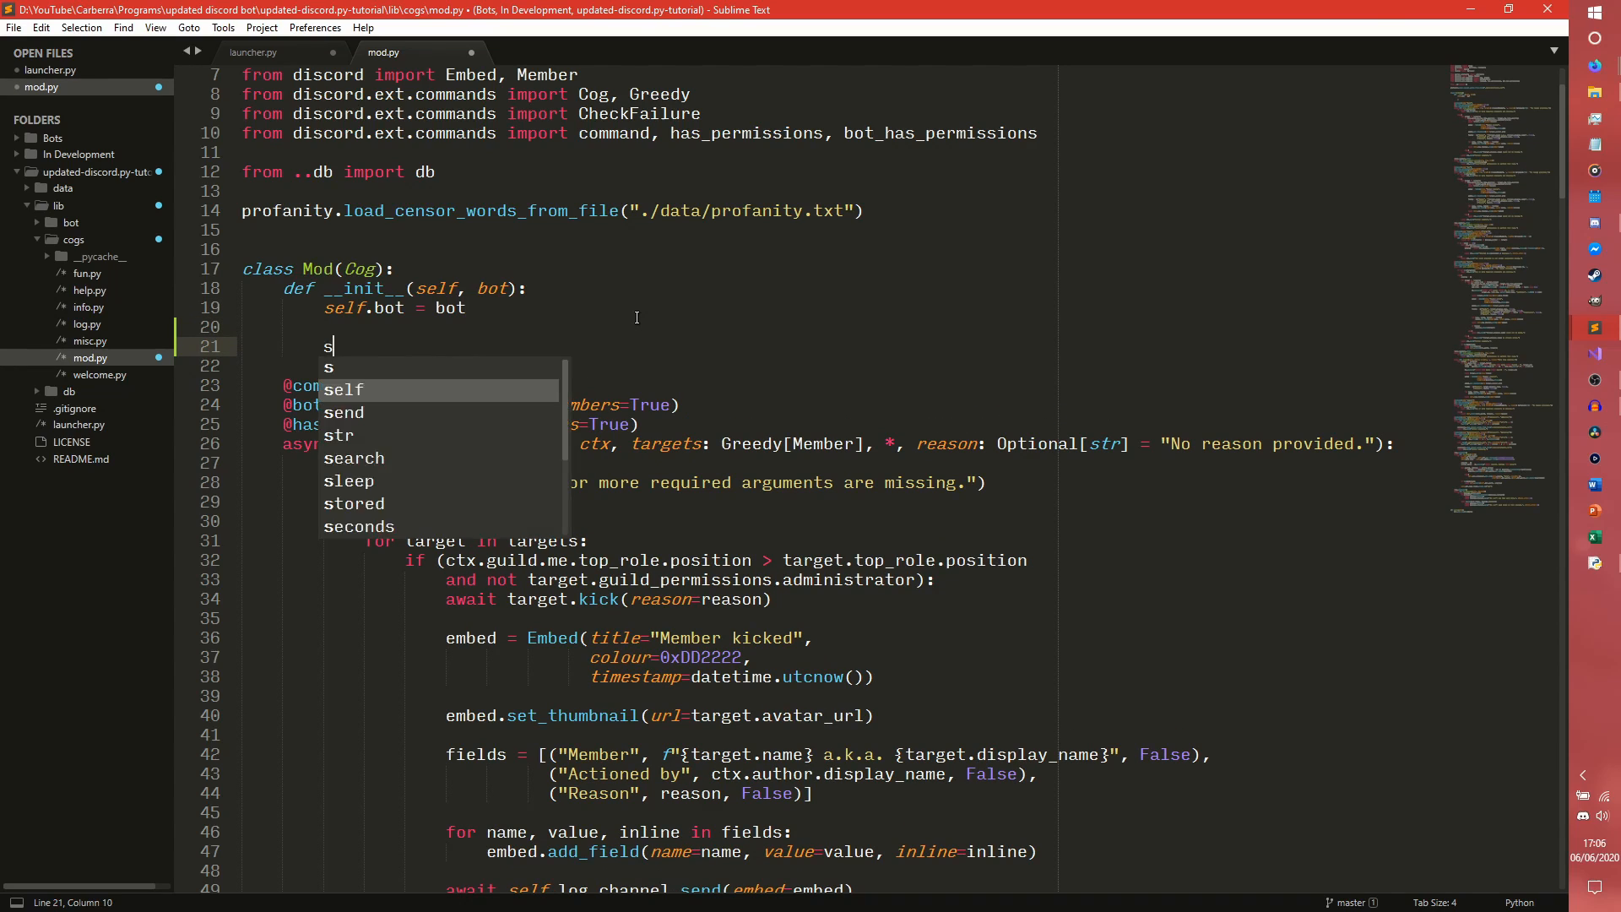
text(elf.no_links)
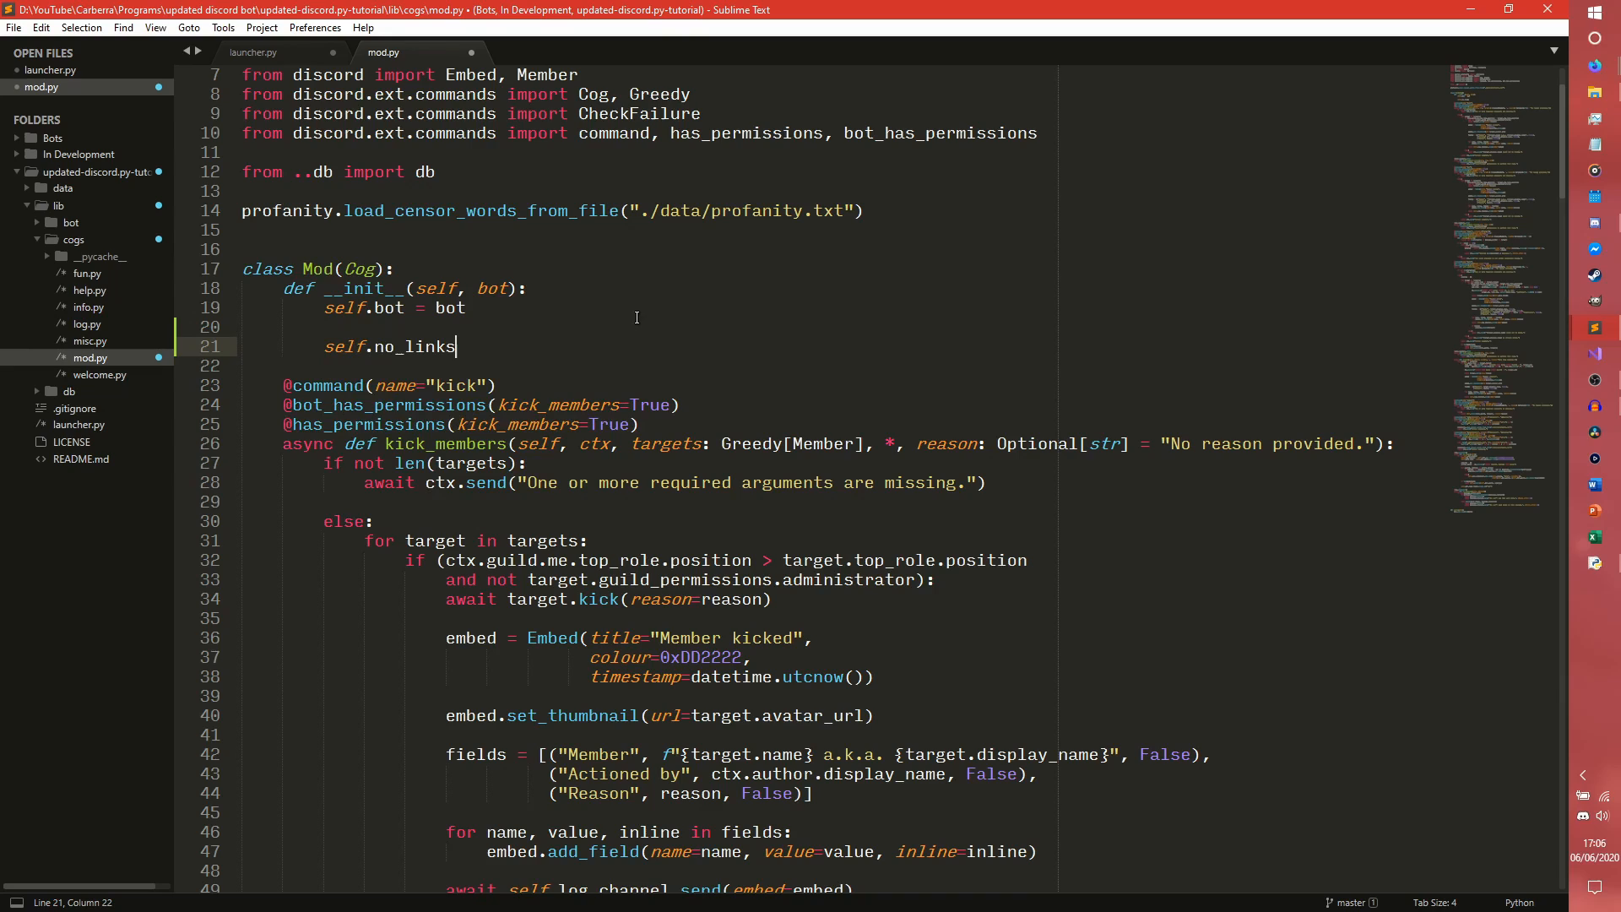
text(= [])
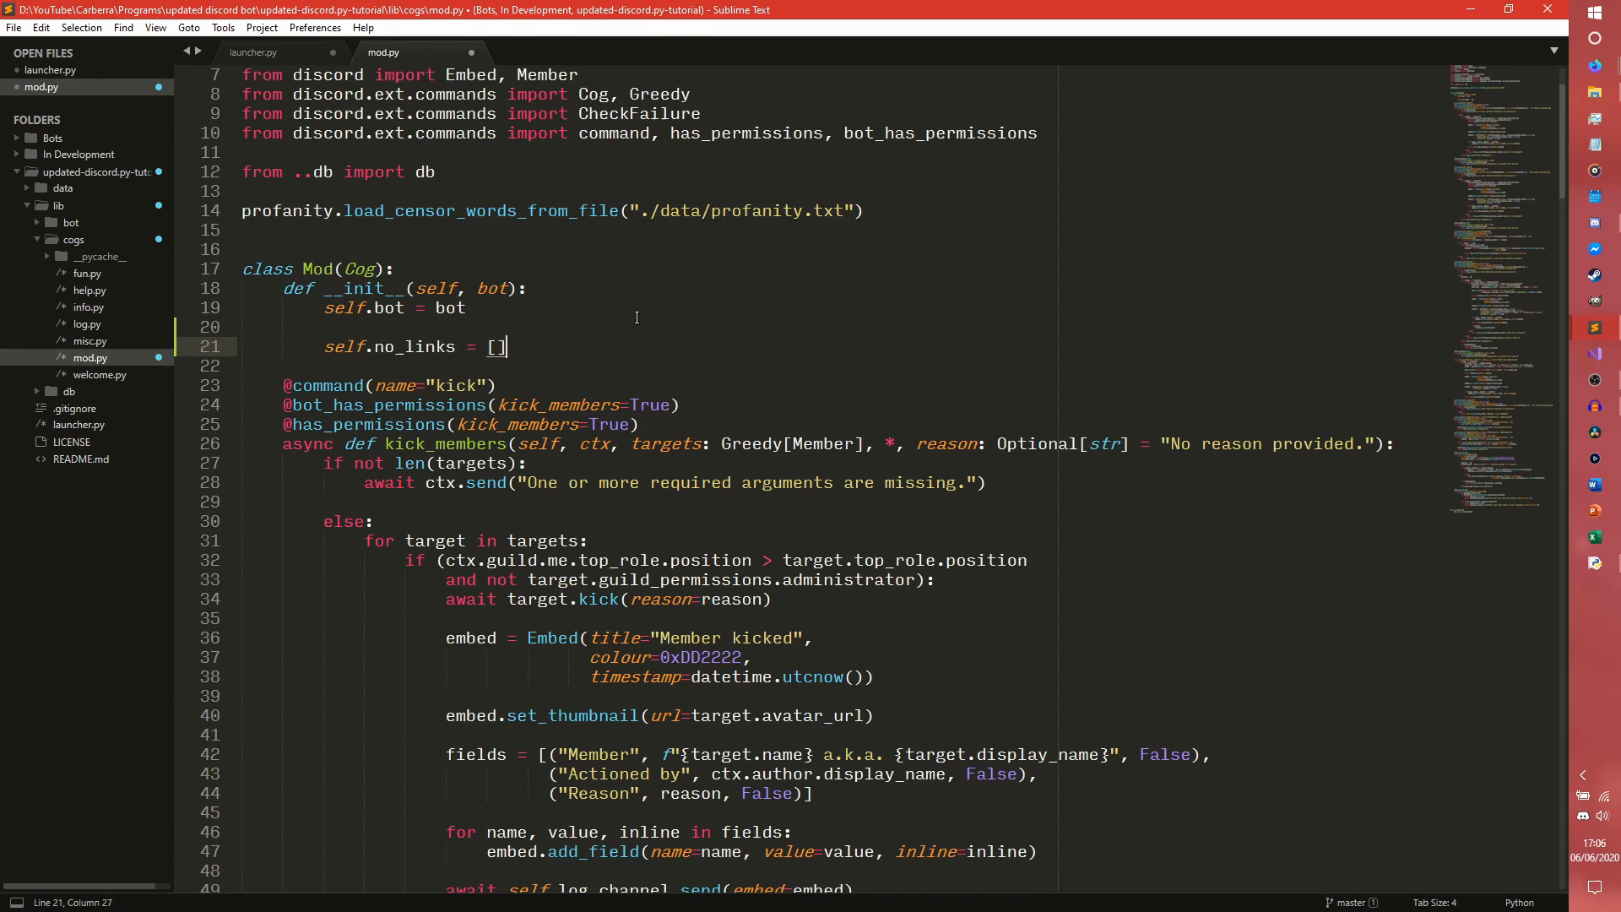
text(711238345224880158)
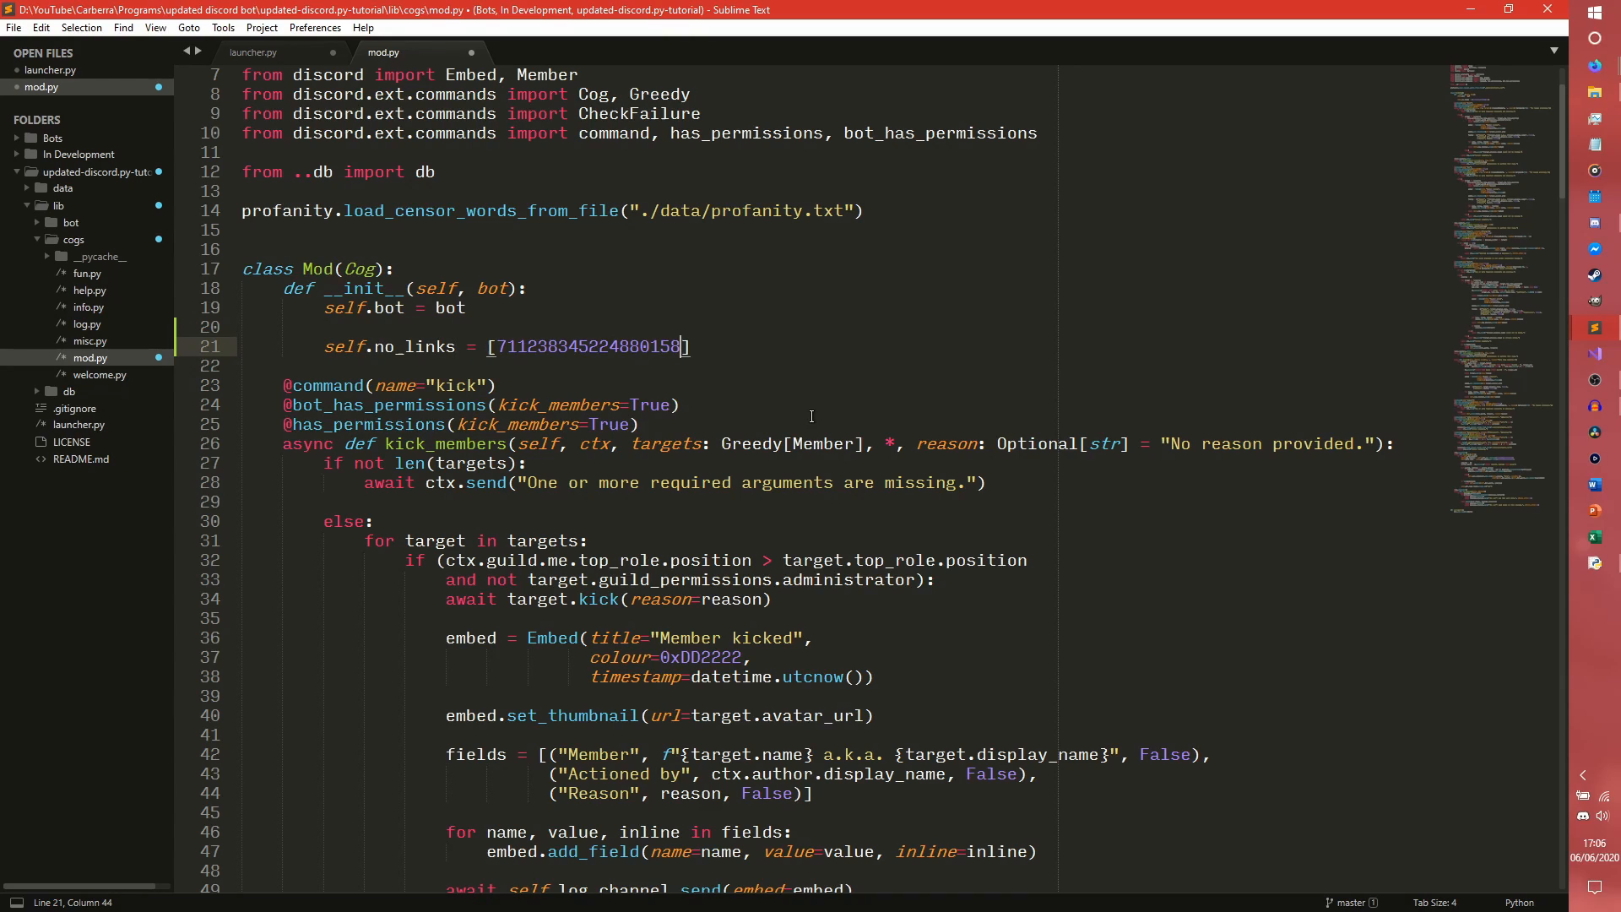
key(ctrl+z)
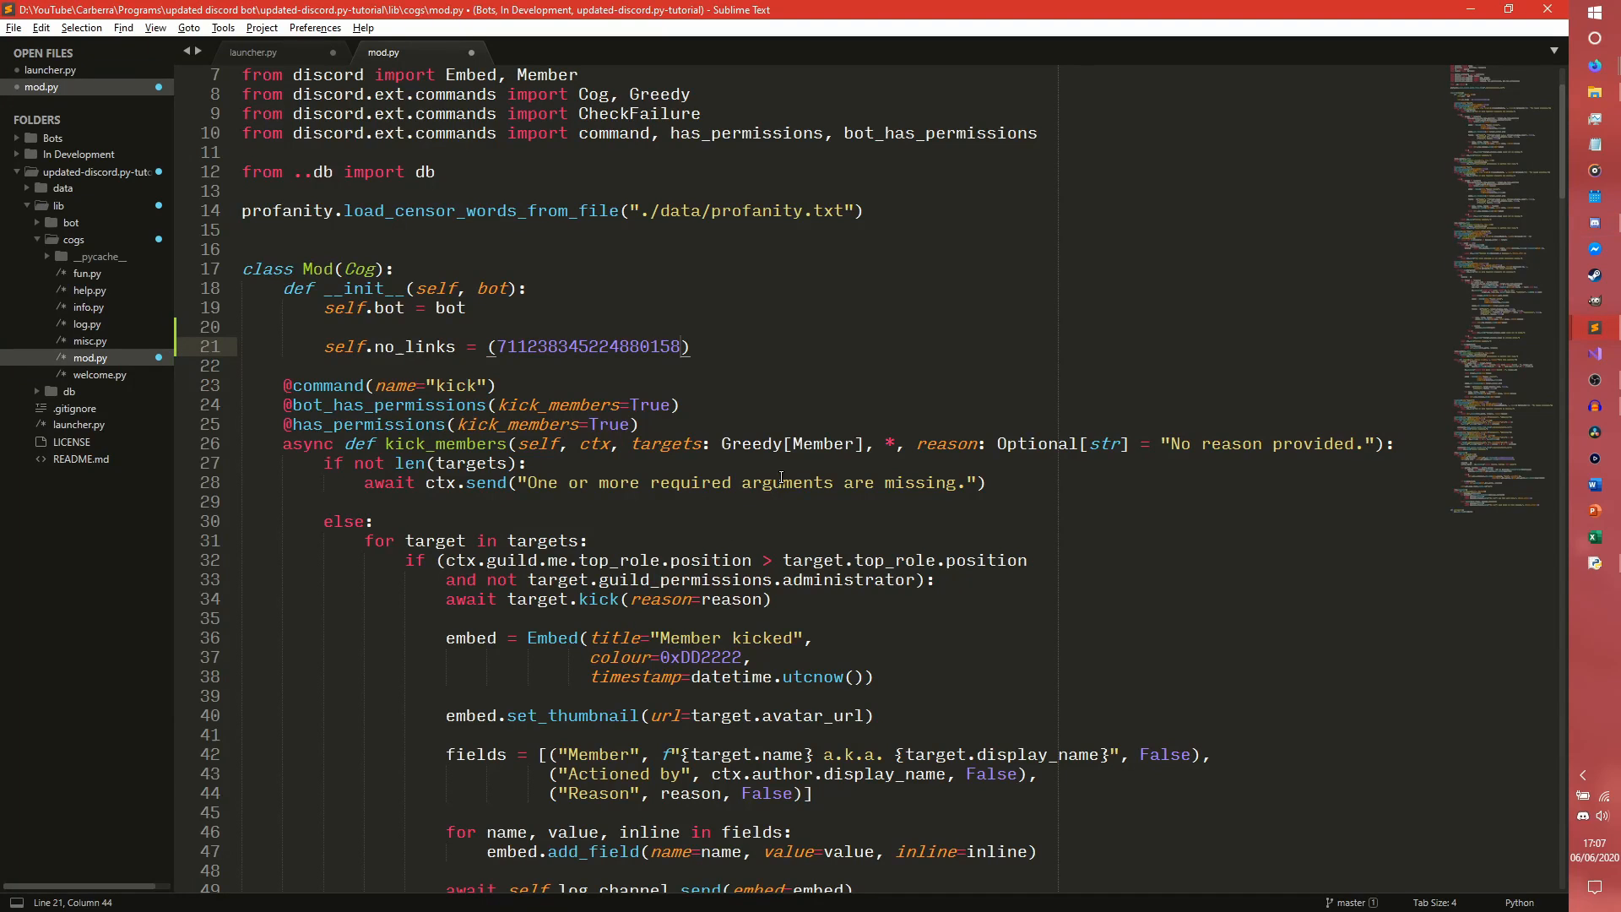
text(, 711238360617975829)
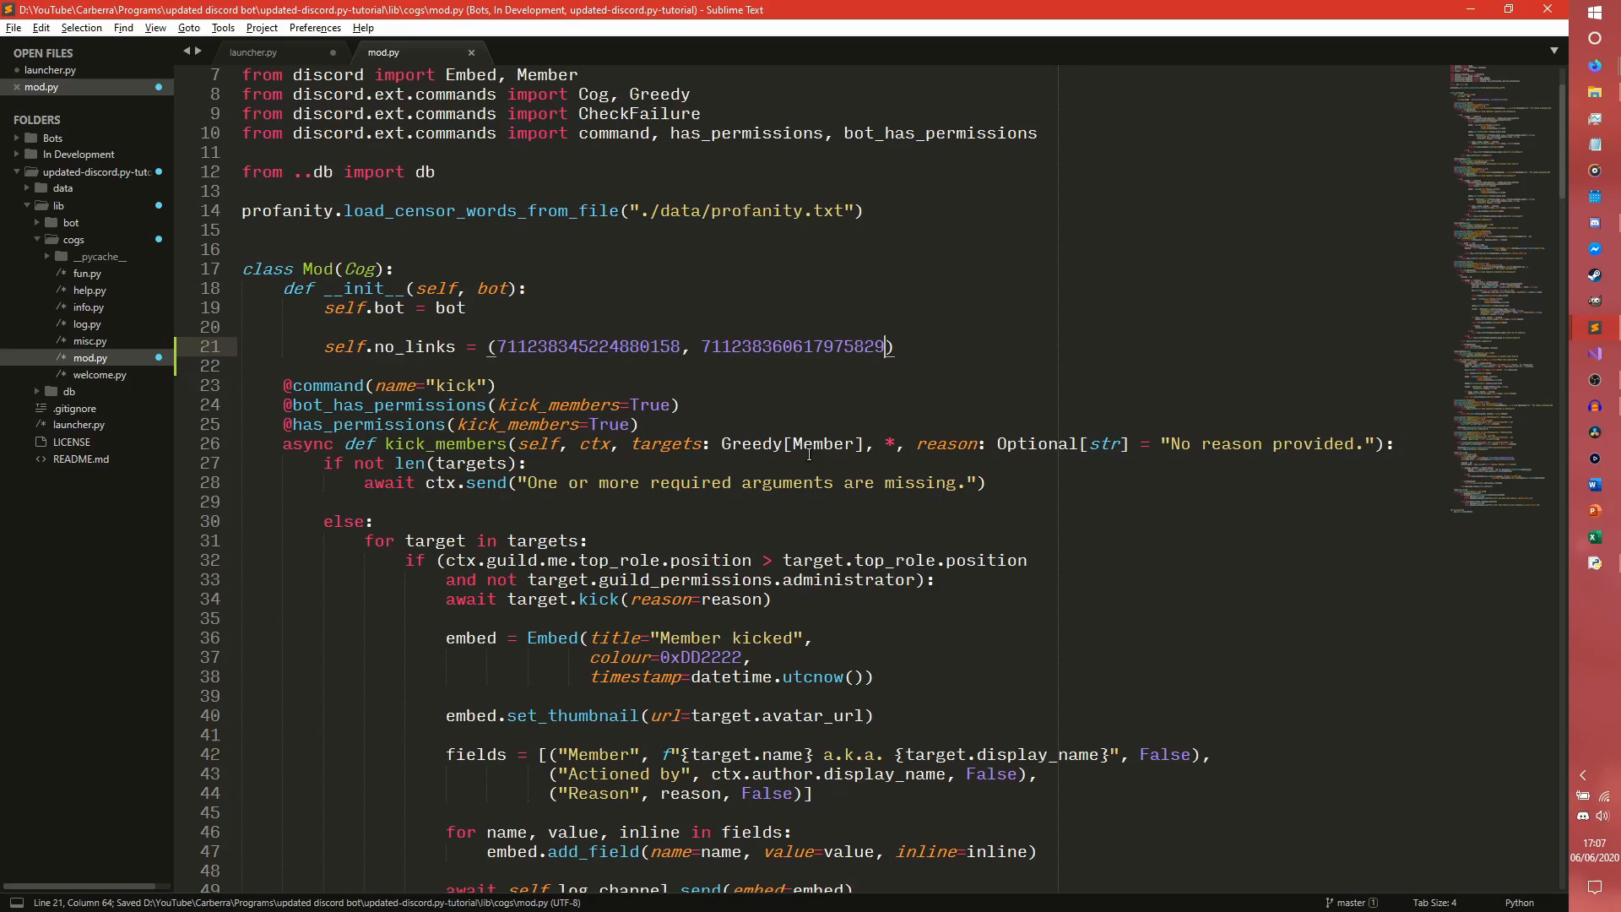
scroll(down, 3)
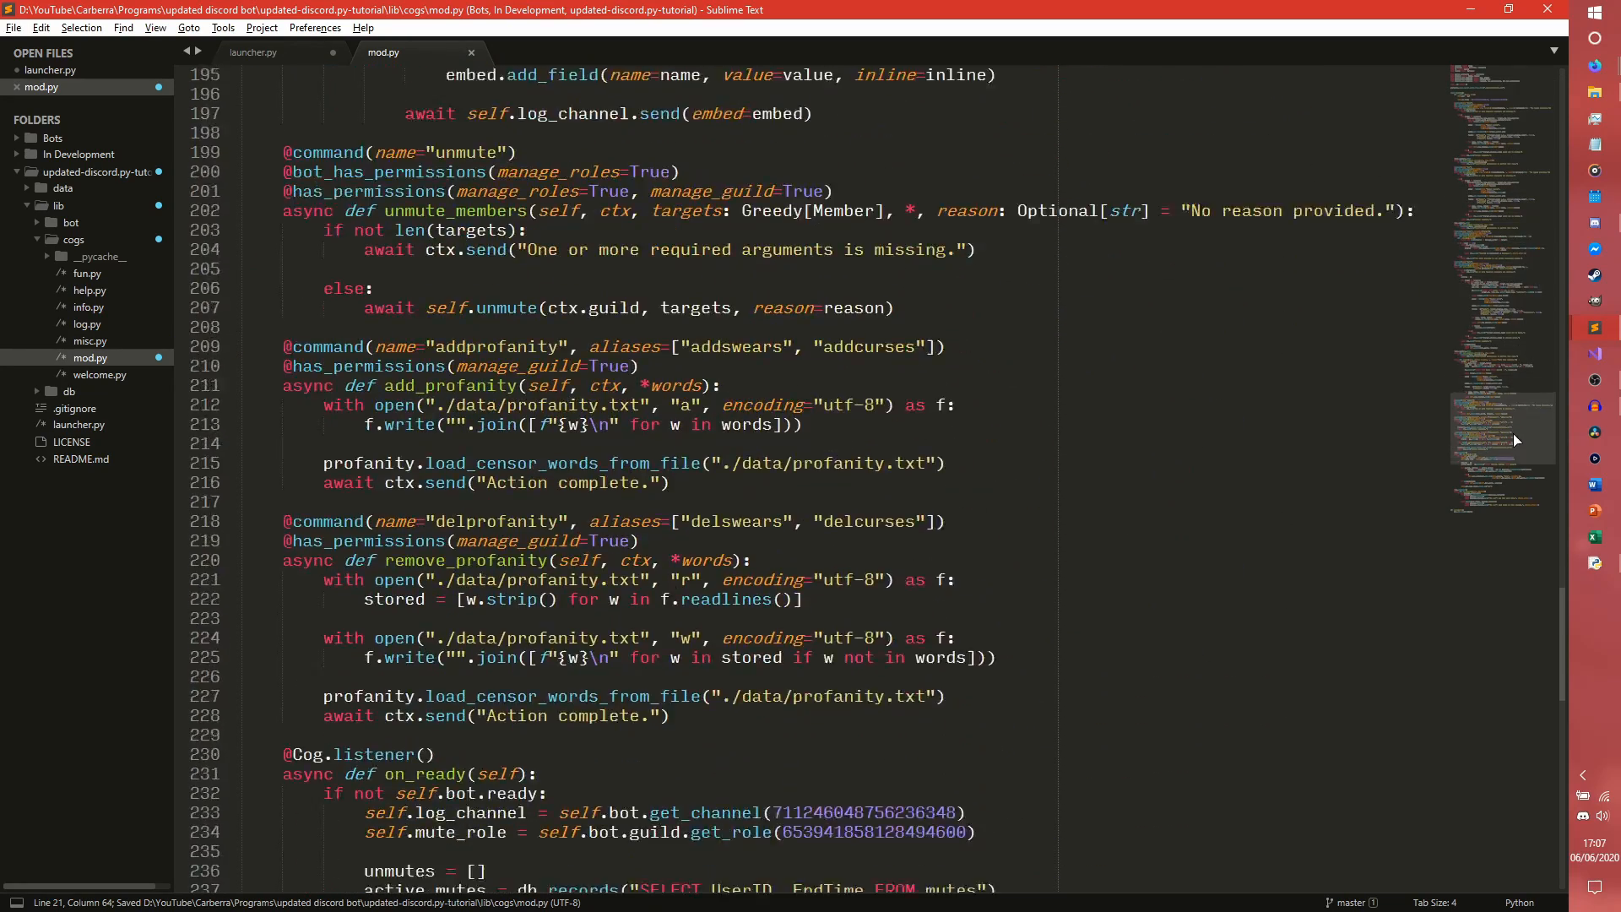
Step: Prefix the link elif with 'message.channel.id in self.no_links and'
scroll(down, 3)
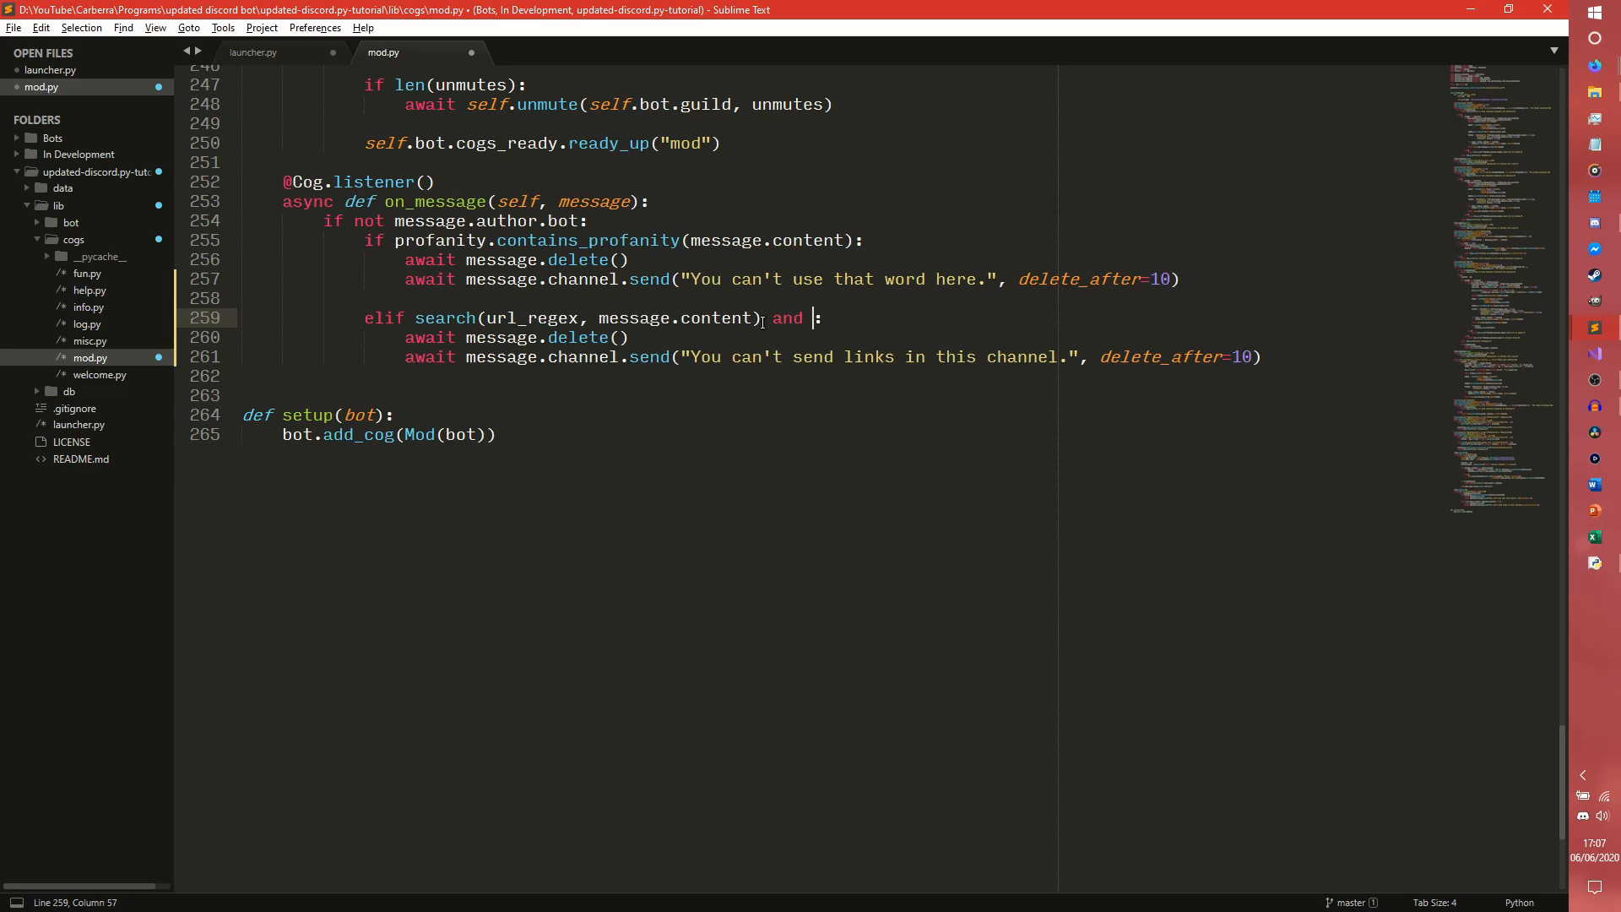
text(message.channel.id in)
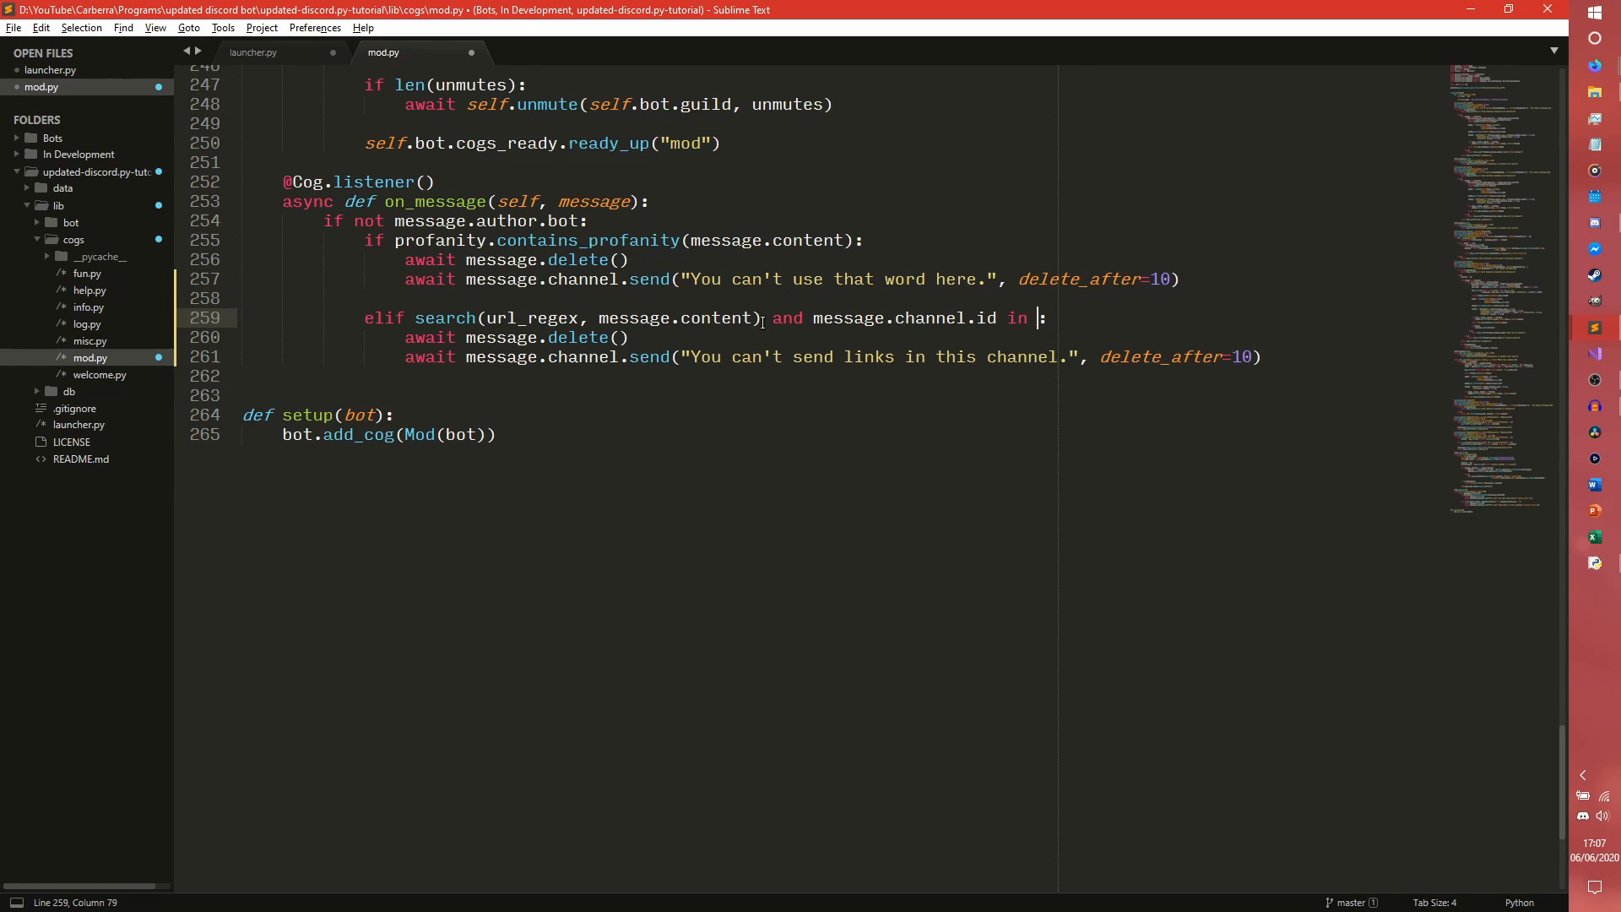
text(self.)
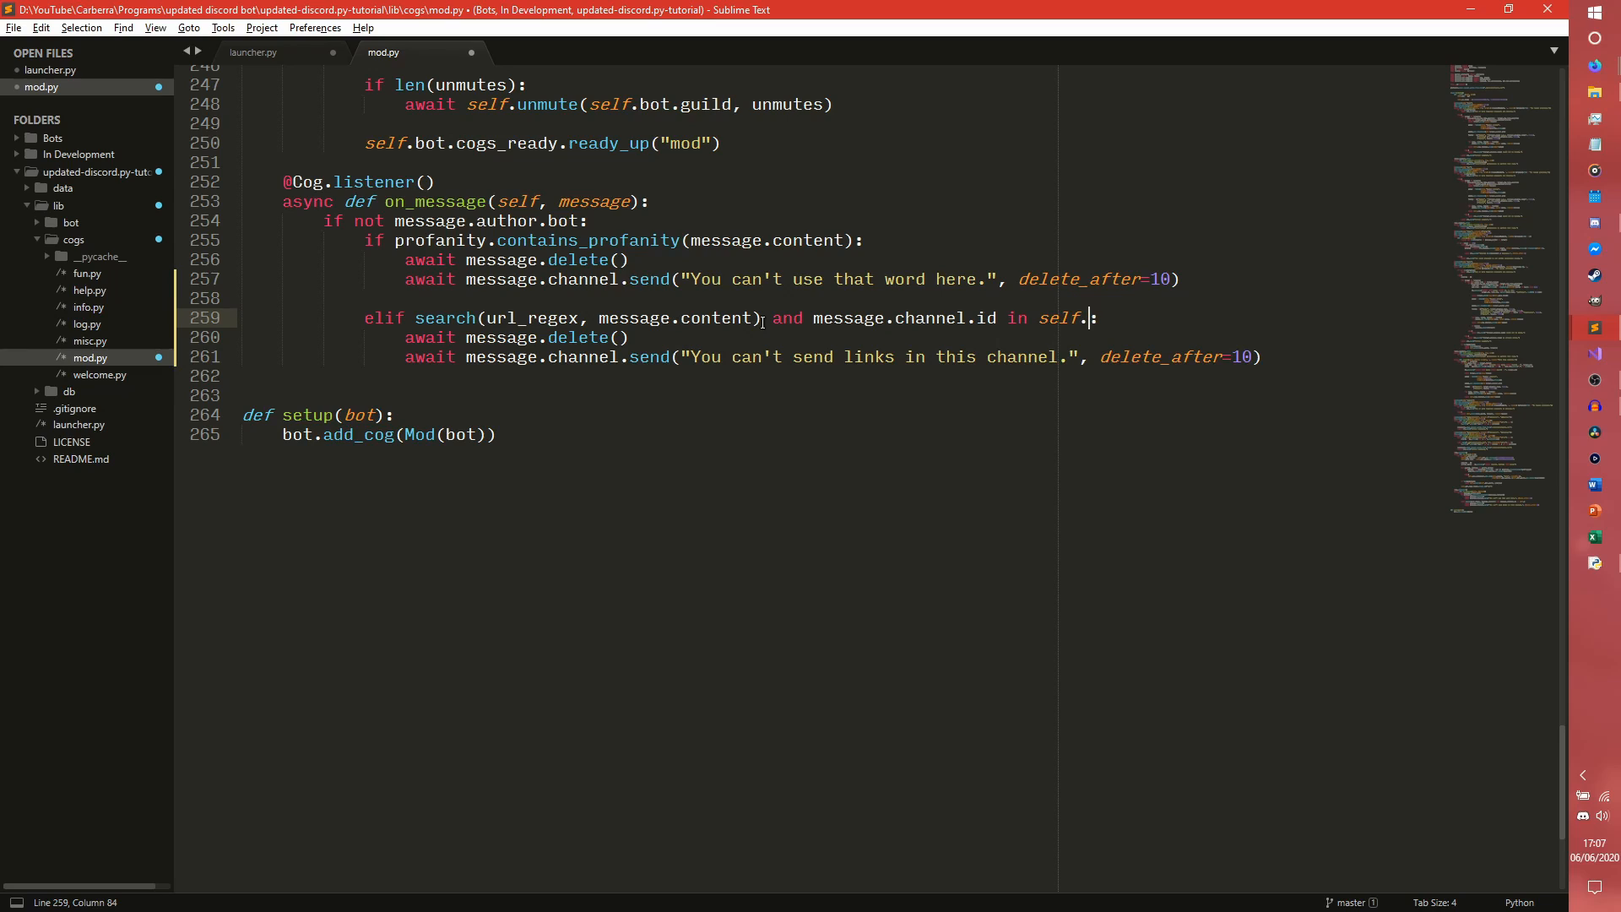
text(no_links)
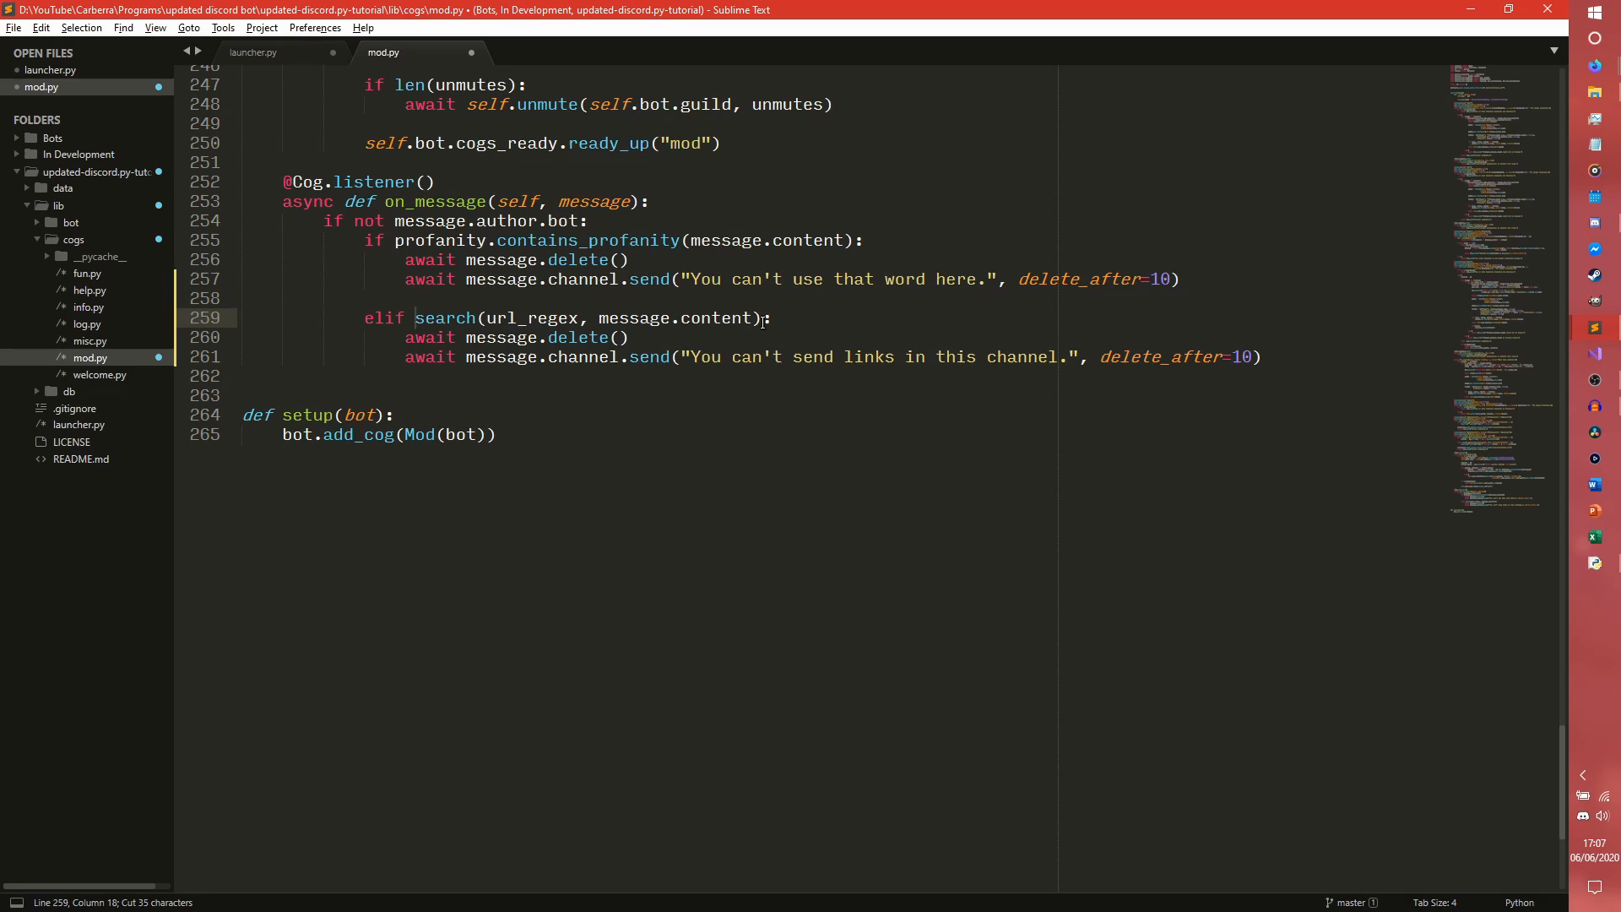
text(message.channel.id in self.no_links and)
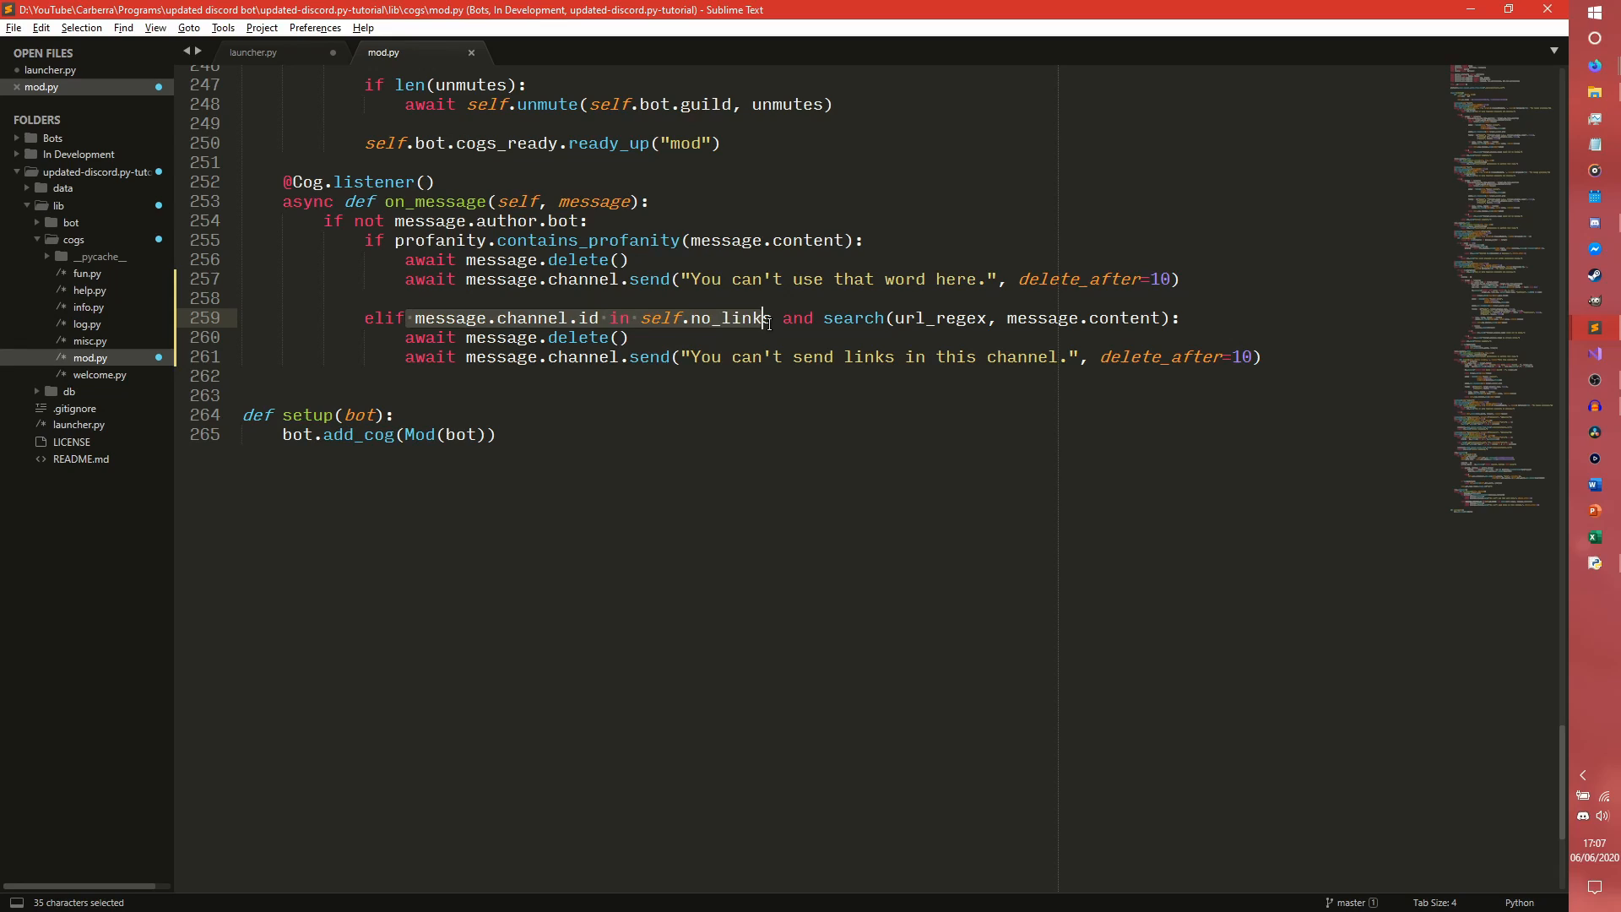
click(1199, 546)
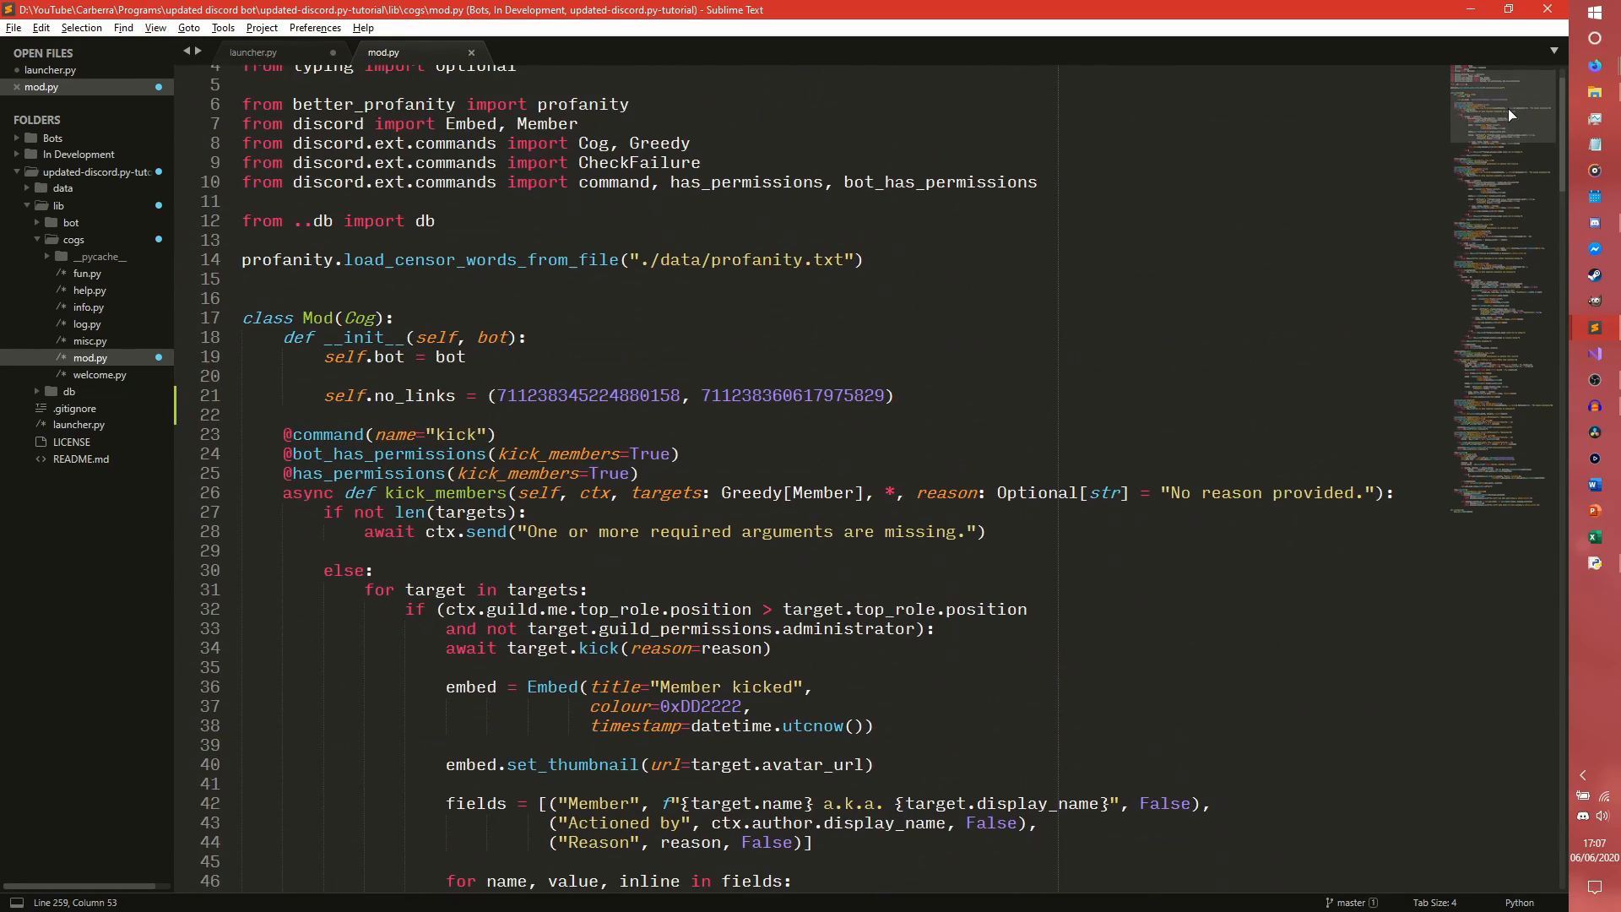
click(405, 395)
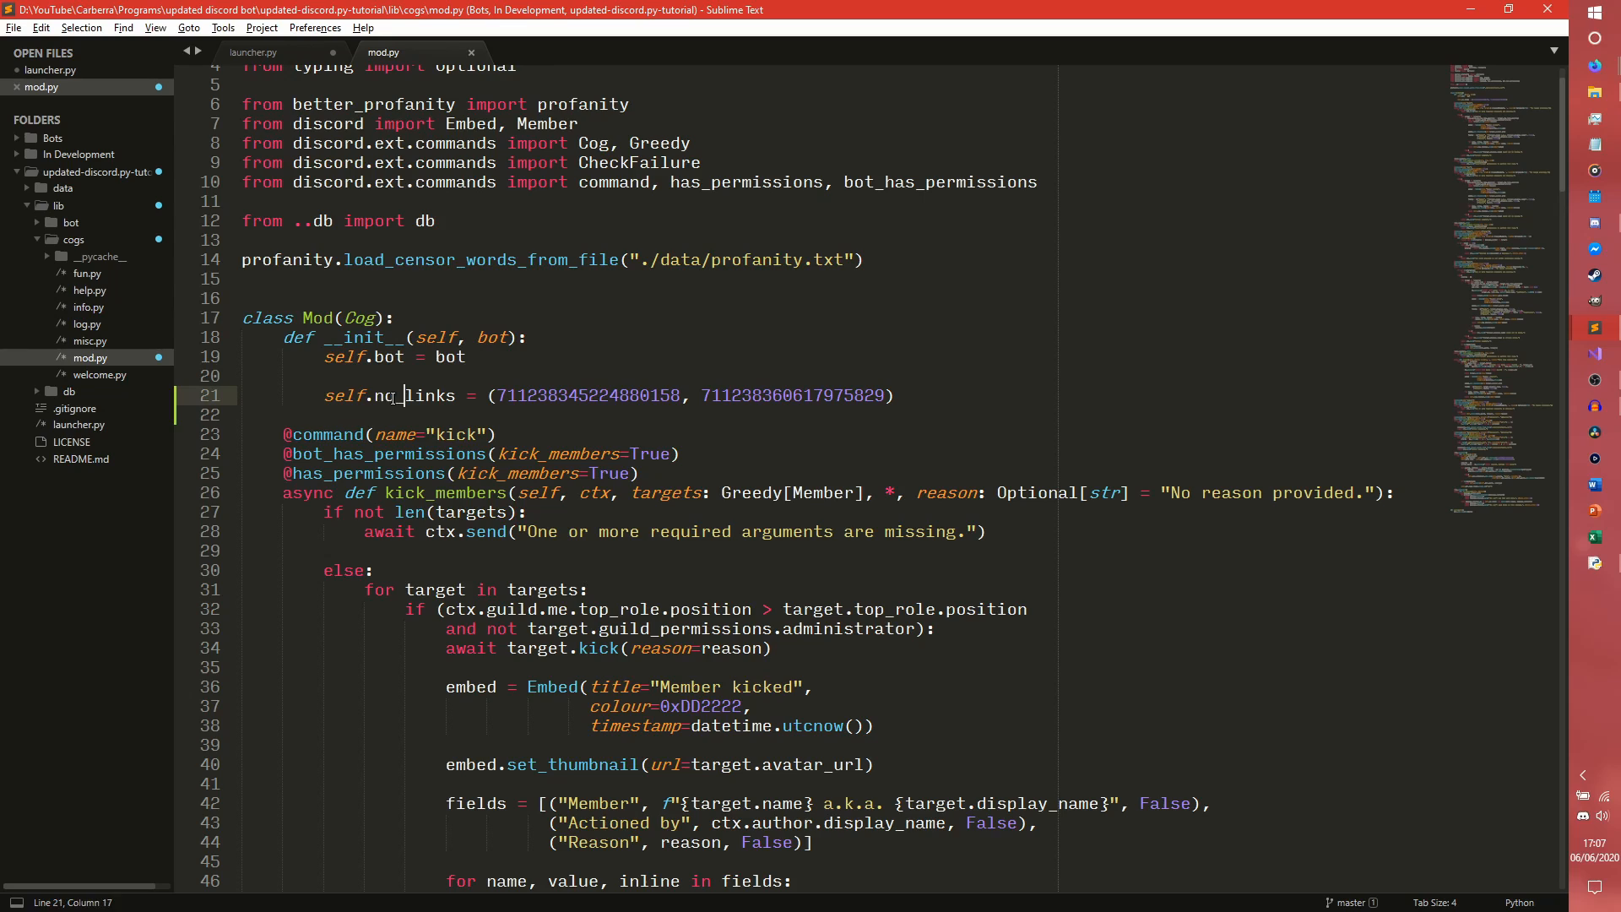
double_click(390, 396)
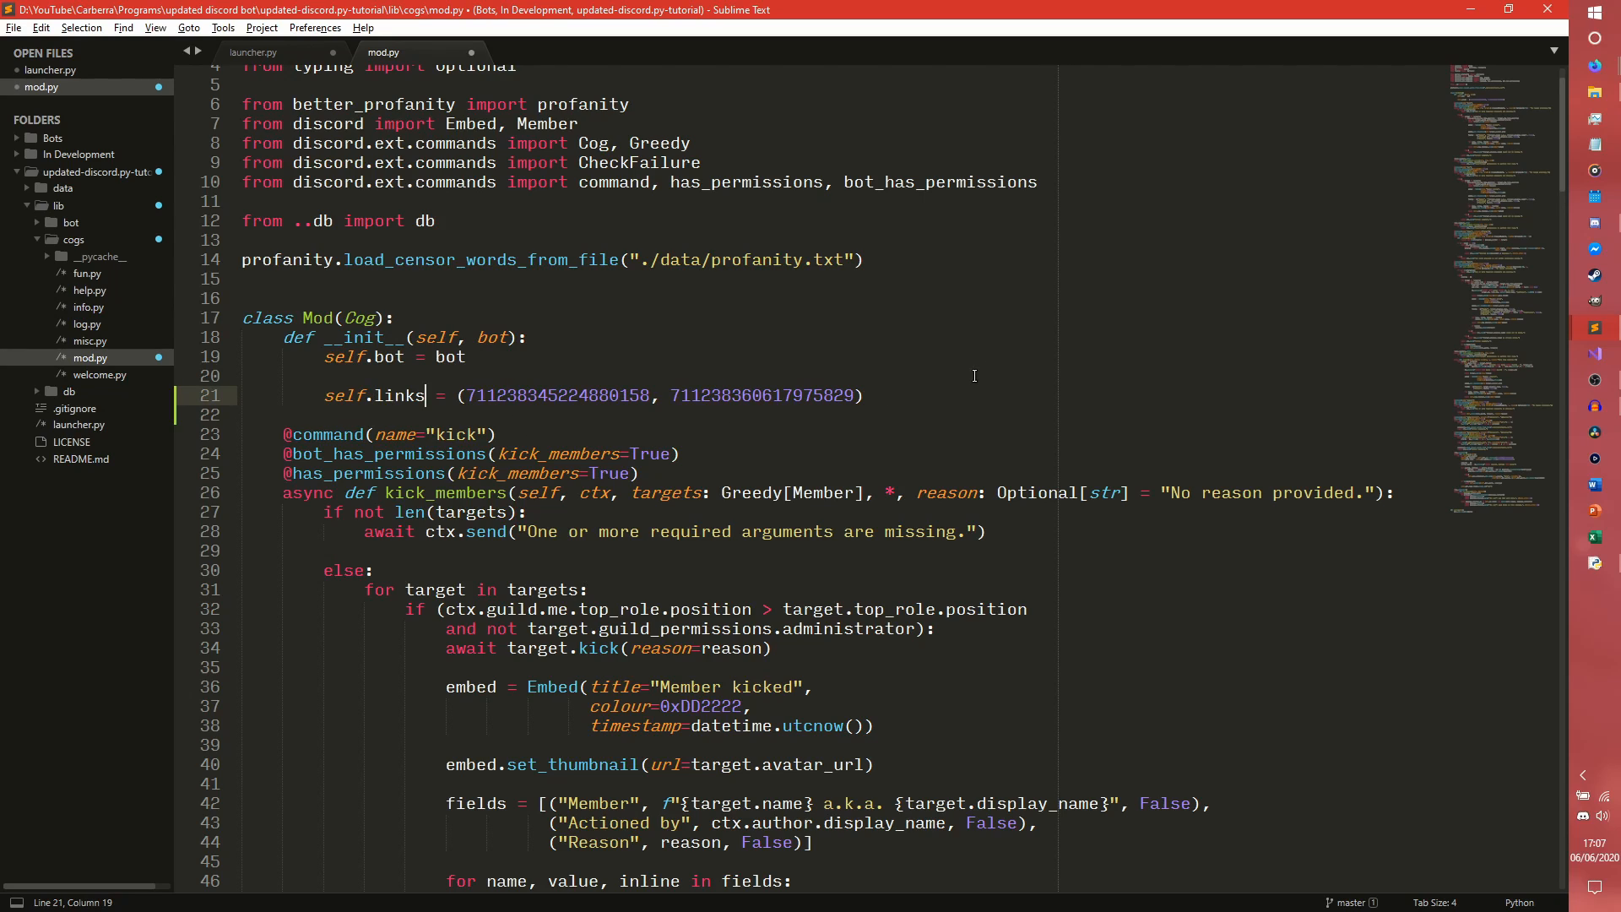
text(_allowed = (711223407911370812,)
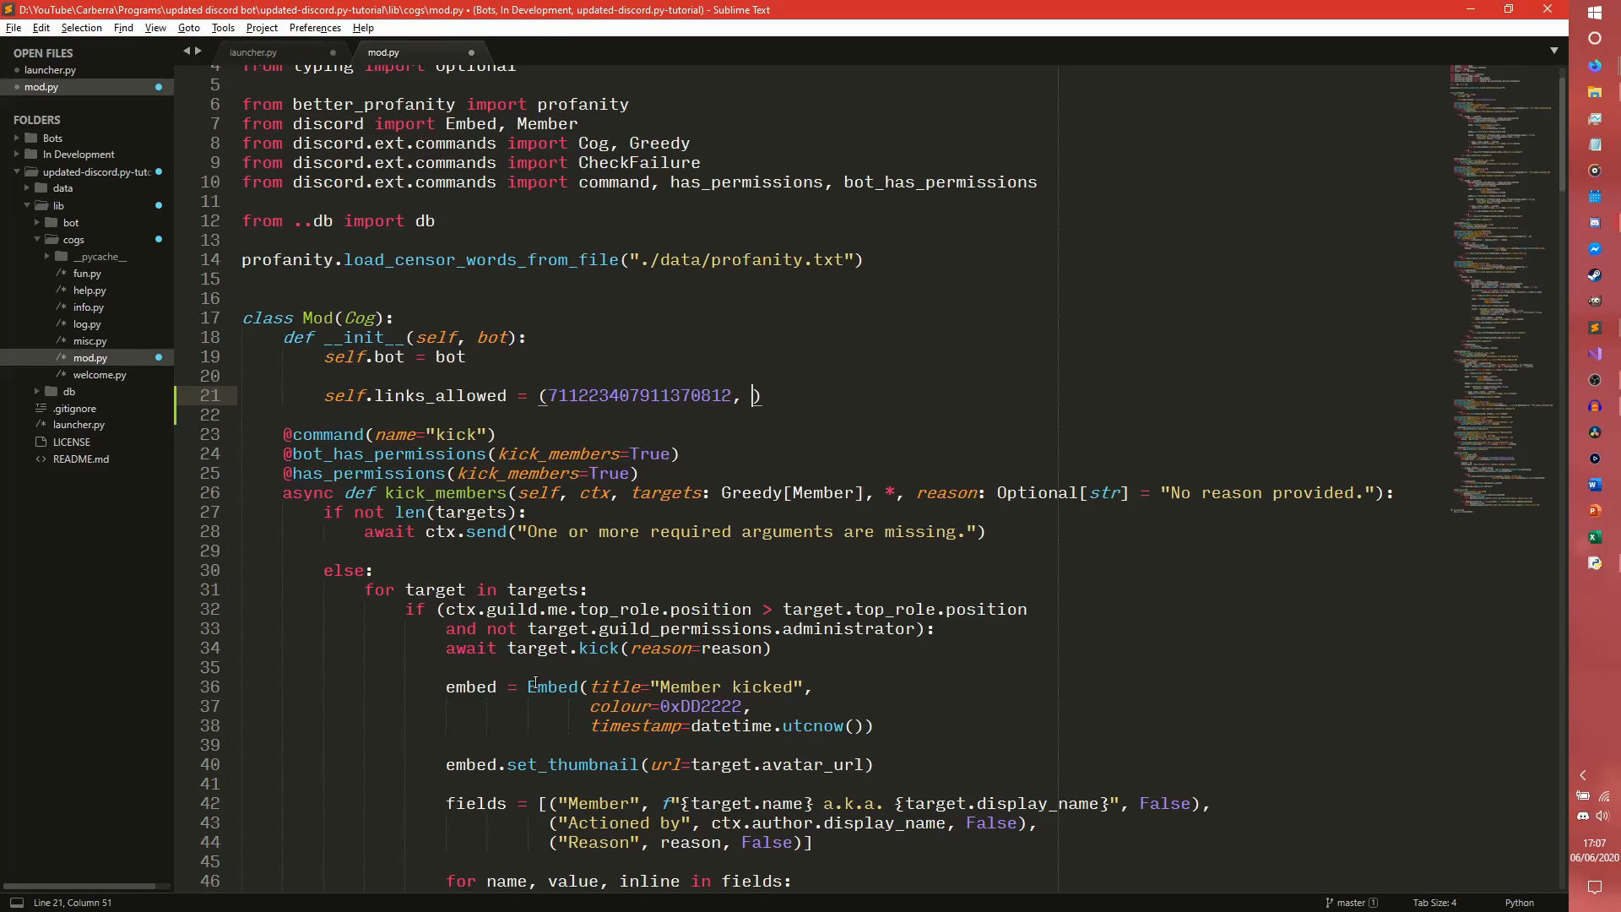
text(711246048756236348)
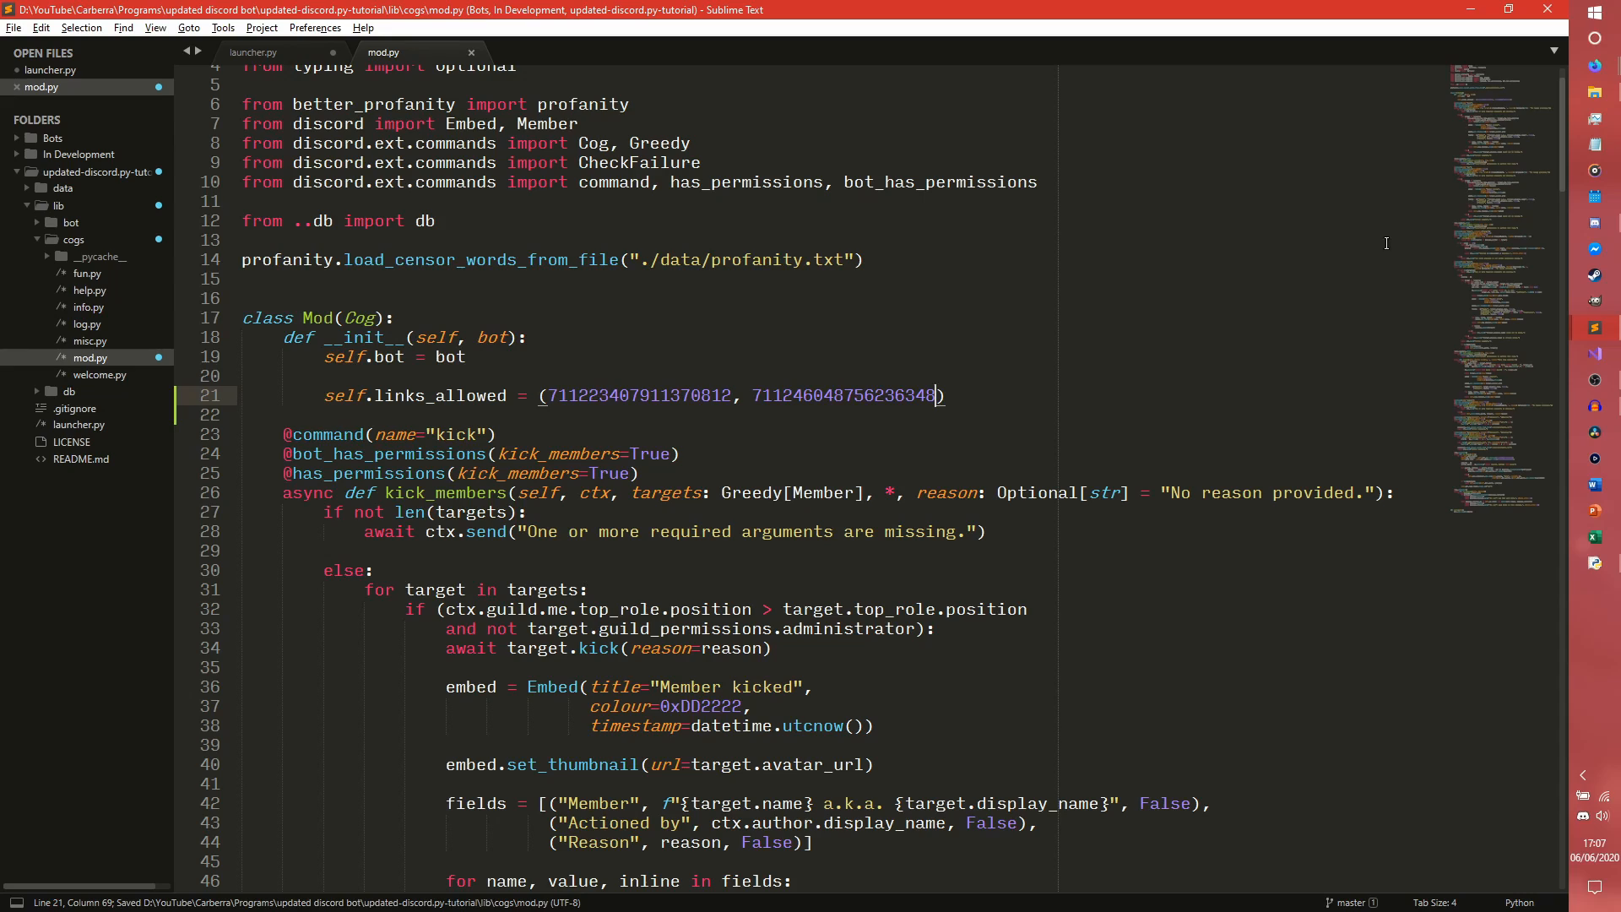
scroll(down, 3)
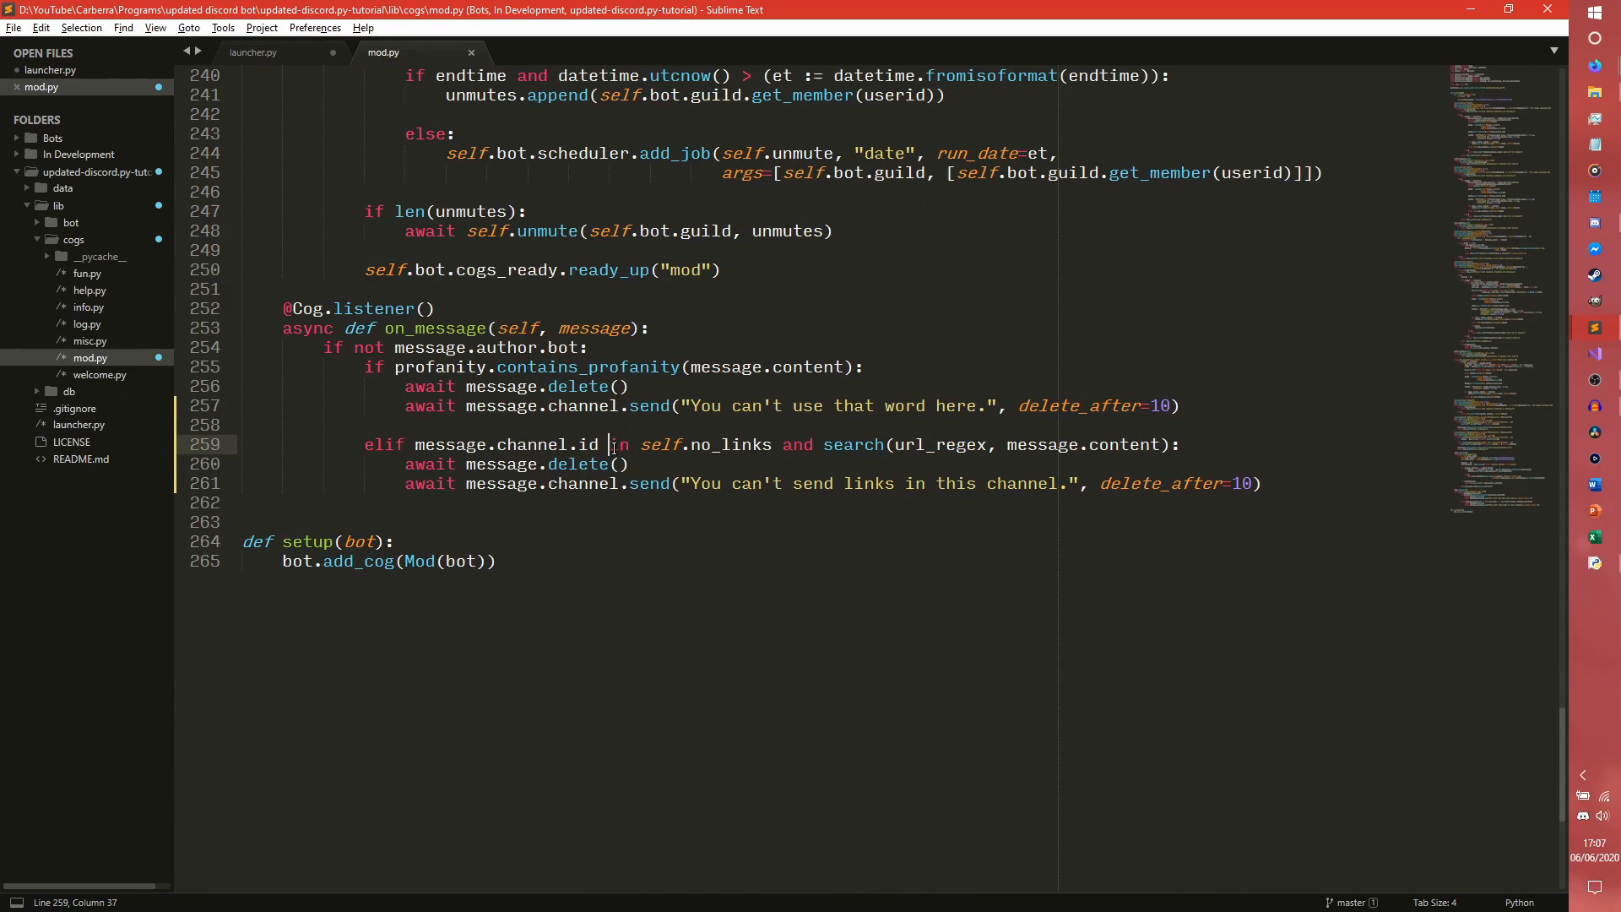
Step: Change the link check to 'message.channel.id not in self.links_allowed'
text(not)
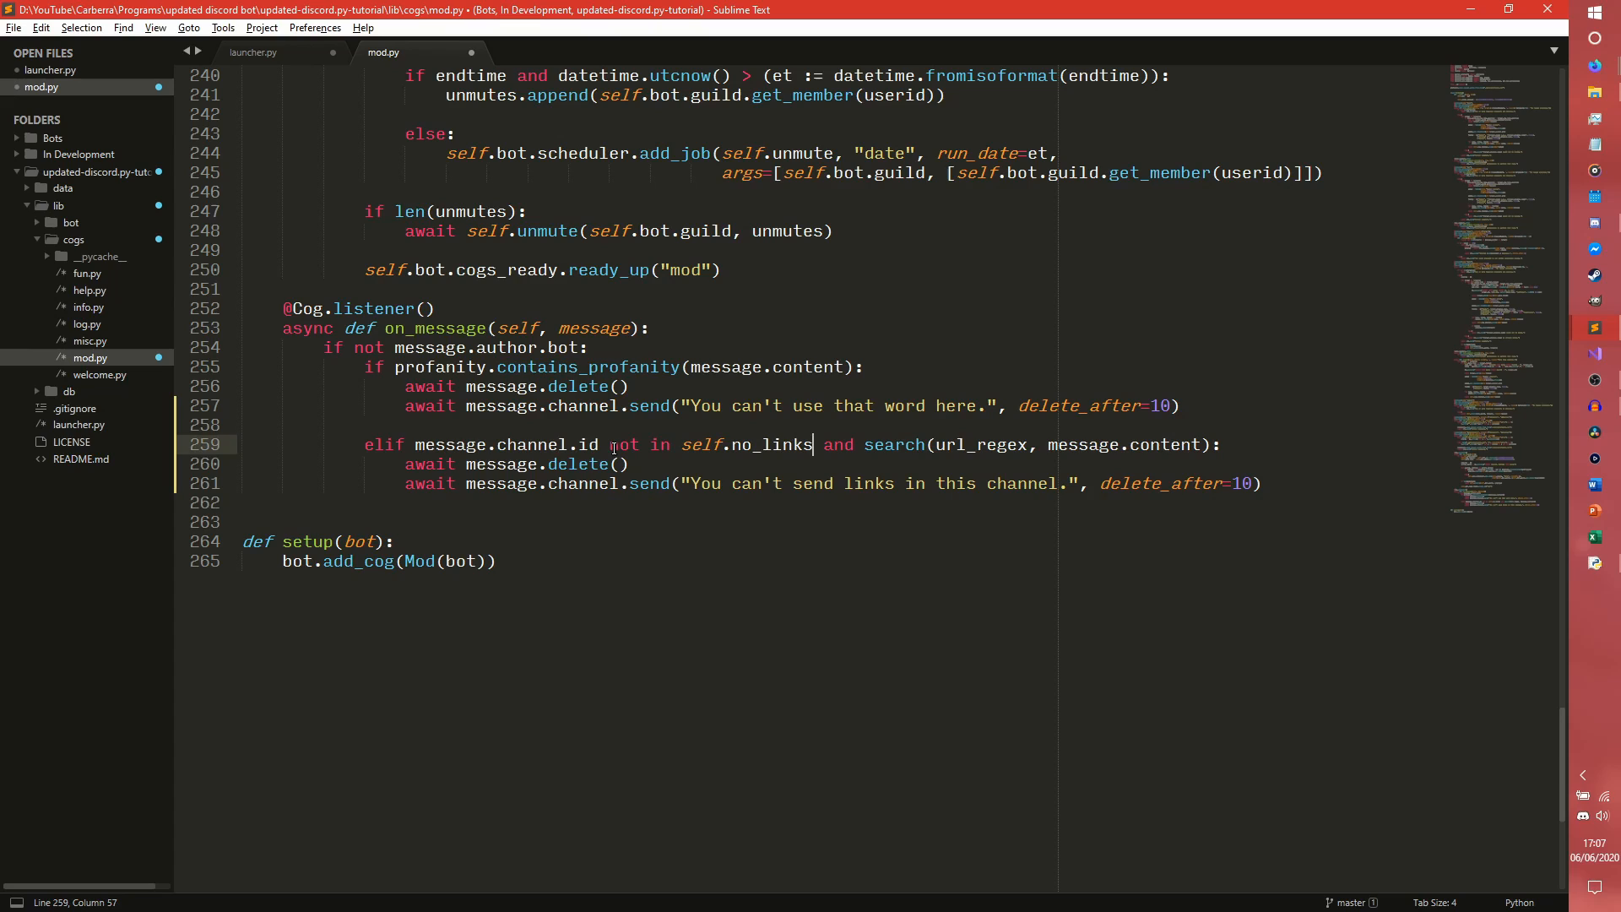
key(Backspace)
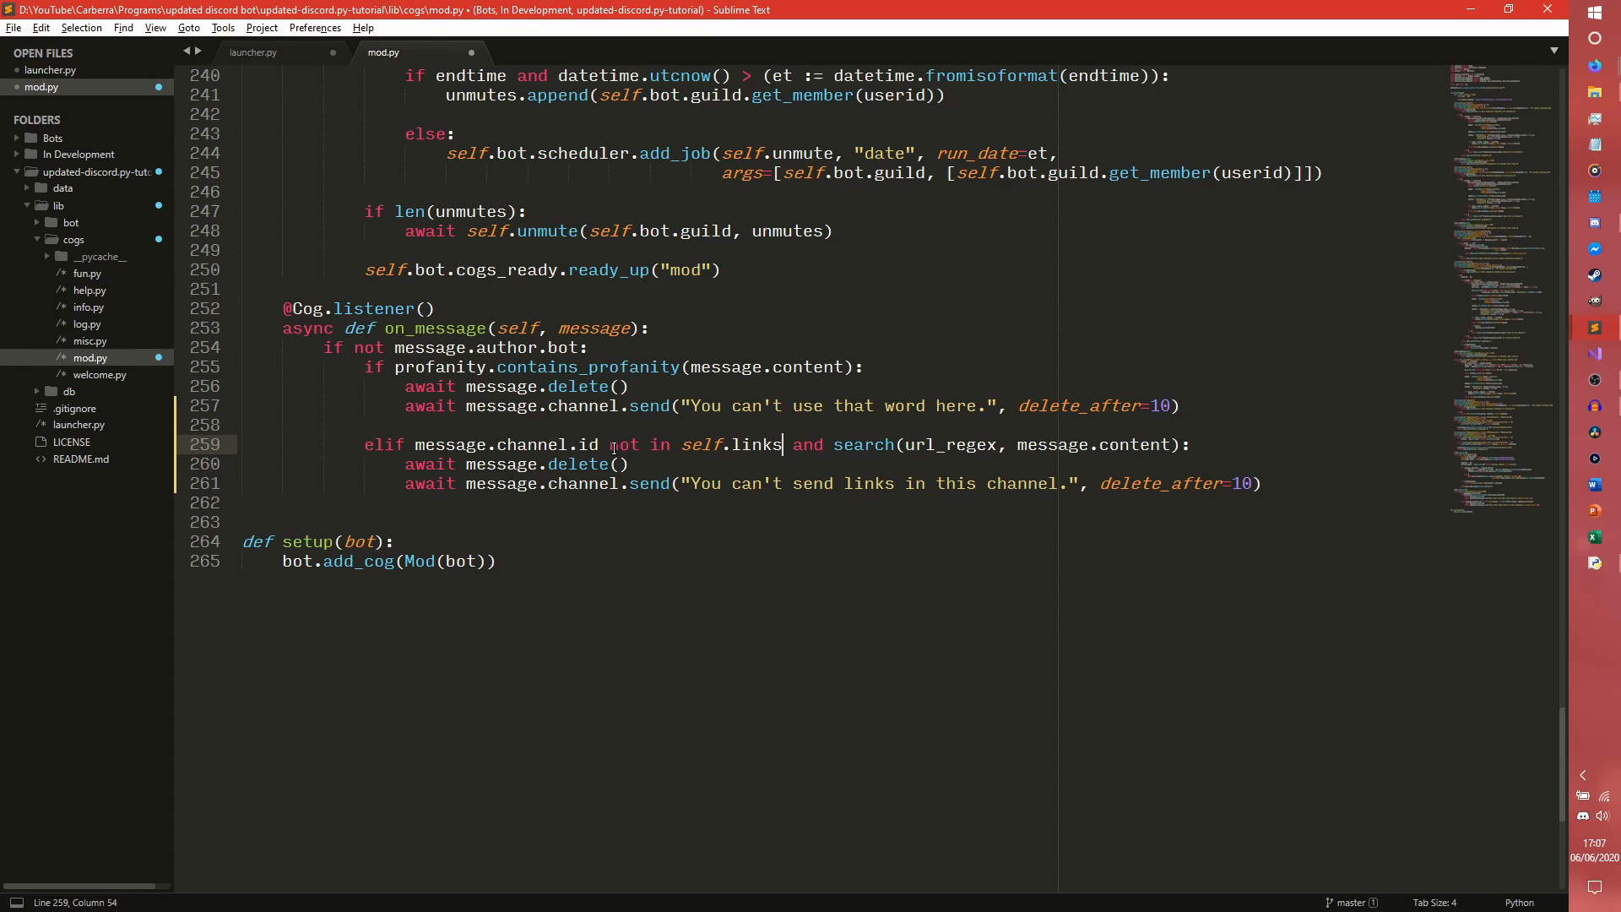
text(_all)
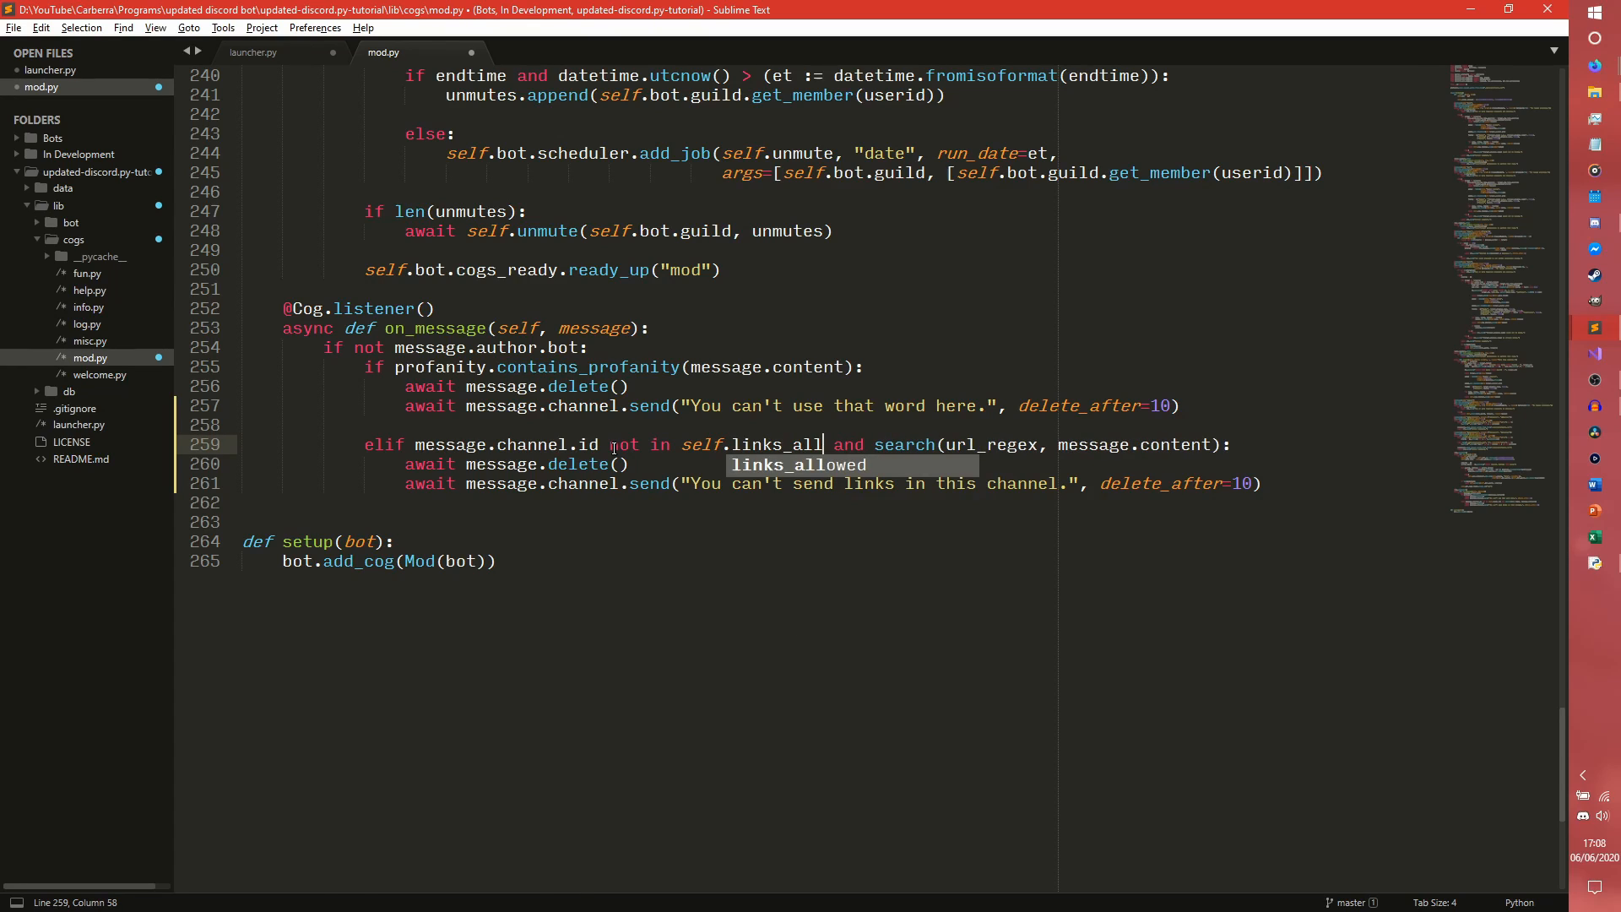
key(ctrl+s)
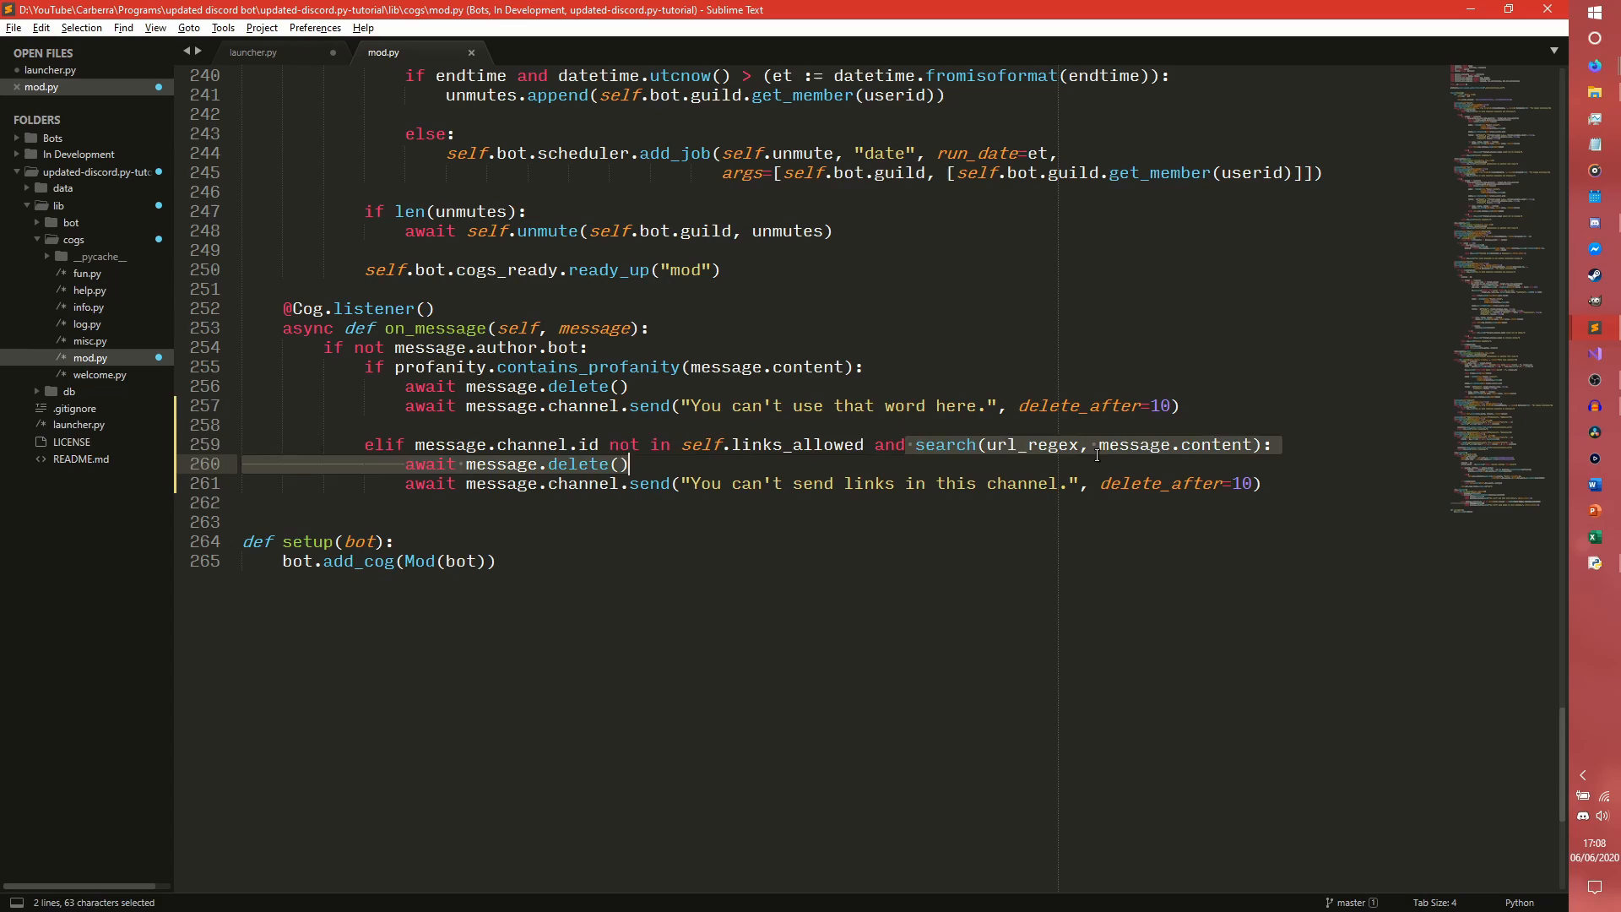
Step: Review the link condition and warning call in the on_message block
click(669, 445)
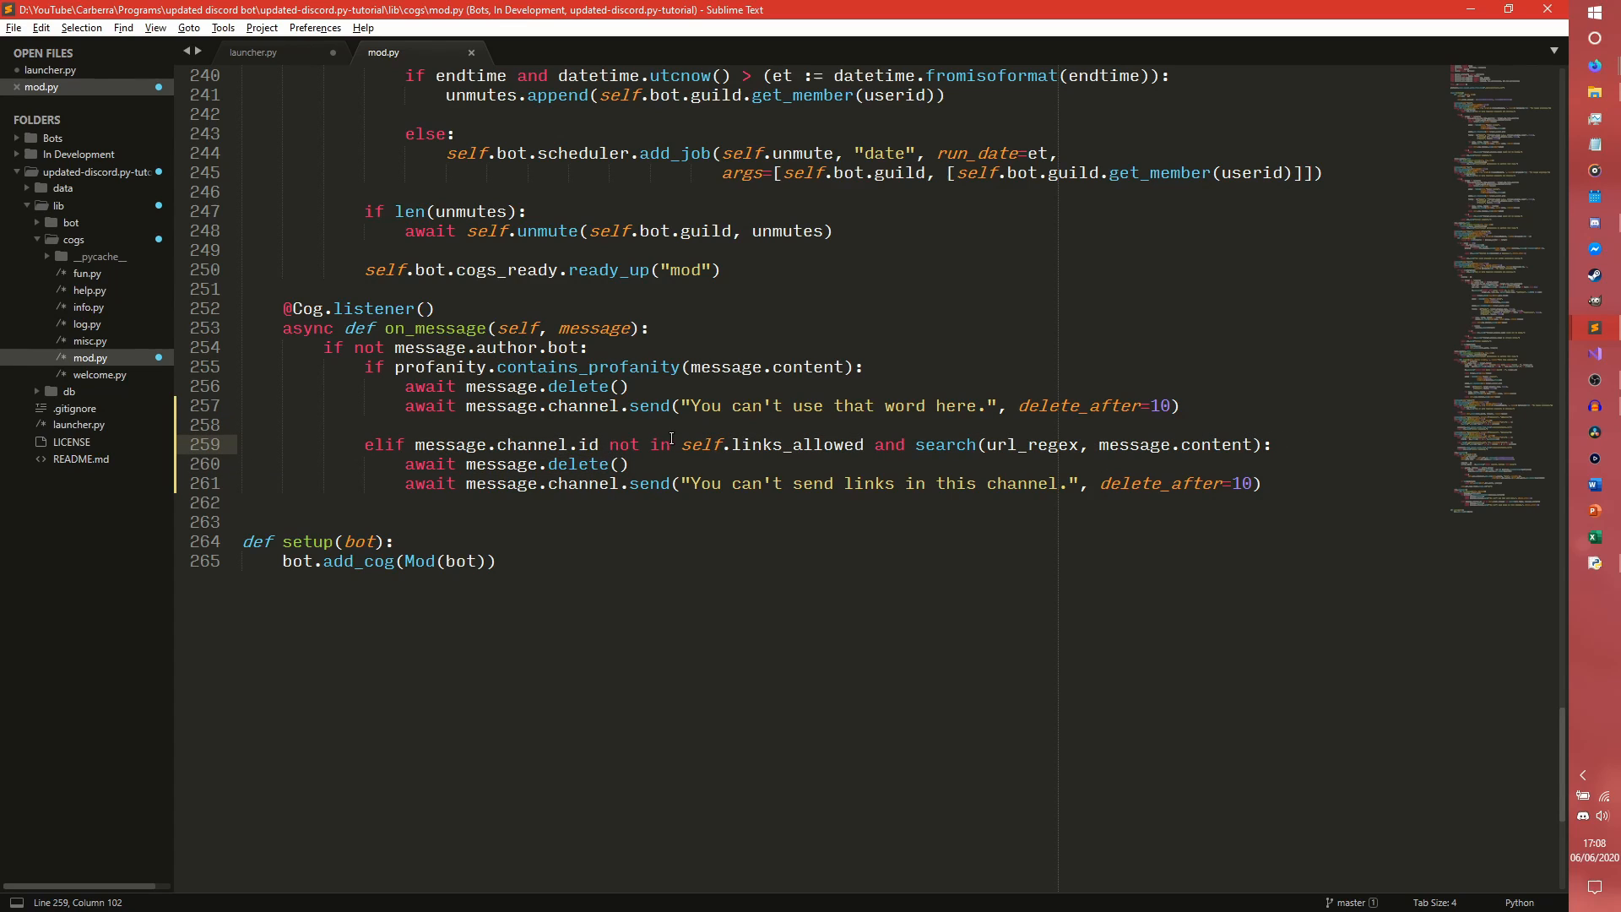
click(627, 464)
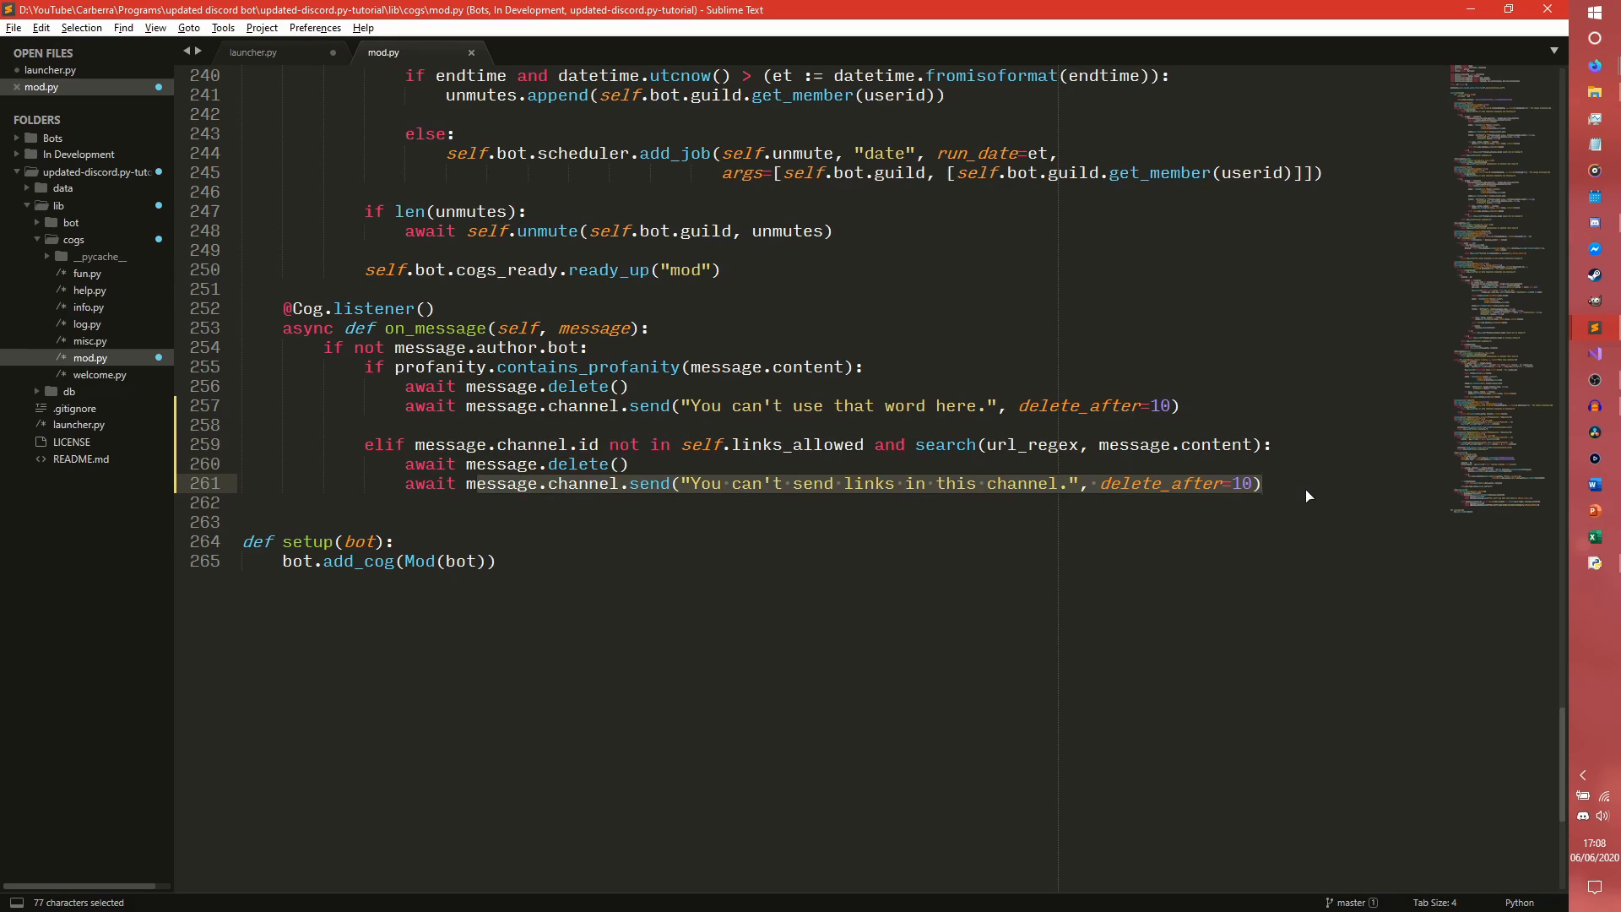
click(1261, 483)
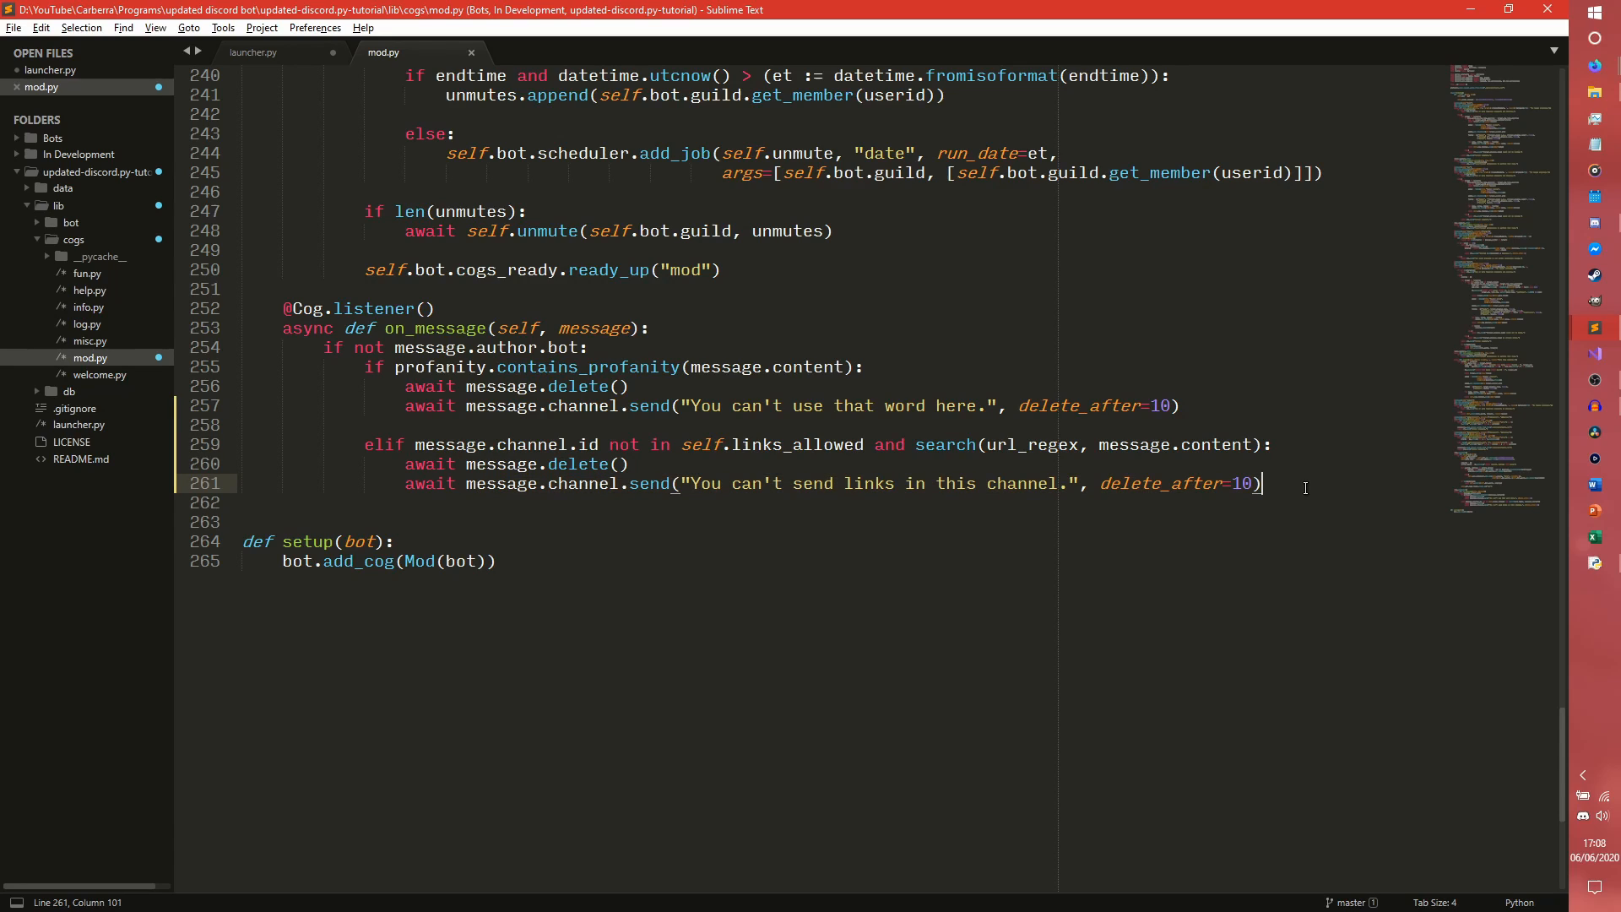
mouse_move(734, 600)
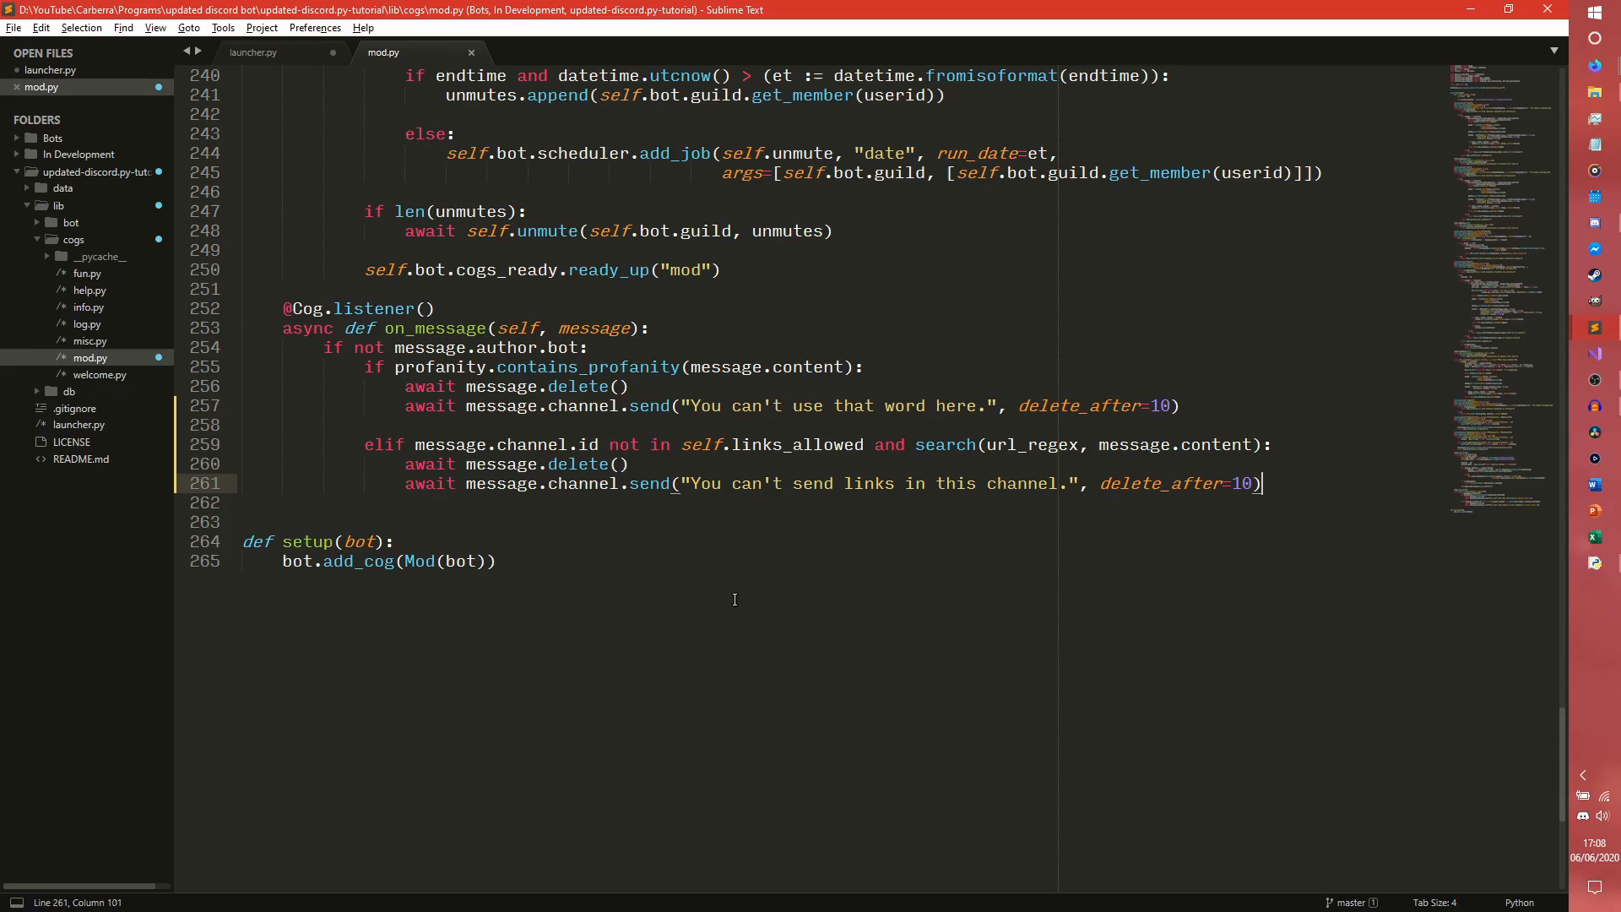
scroll(up, 3)
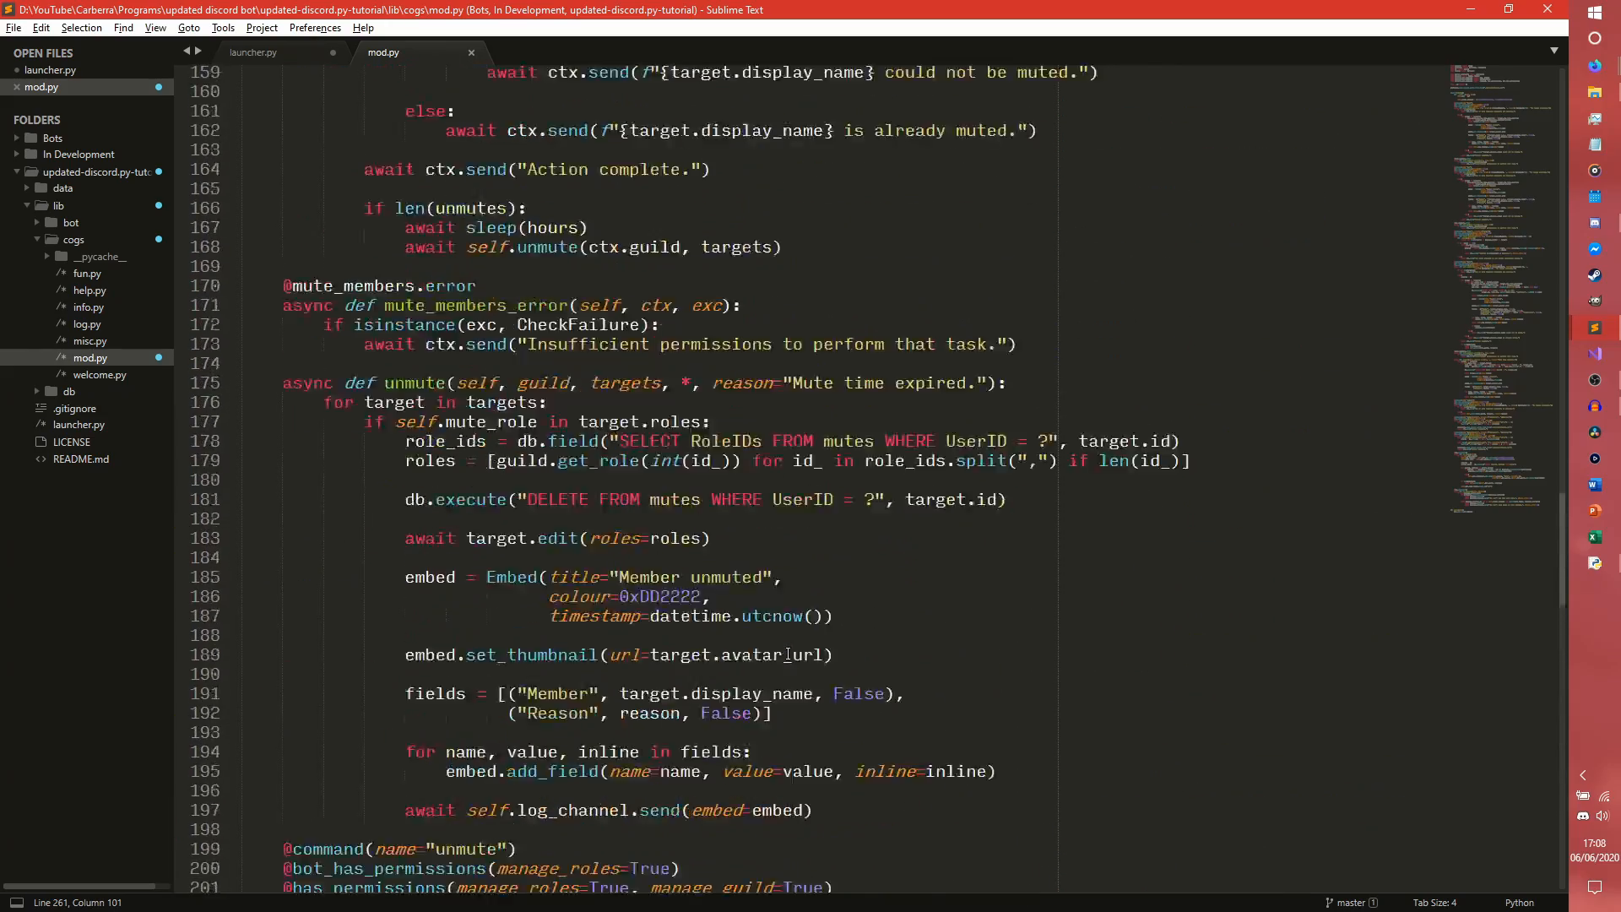
Step: Move up to Mod's __init__ and open a blank line above self.links_allowed
scroll(down, 3)
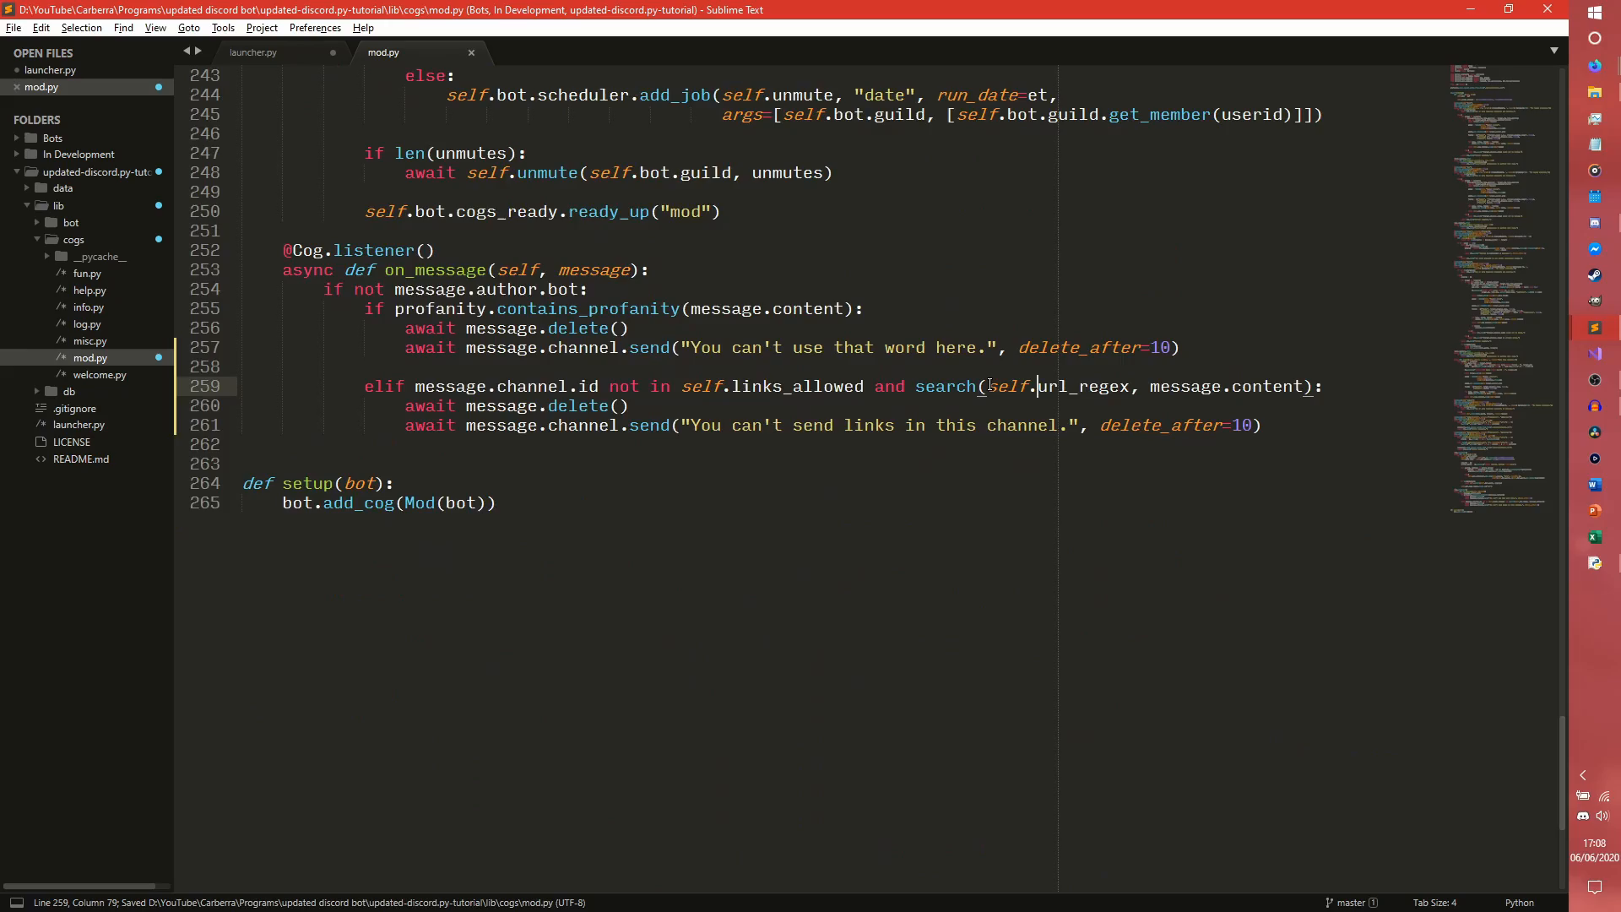
scroll(up, 3)
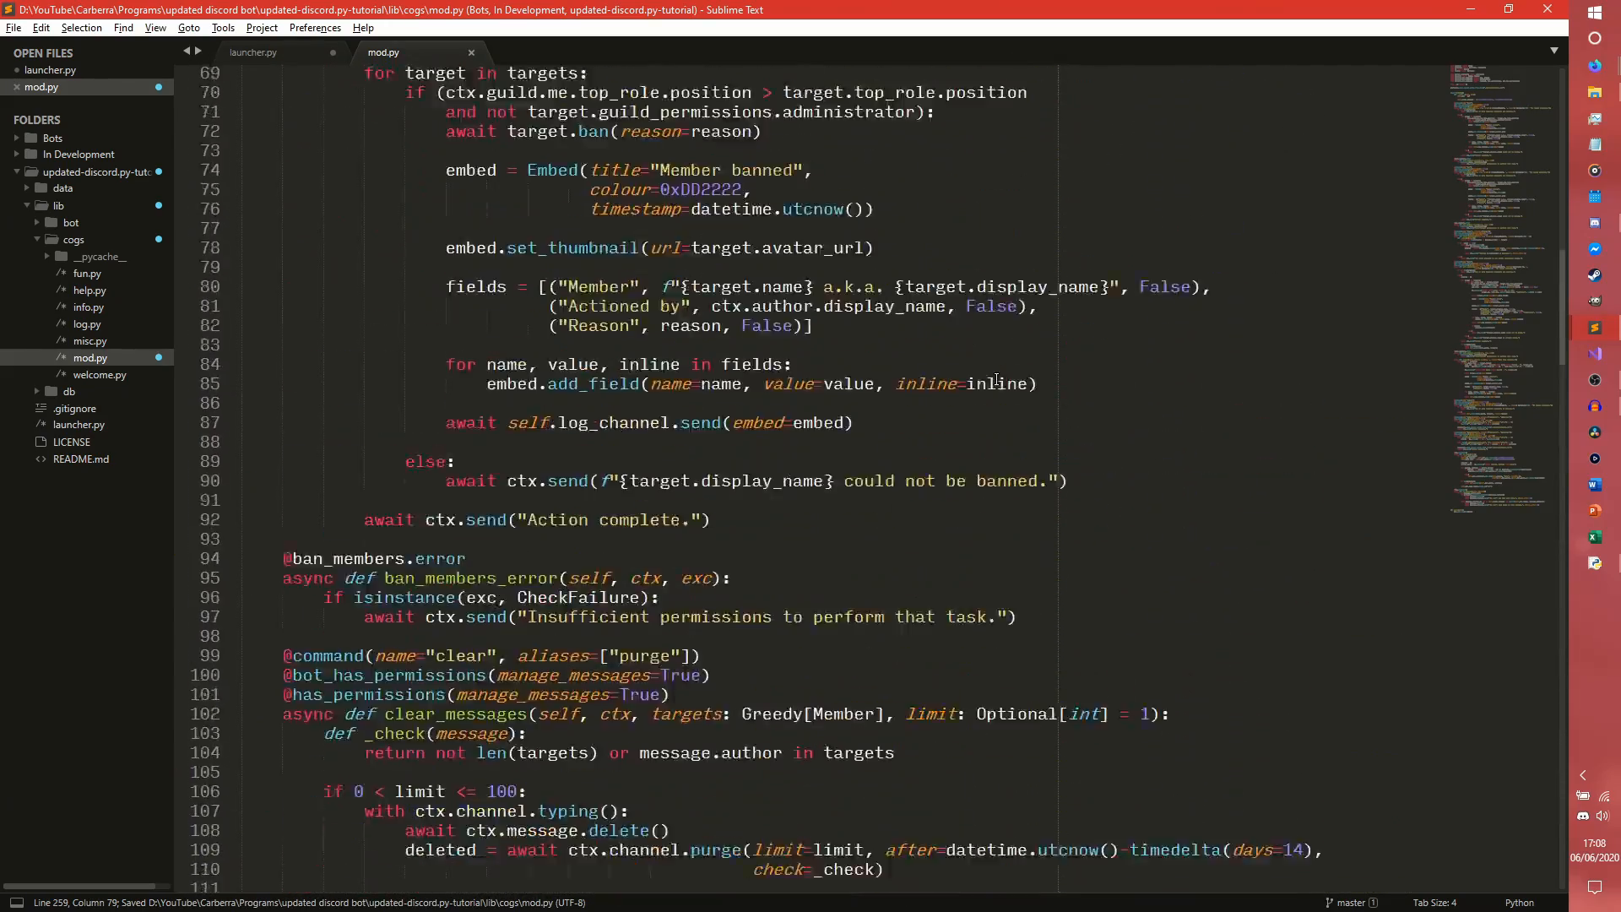
scroll(up, 3)
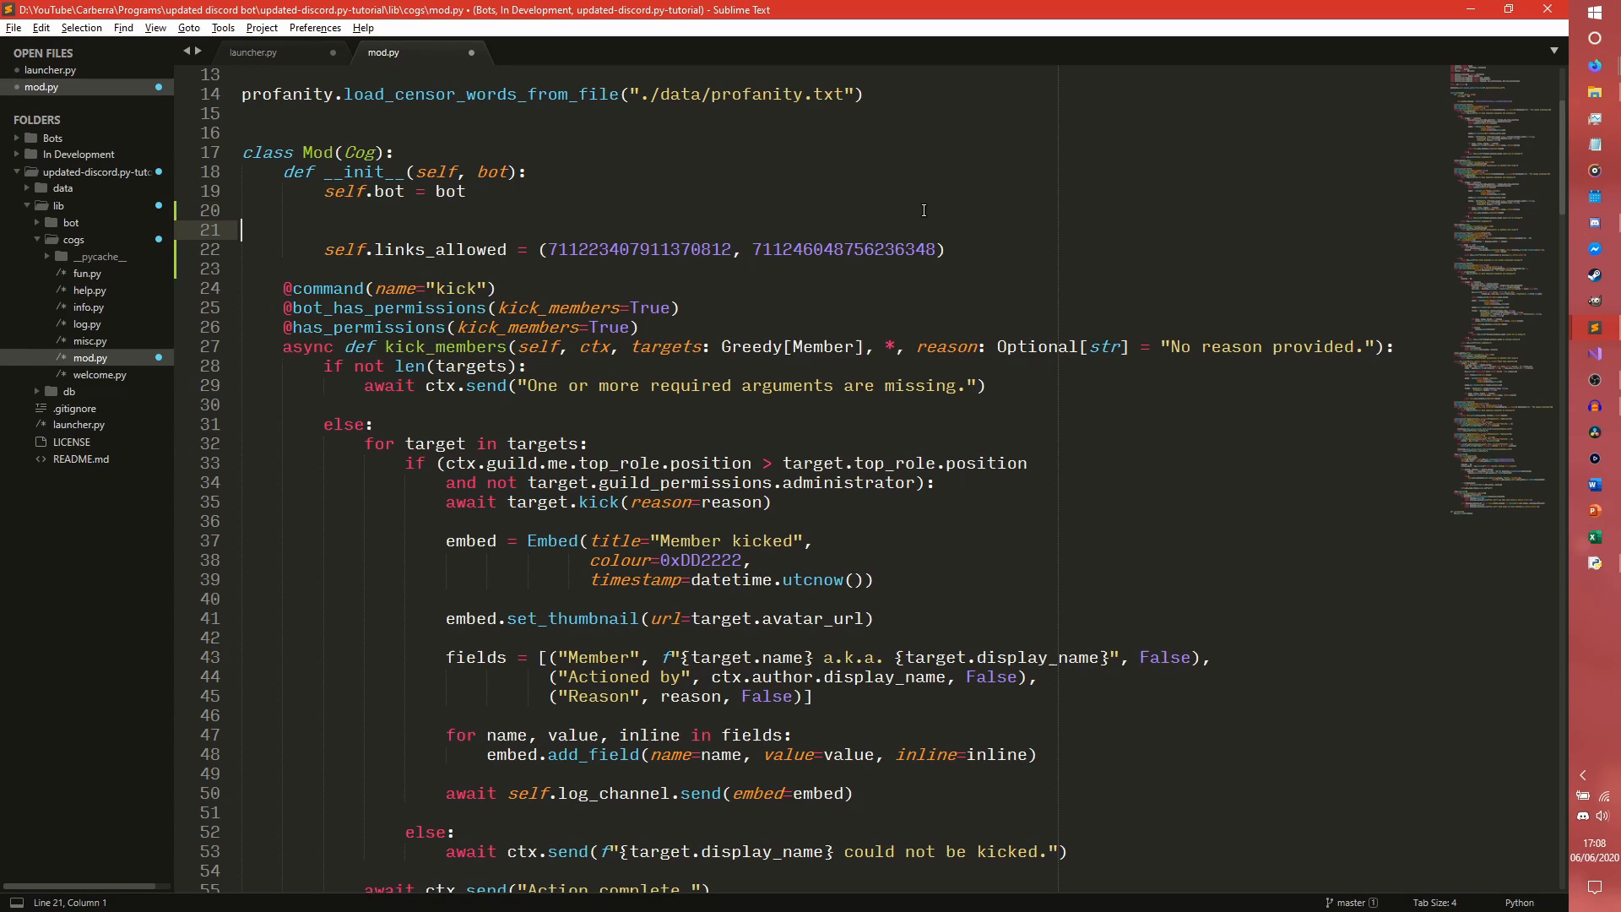
Step: Assign self.url_regex the pasted raw URL-matching regex string, checking the line's end
text(slelf.)
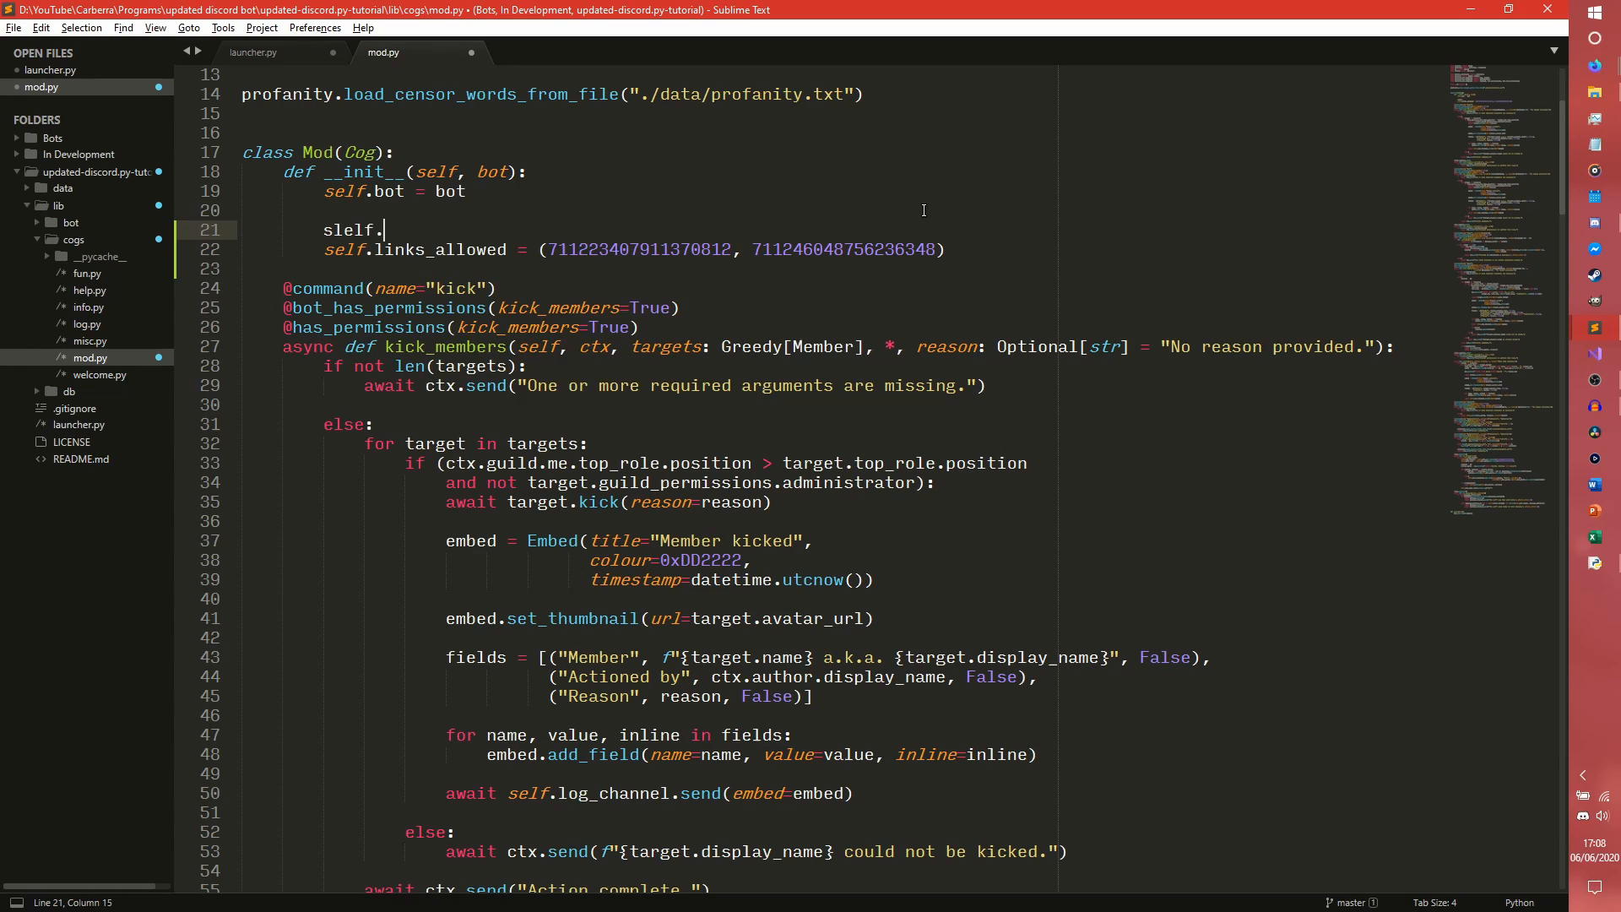
text(url_regex =)
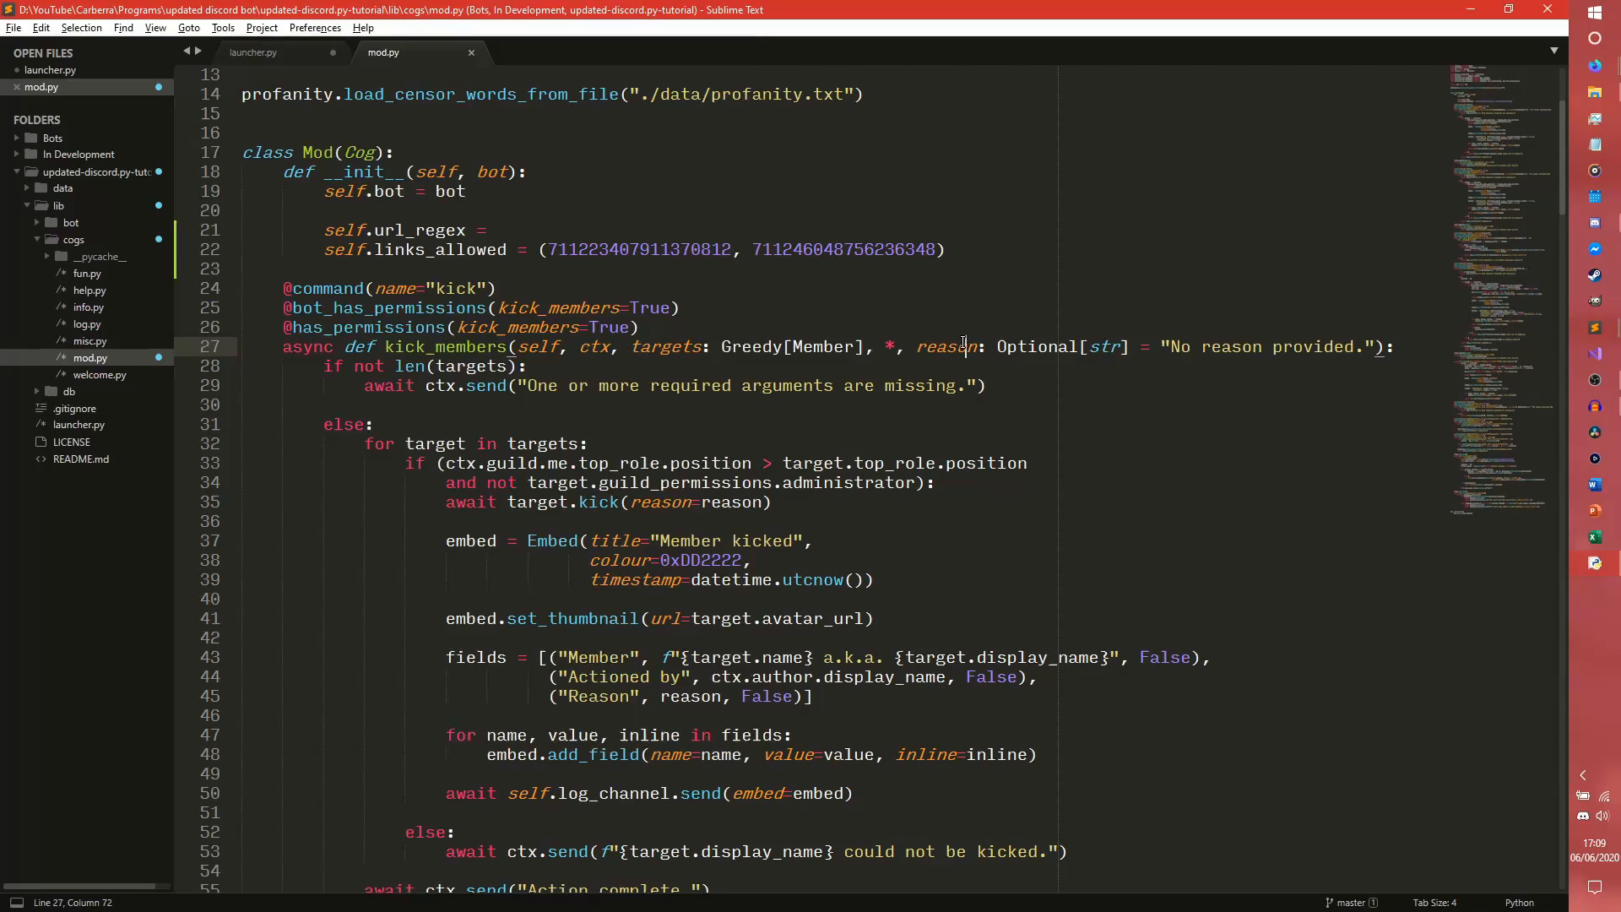
click(494, 230)
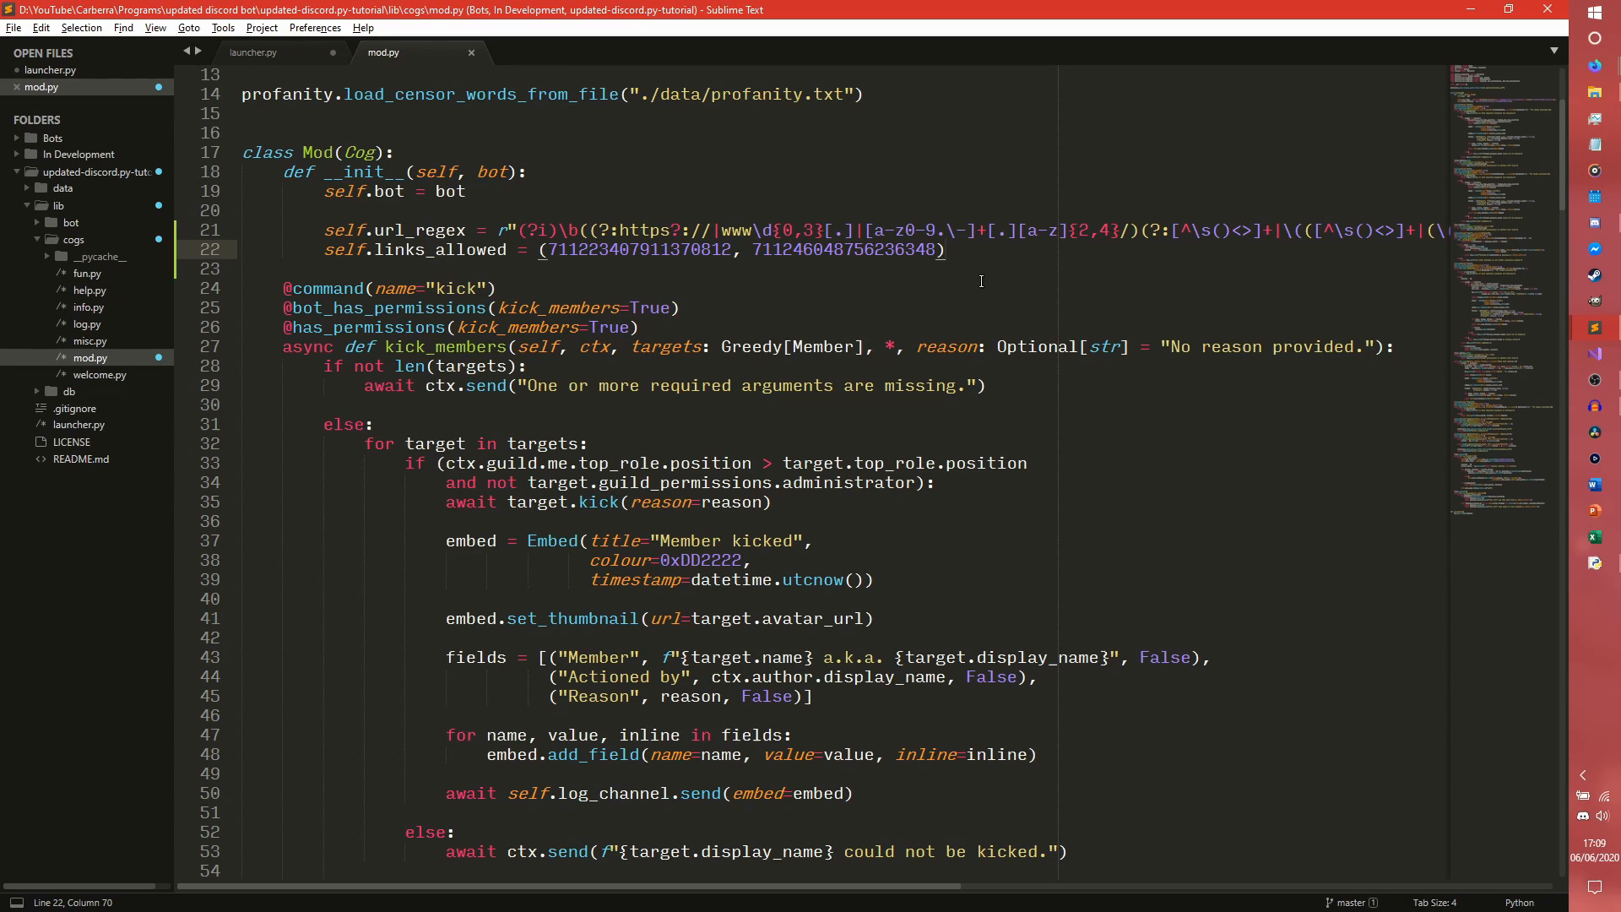
mouse_move(603, 230)
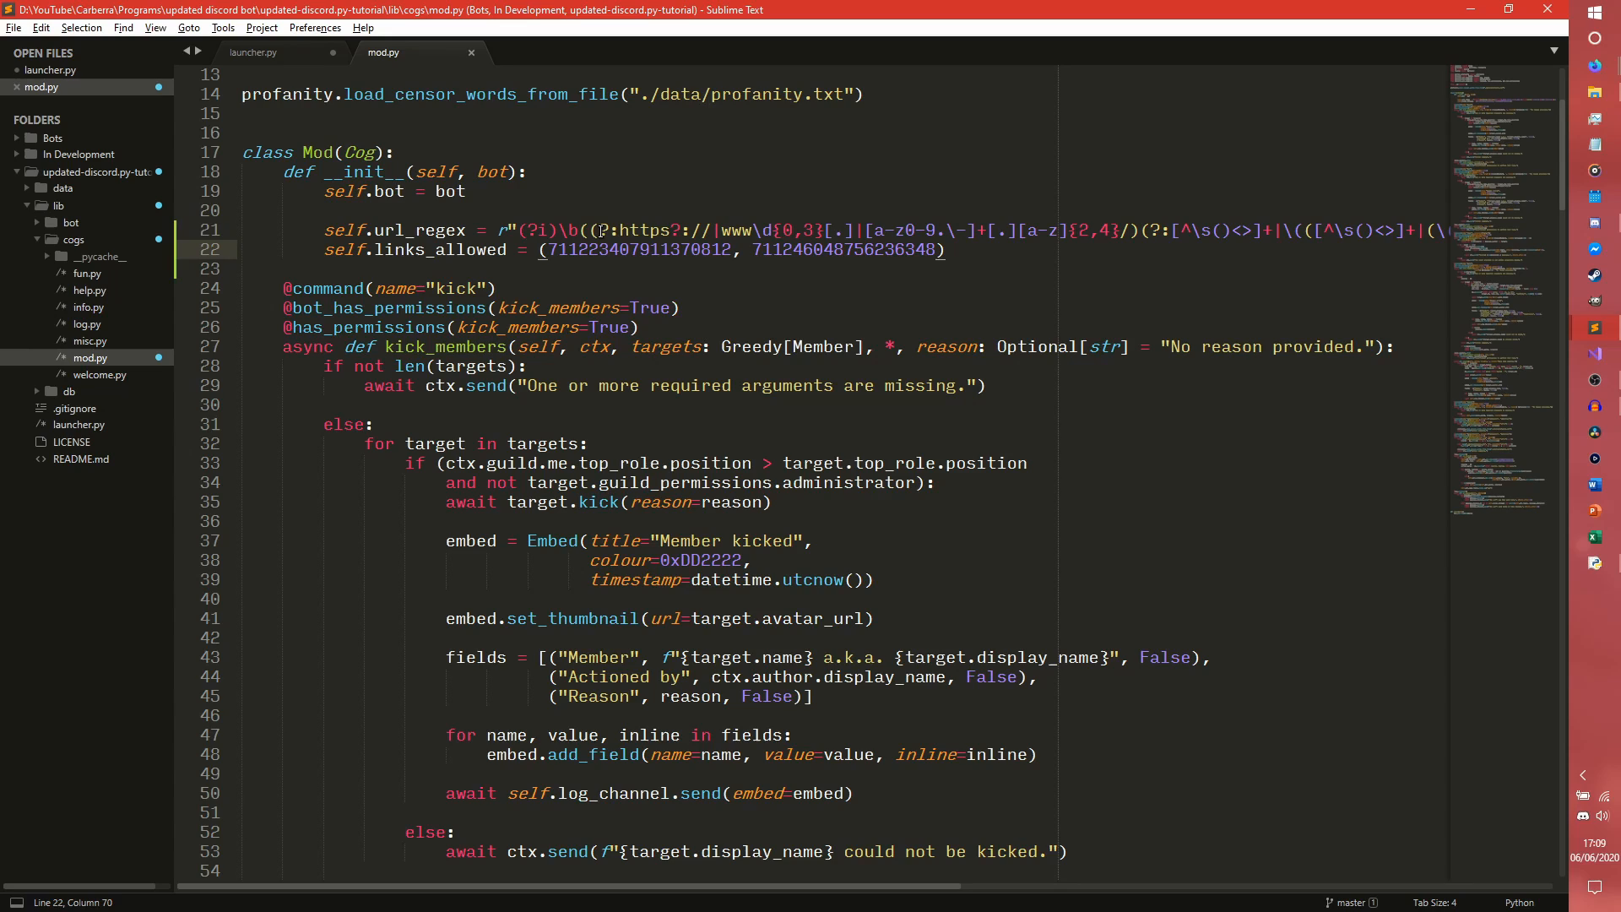
click(698, 229)
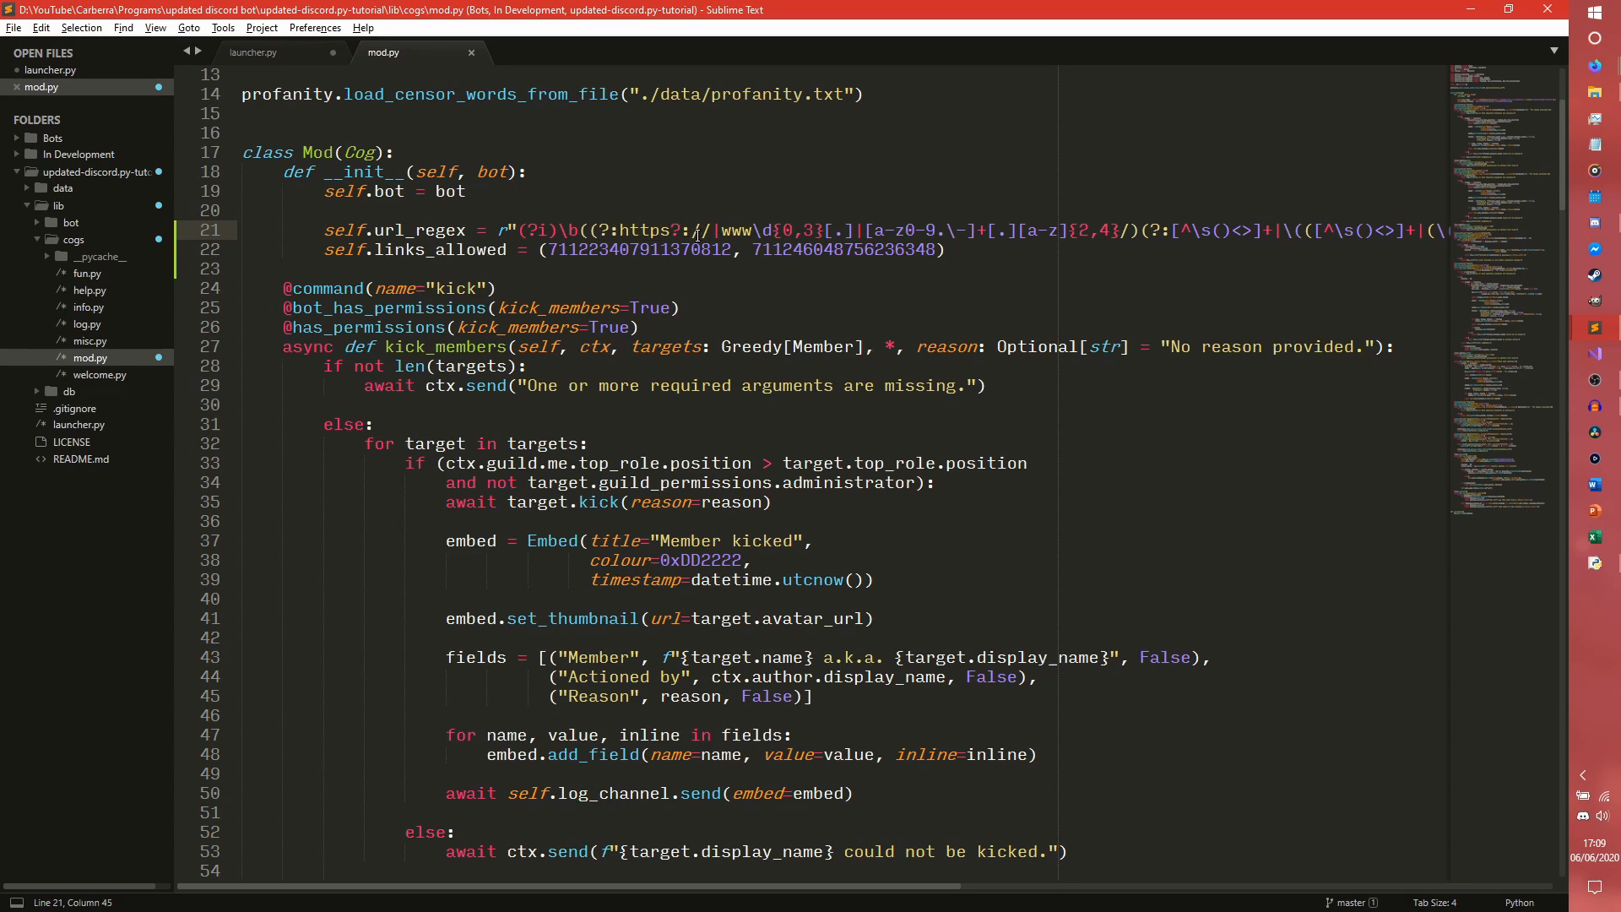
double_click(778, 230)
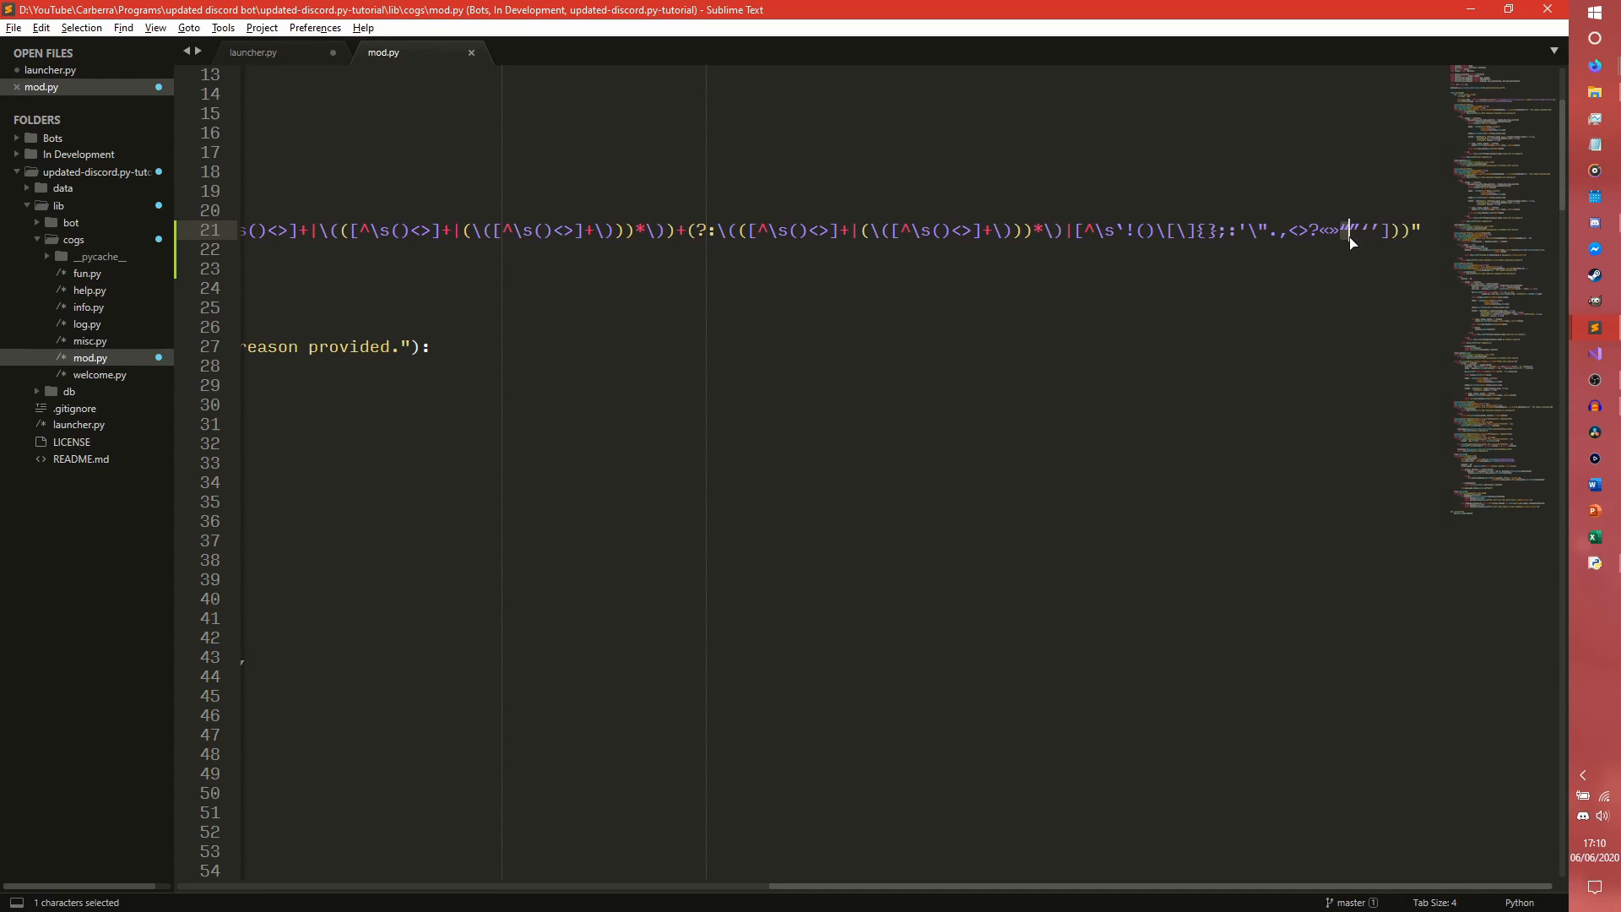
Step: Save mod.py, review the on_message link check, and save again
scroll(left, 3)
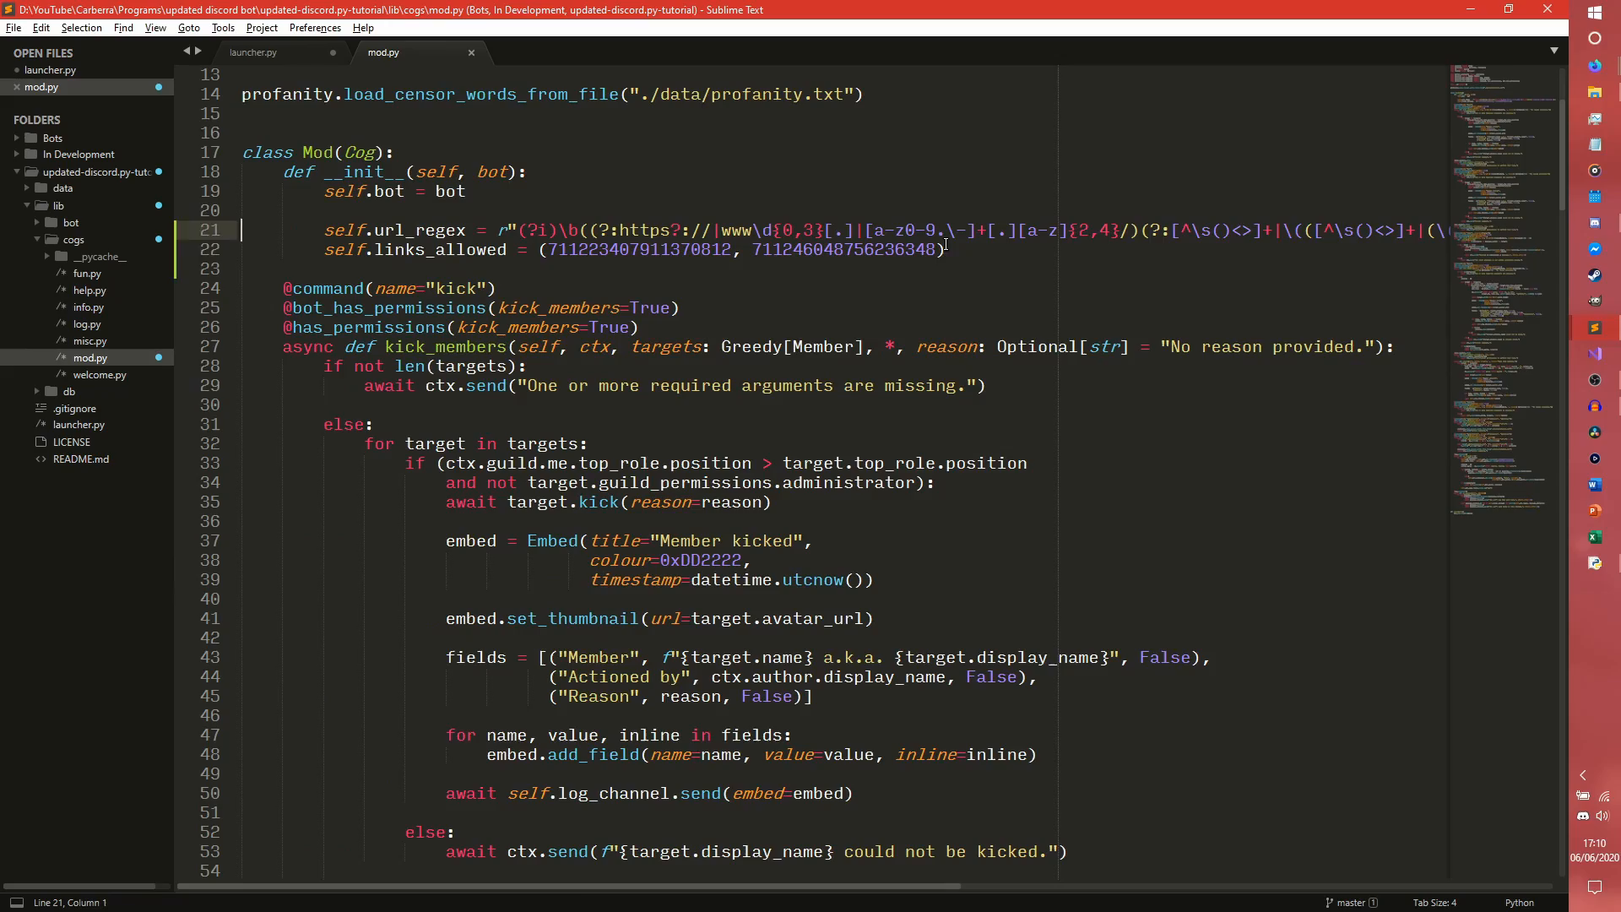
key(ctrl+s)
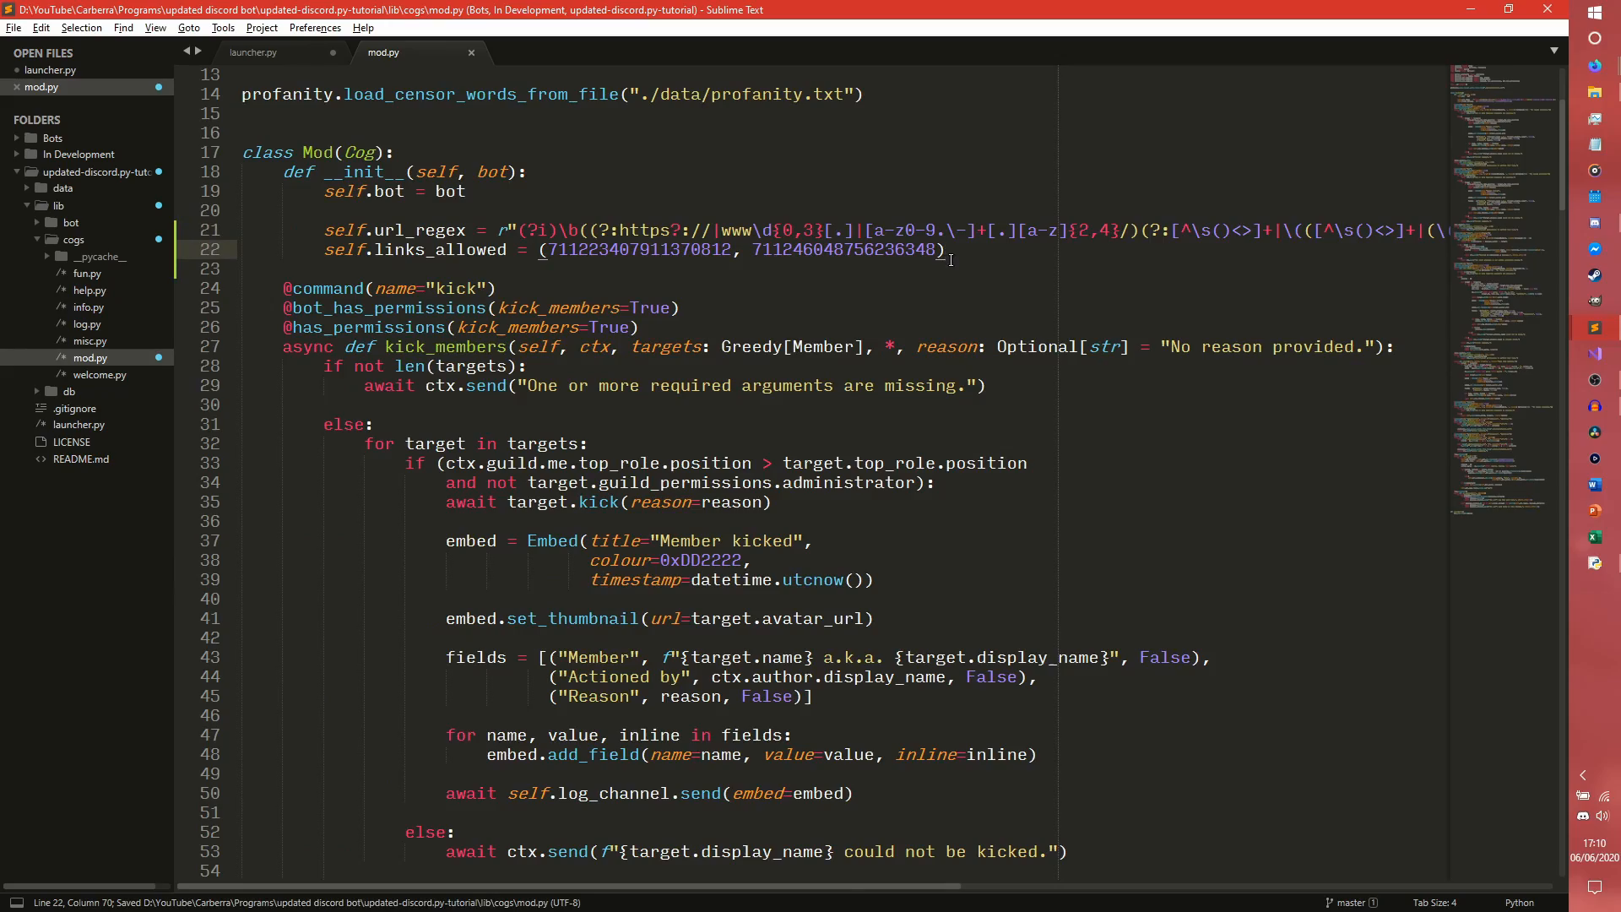
scroll(down, 3)
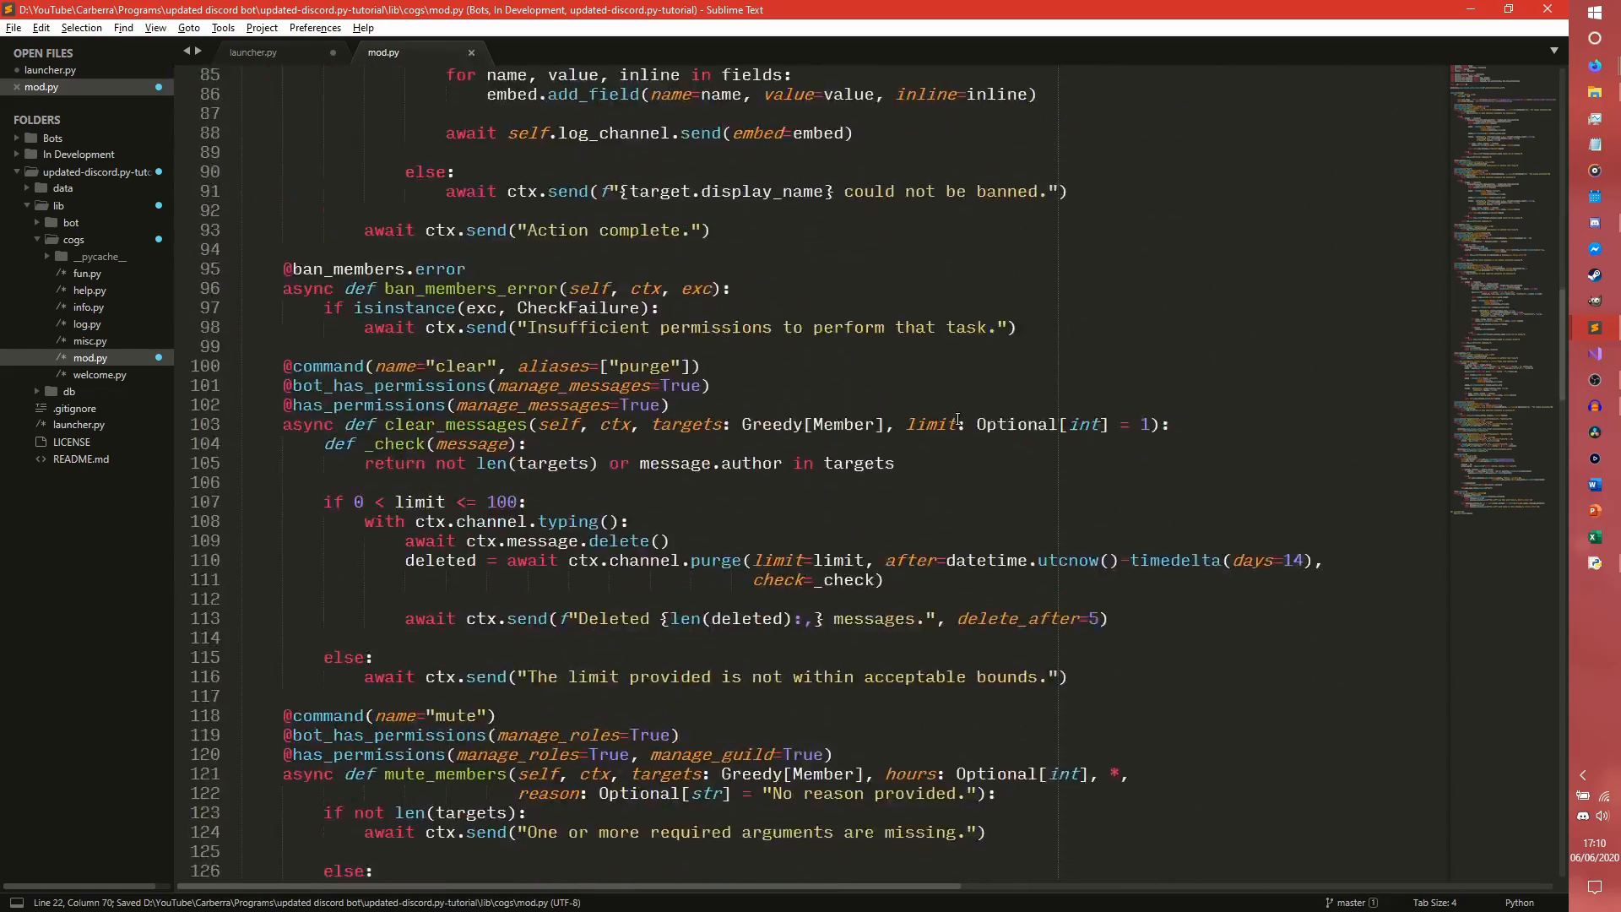
scroll(down, 3)
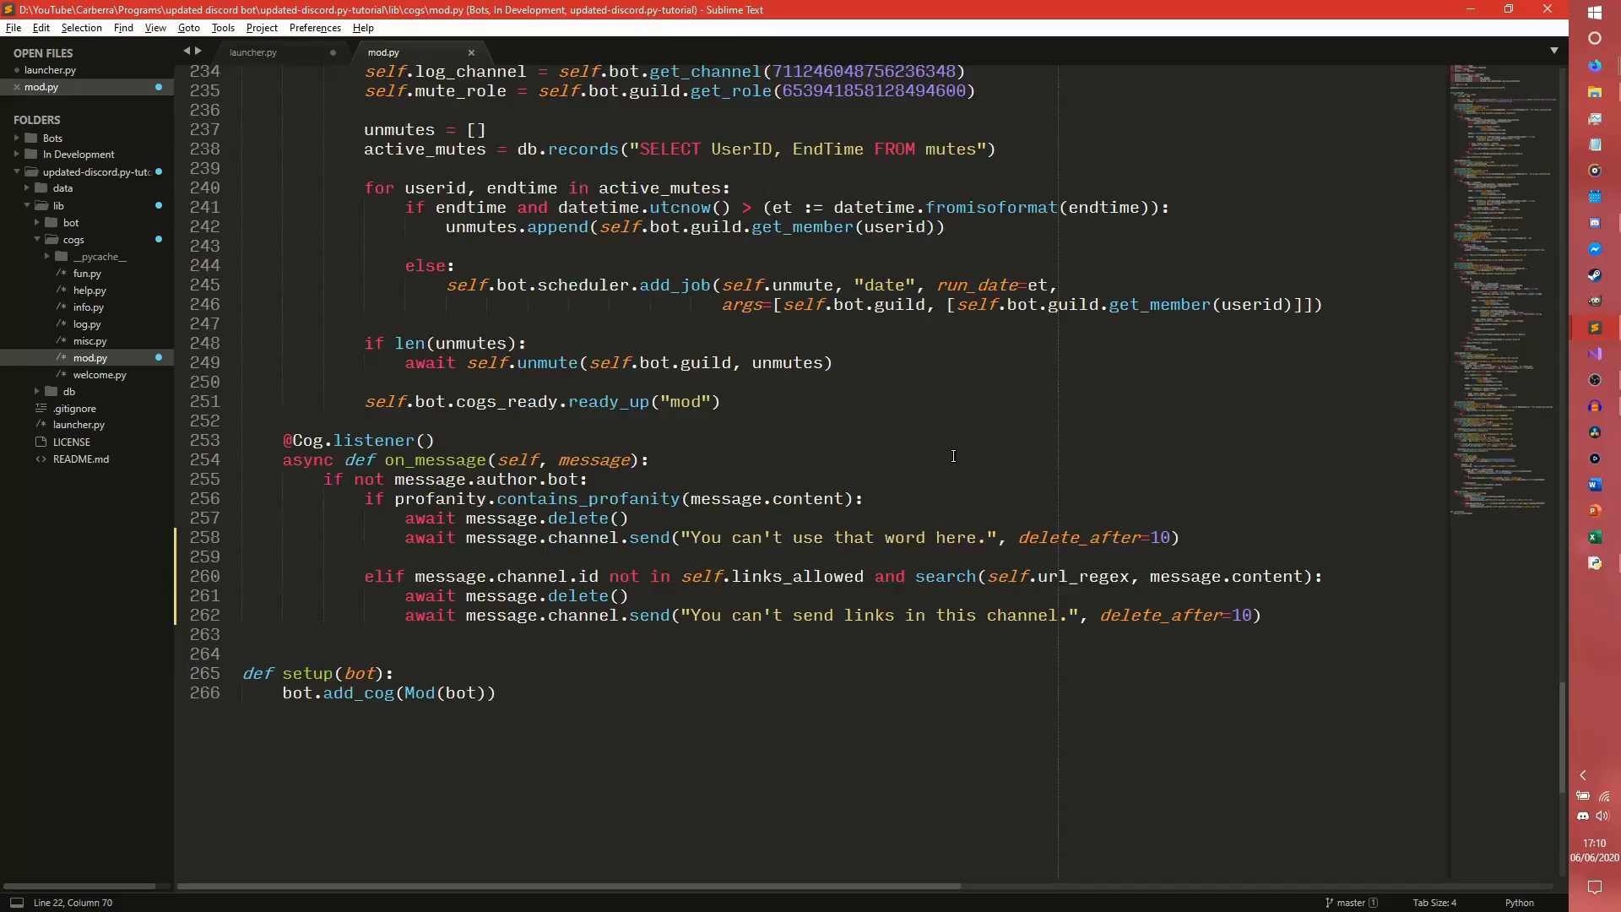
key(ctrl+s)
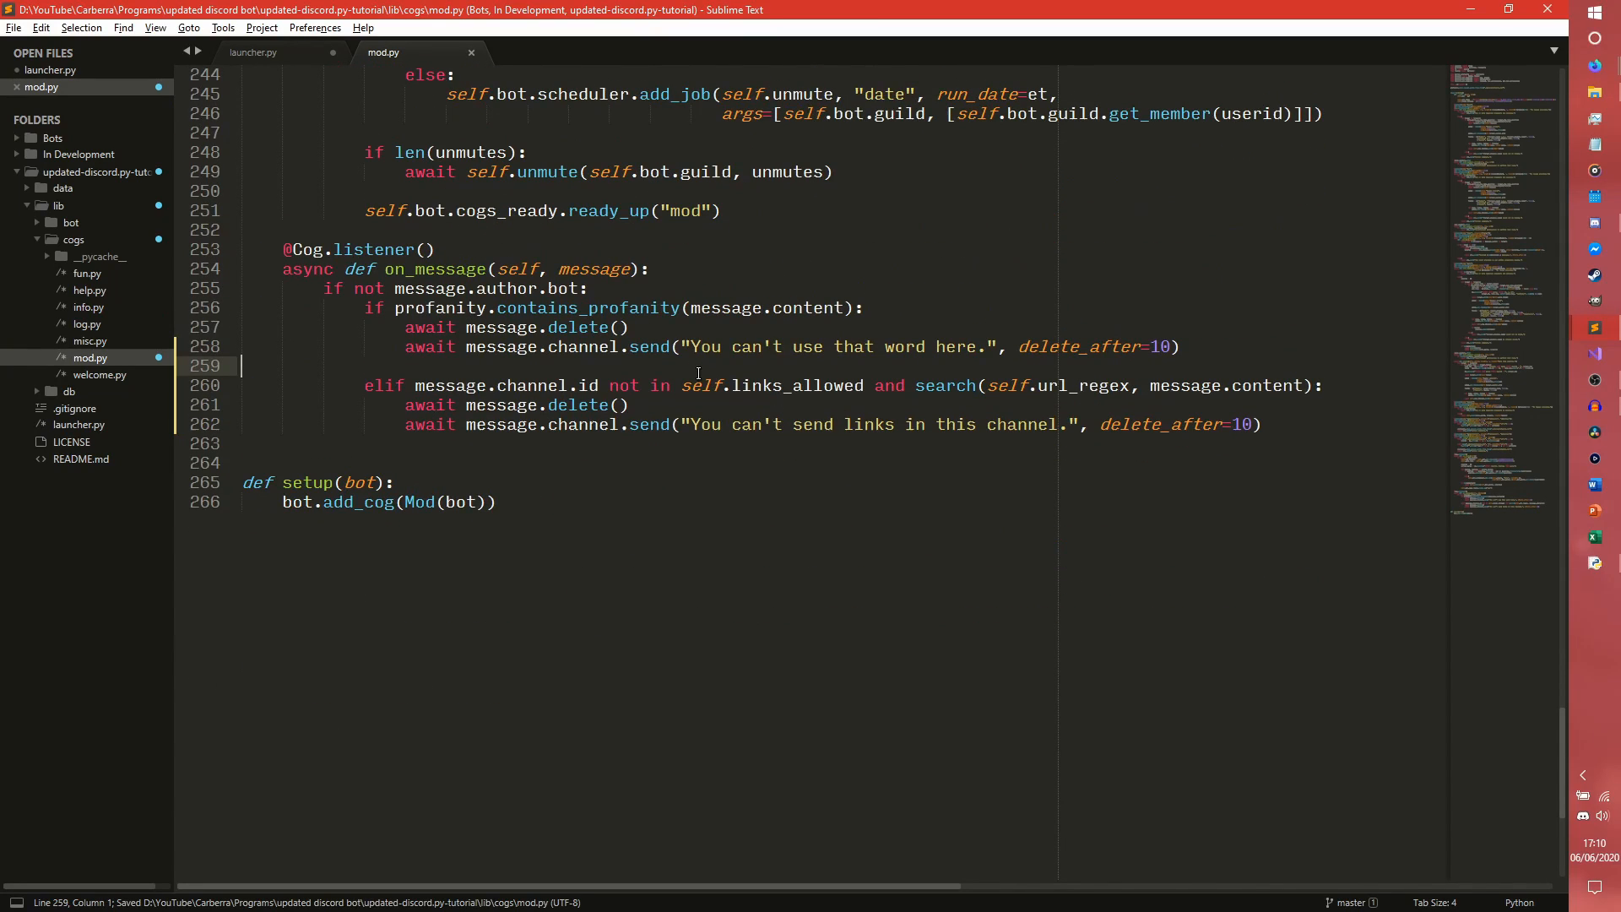
click(254, 52)
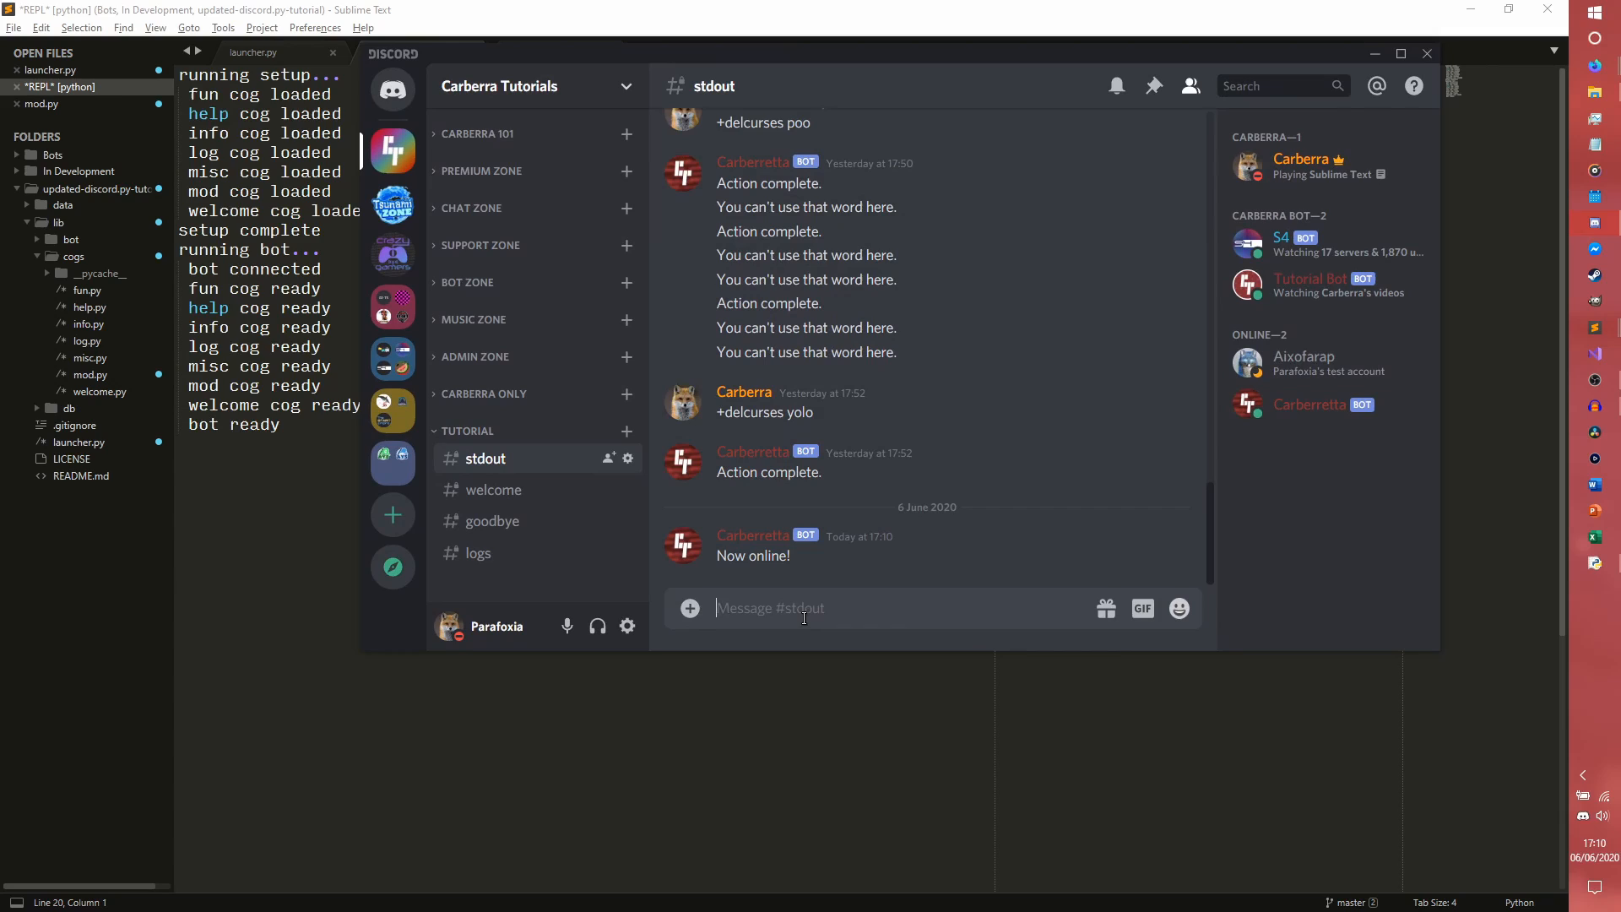
Step: Post a test https link in Discord's #welcome channel
text(https)
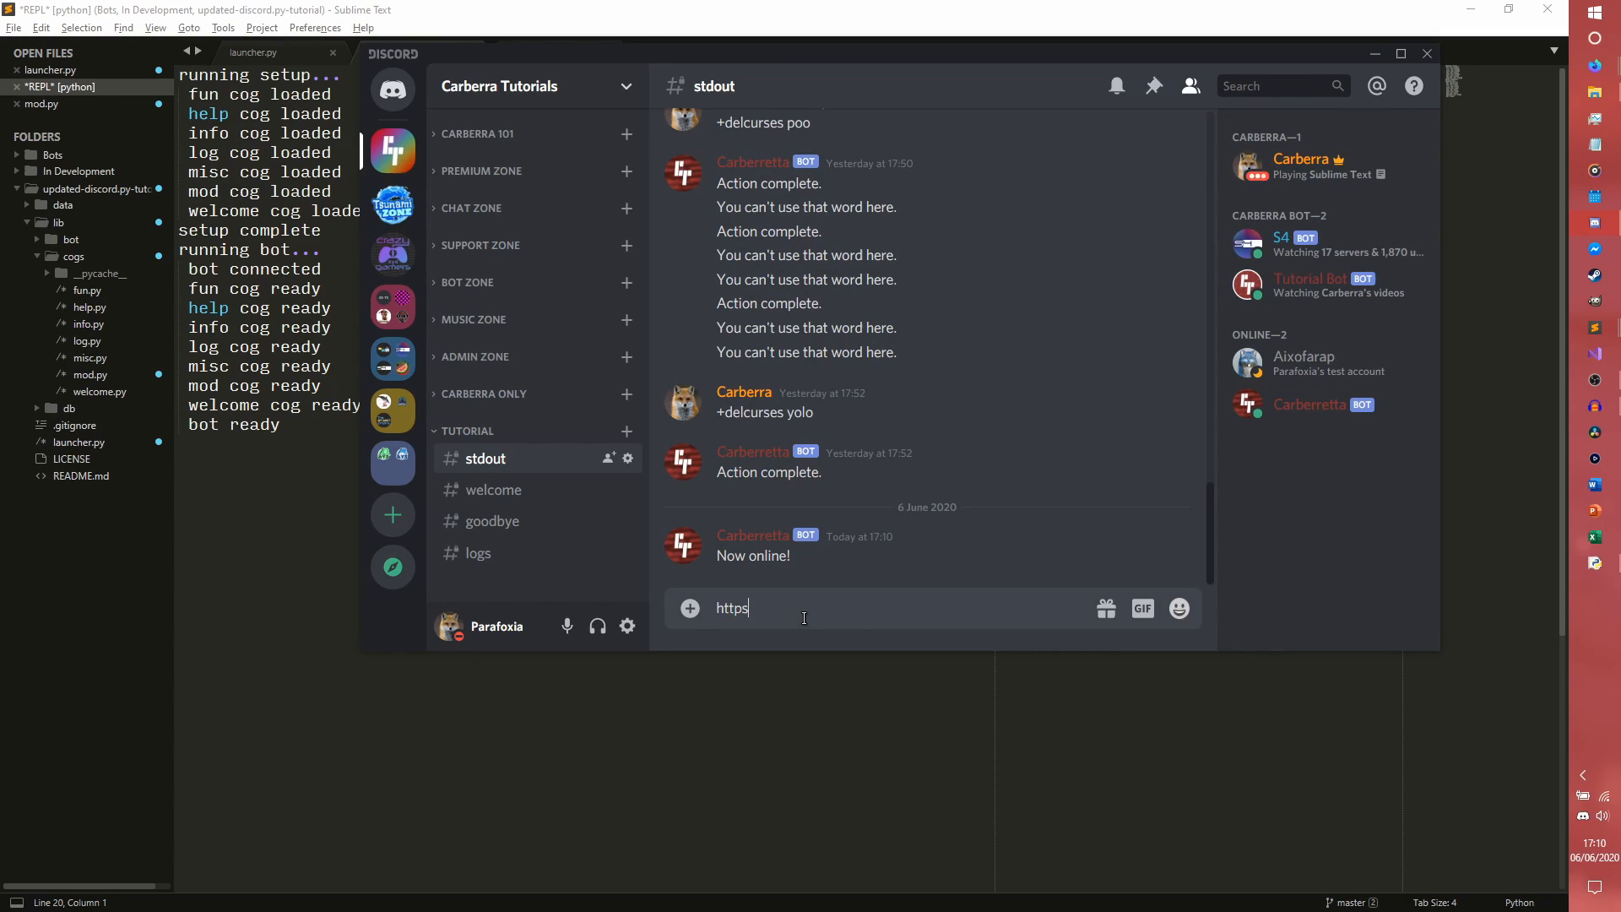
text(://bit.ly/)
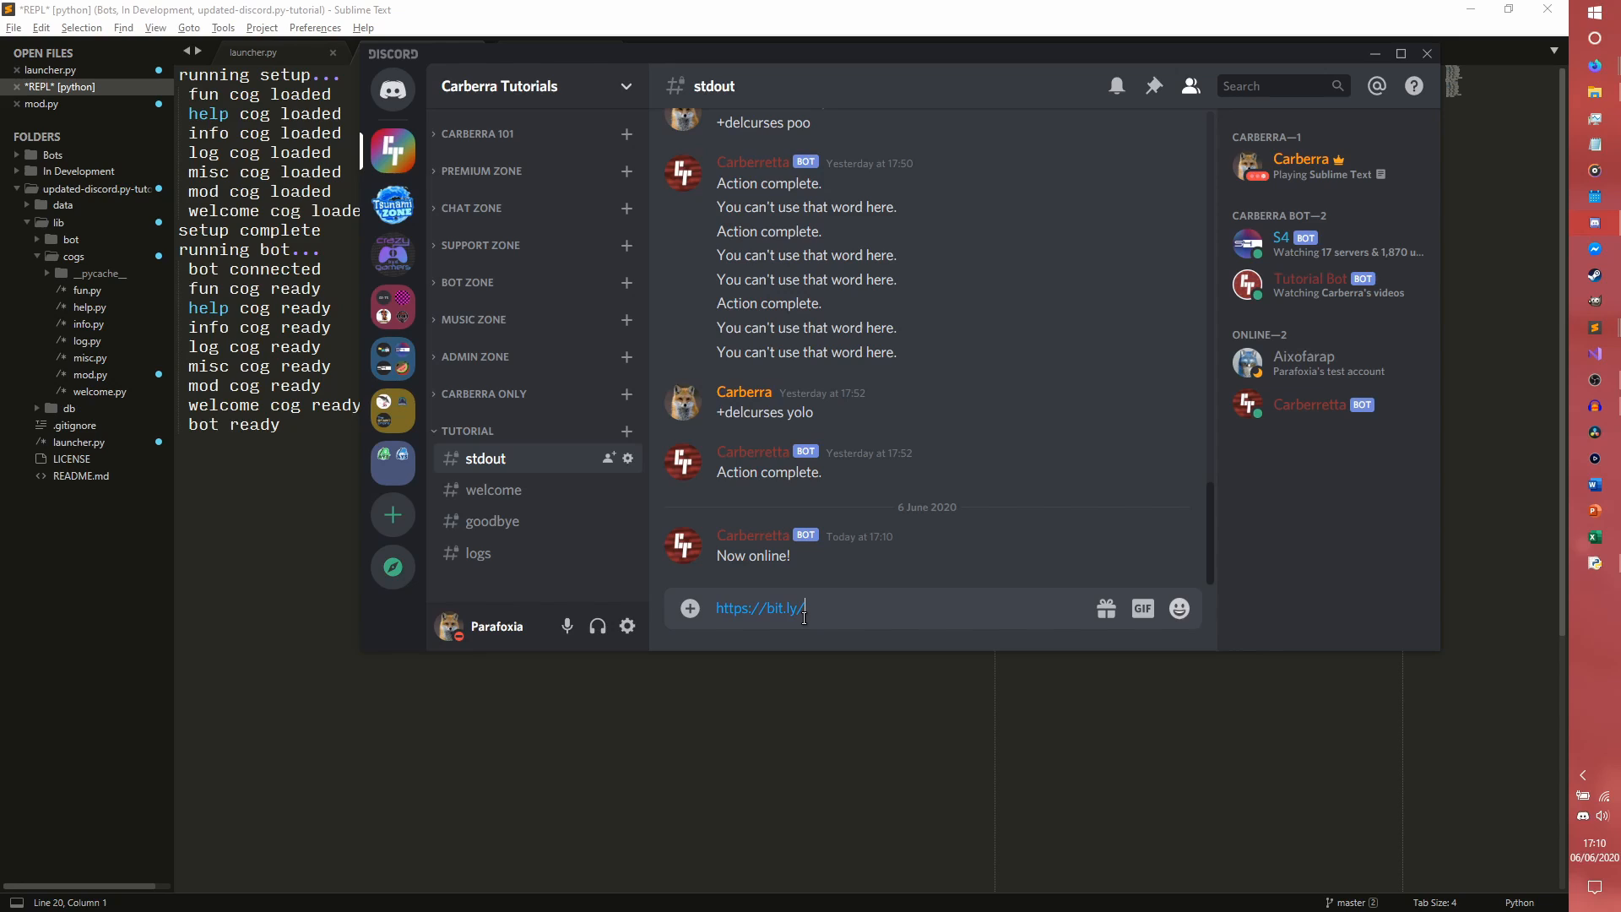
text(carb)
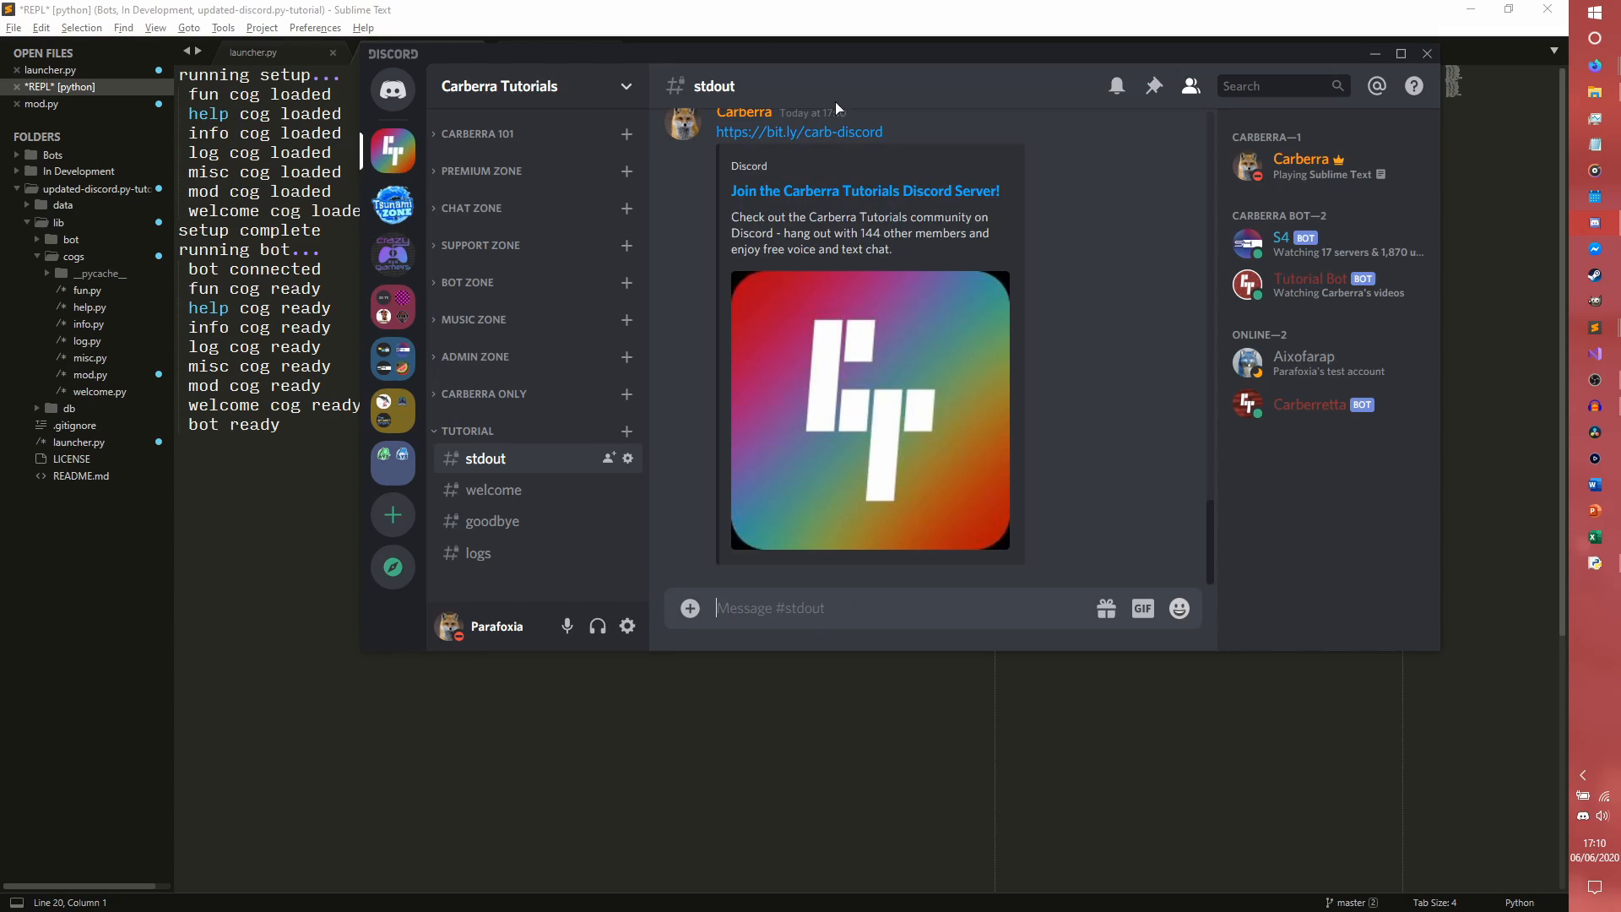
mouse_move(723, 134)
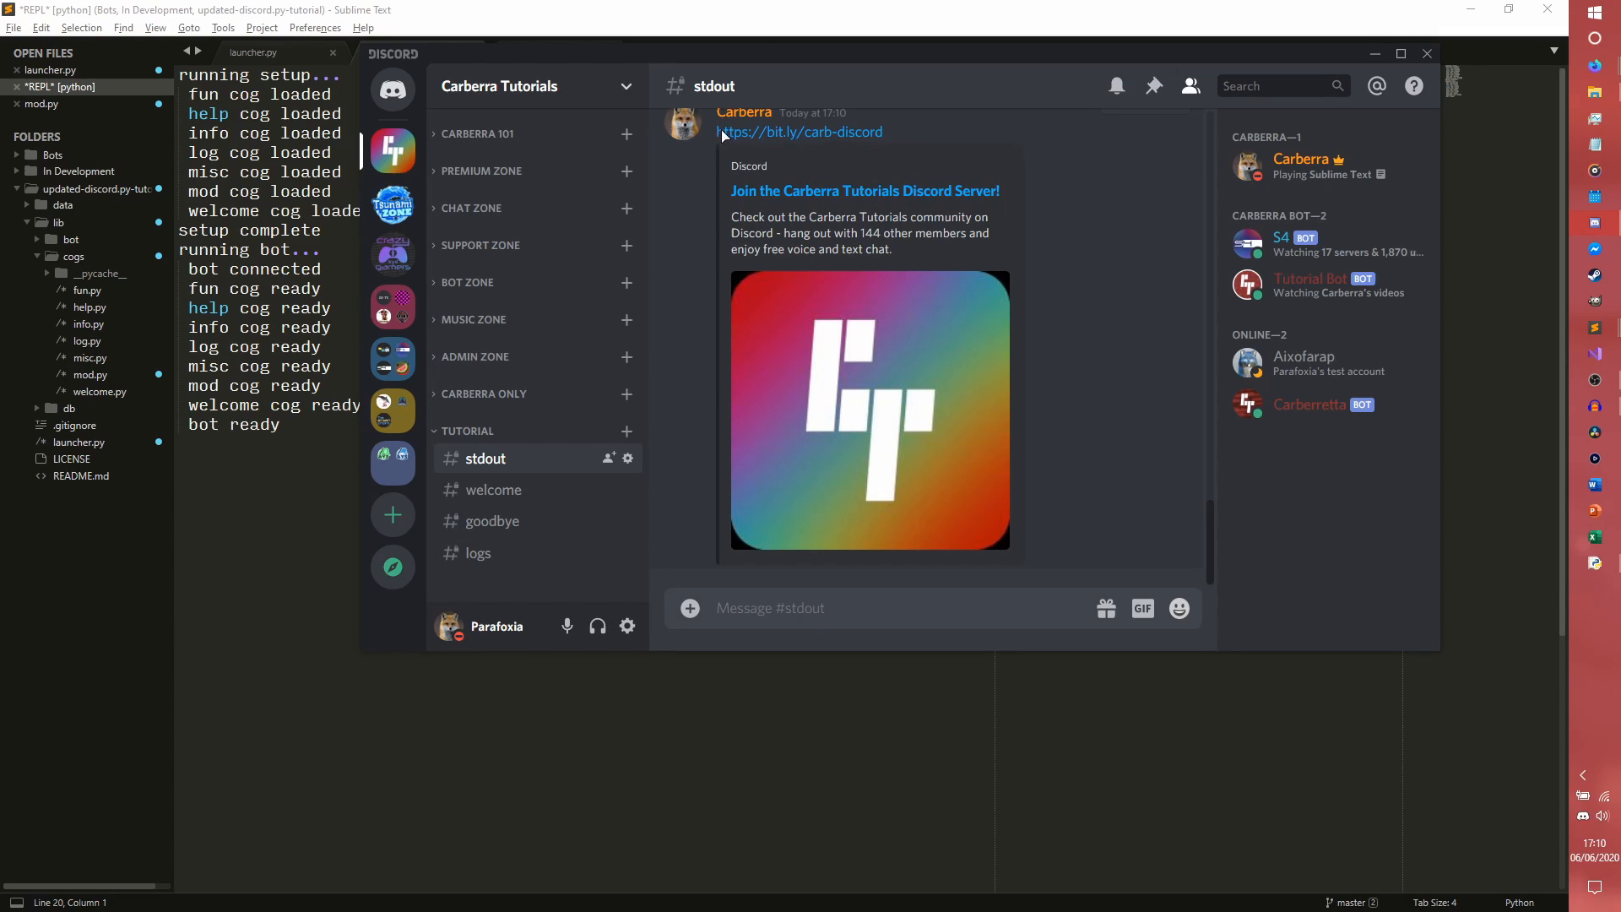
click(493, 489)
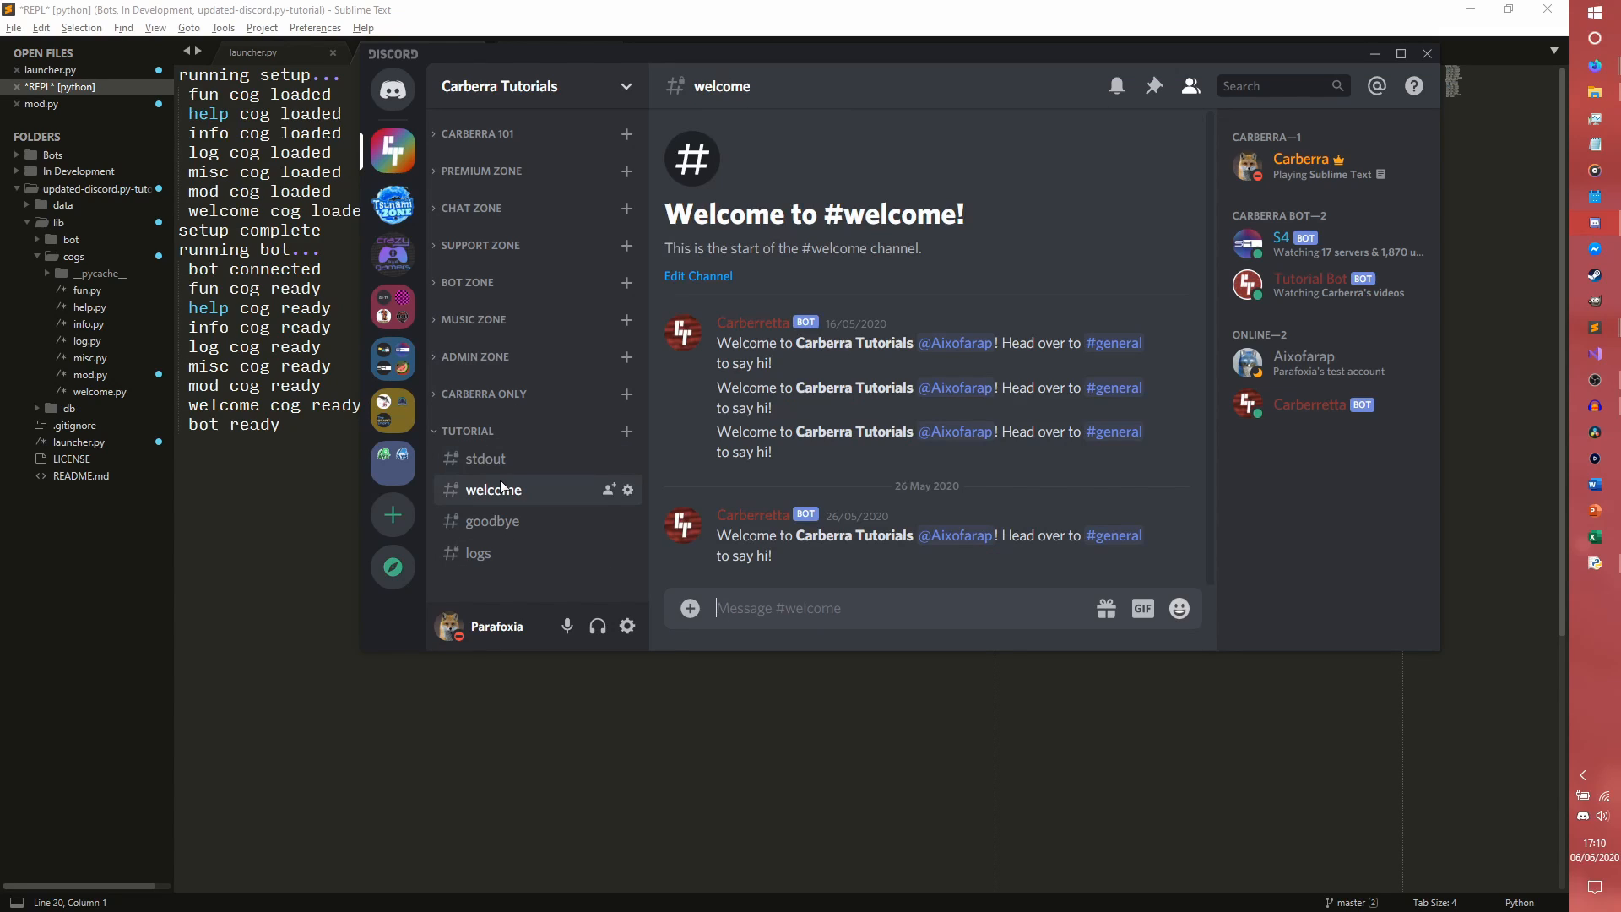
scroll(down, 3)
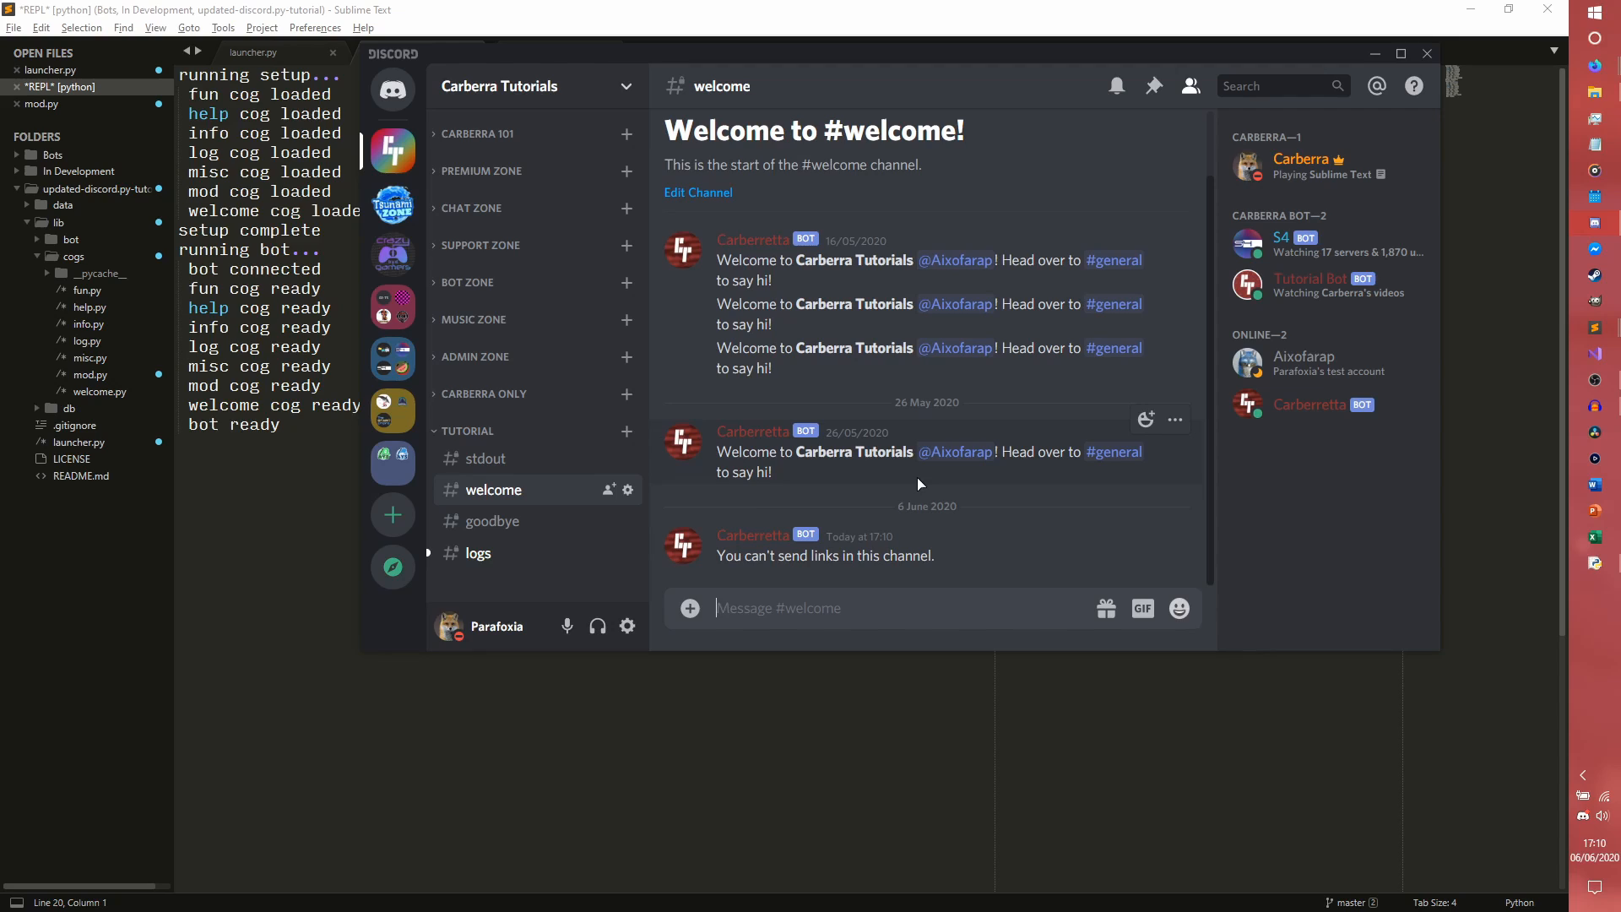
mouse_move(527, 567)
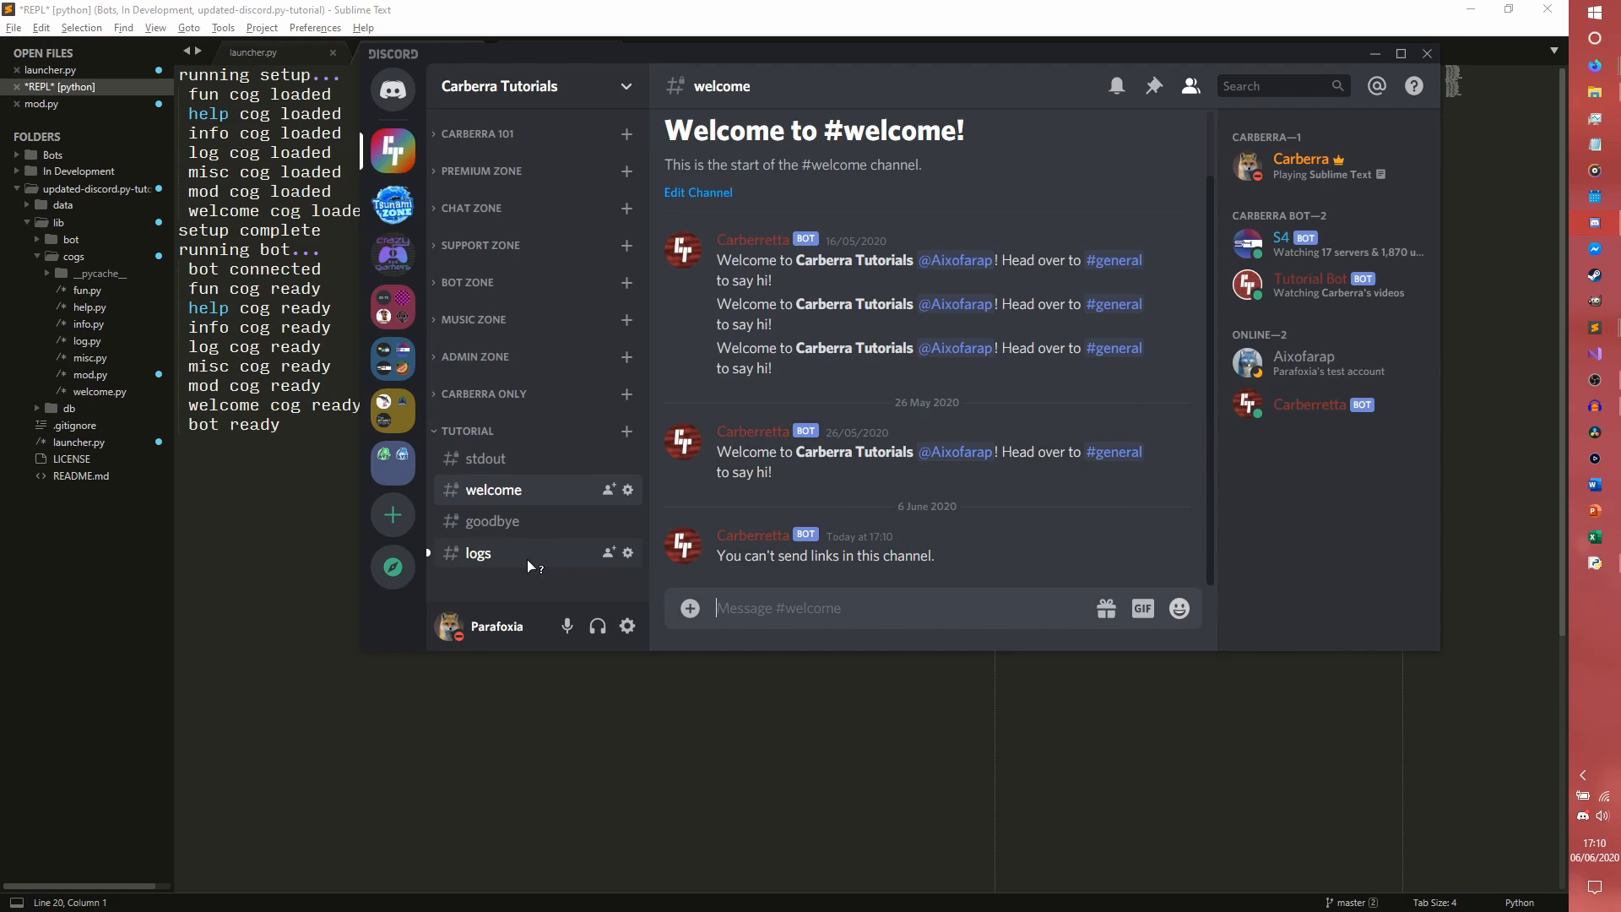
mouse_move(650, 451)
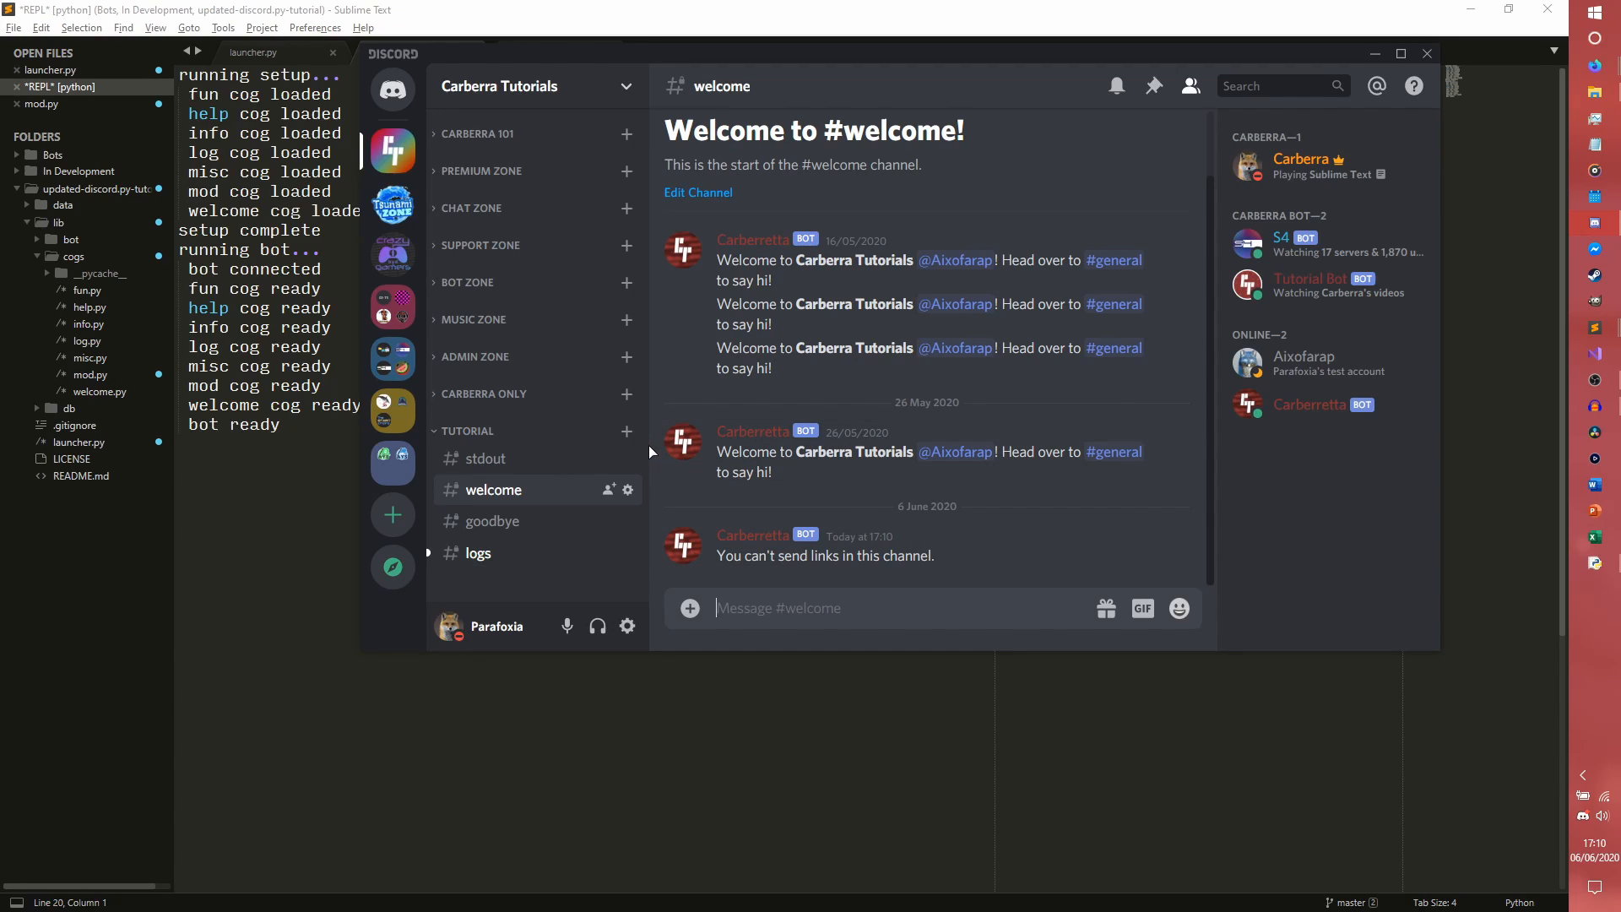
Step: Post a 'test.py' message, then return to mod.py's on_message in Sublime Text
click(484, 458)
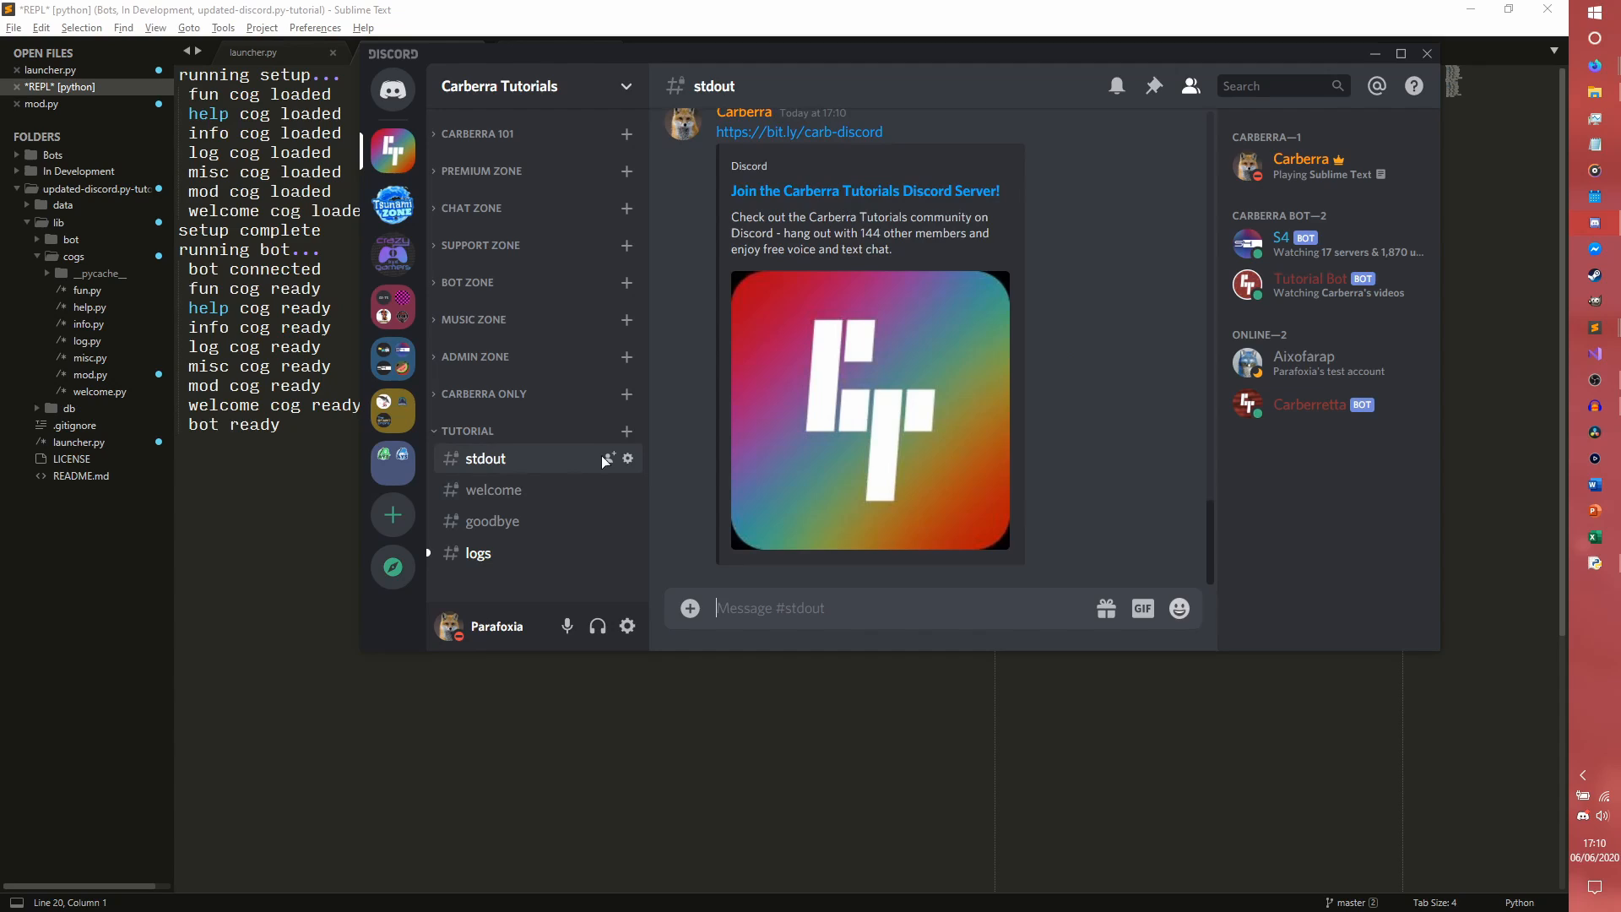
click(493, 489)
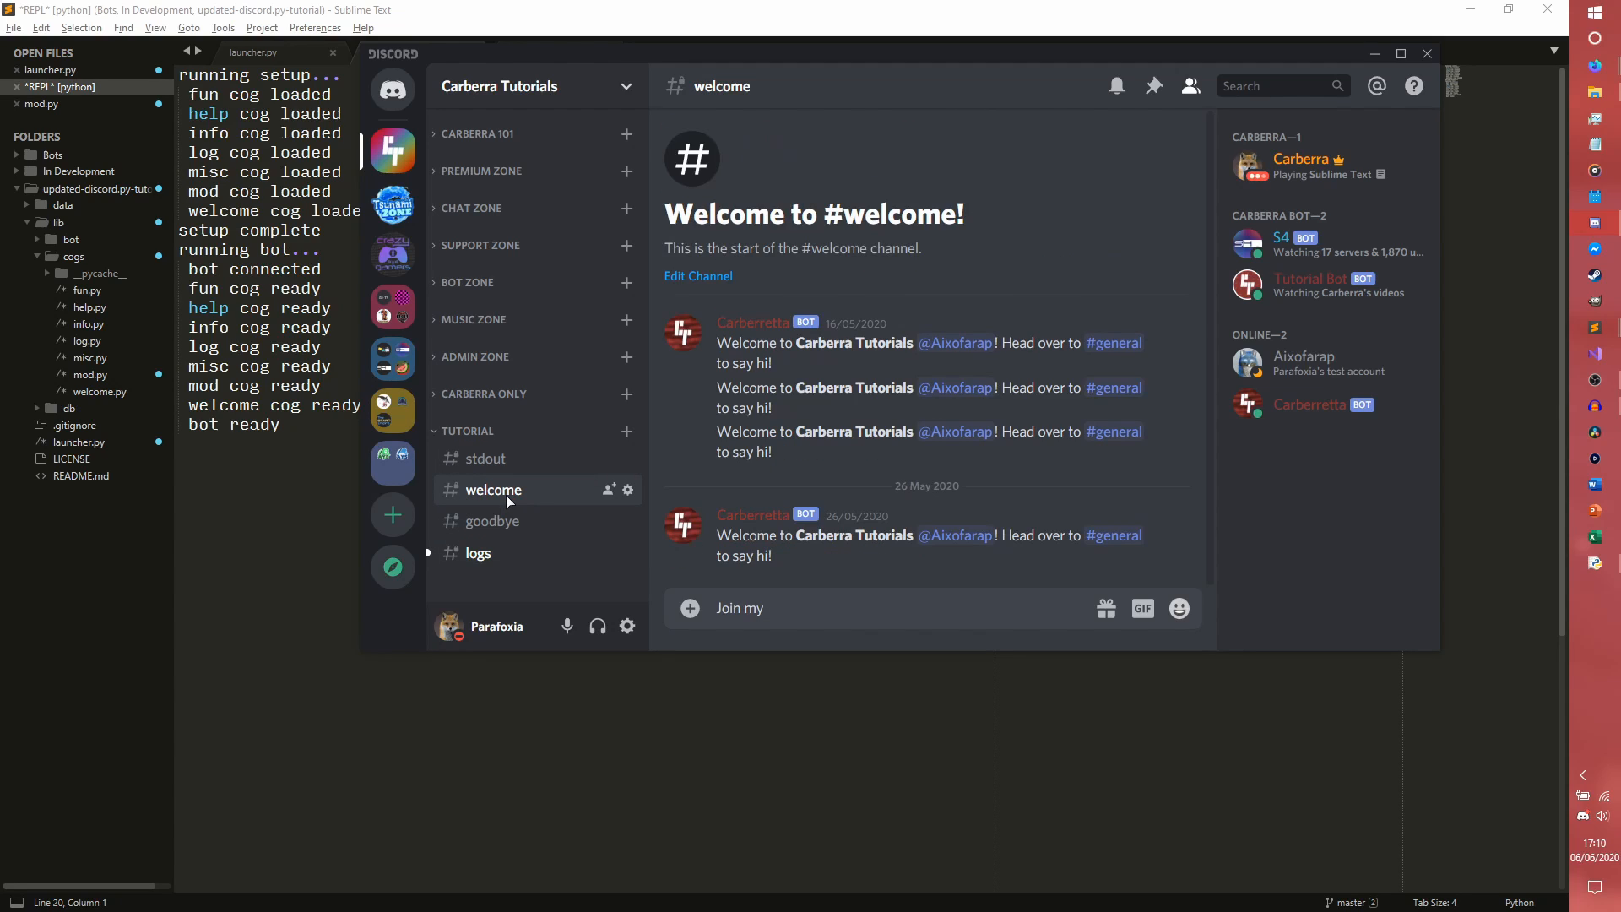
text(discord se)
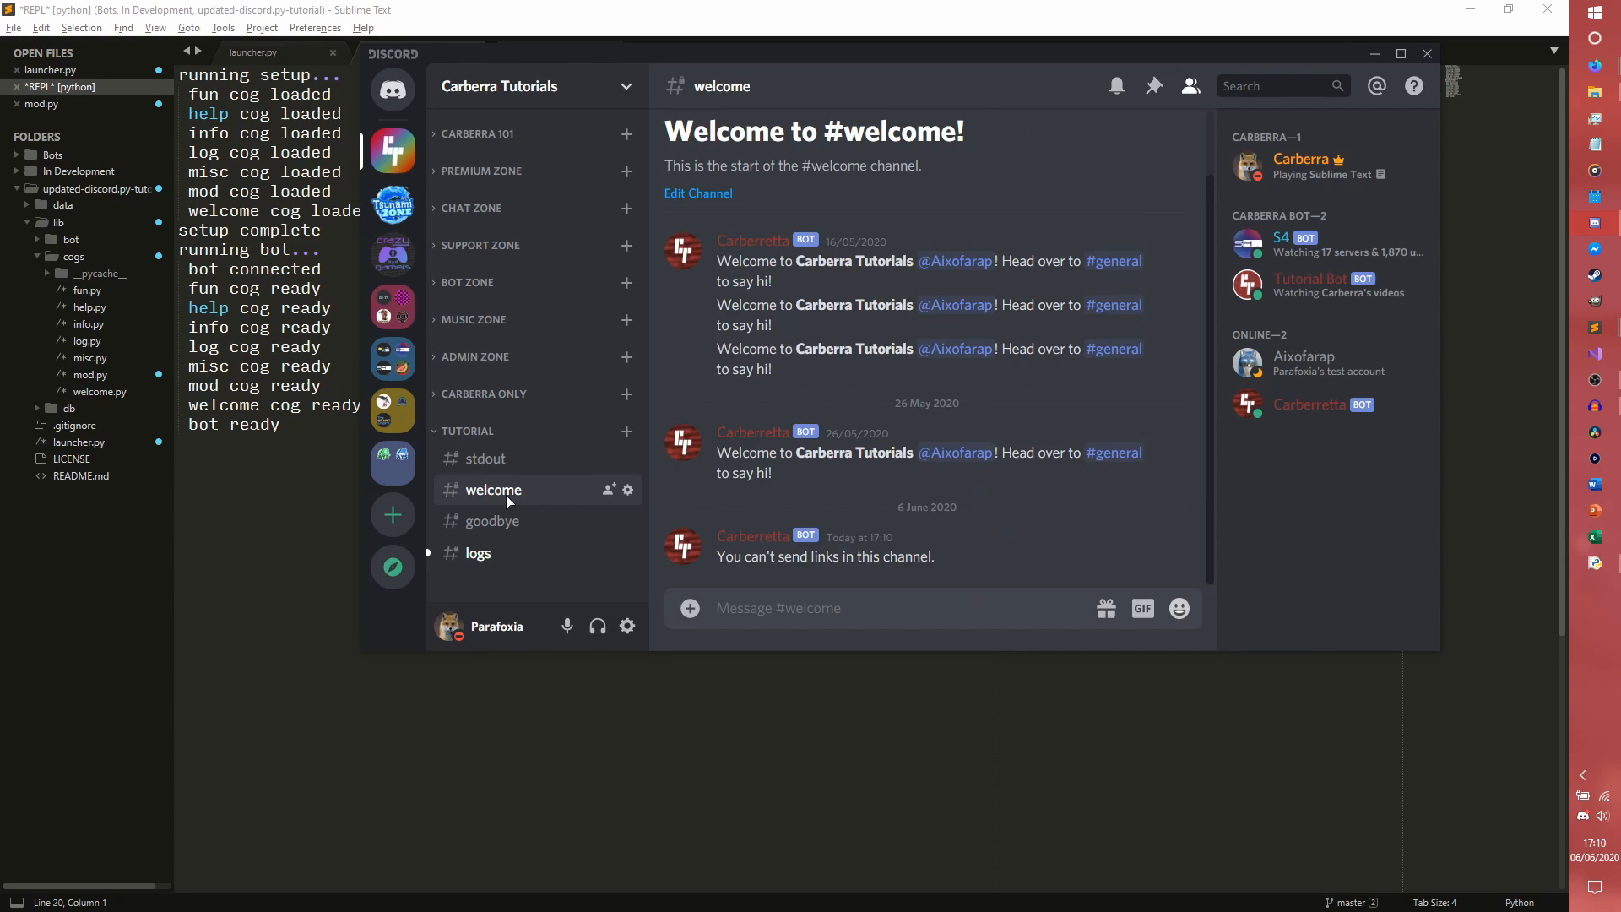
mouse_move(863, 468)
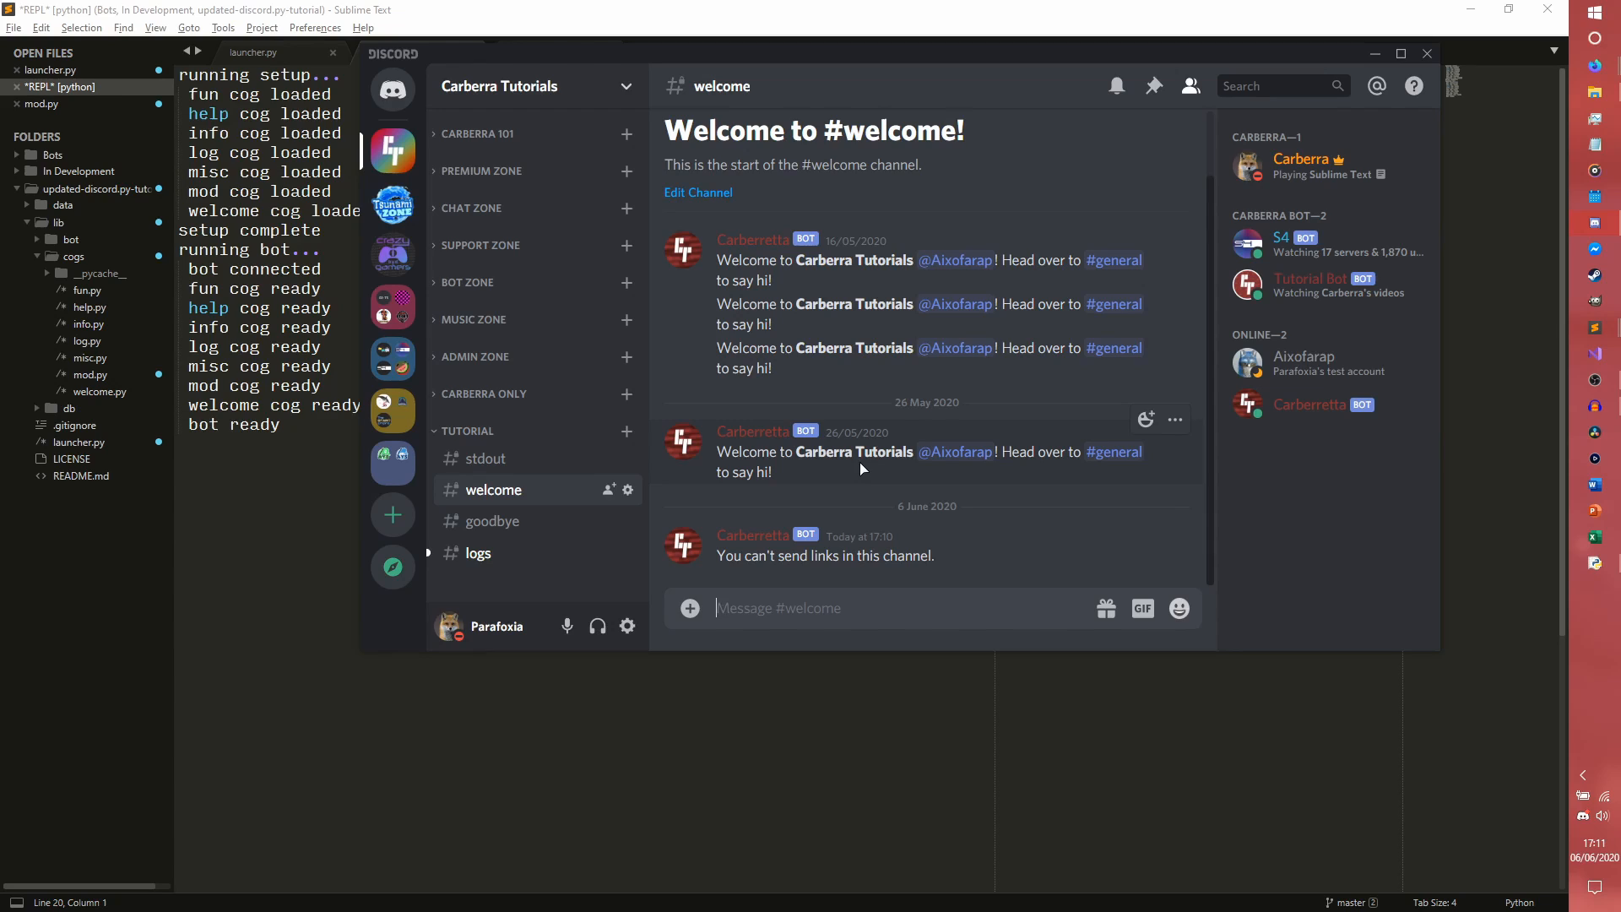
text(test.)
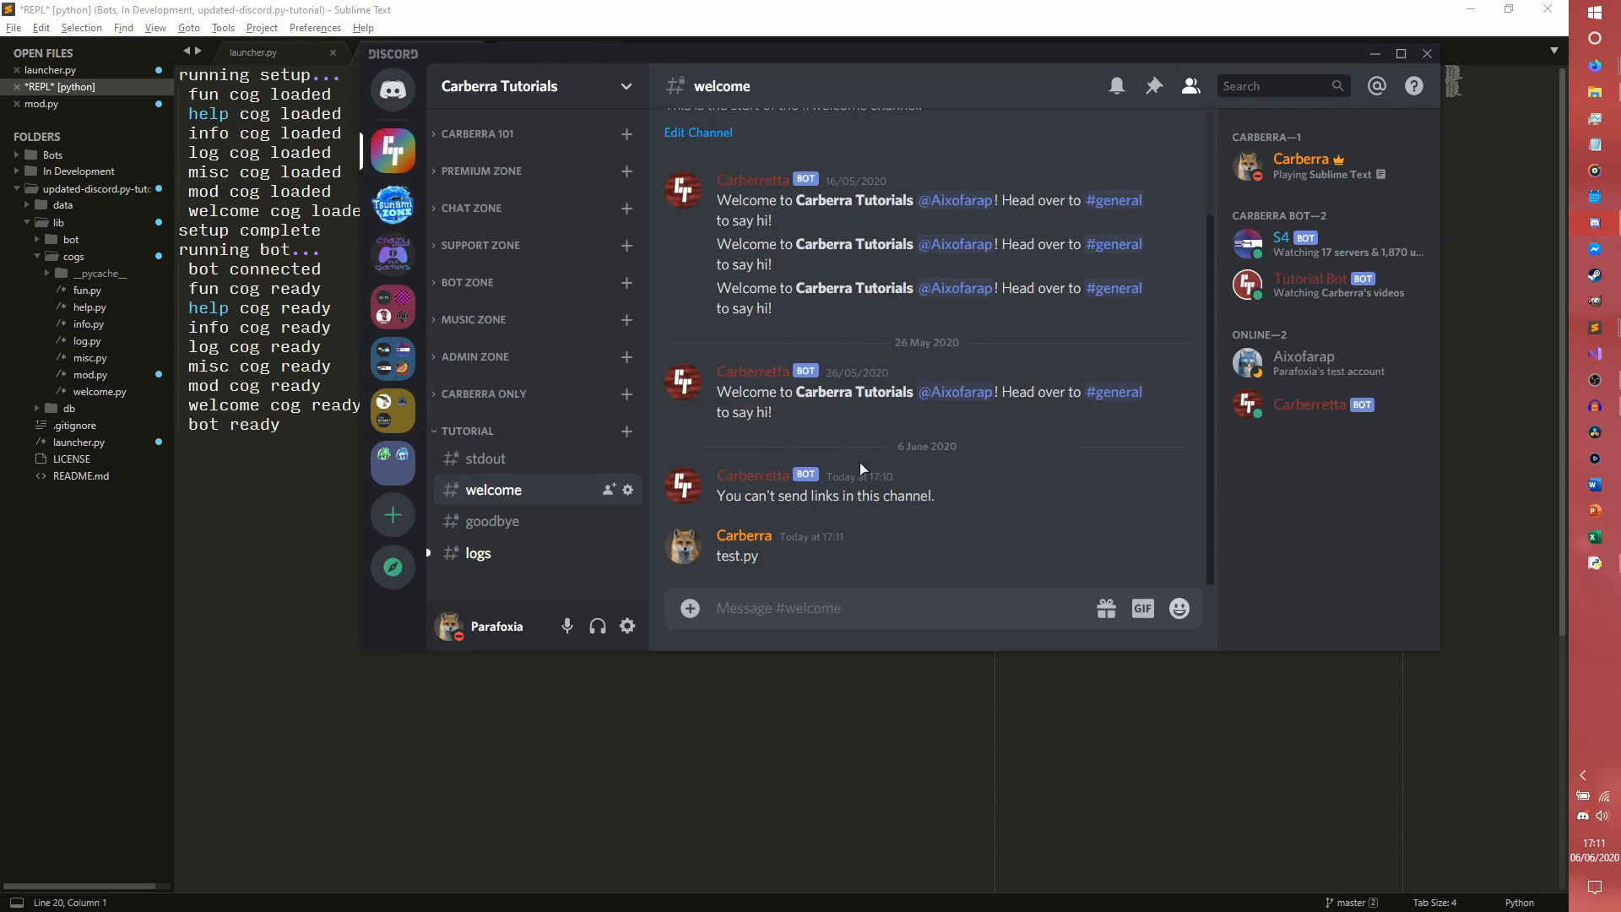
scroll(up, 3)
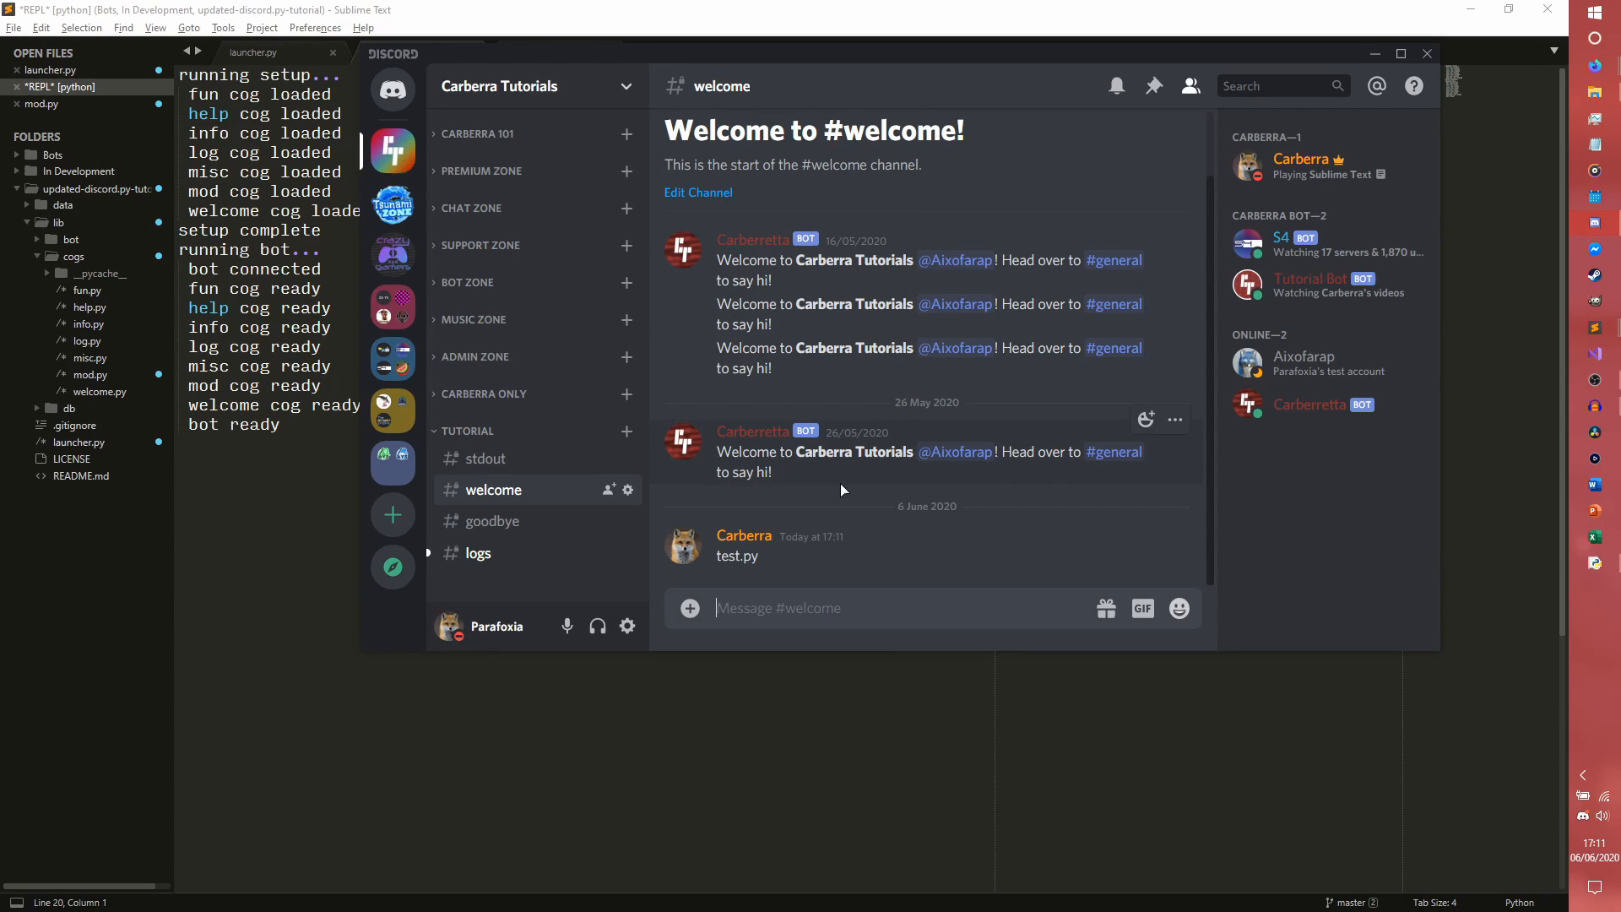
mouse_move(788, 548)
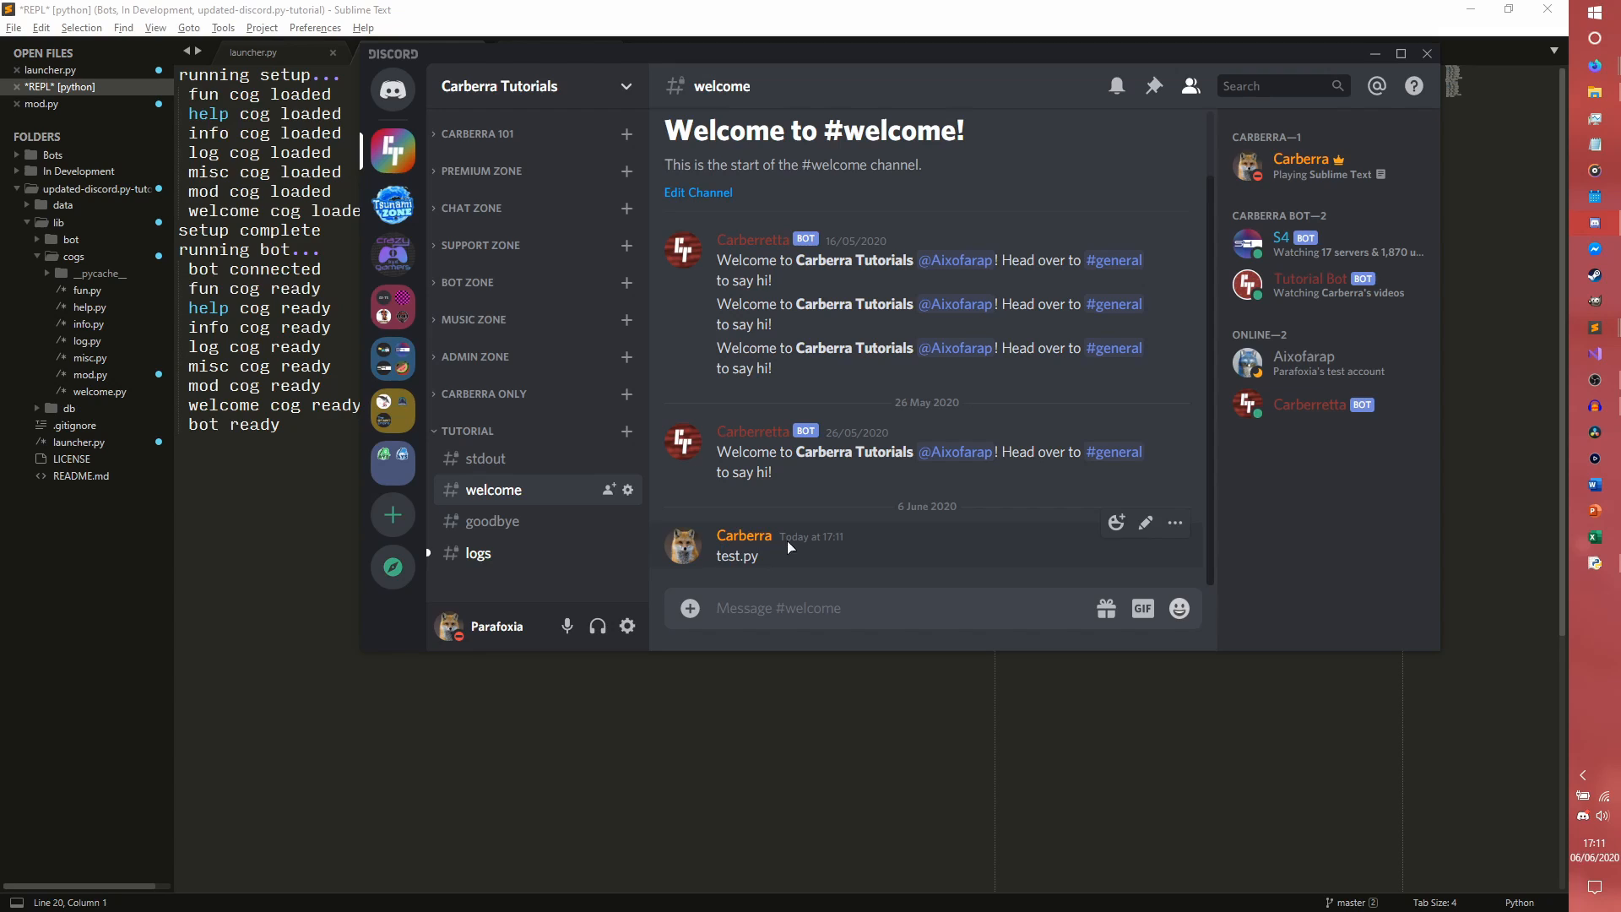
mouse_move(798, 97)
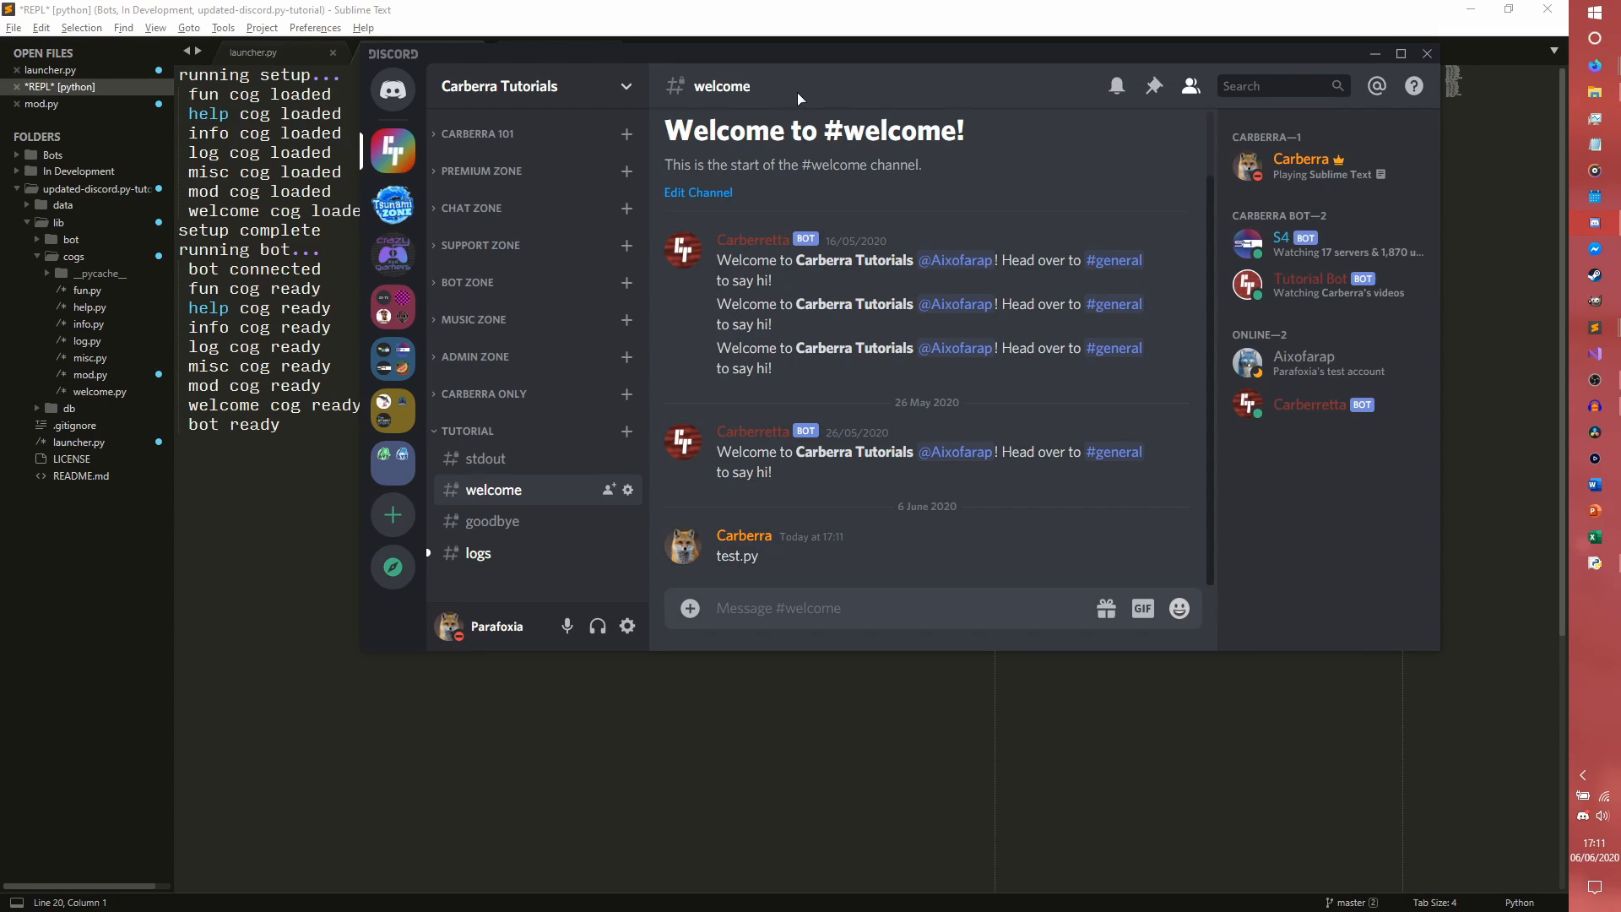
mouse_move(1175, 522)
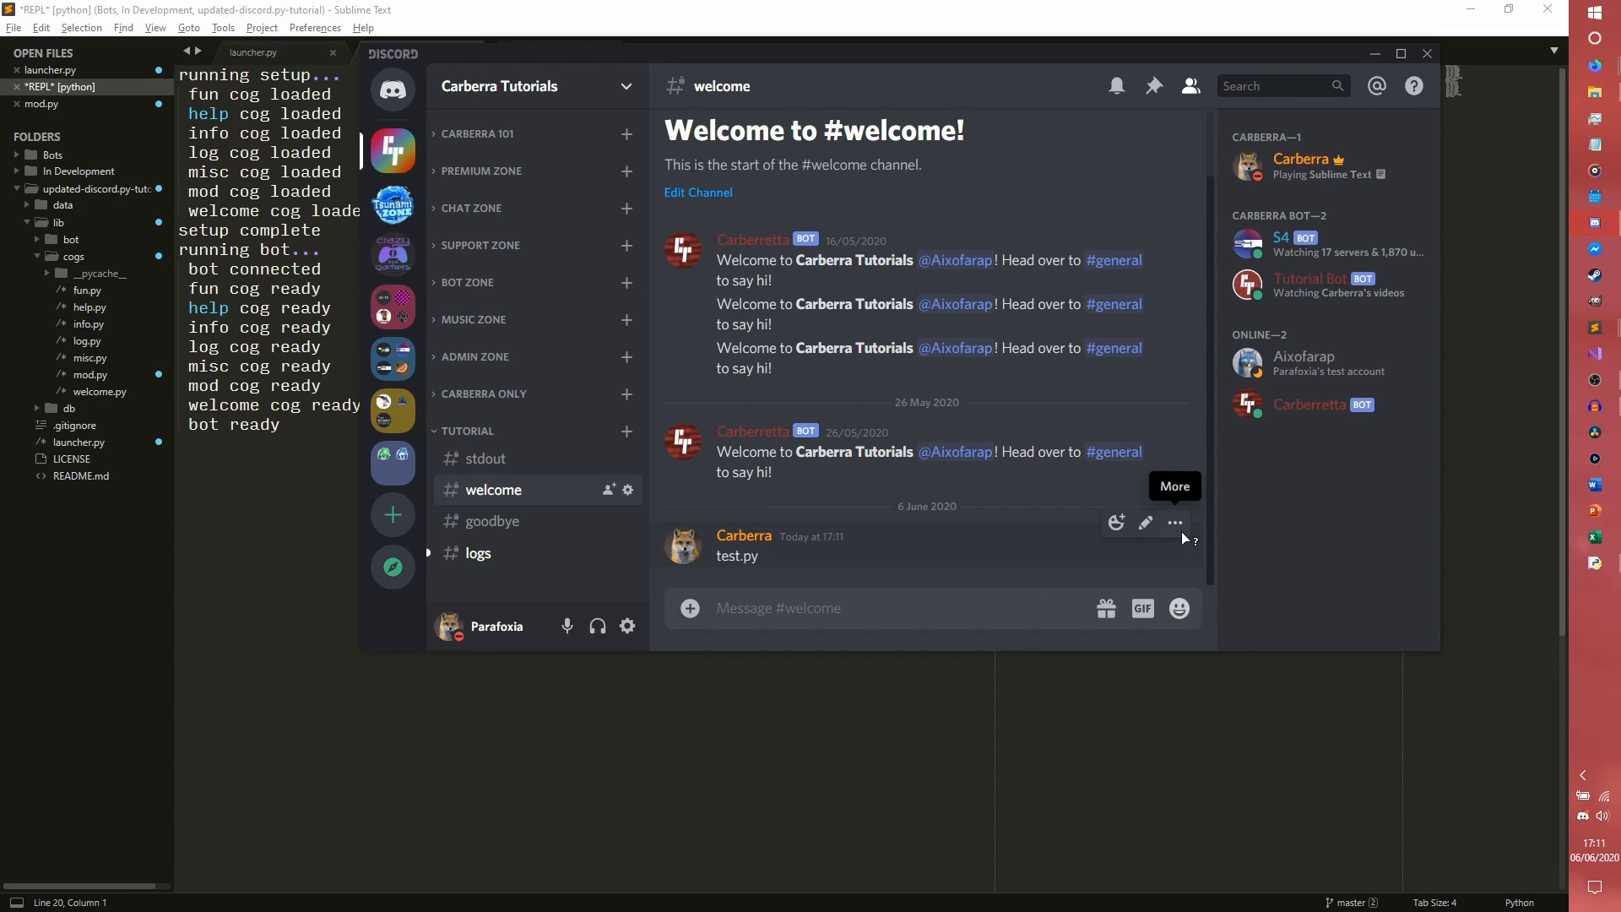
click(1174, 522)
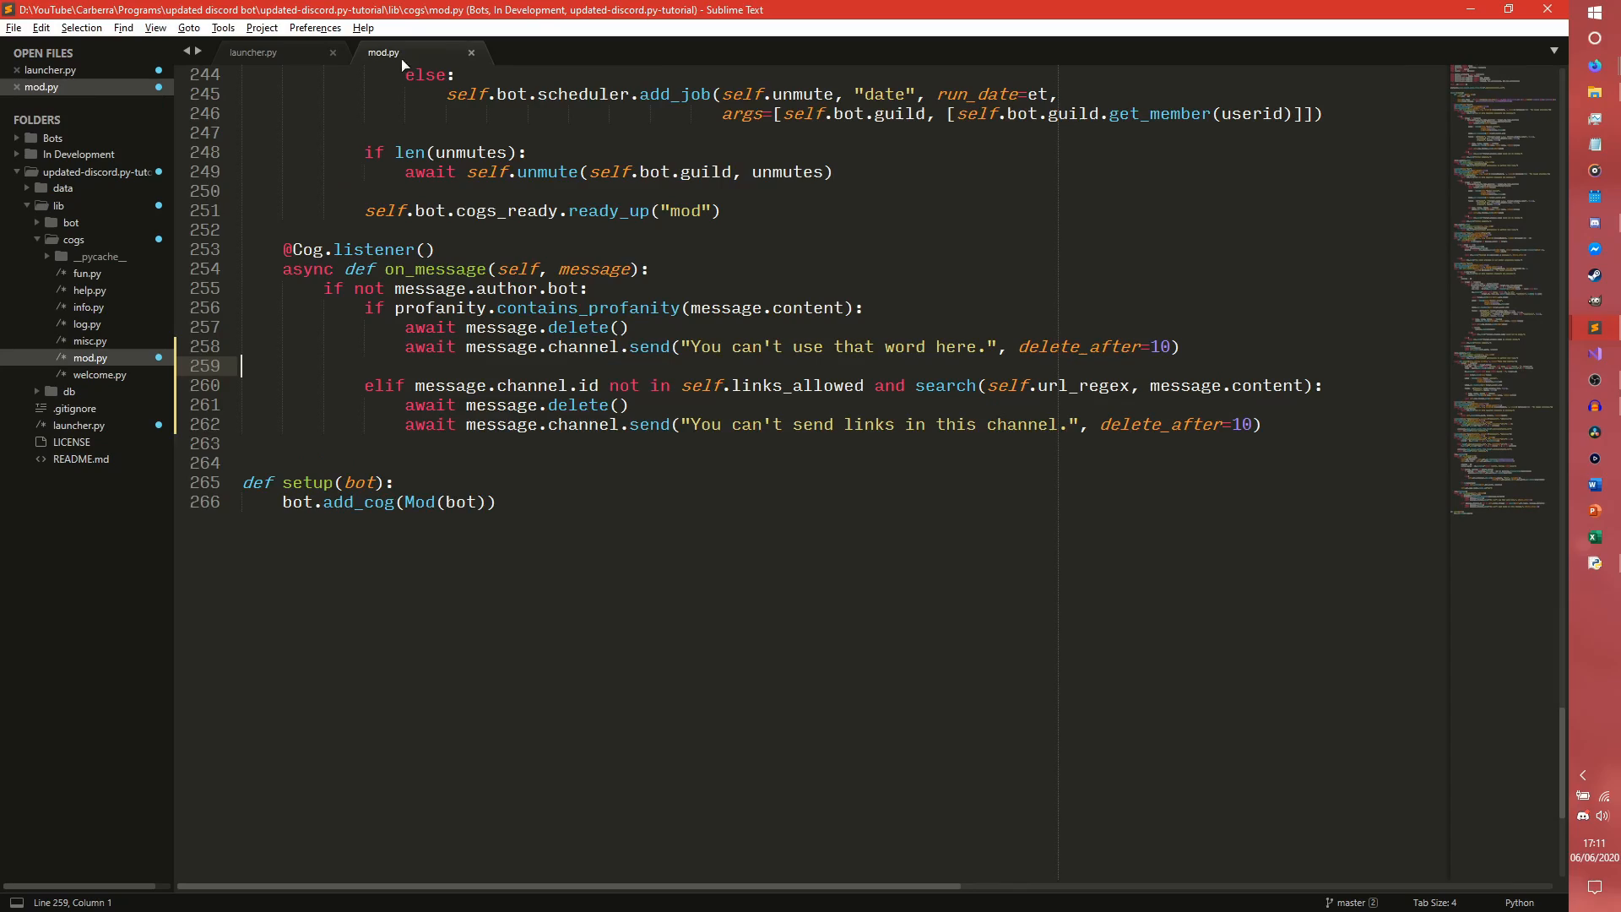
Step: Scroll mod.py up to the imports and link settings, then bring Firefox forward
scroll(up, 3)
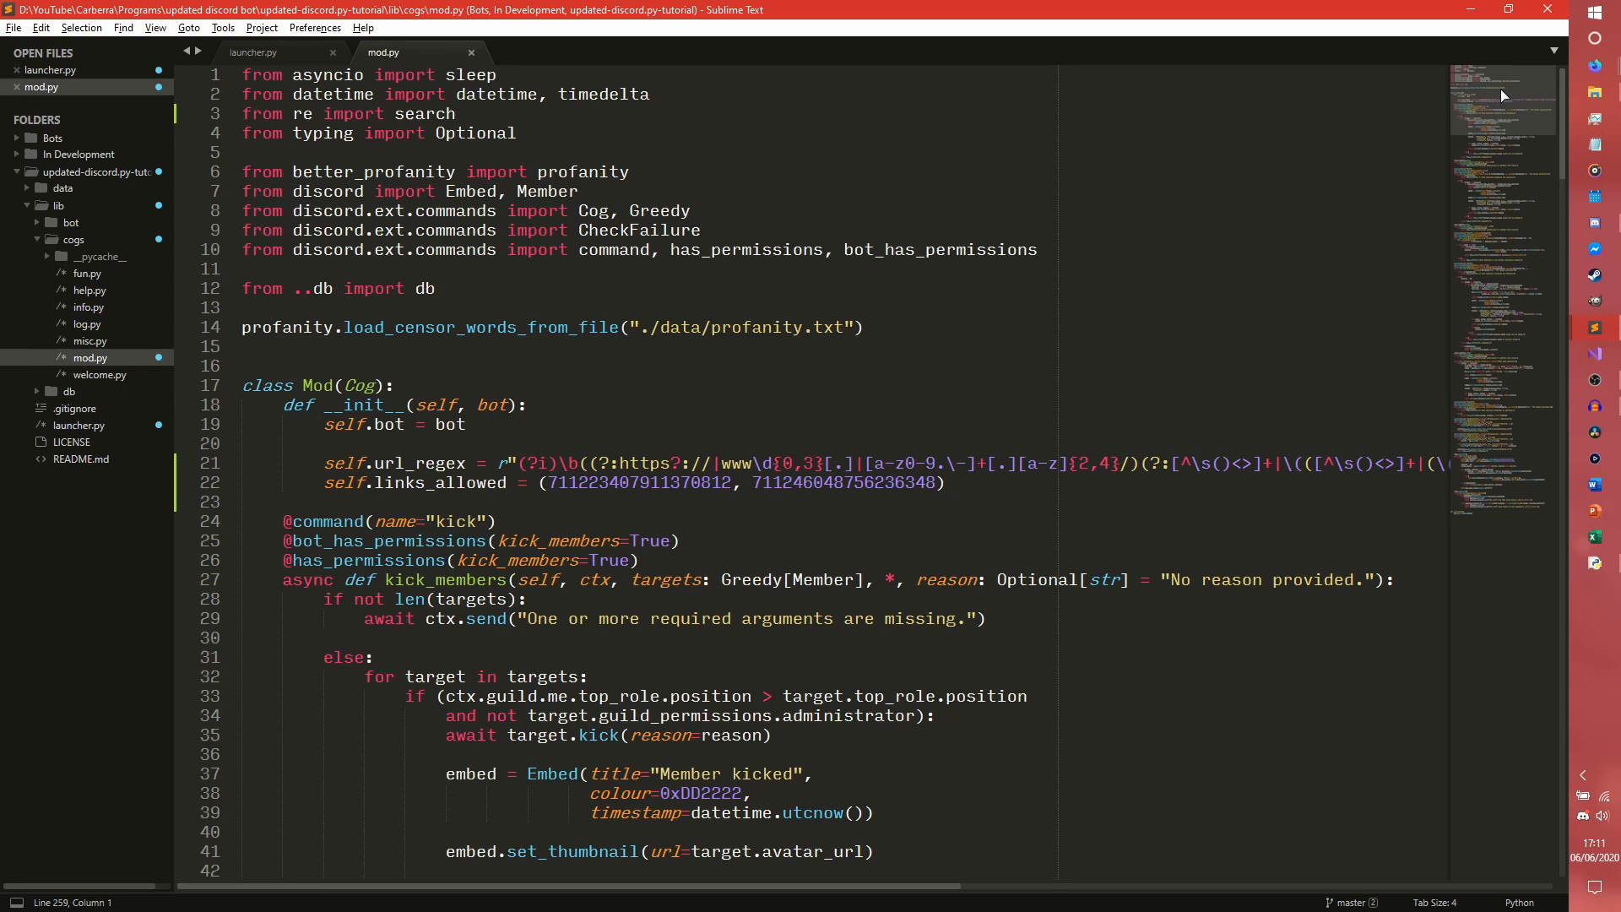
mouse_move(1593, 91)
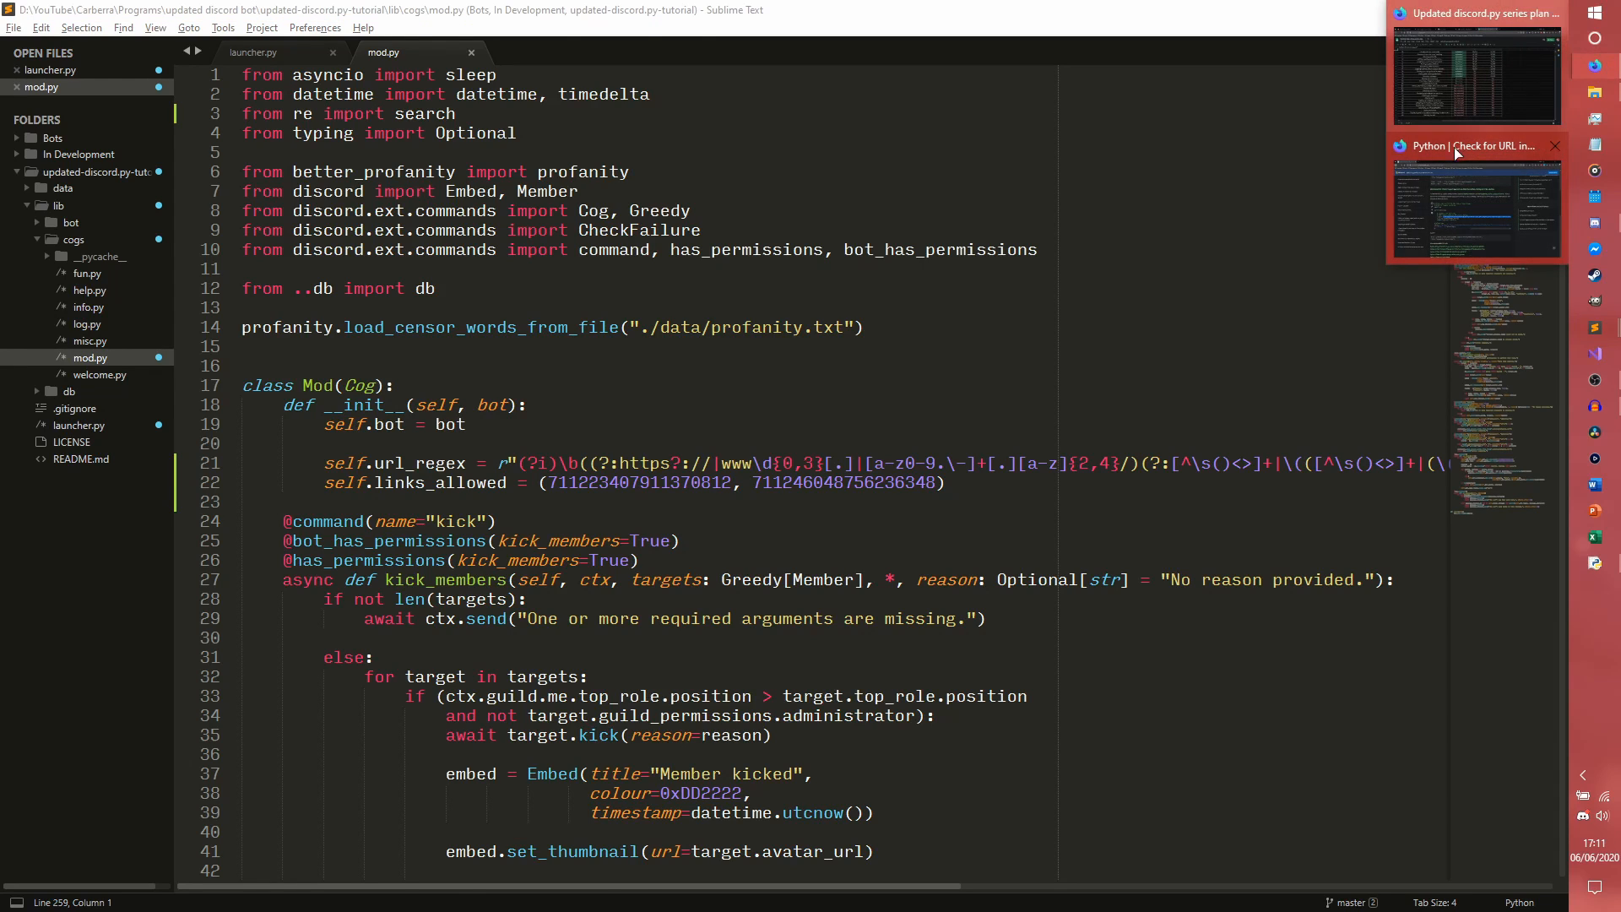
click(1475, 201)
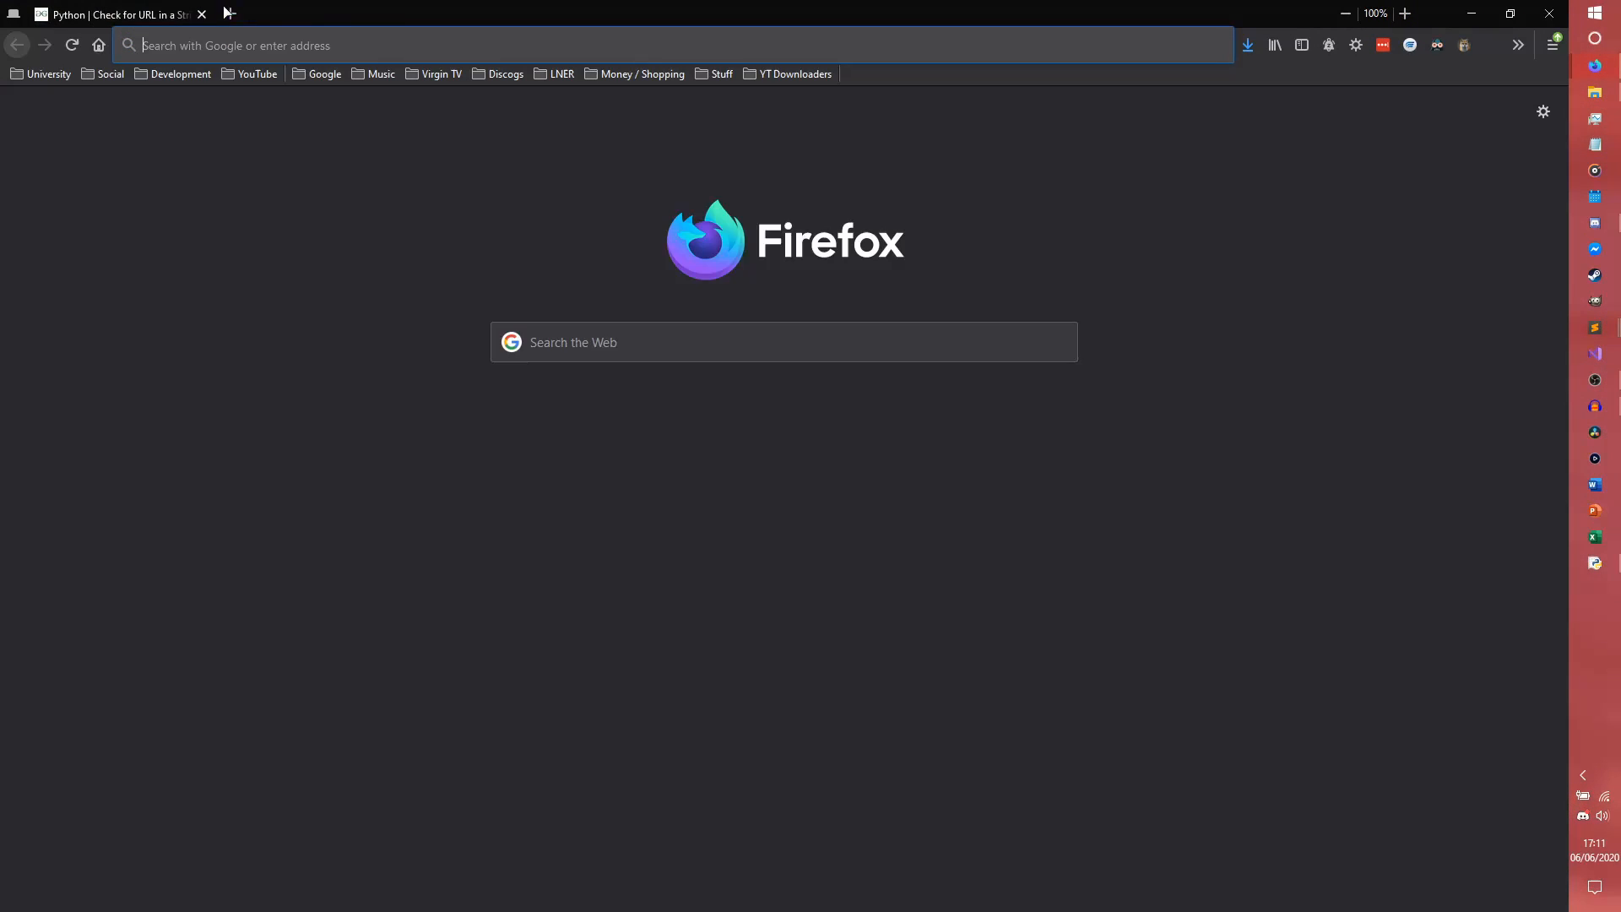
Step: Search 'python regex' and skim the Regular Expression HOWTO's special sequences
text(pythoin)
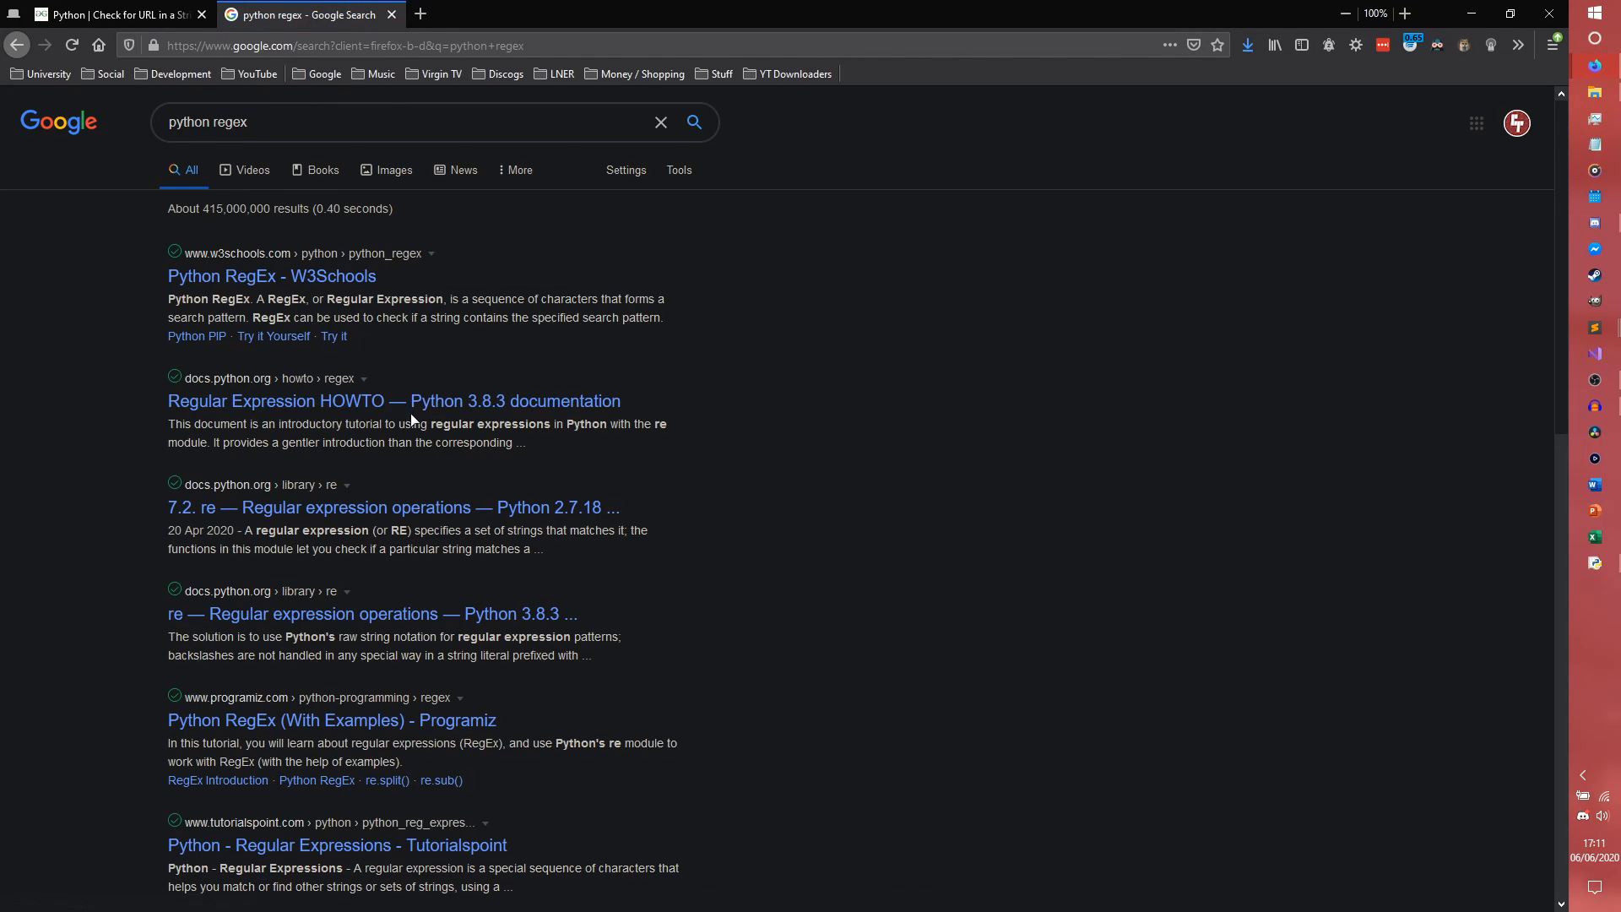
click(395, 401)
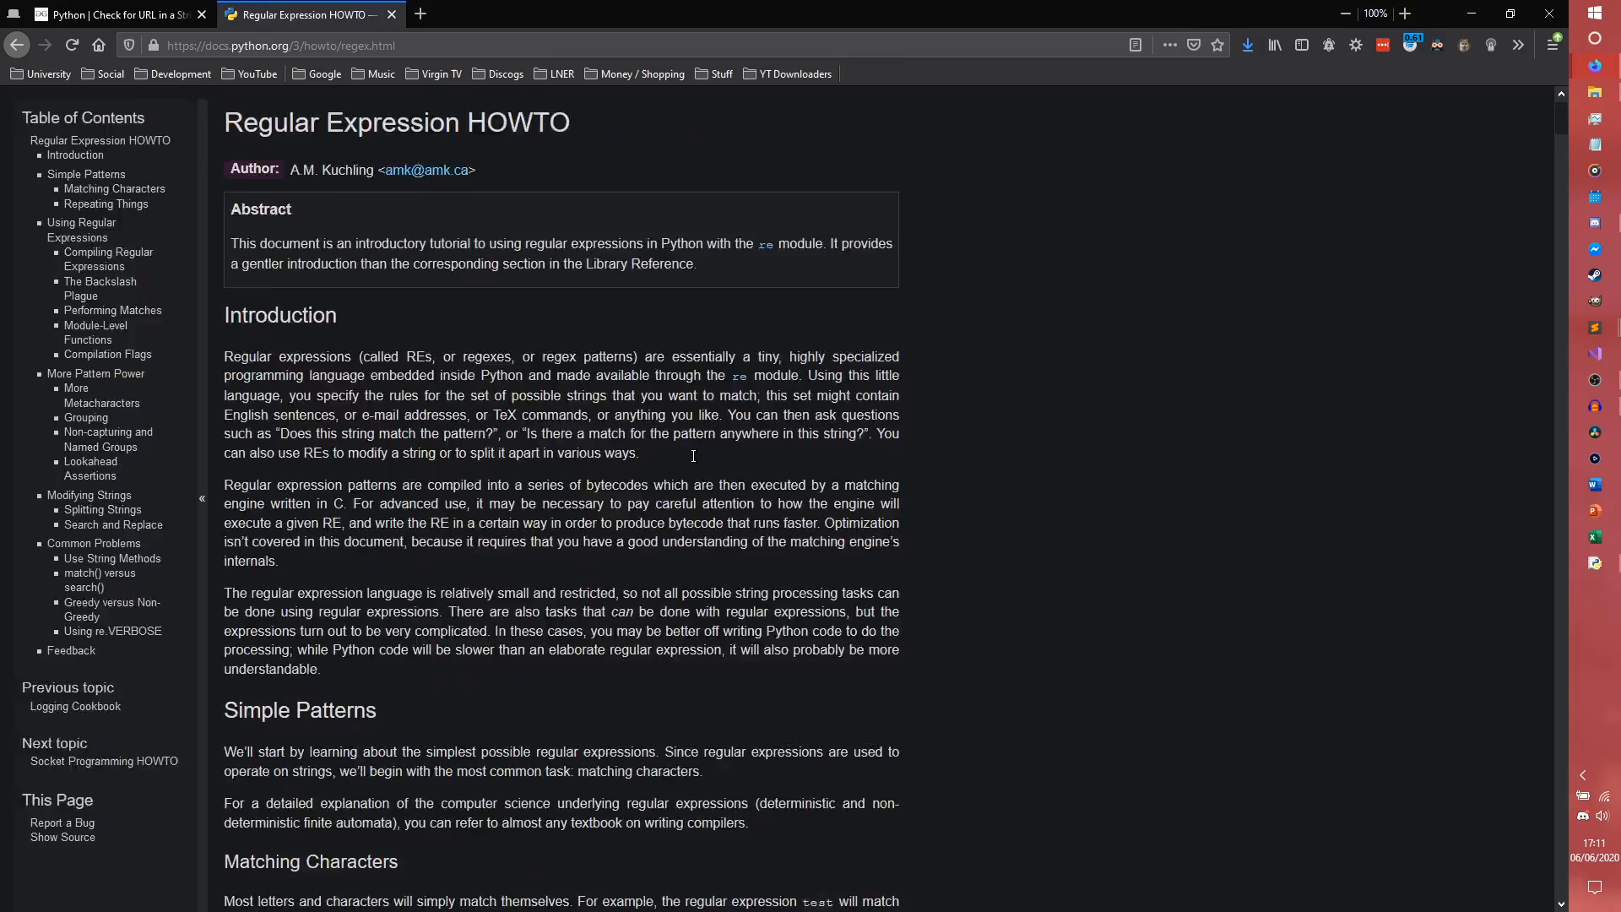
scroll(down, 3)
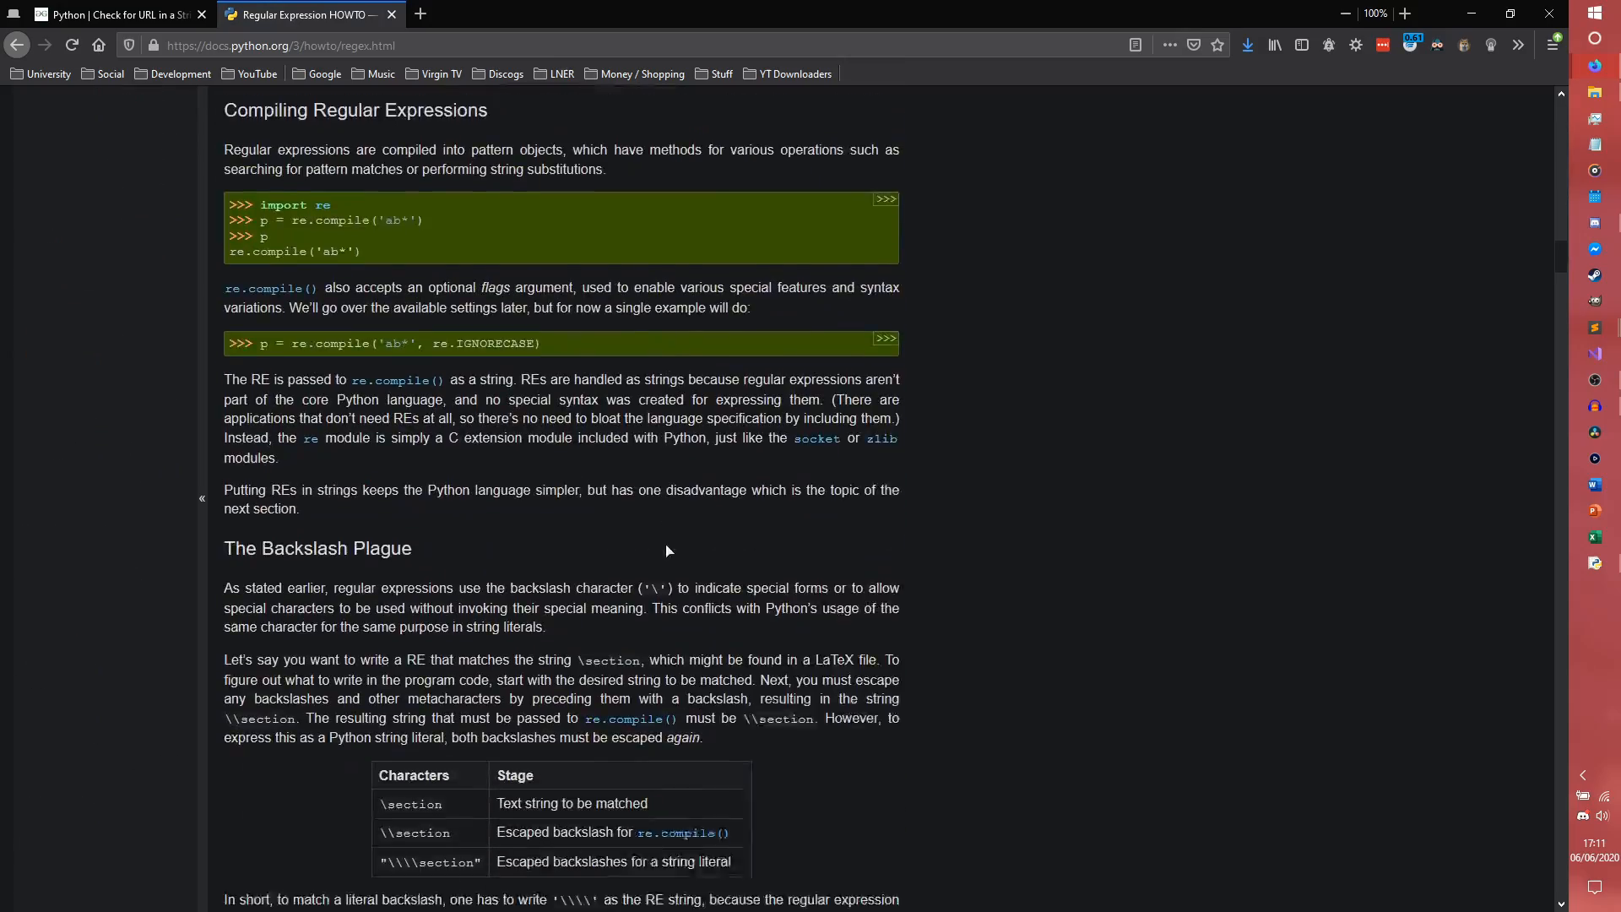
scroll(down, 3)
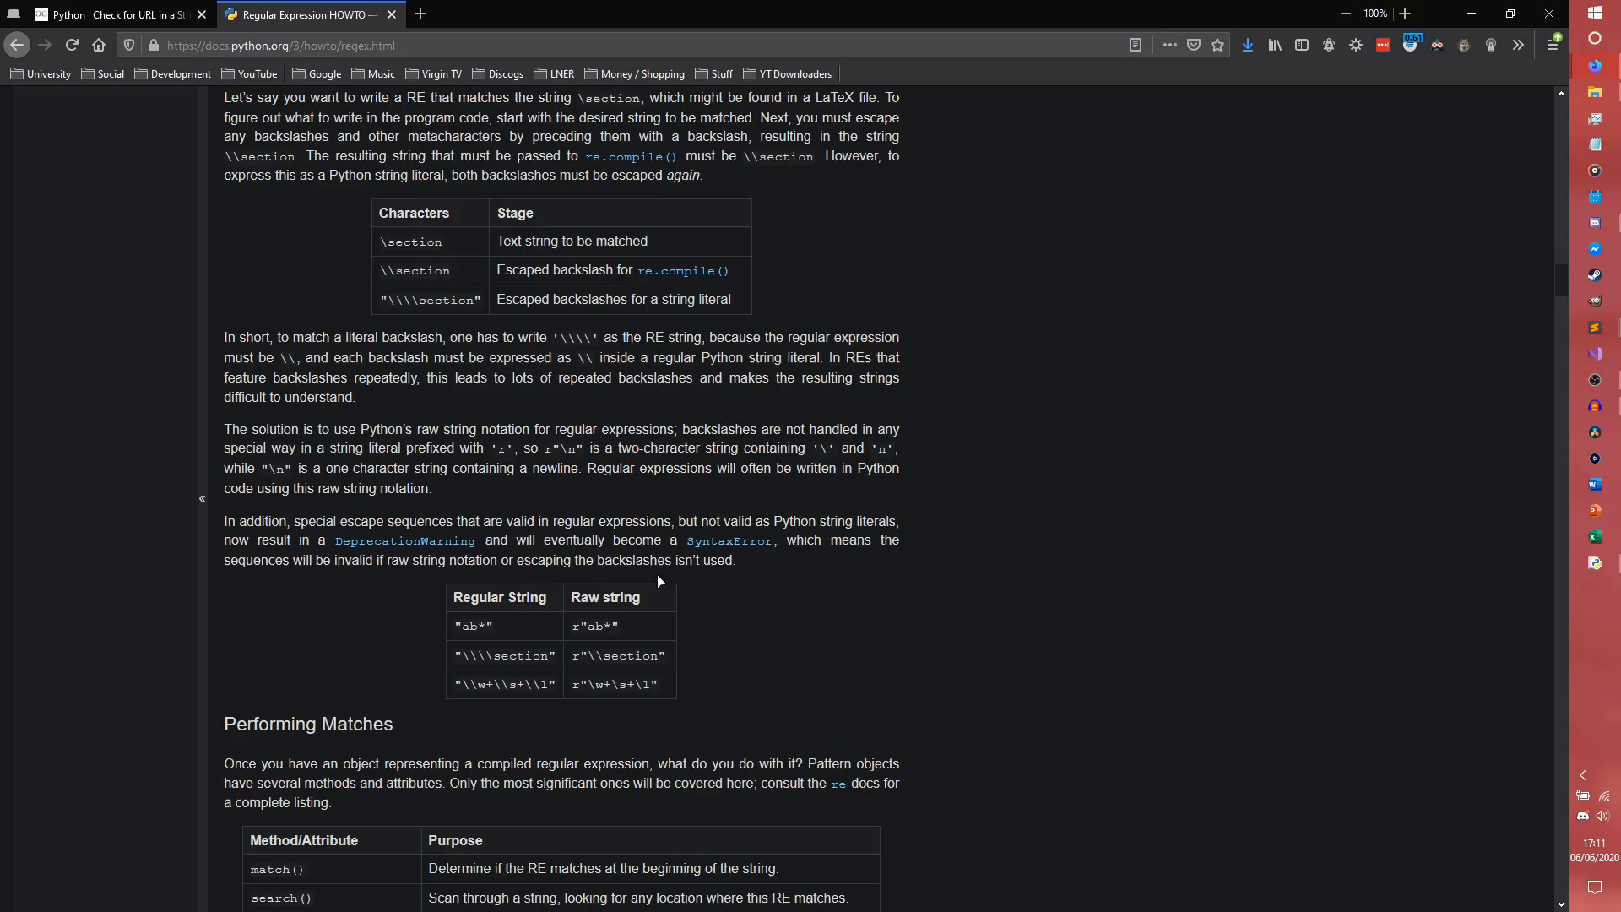
scroll(down, 3)
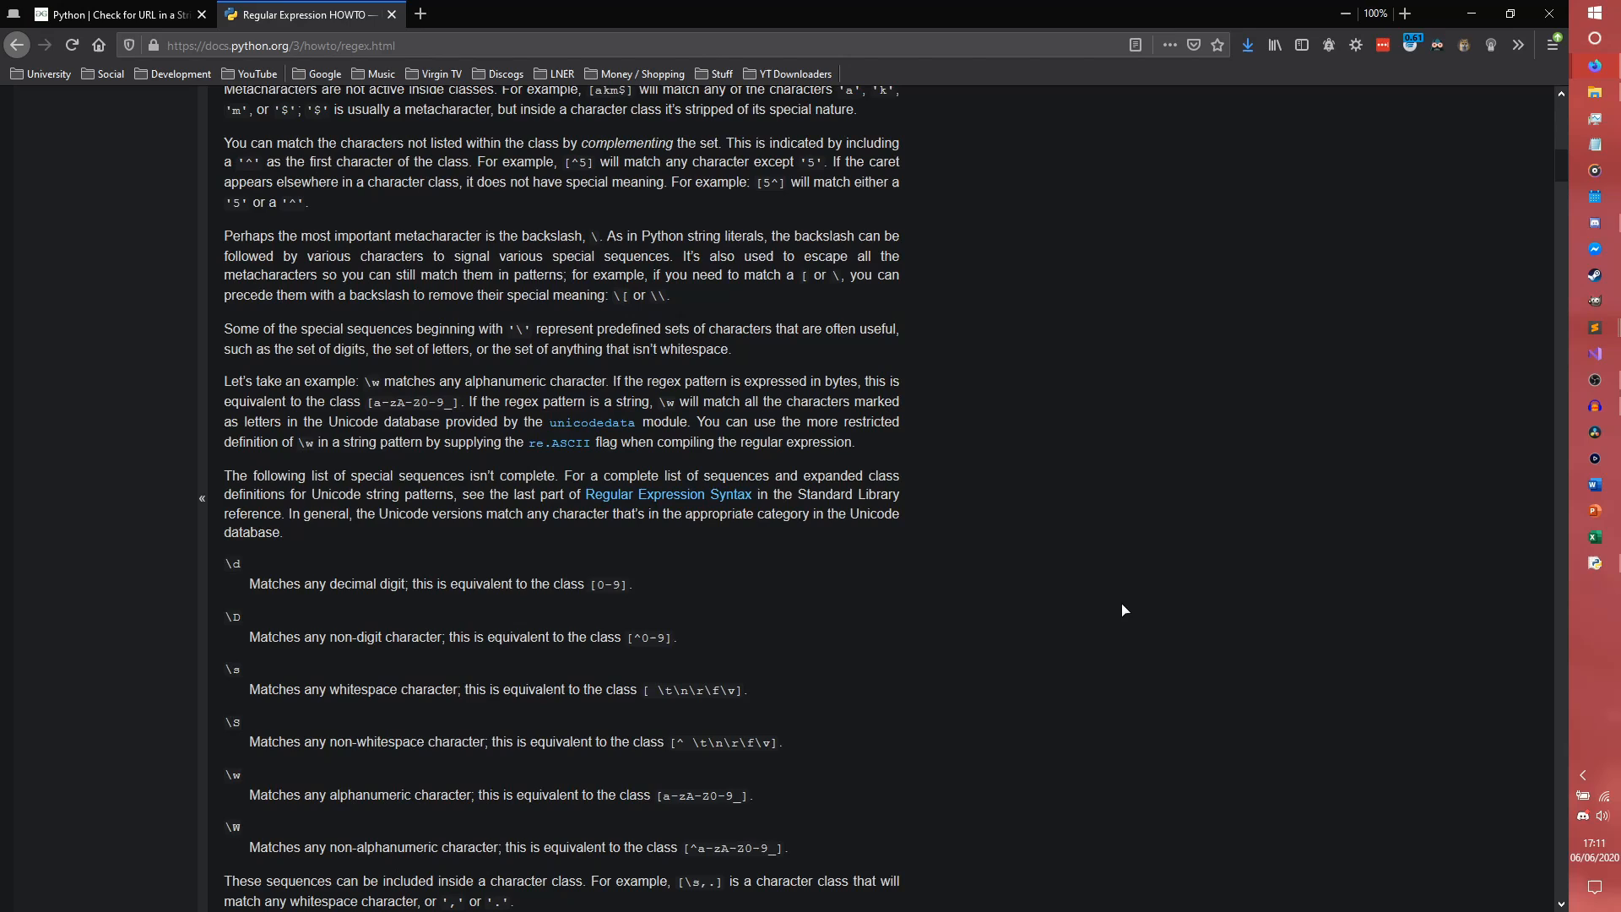
scroll(up, 3)
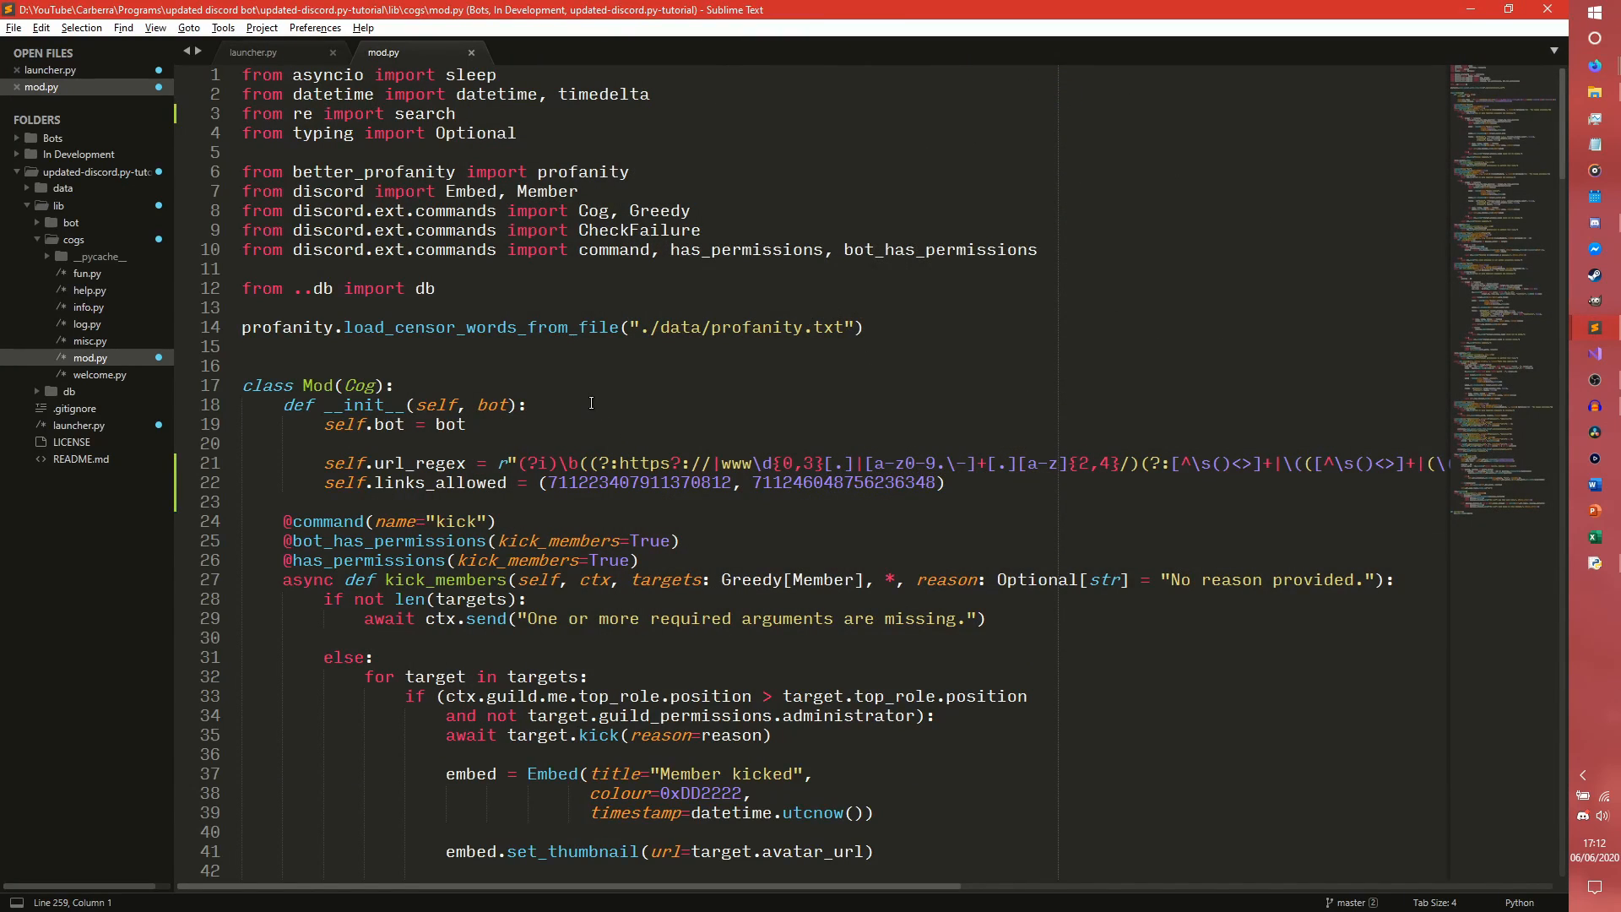
Step: Define self.images_allowed below links_allowed with the same two channel IDs, then save
scroll(down, 3)
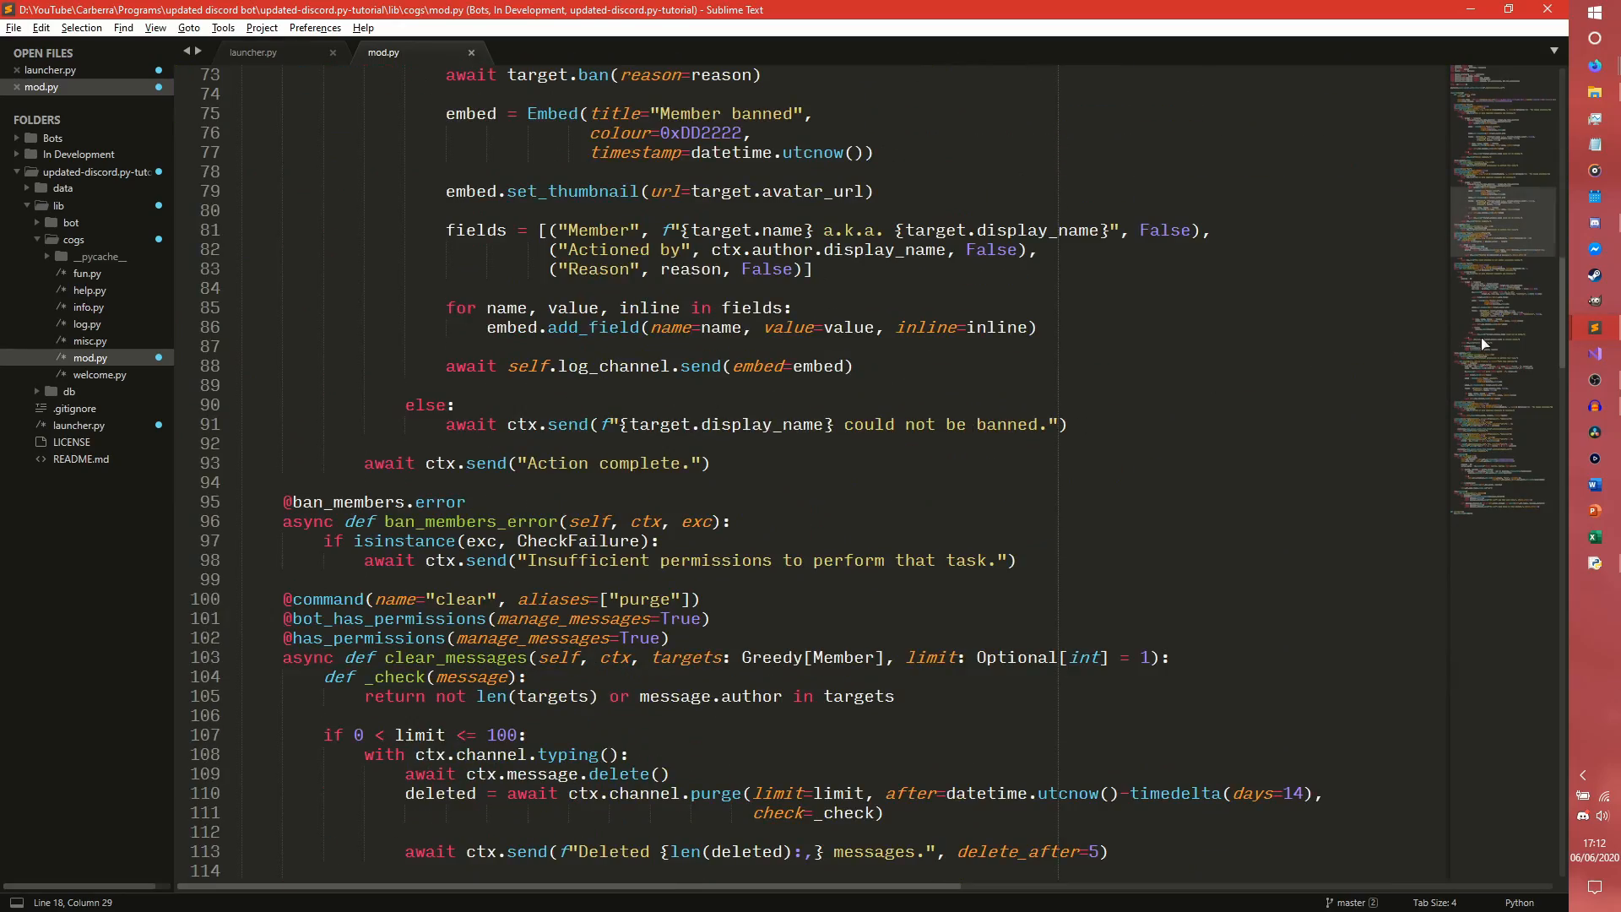
scroll(up, 3)
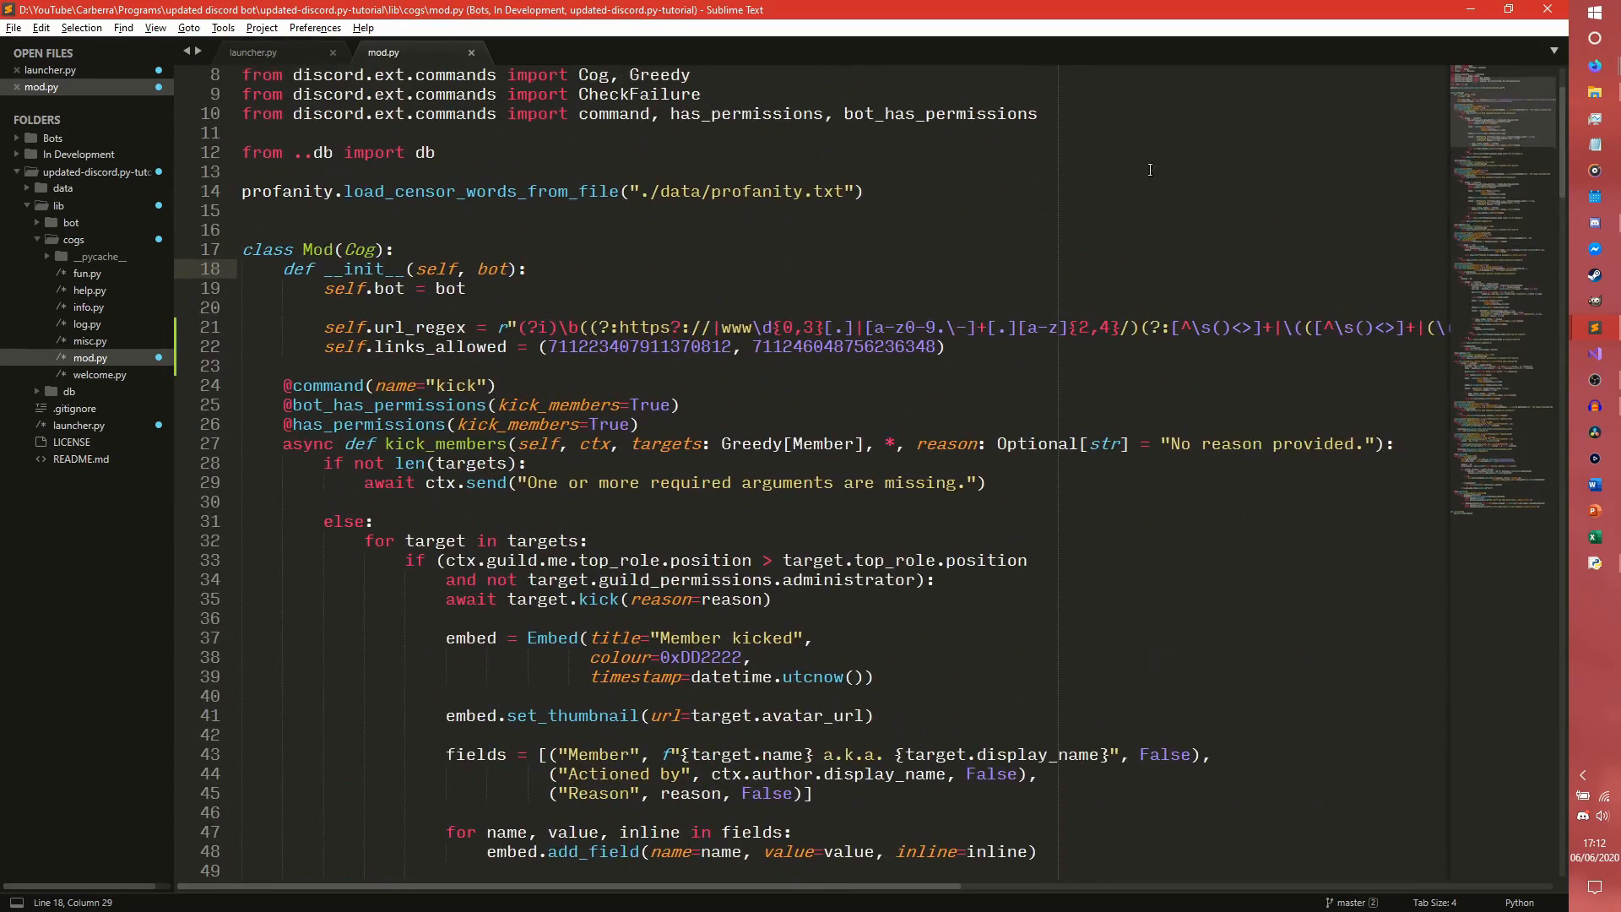
text(s)
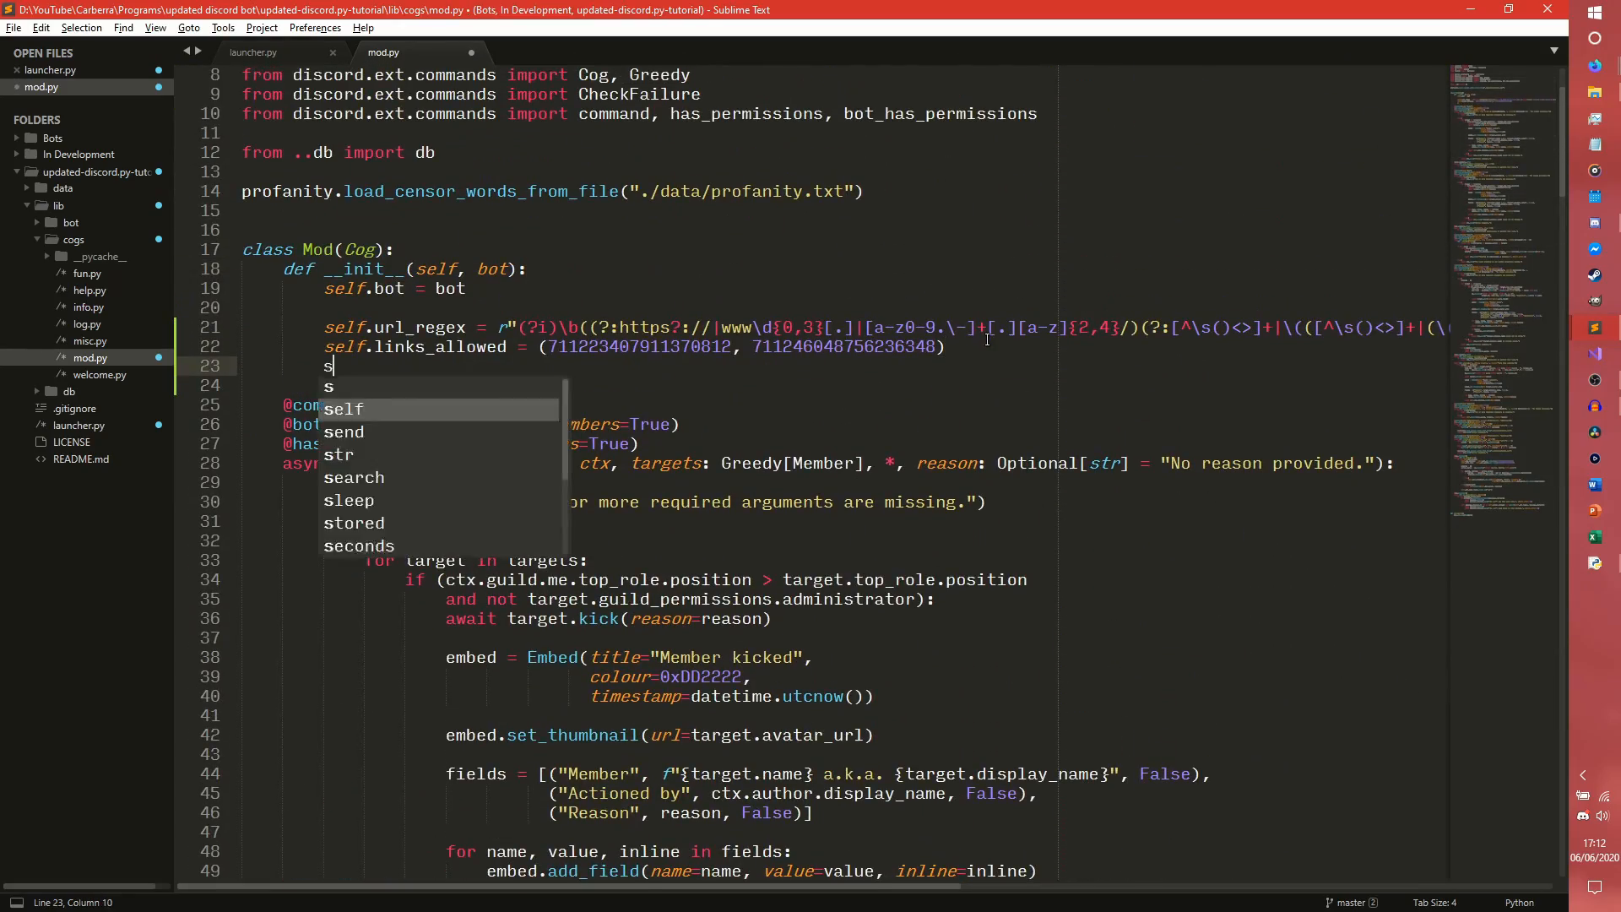
text(elf.images_allowed = (711223407911370812, 711246048756236348)
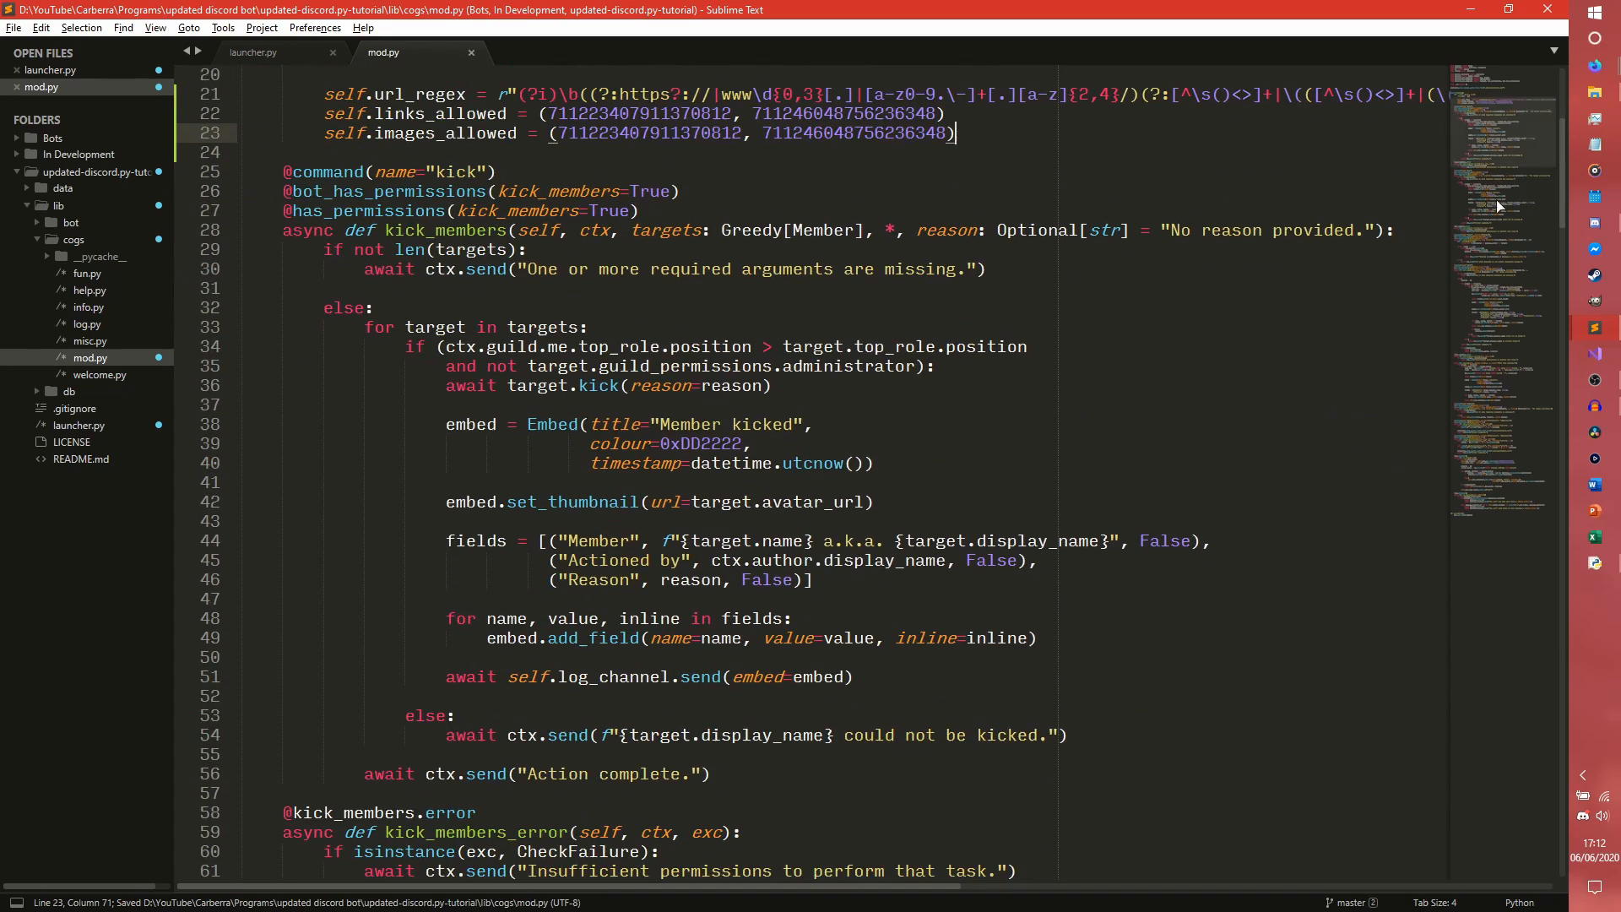
scroll(down, 3)
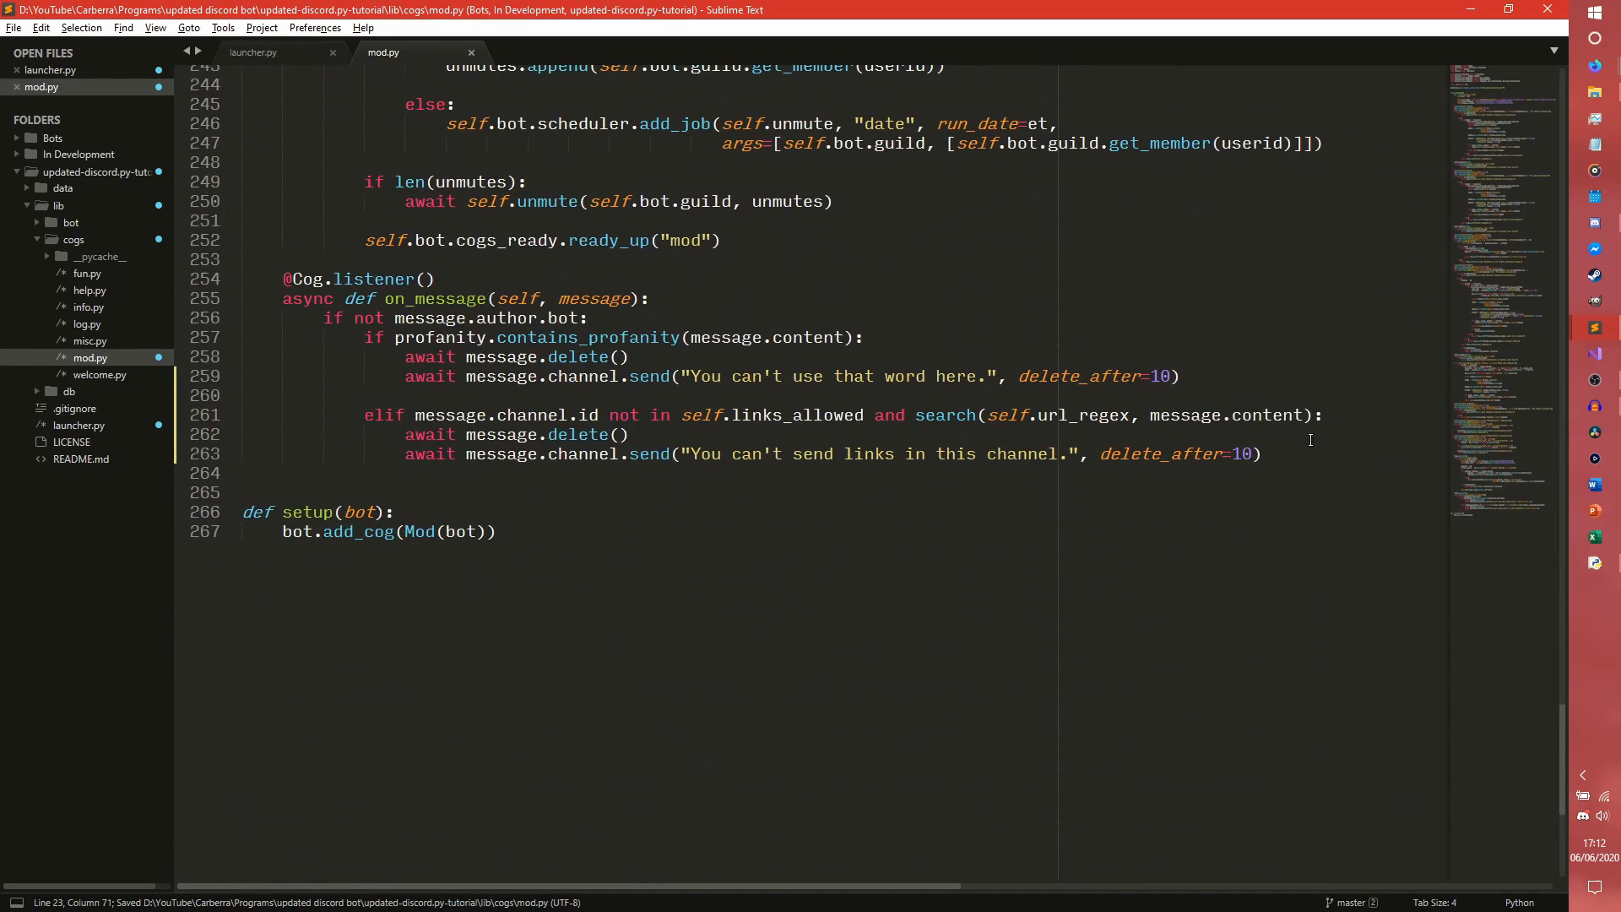
Step: Add an empty 'elif len(message.attachments):' branch after the links branch and save
key(enter)
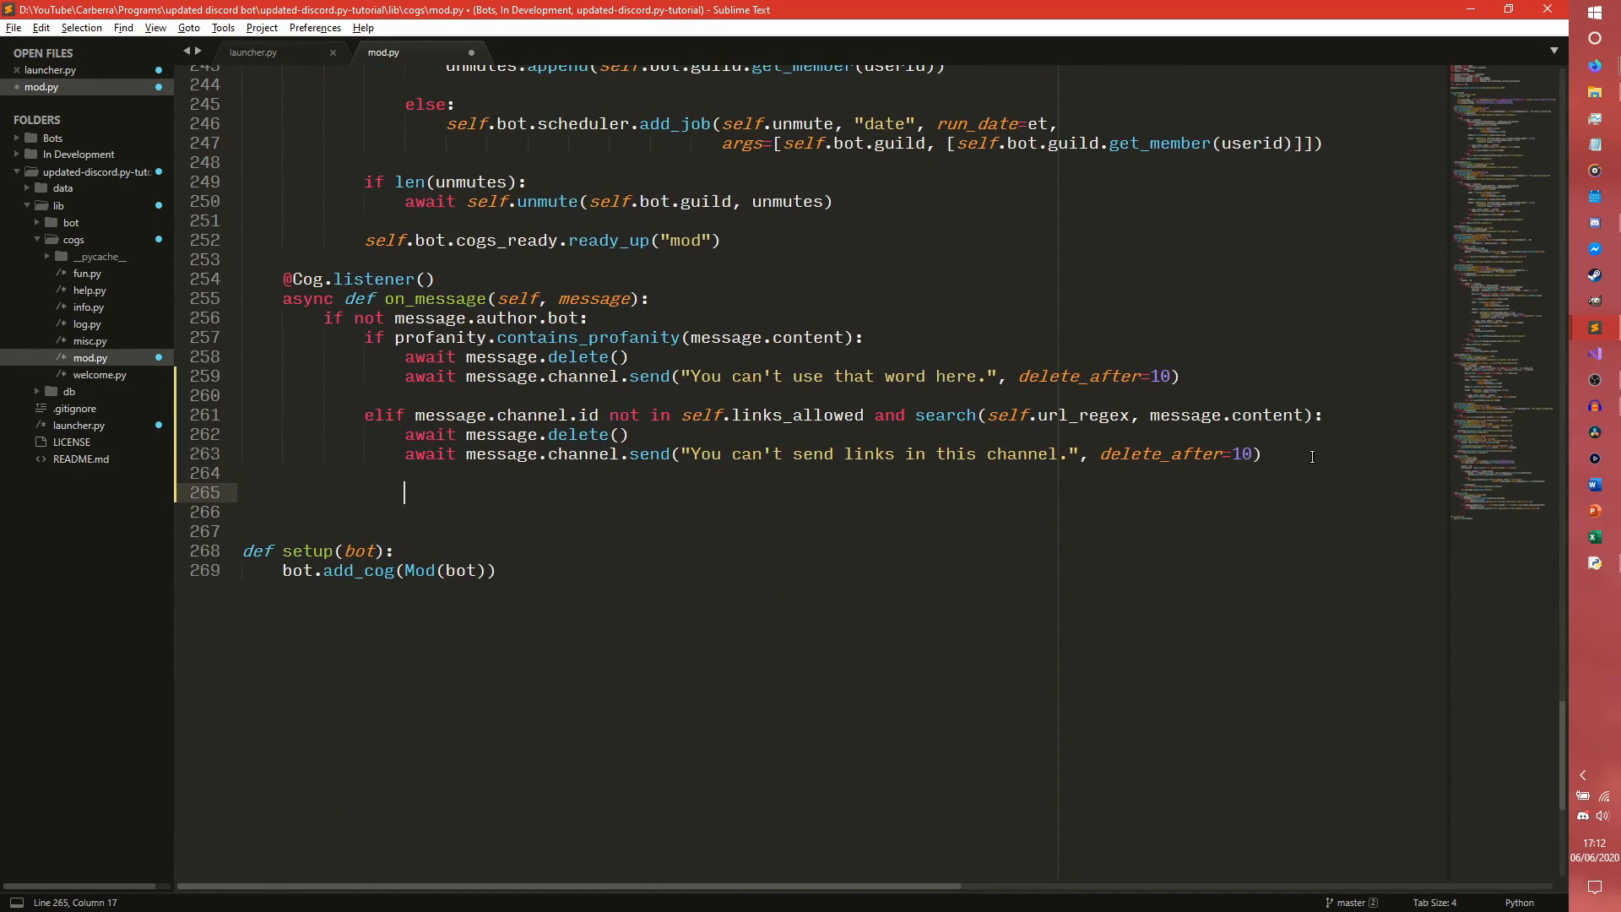
text(elif)
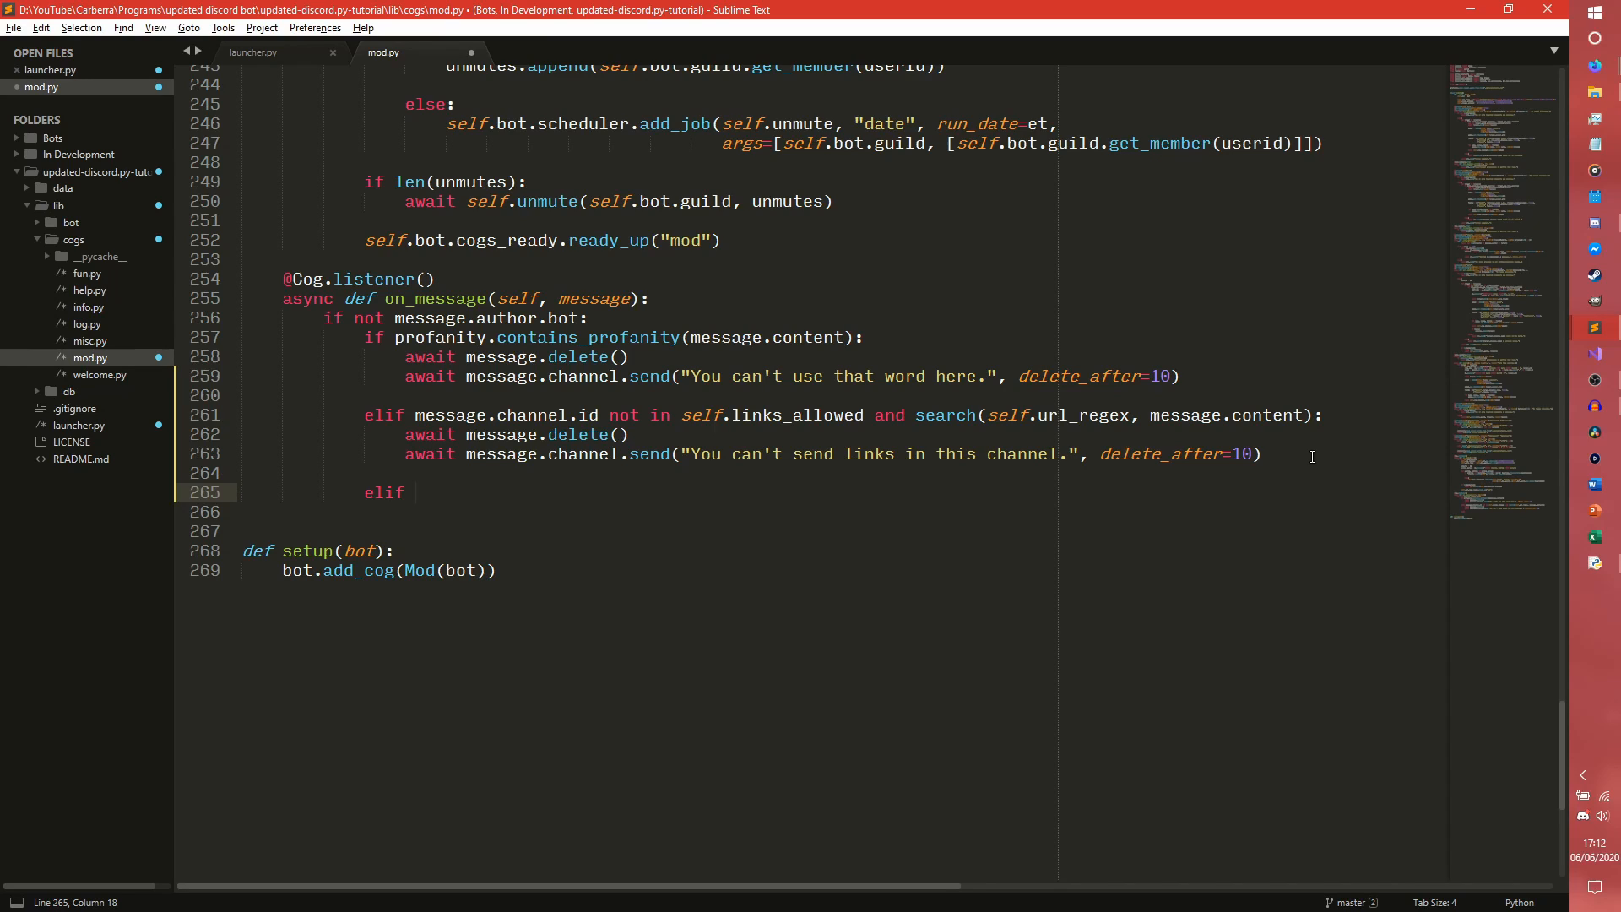
text(len(a)
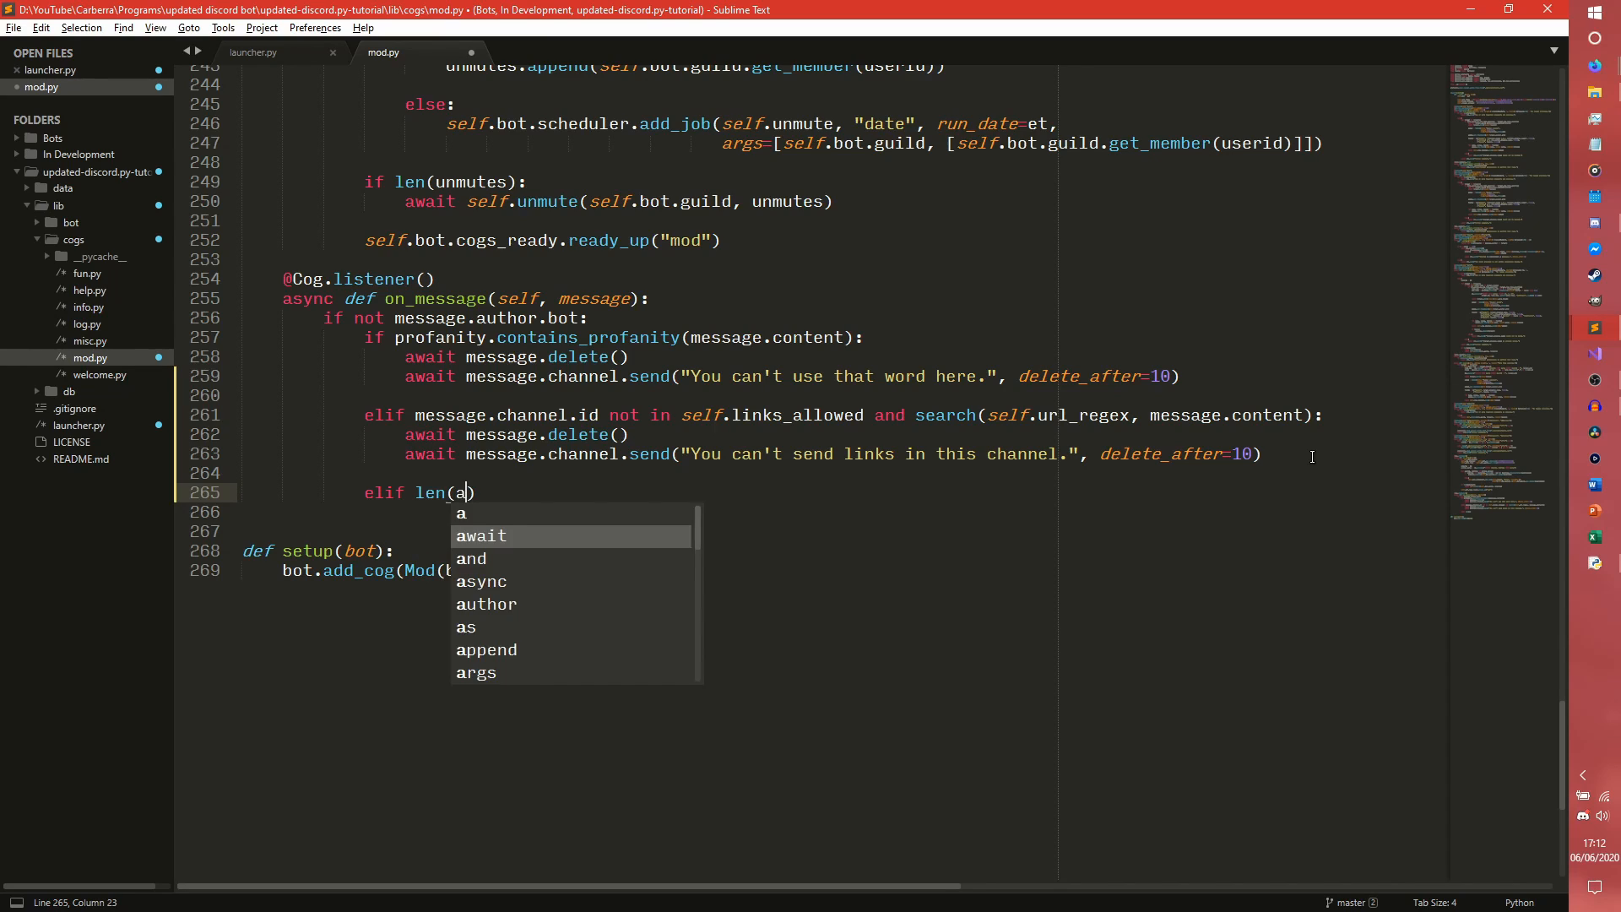
text(ttahments)
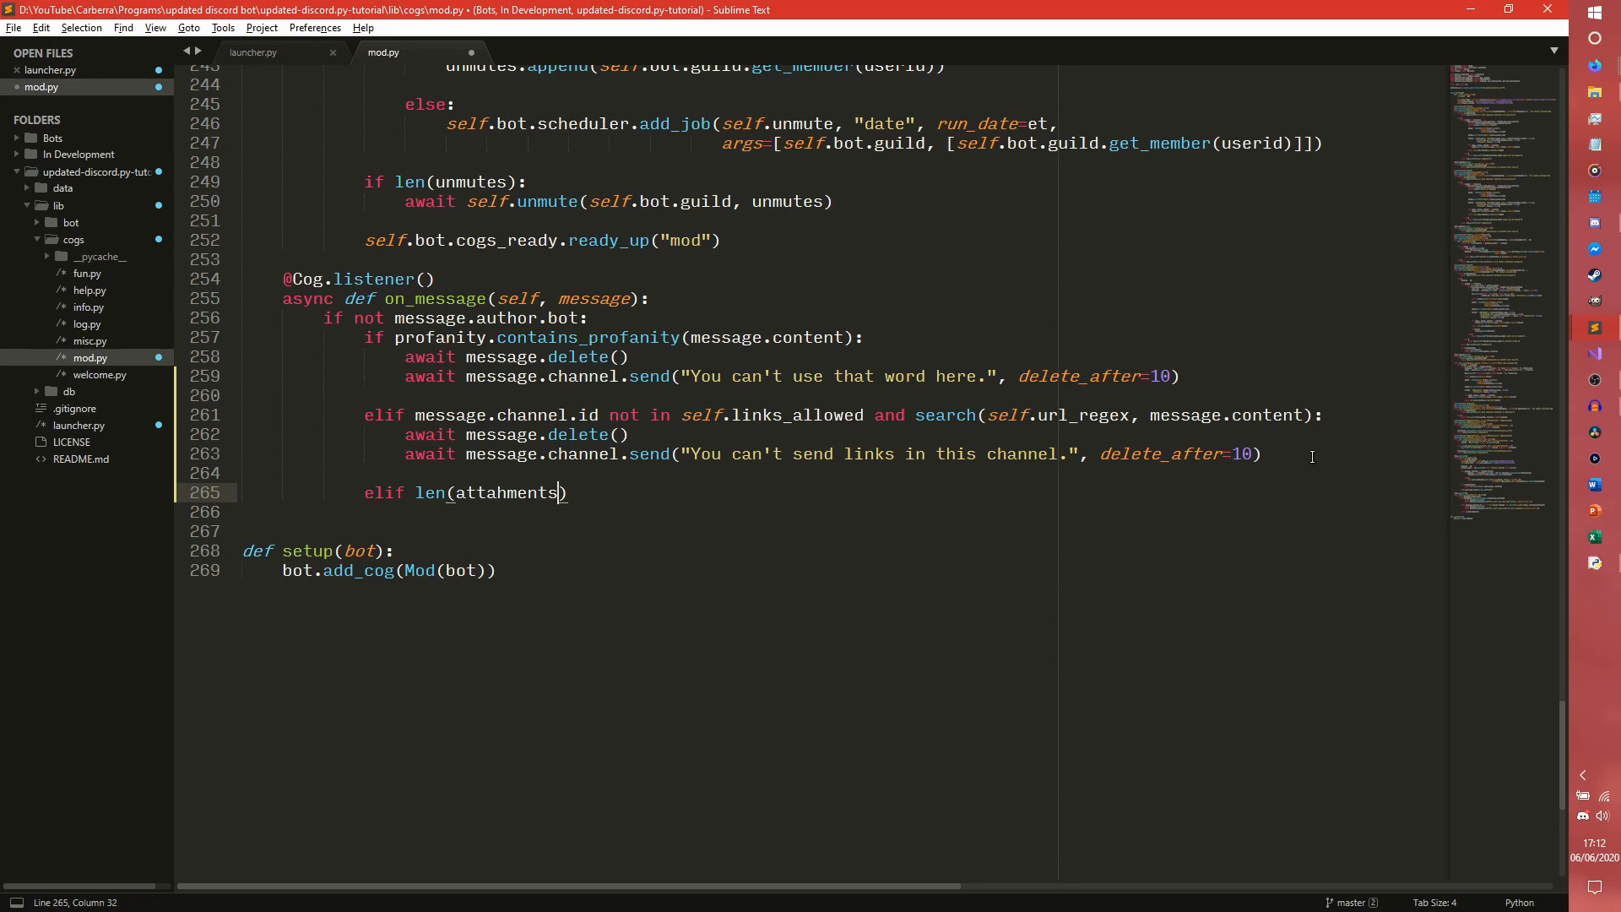
key(Backspace)
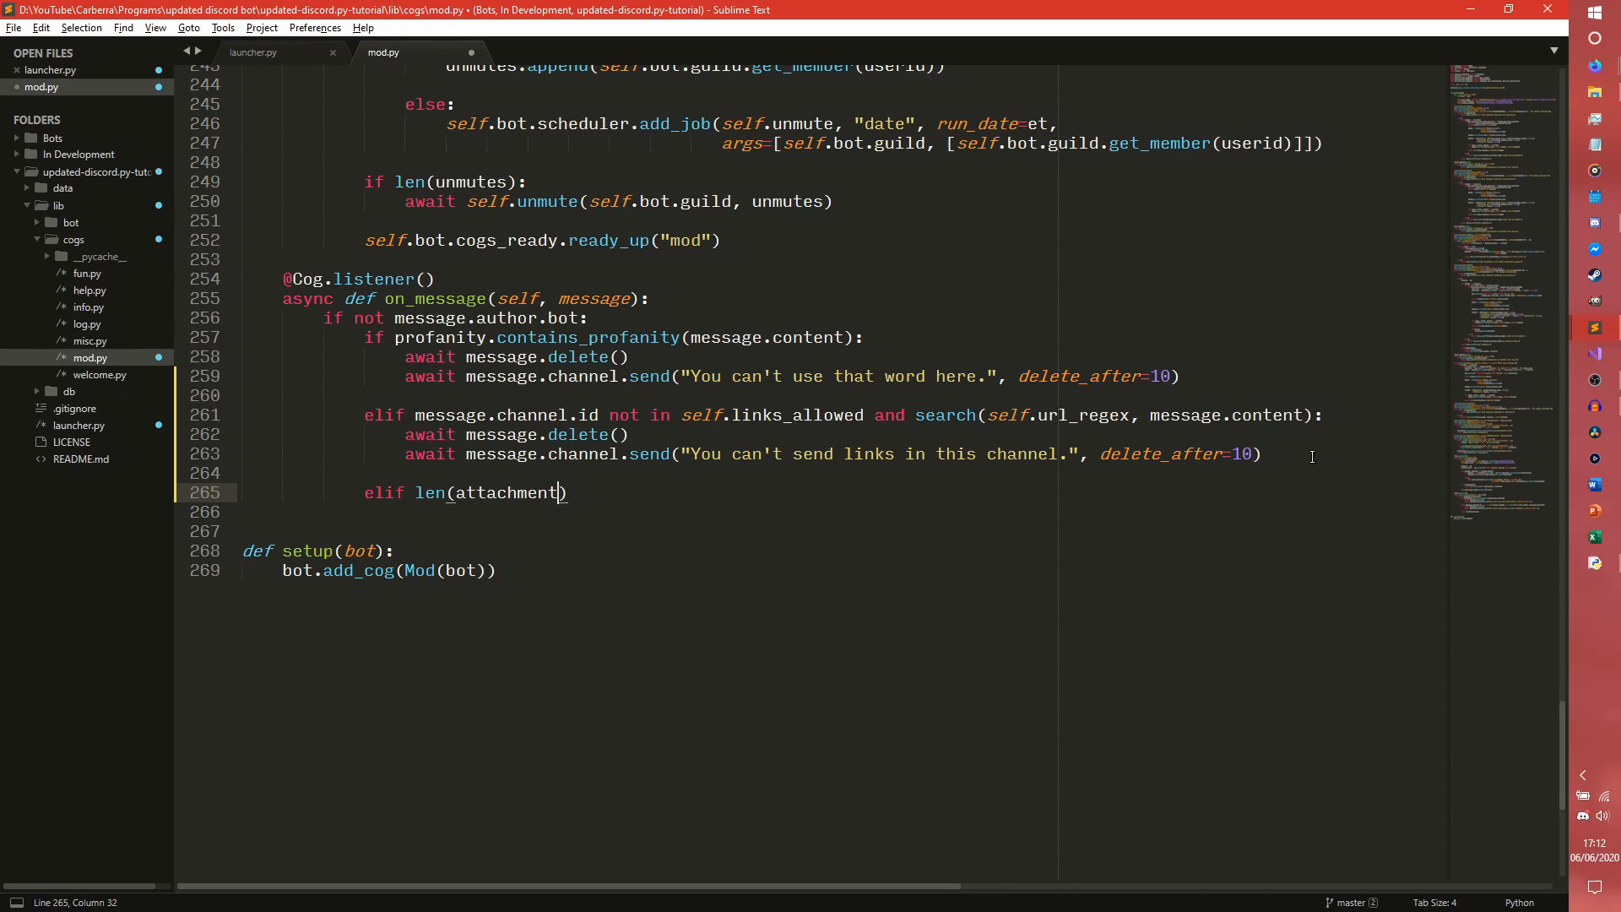
key(enter)
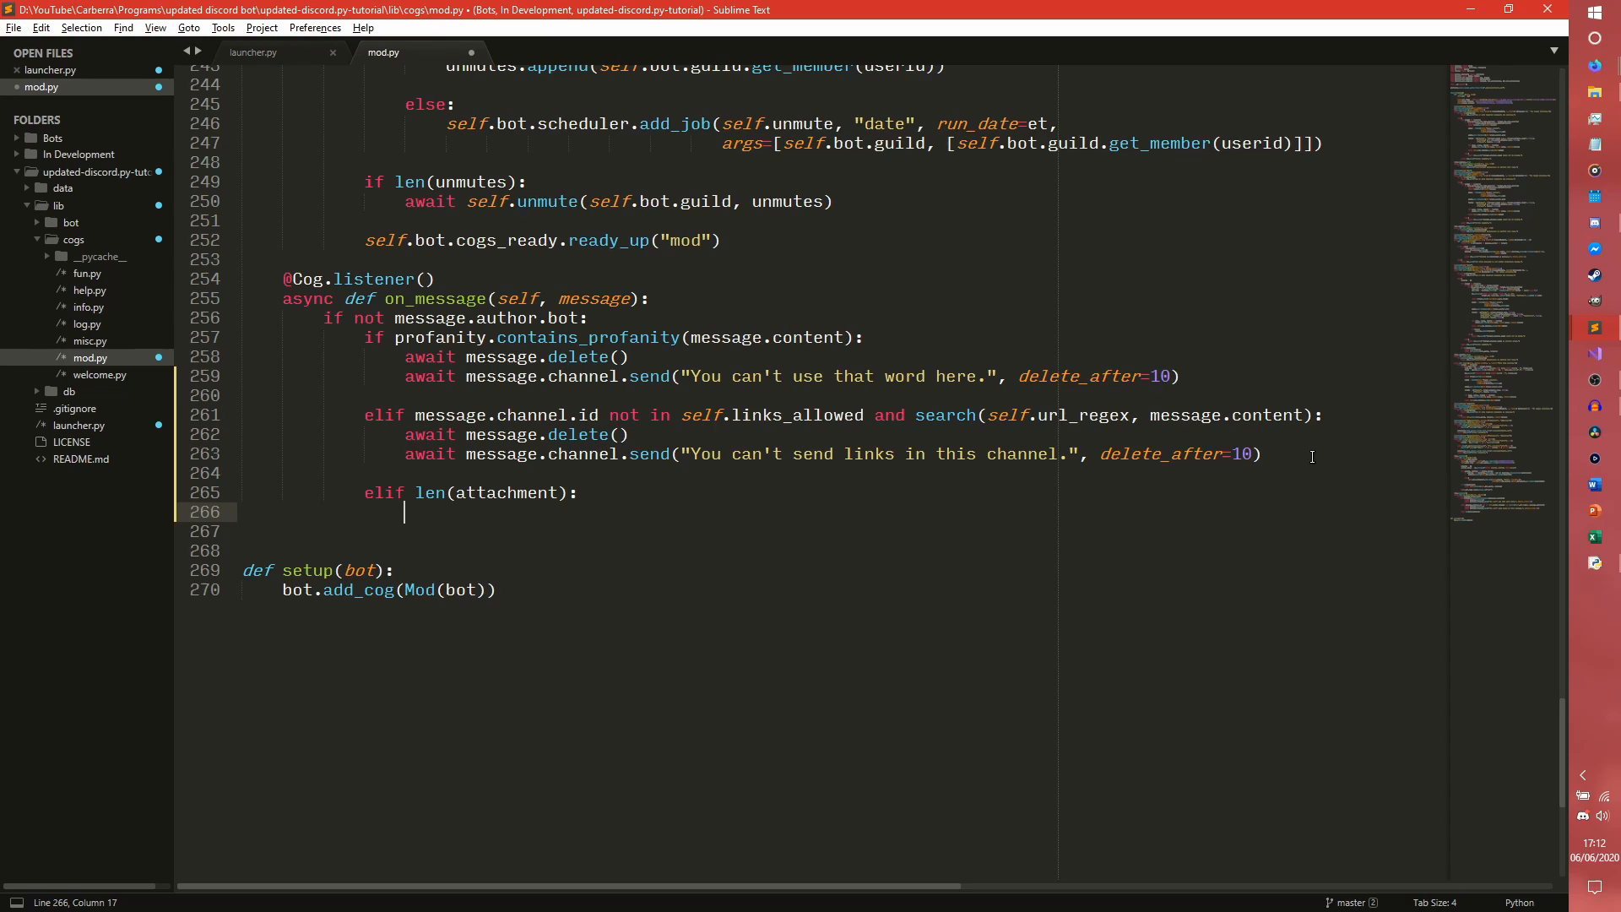
text(mes)
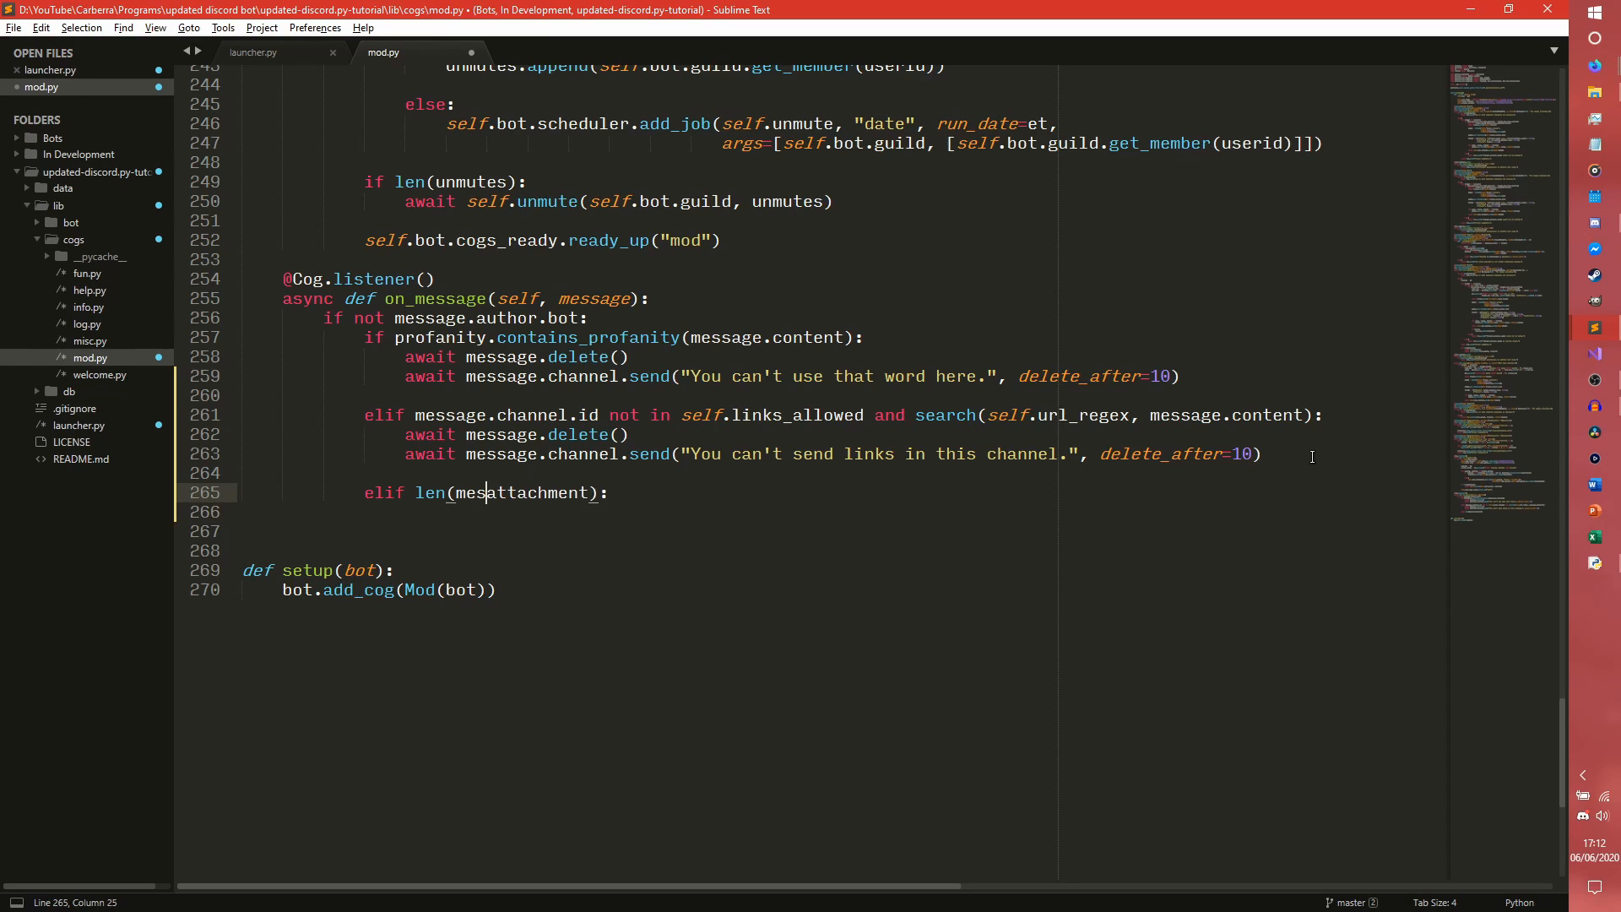
text(sage.)
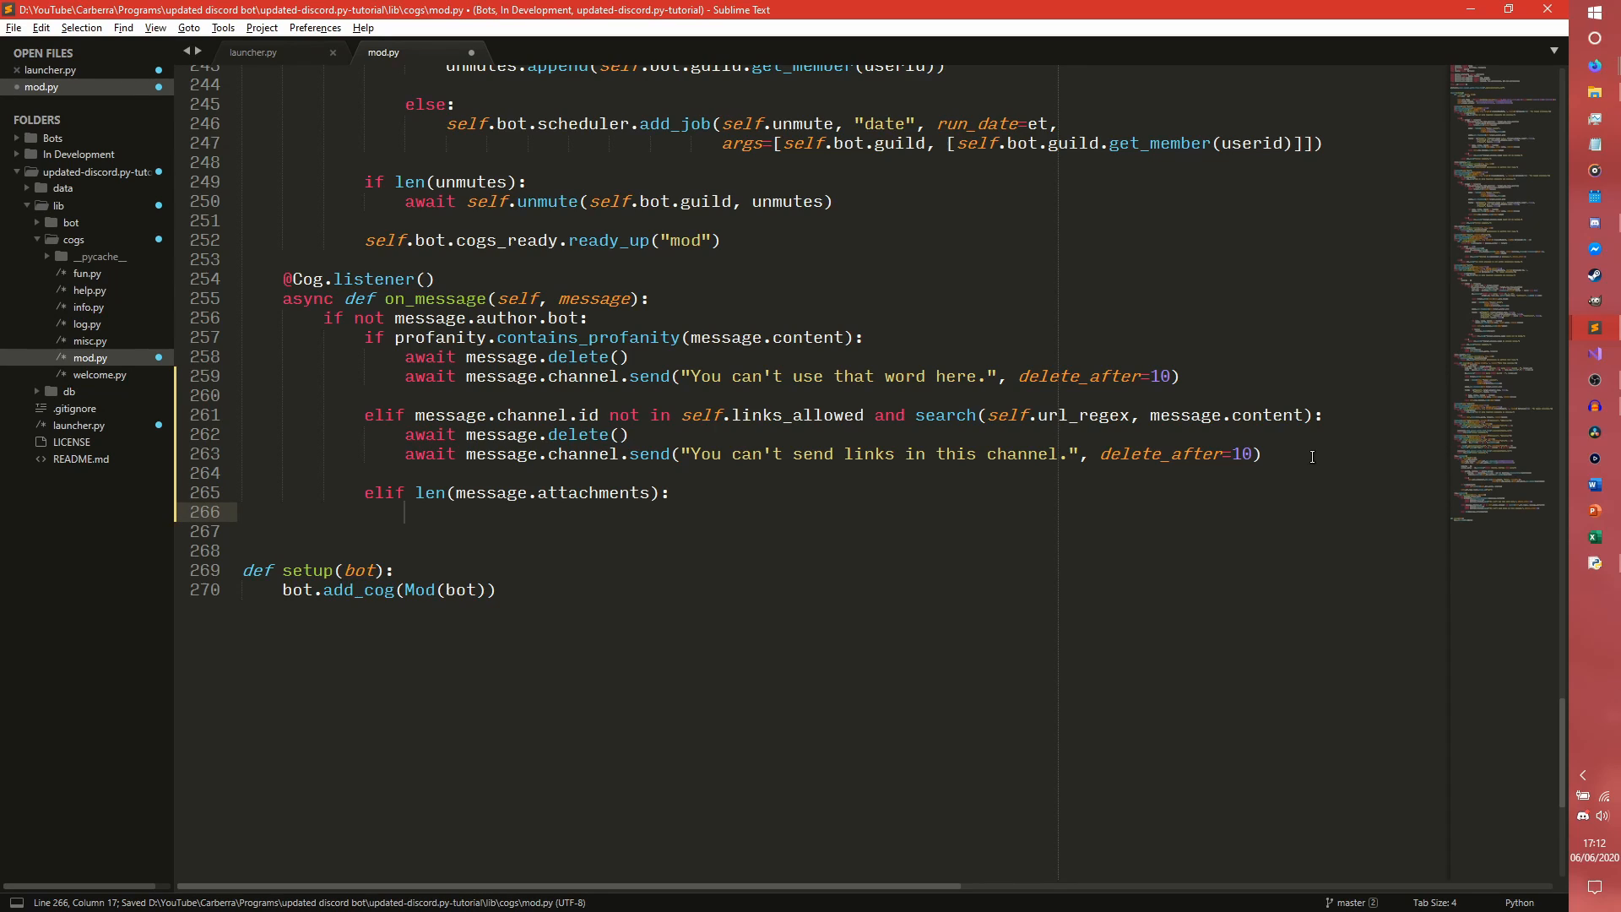
key(ctrl+s)
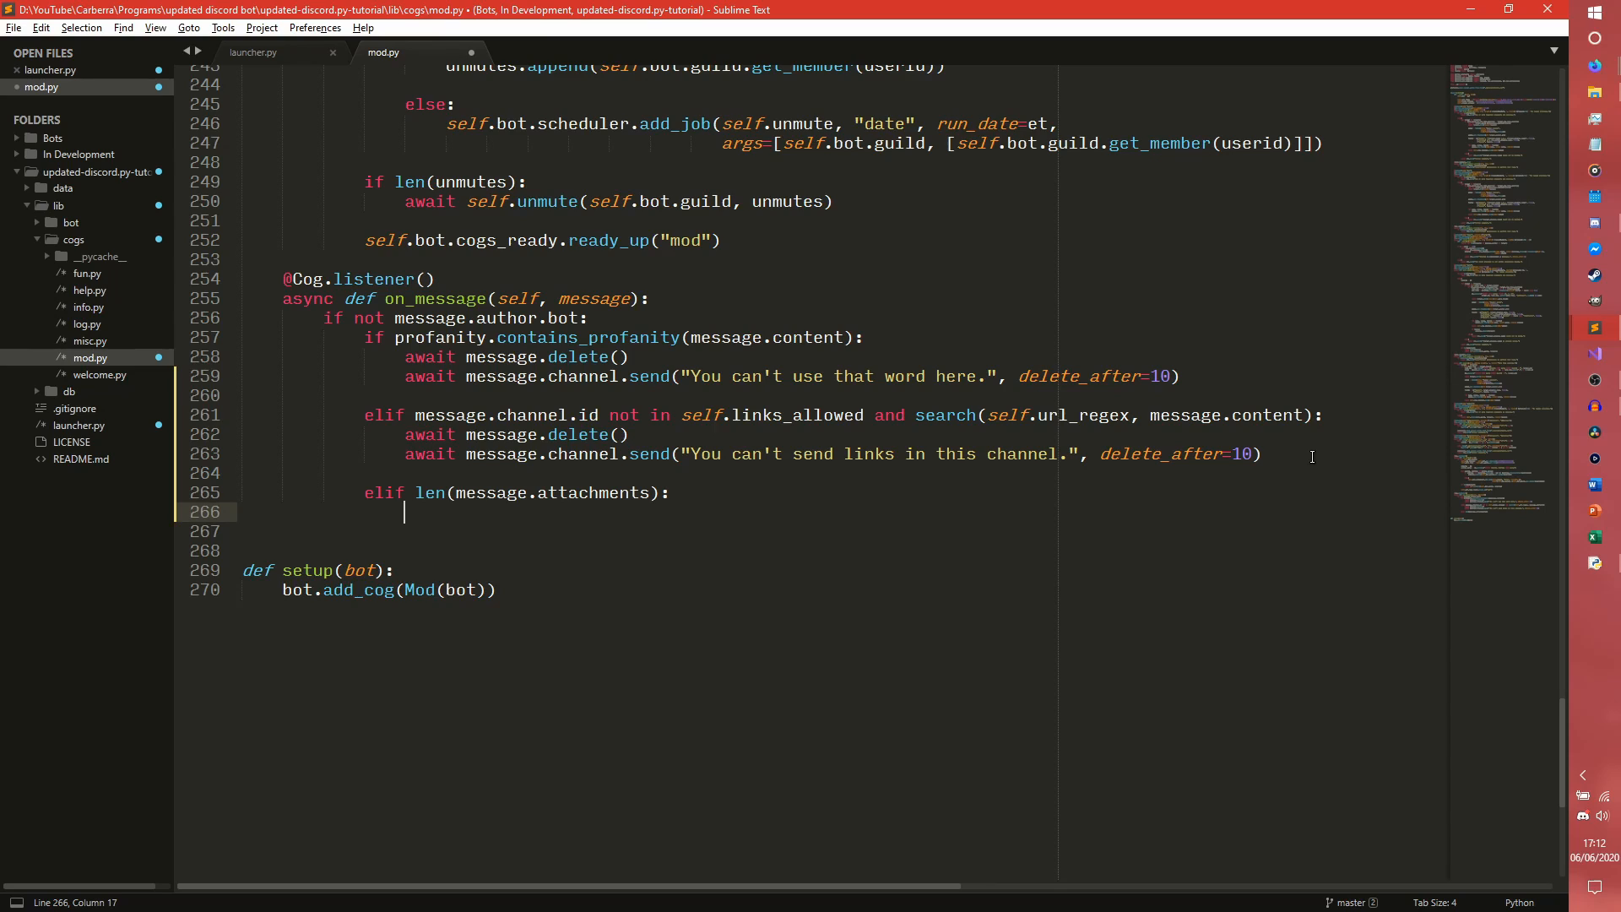
Step: Write a loop over message.attachments checking hasattr(a, "width")
text(attachment)
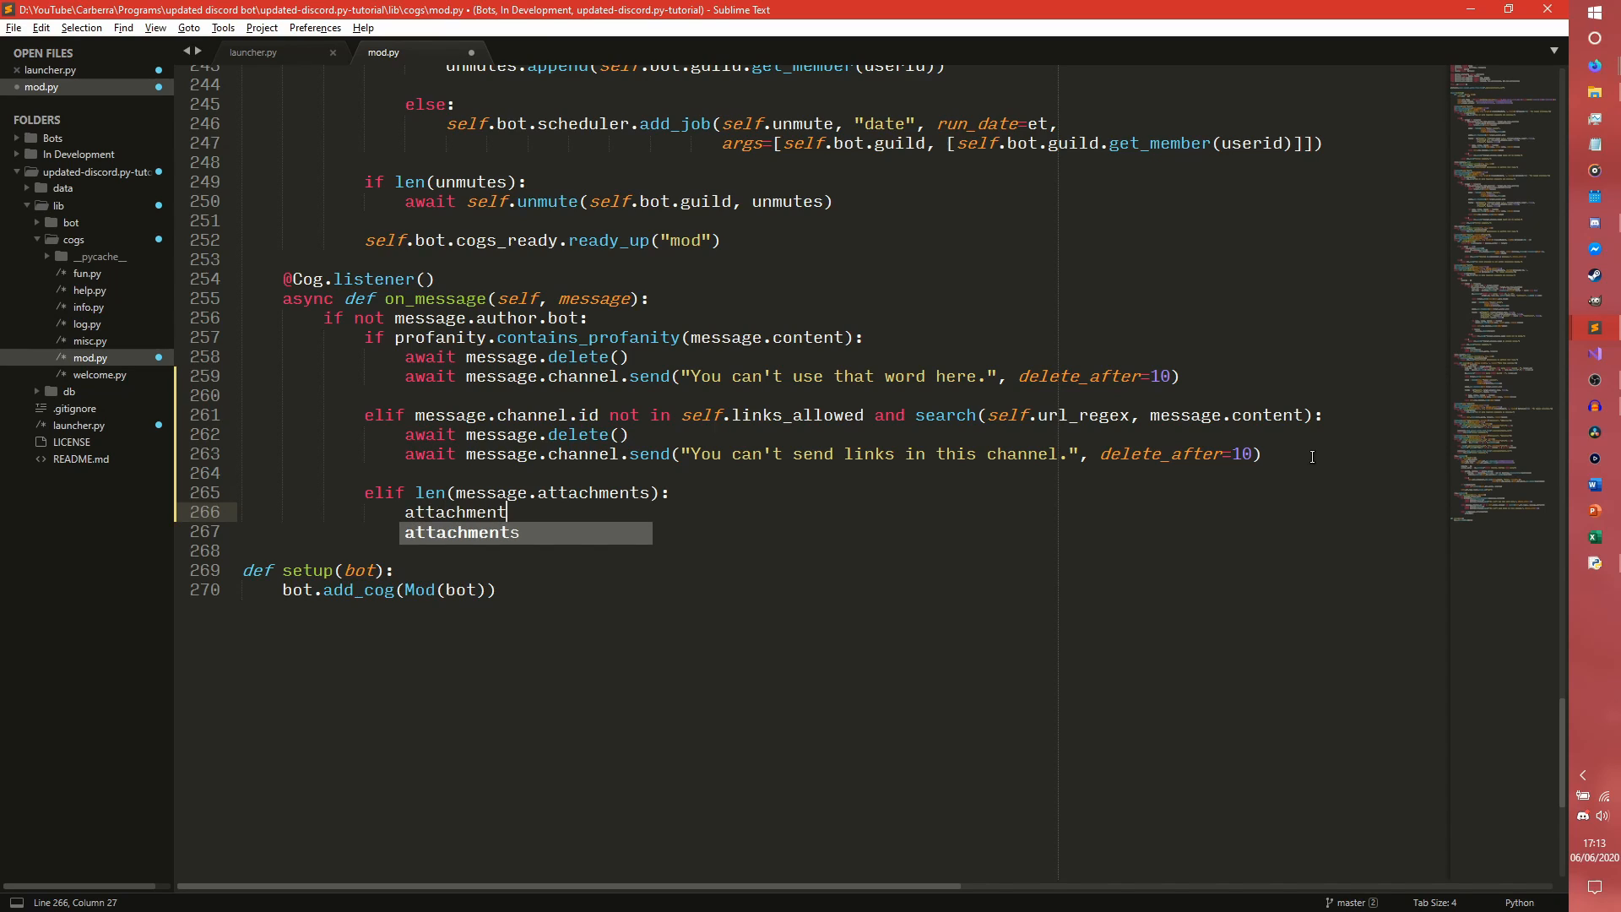
key(Escape)
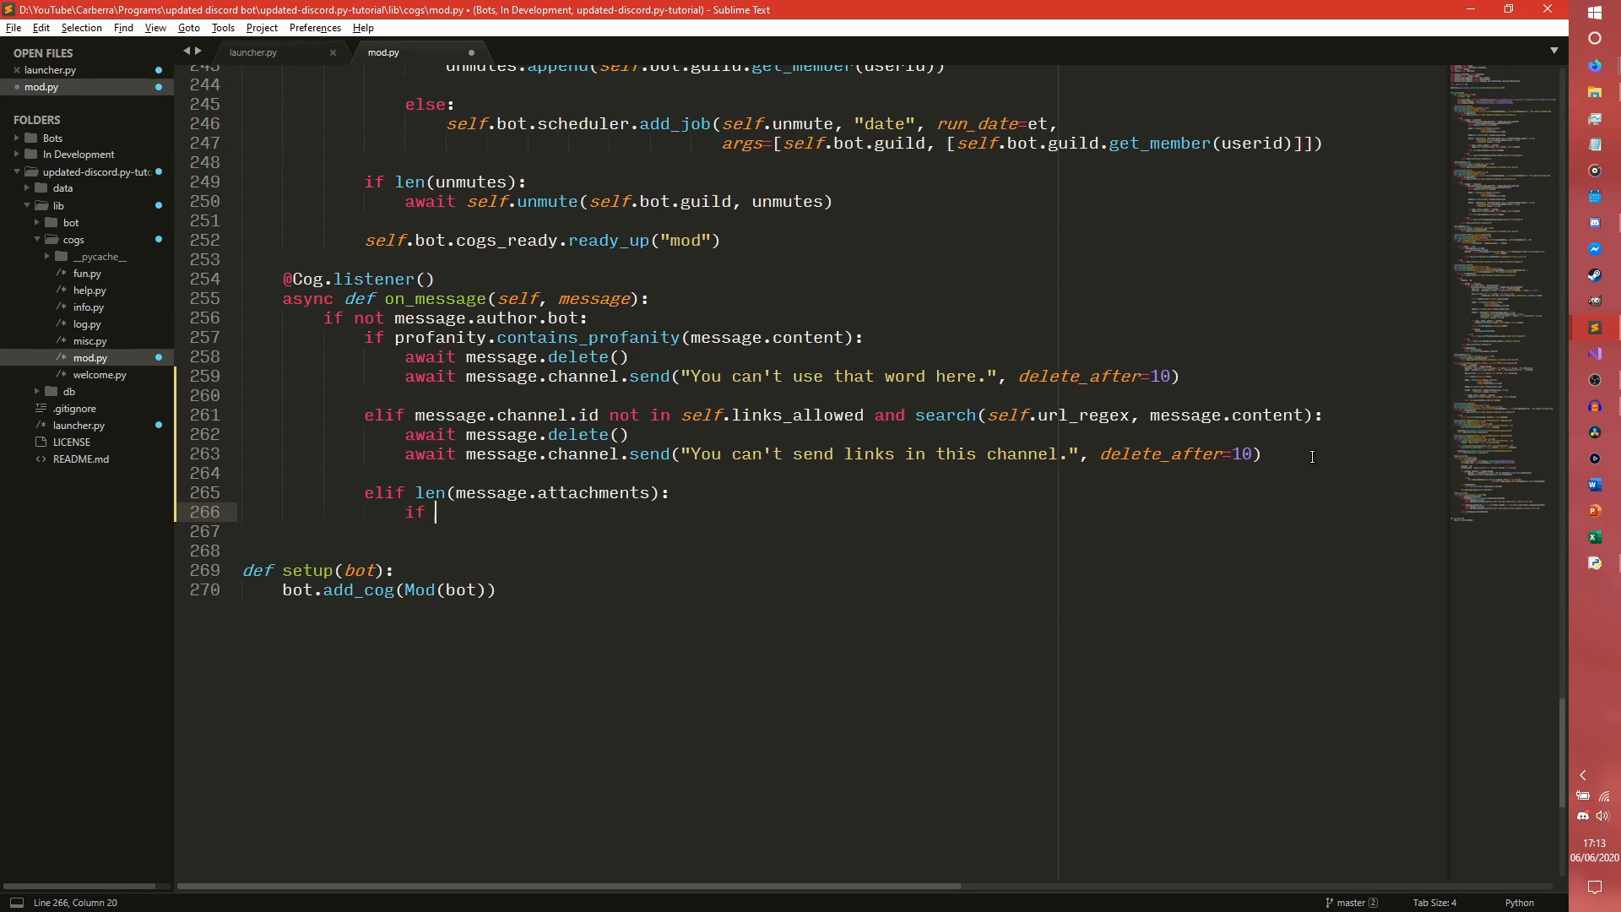
key(backspace)
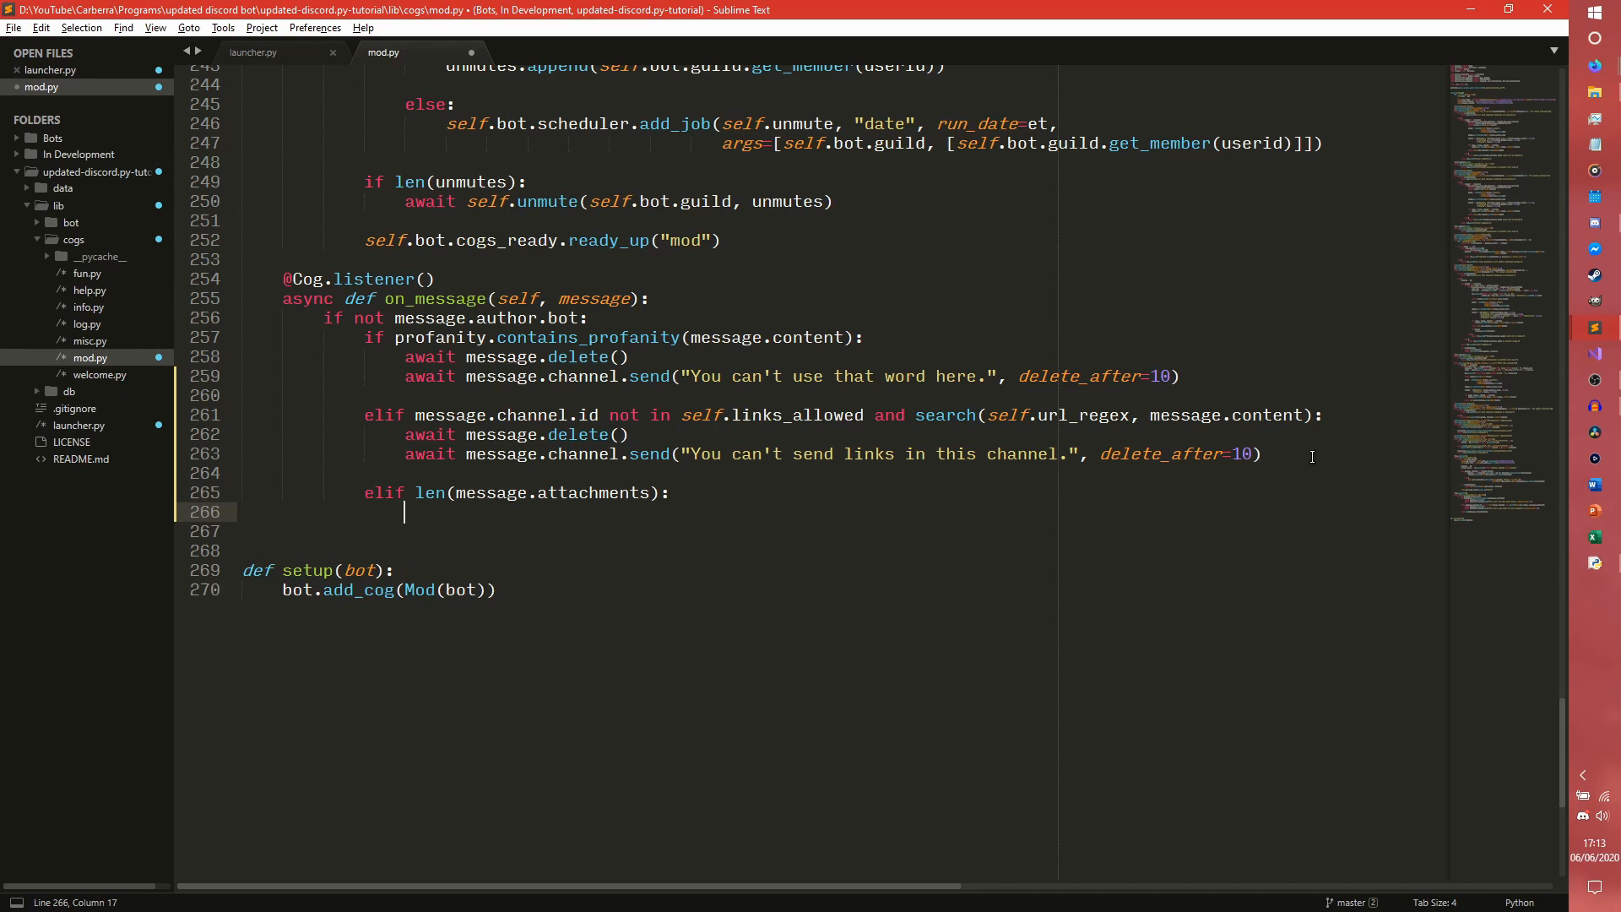
text(for a in)
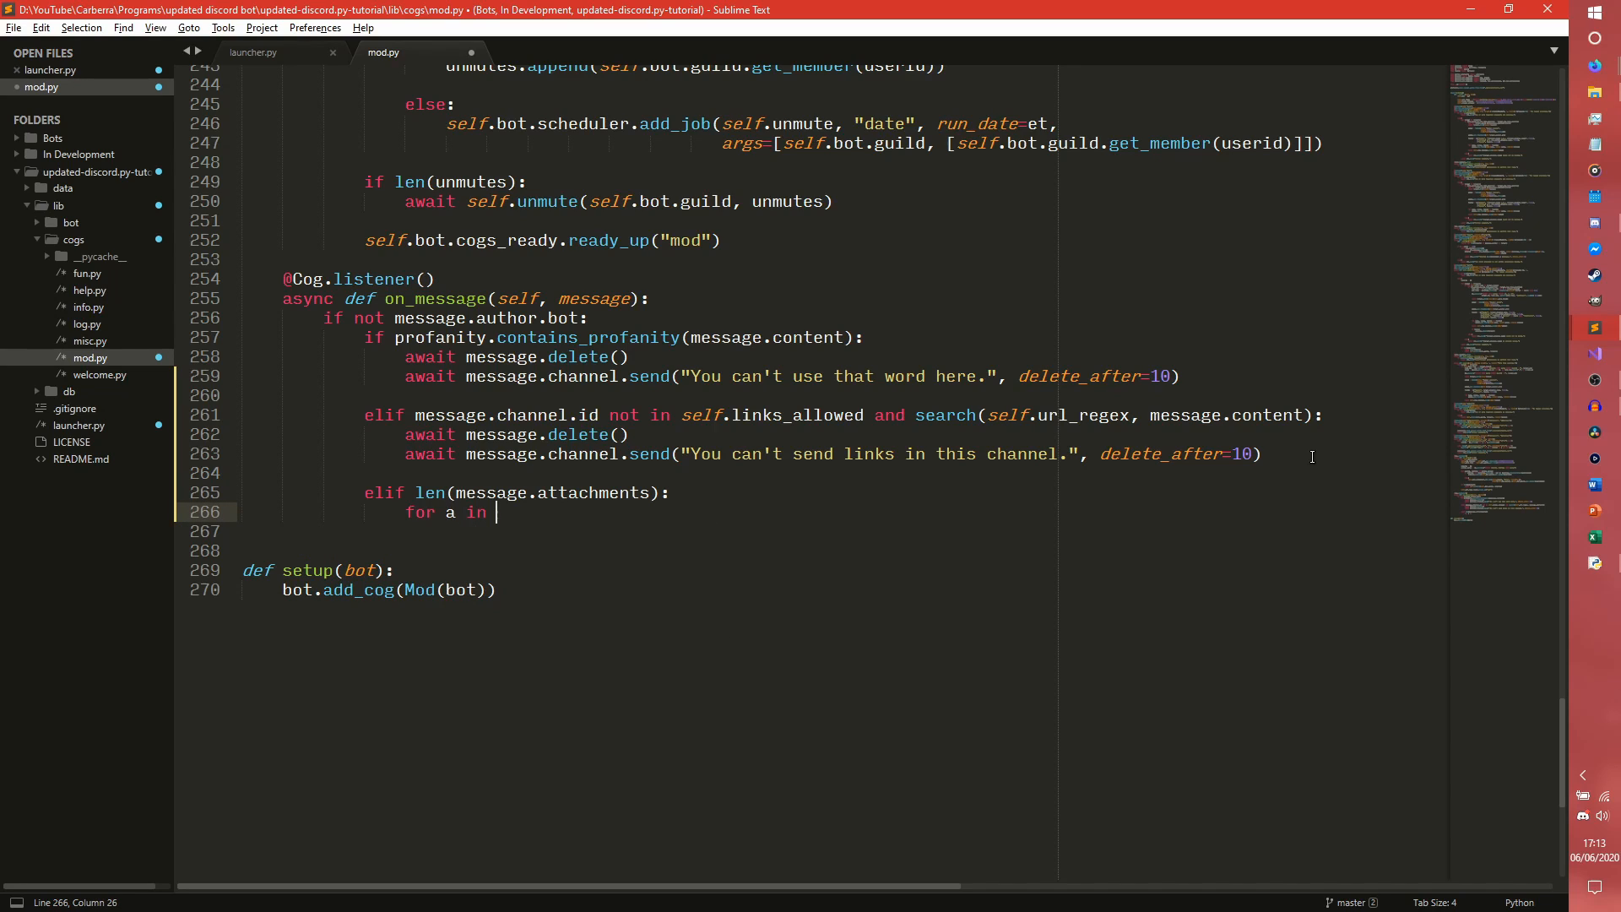
text(message.)
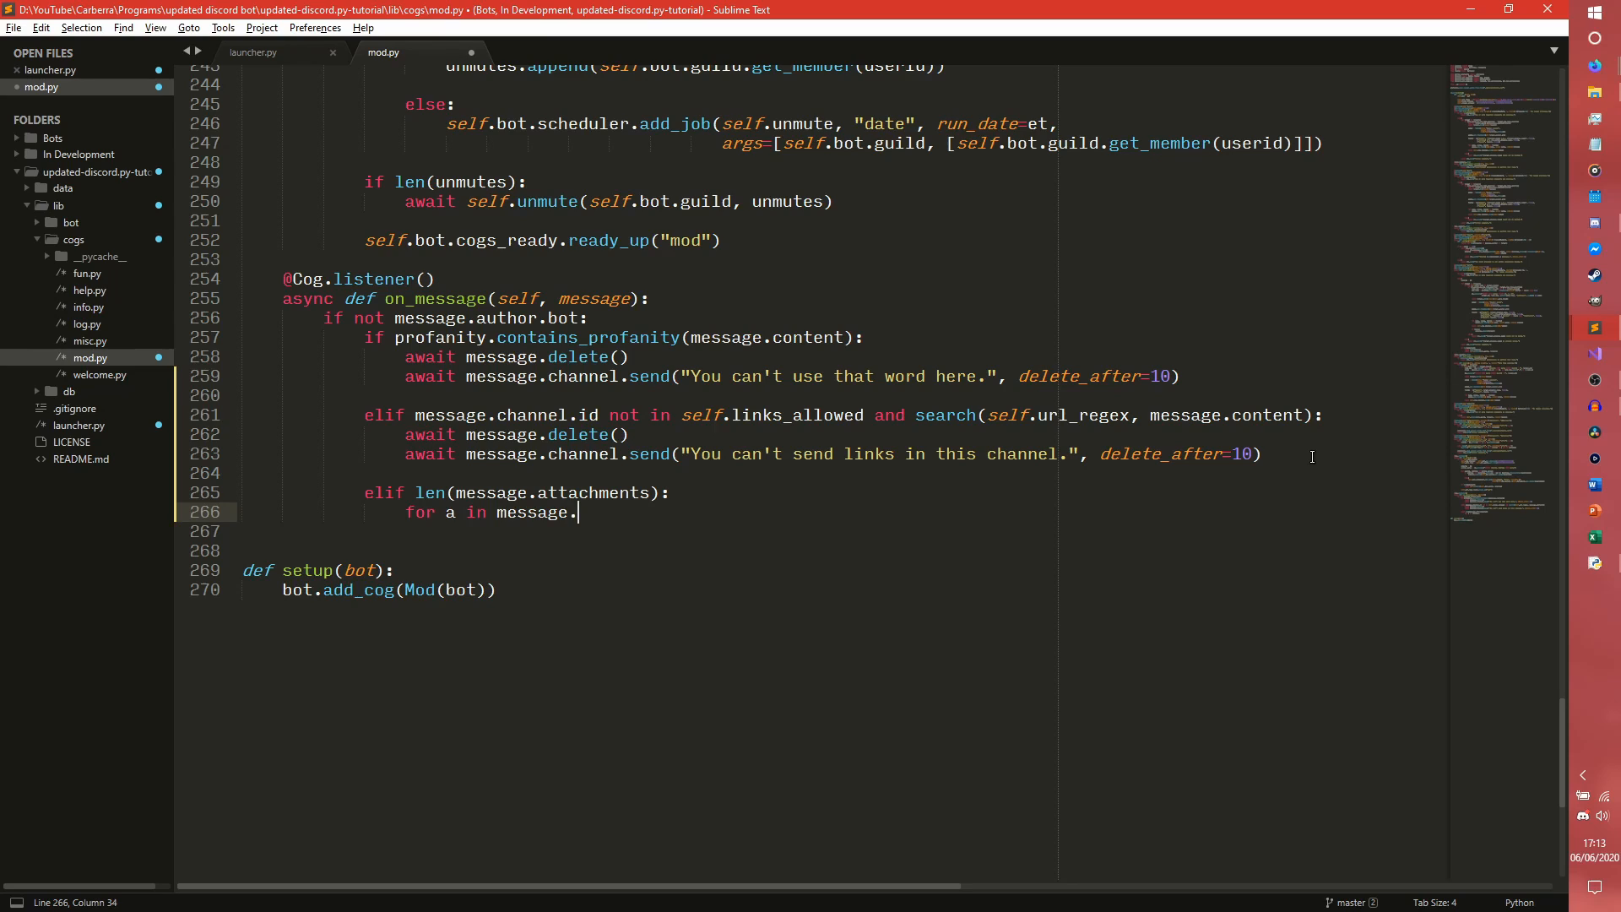
text(attachments:)
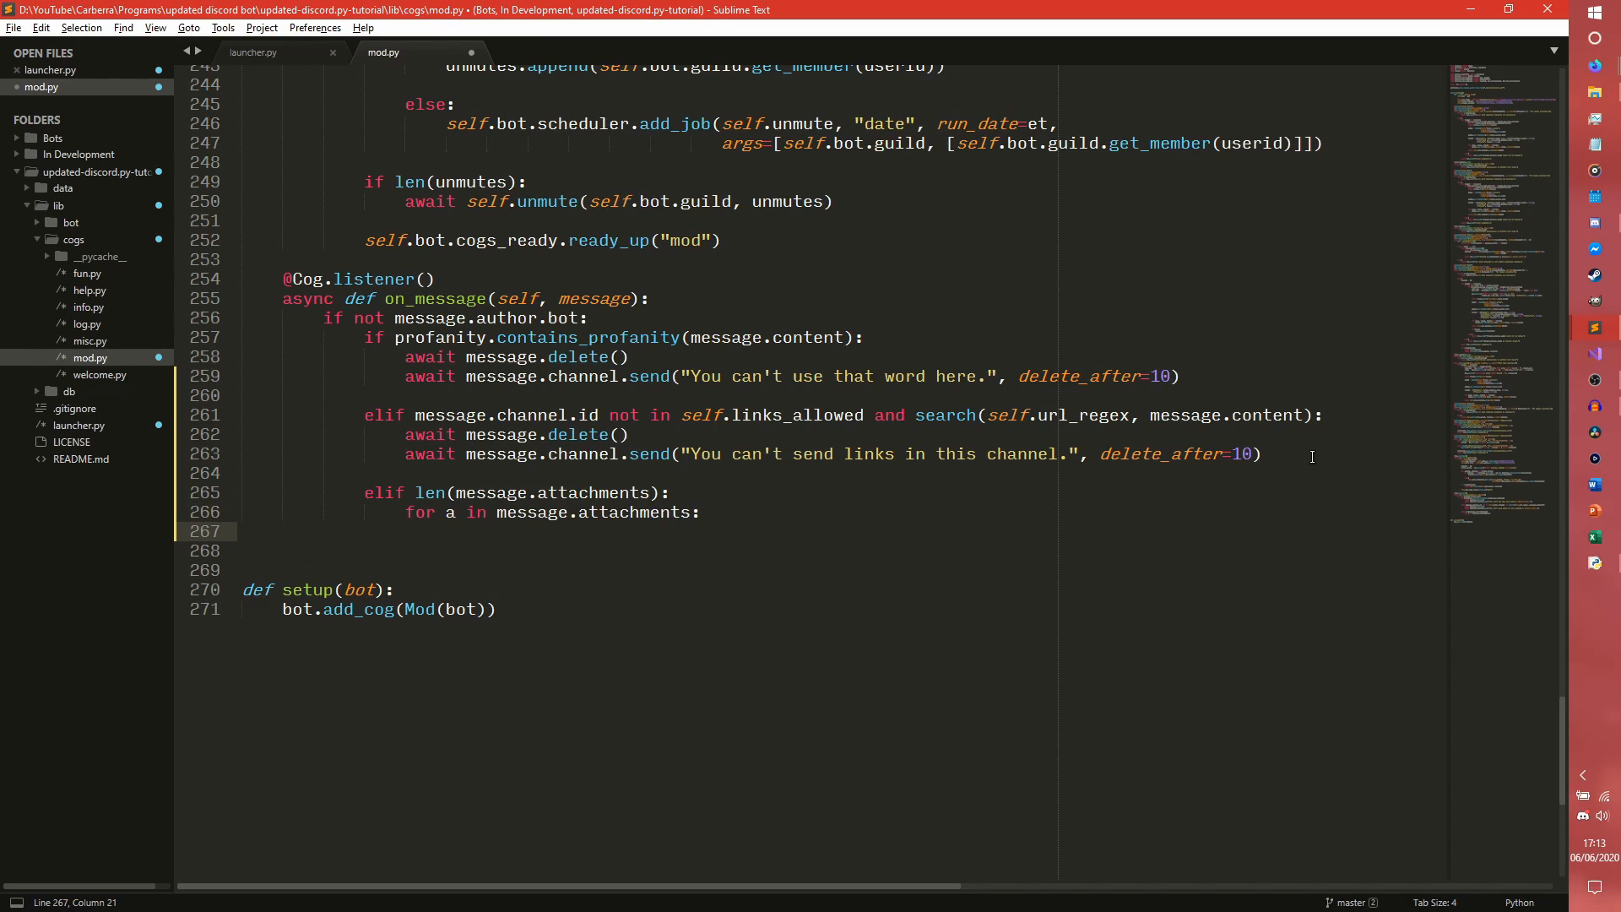
text(if hasattr)
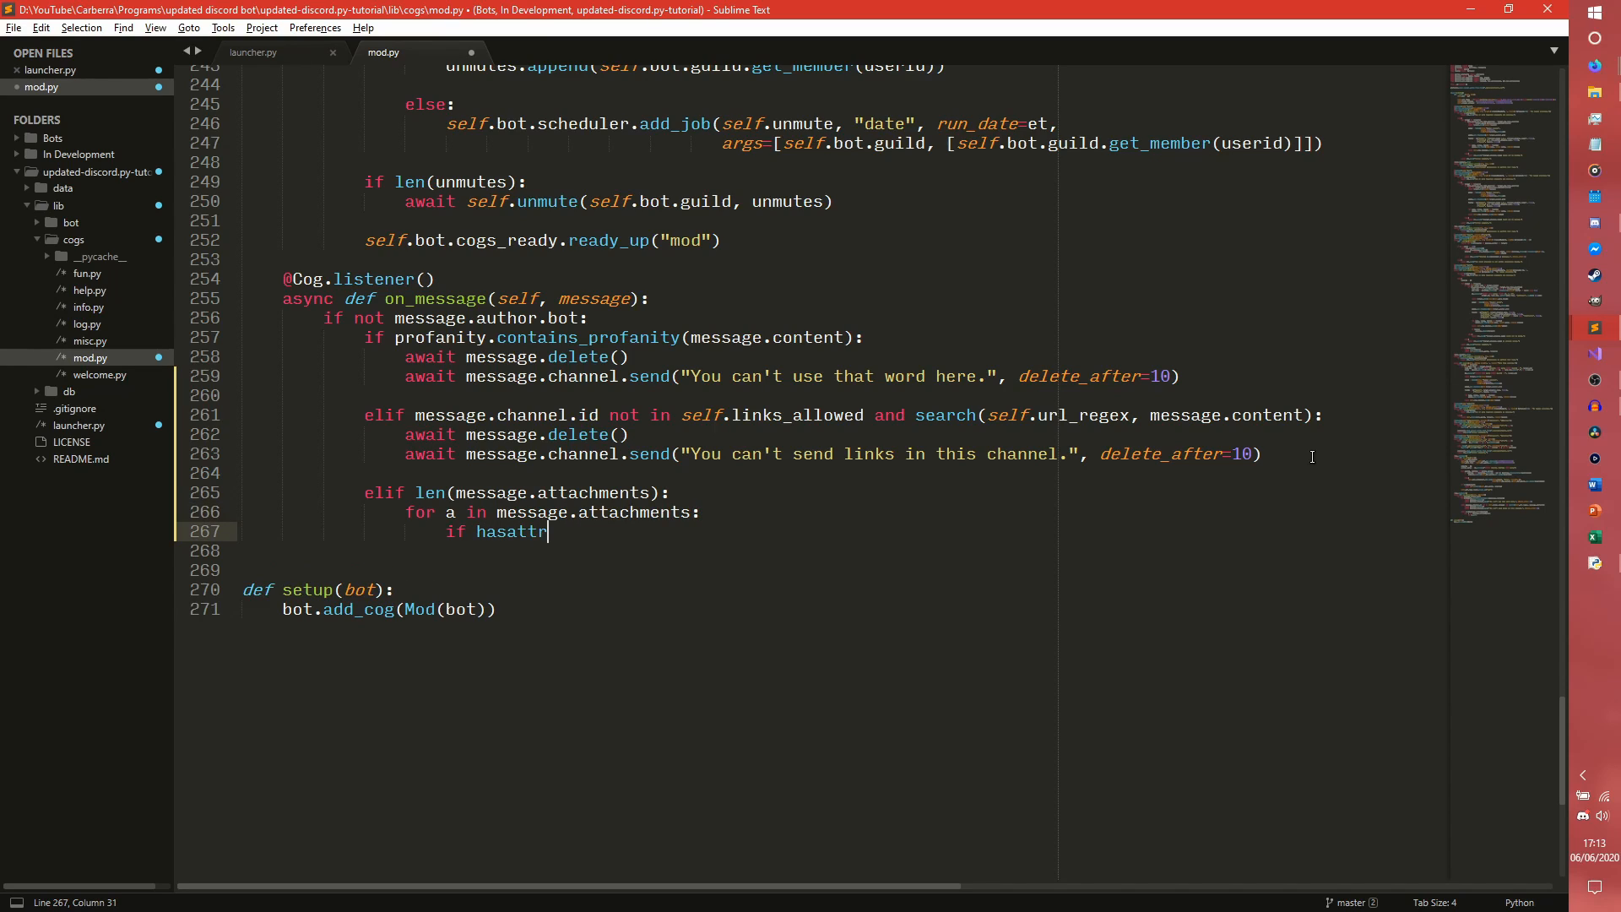
text((a, "width"))
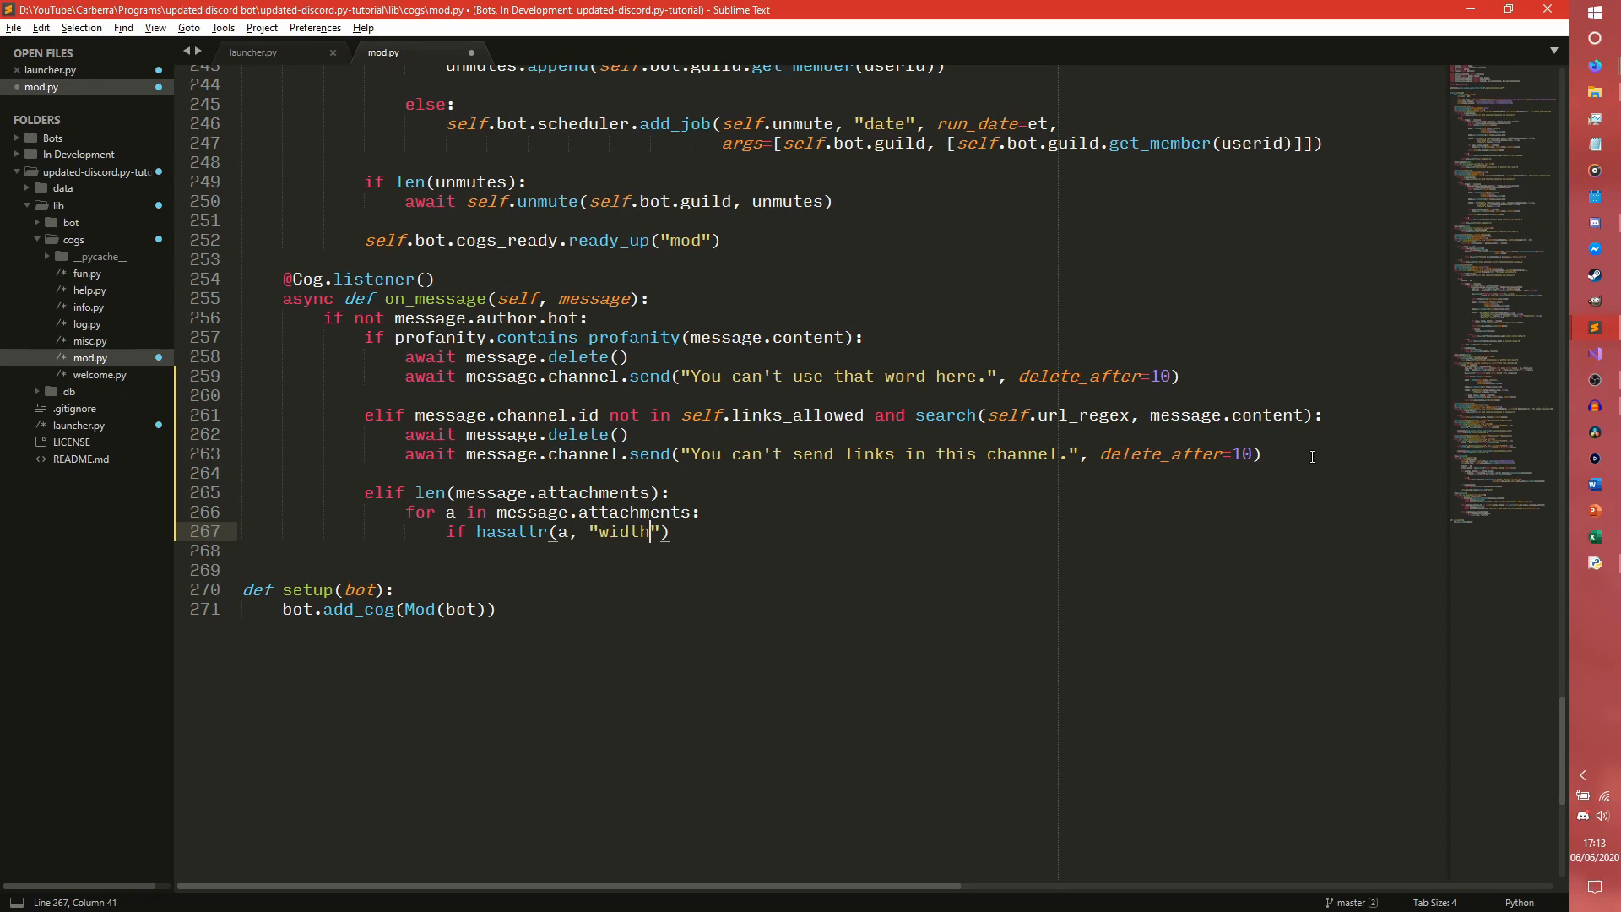
key(ctrl+s)
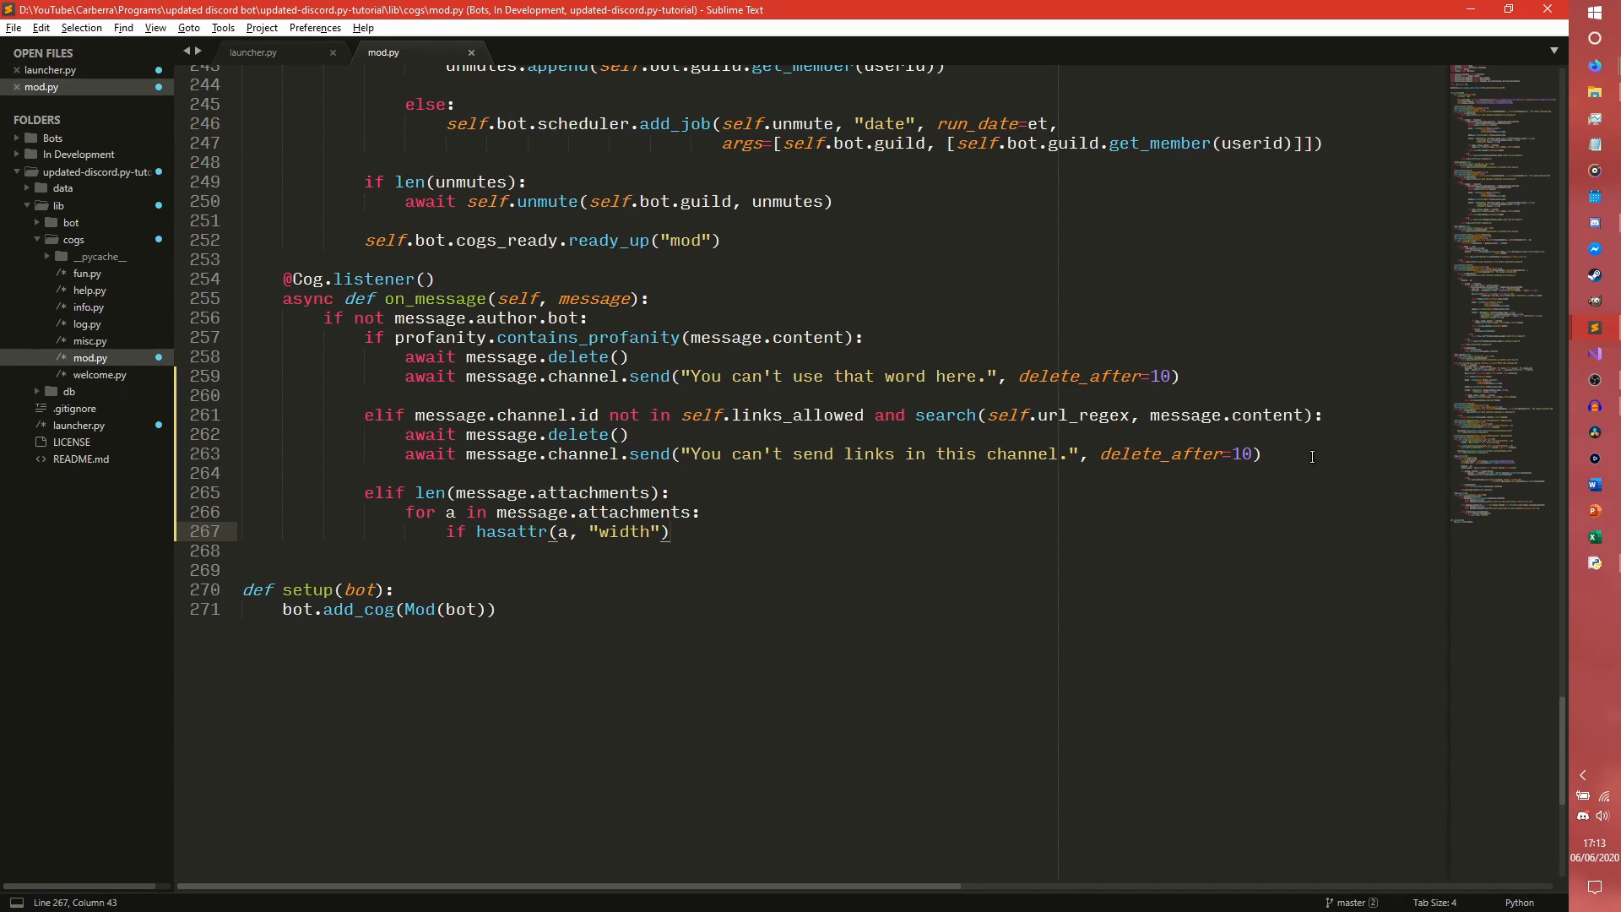
Step: Make the width check call await message.delete()
text(:)
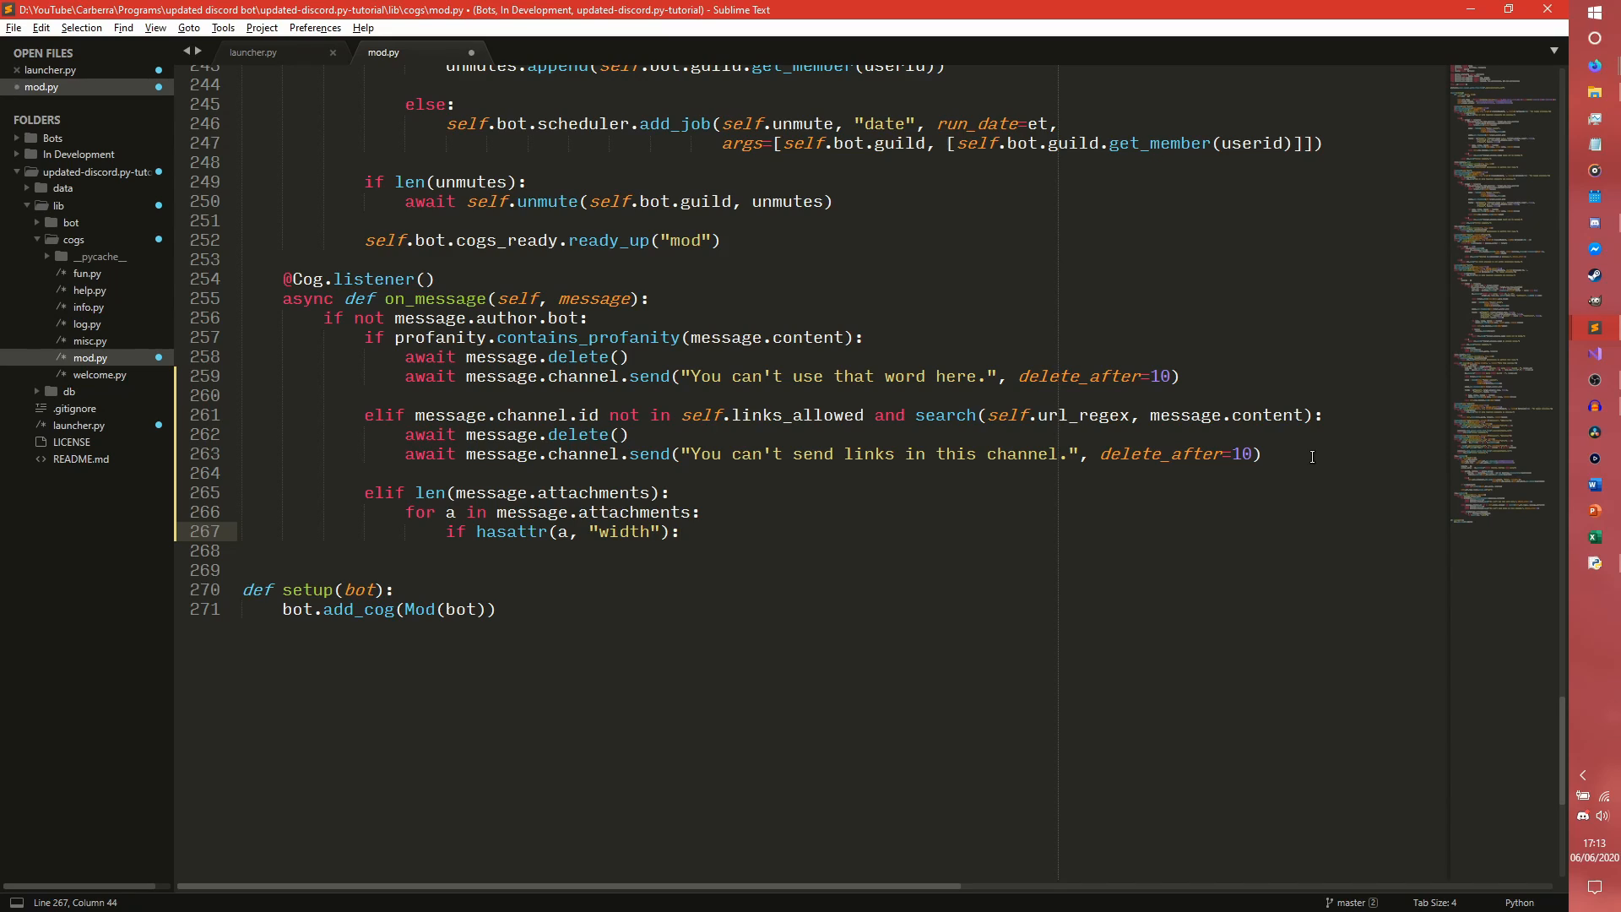
click(446, 493)
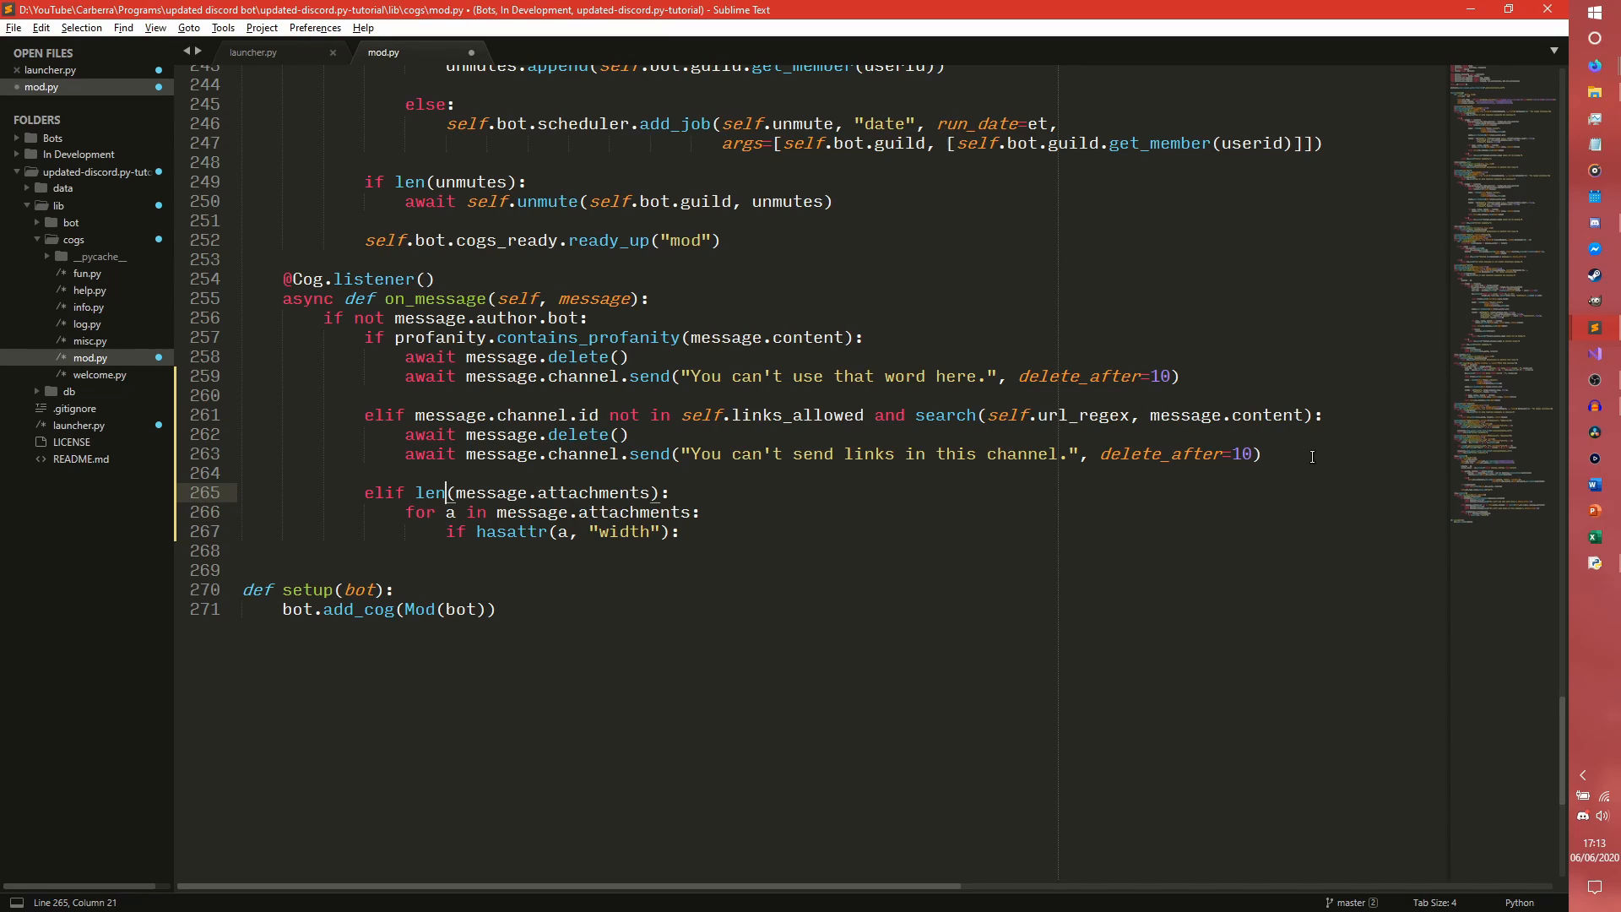
click(678, 531)
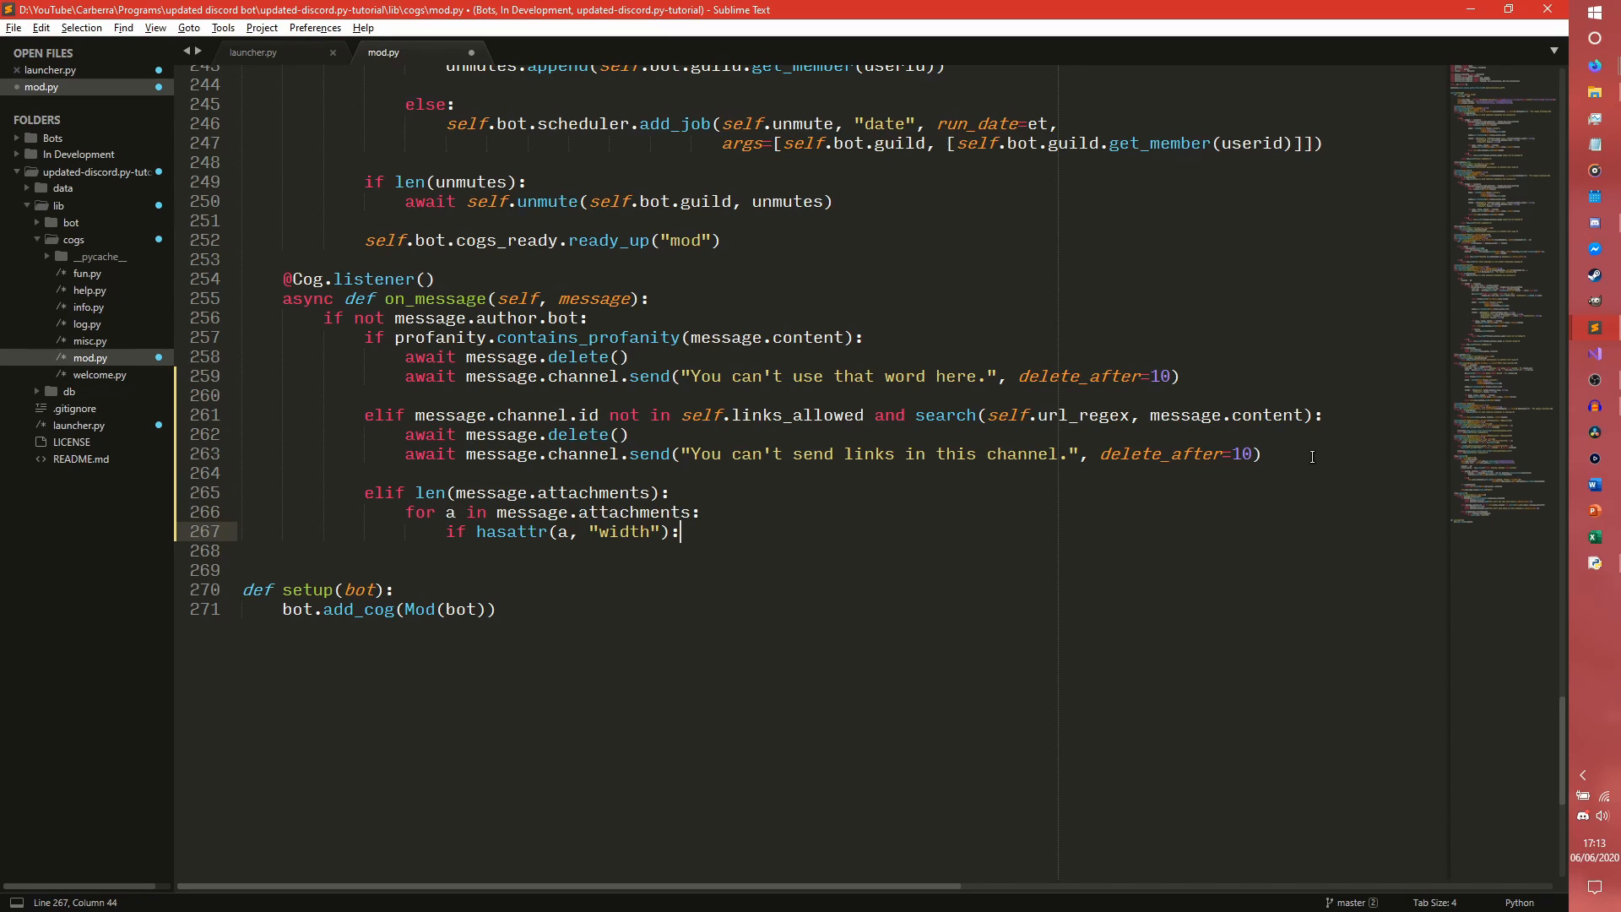
text(await message)
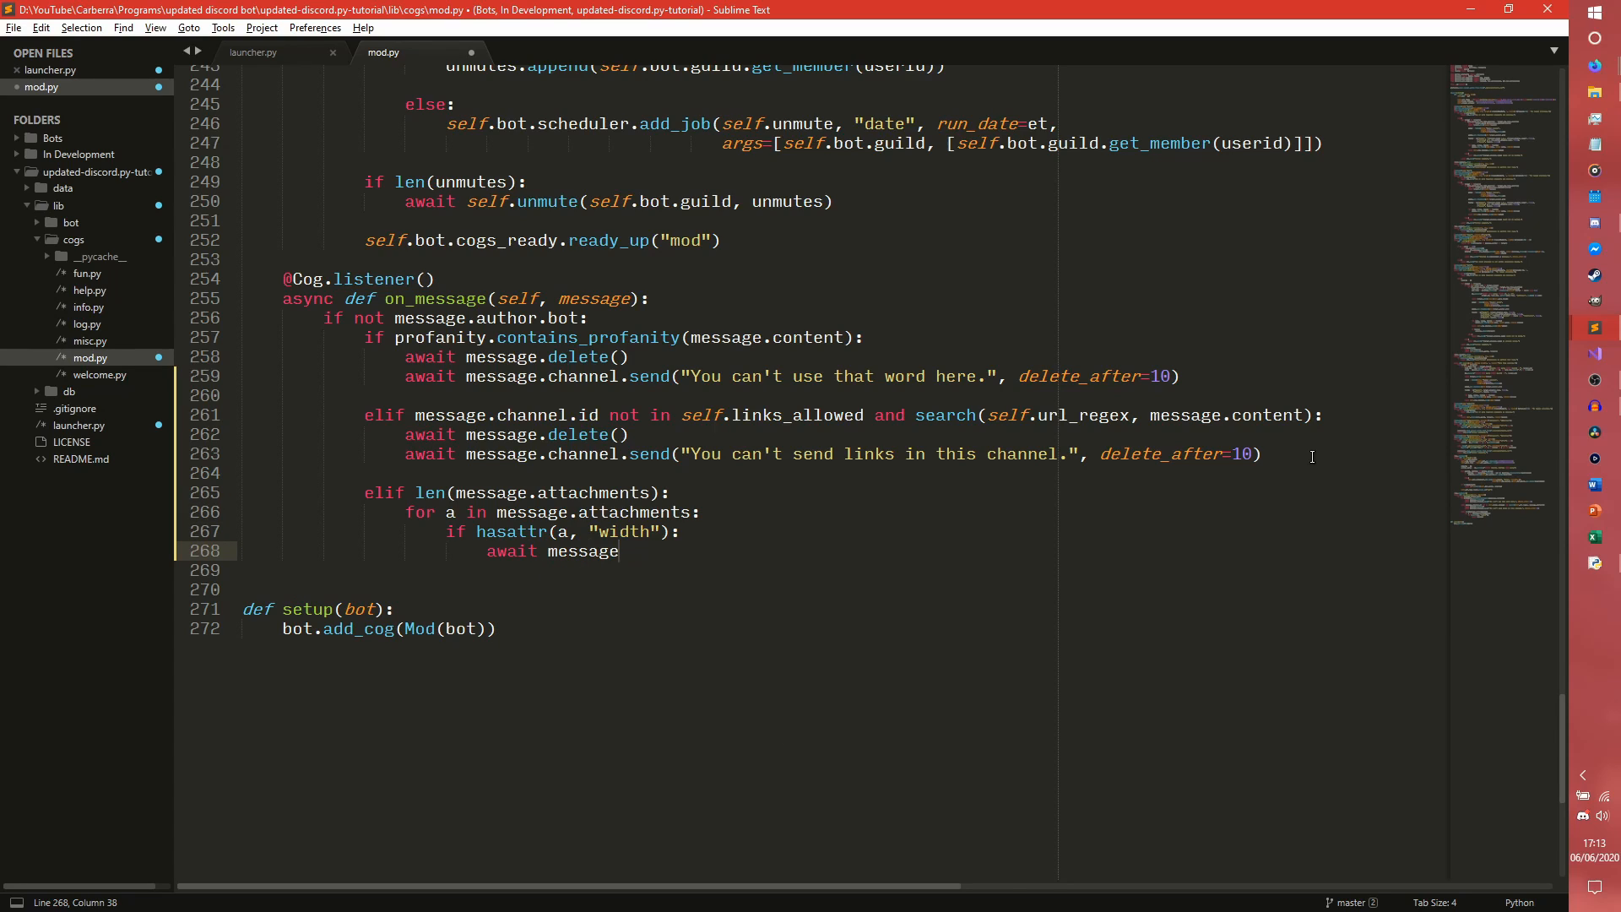
text(.delete())
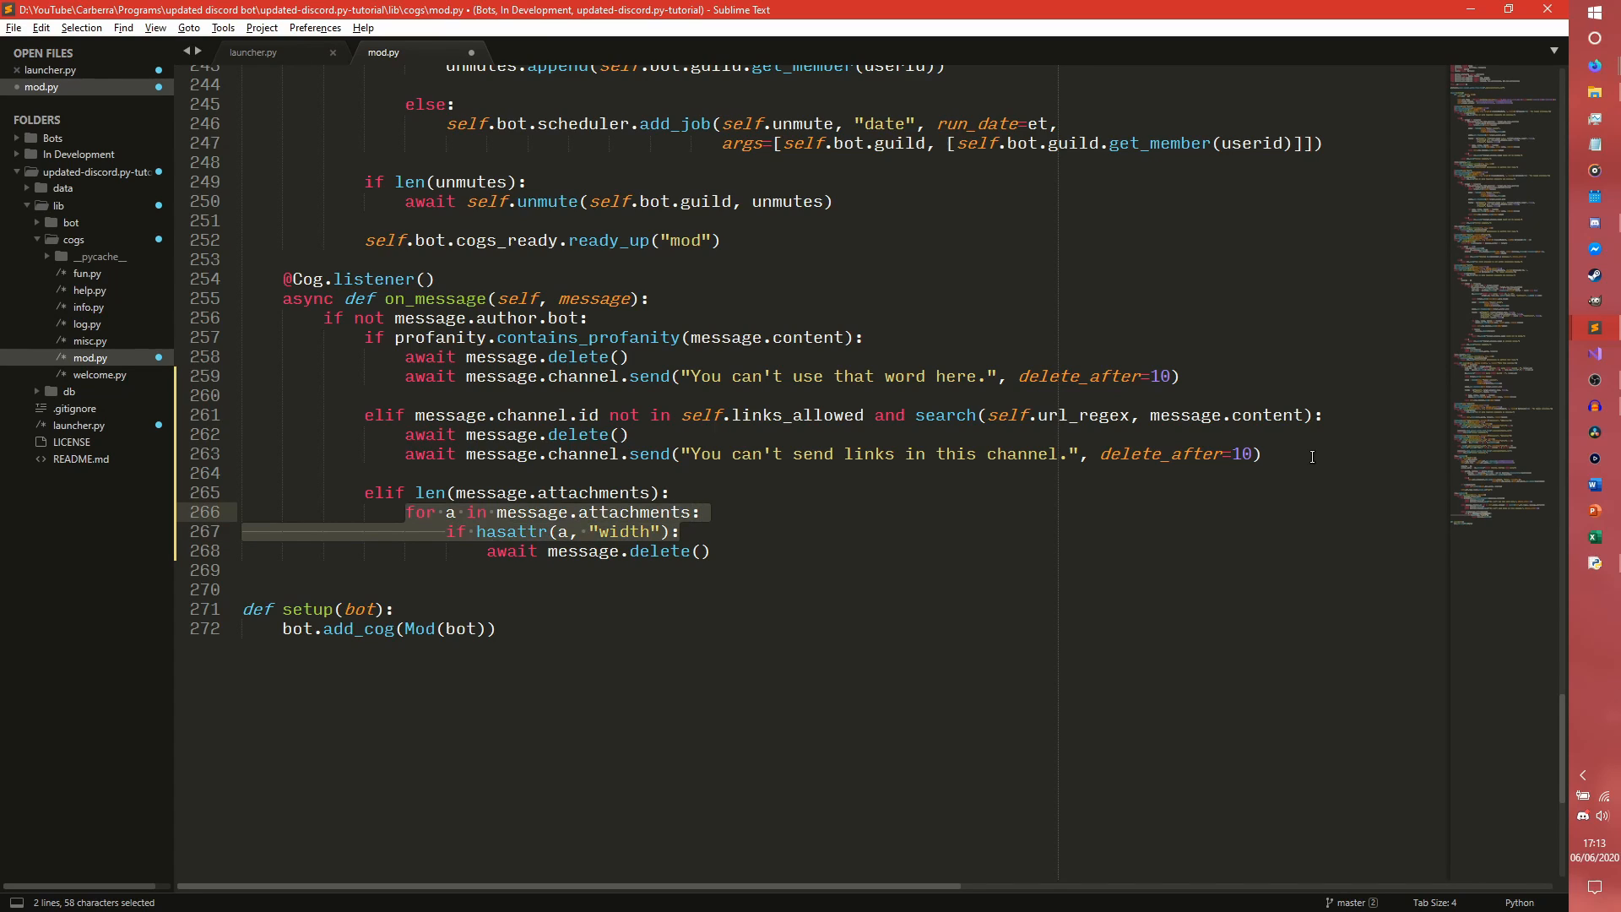
Step: Rewrite the check as if any([hasattr(a, "width") for a in message.attachments]) and save
key(ctrl+x)
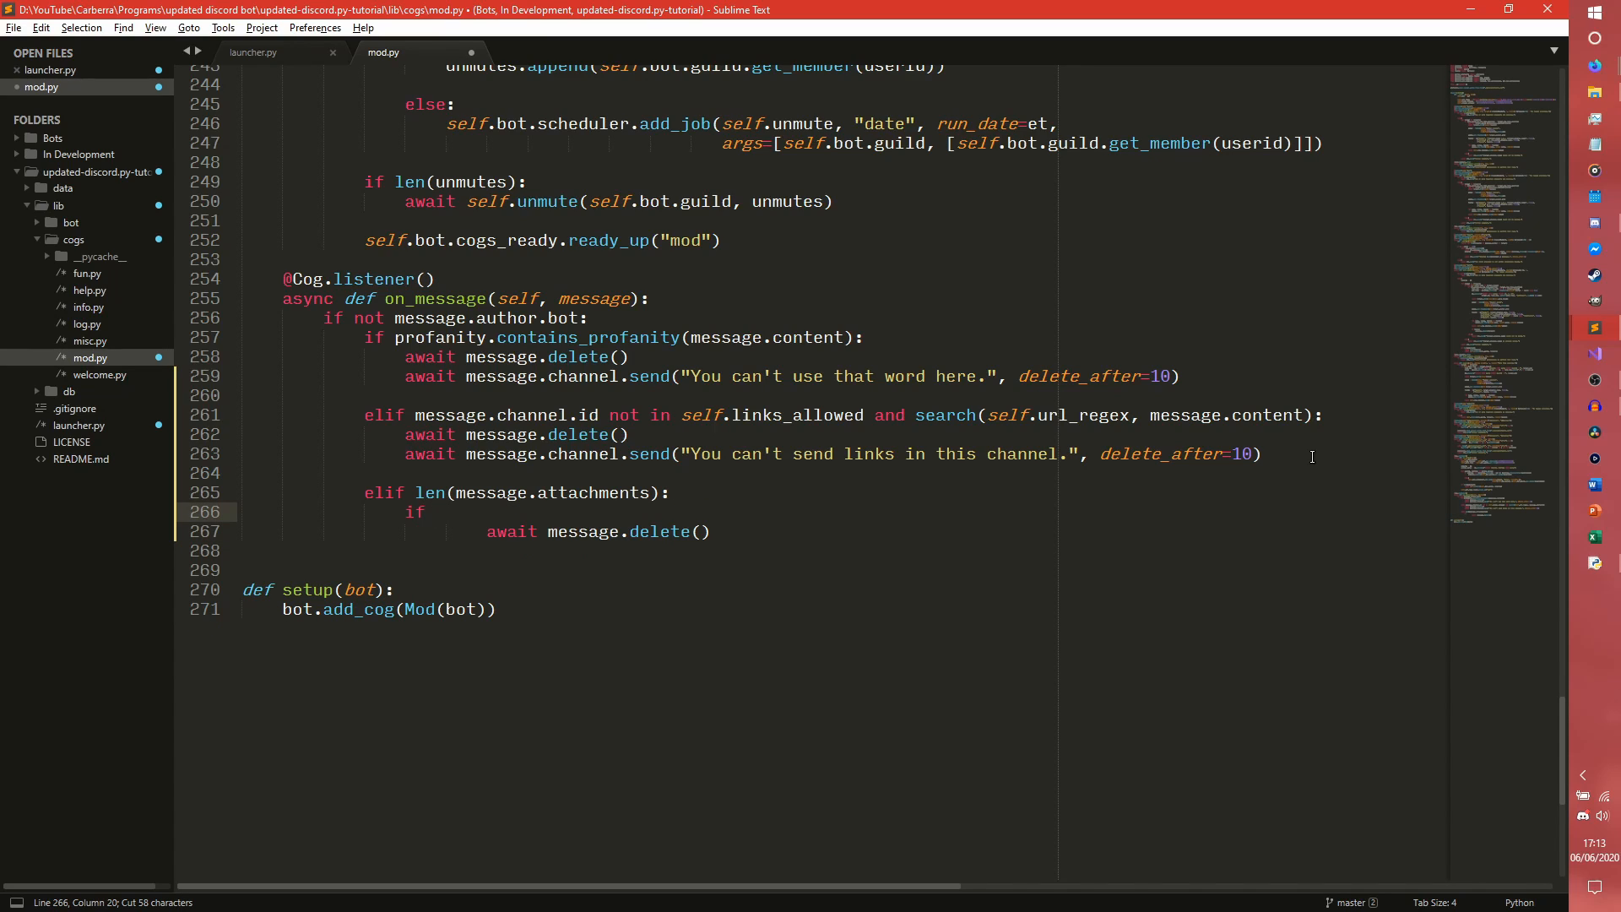
text(any([]))
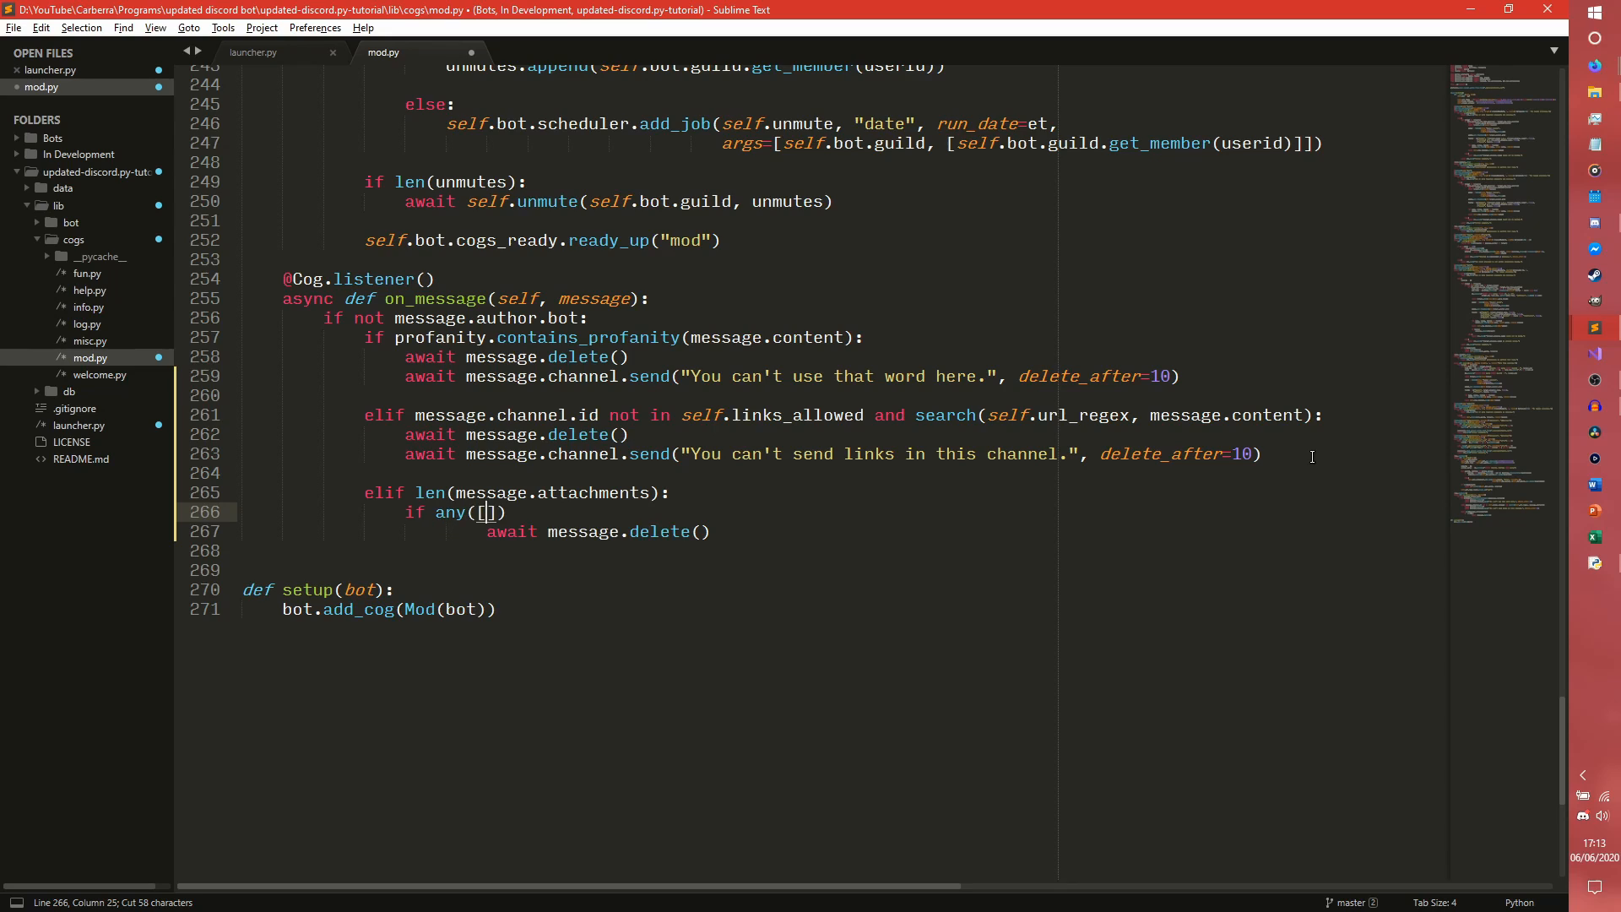
text(hasatt)
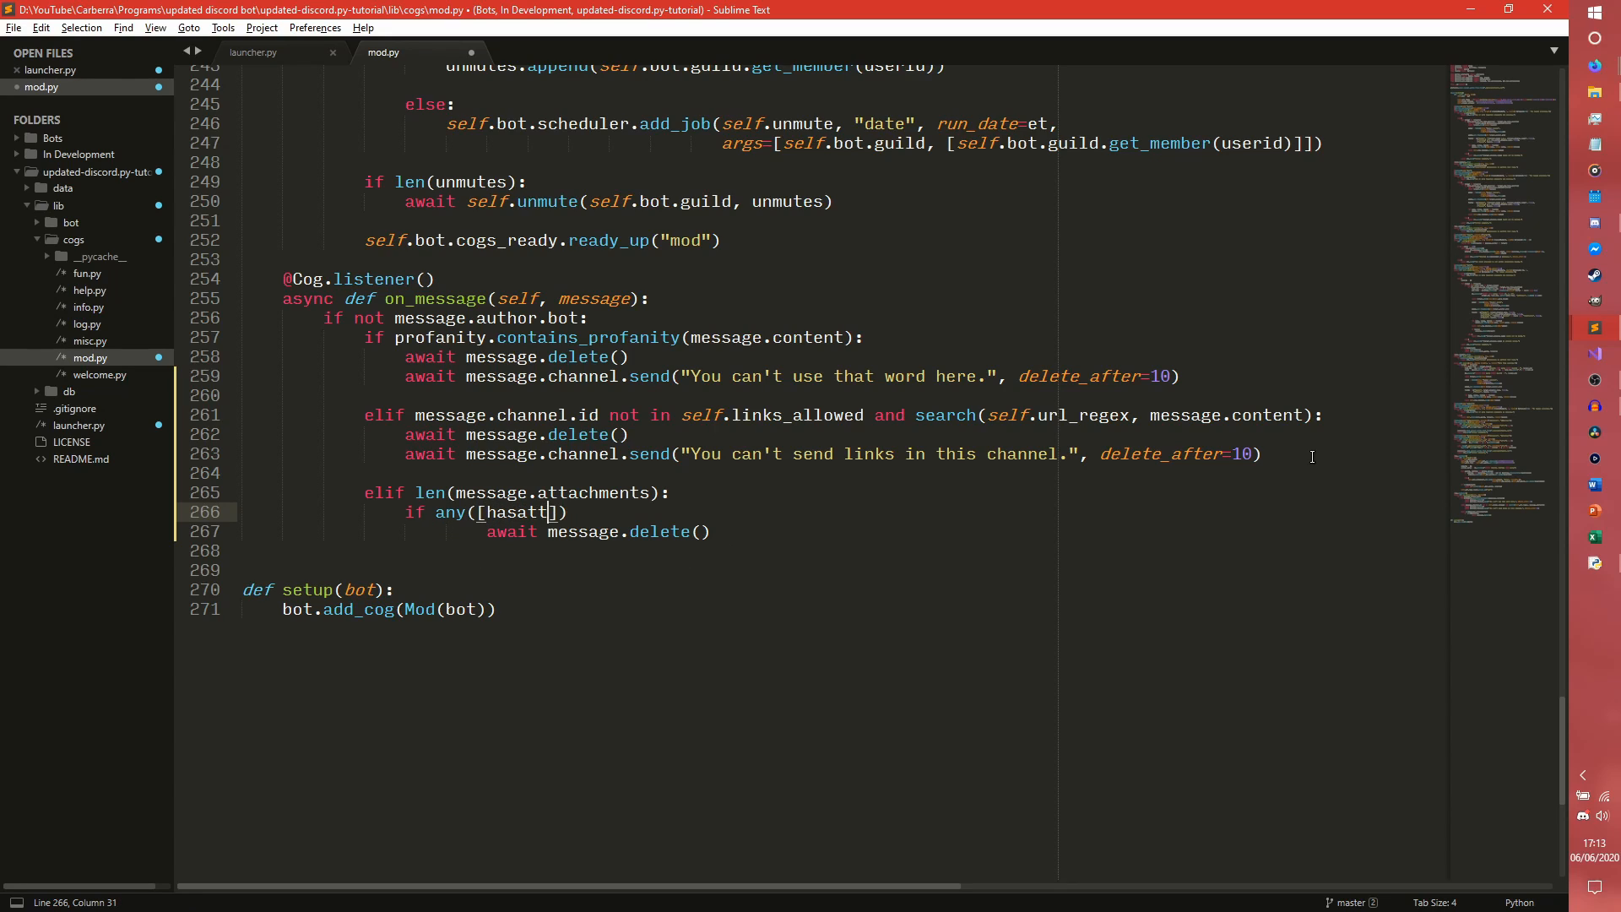
text(r())
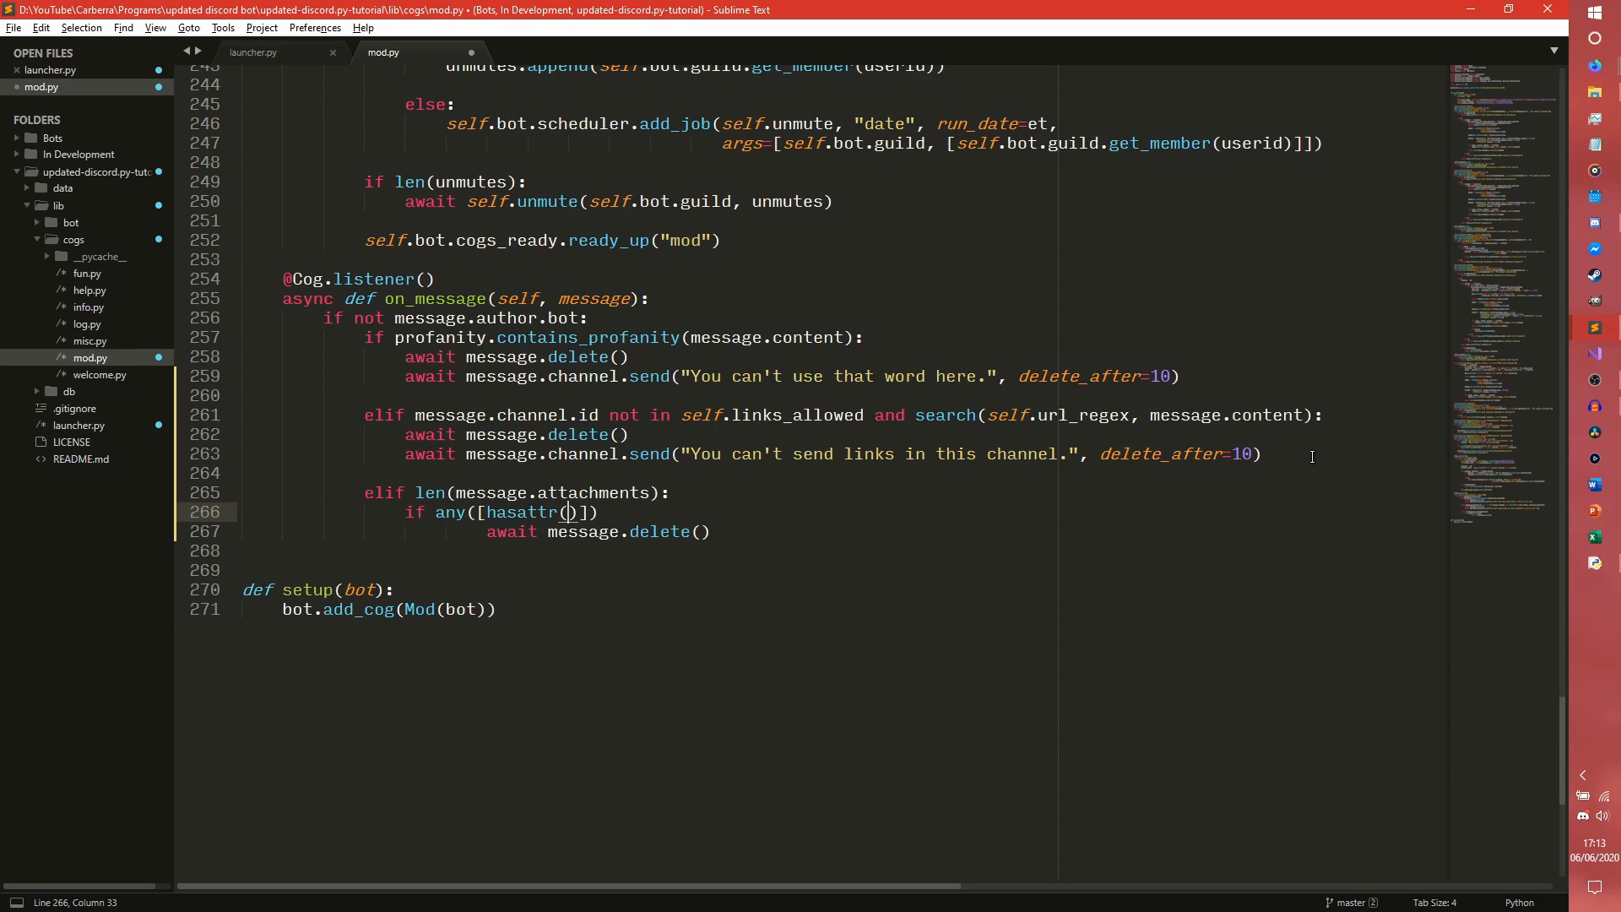
text(a, "width")
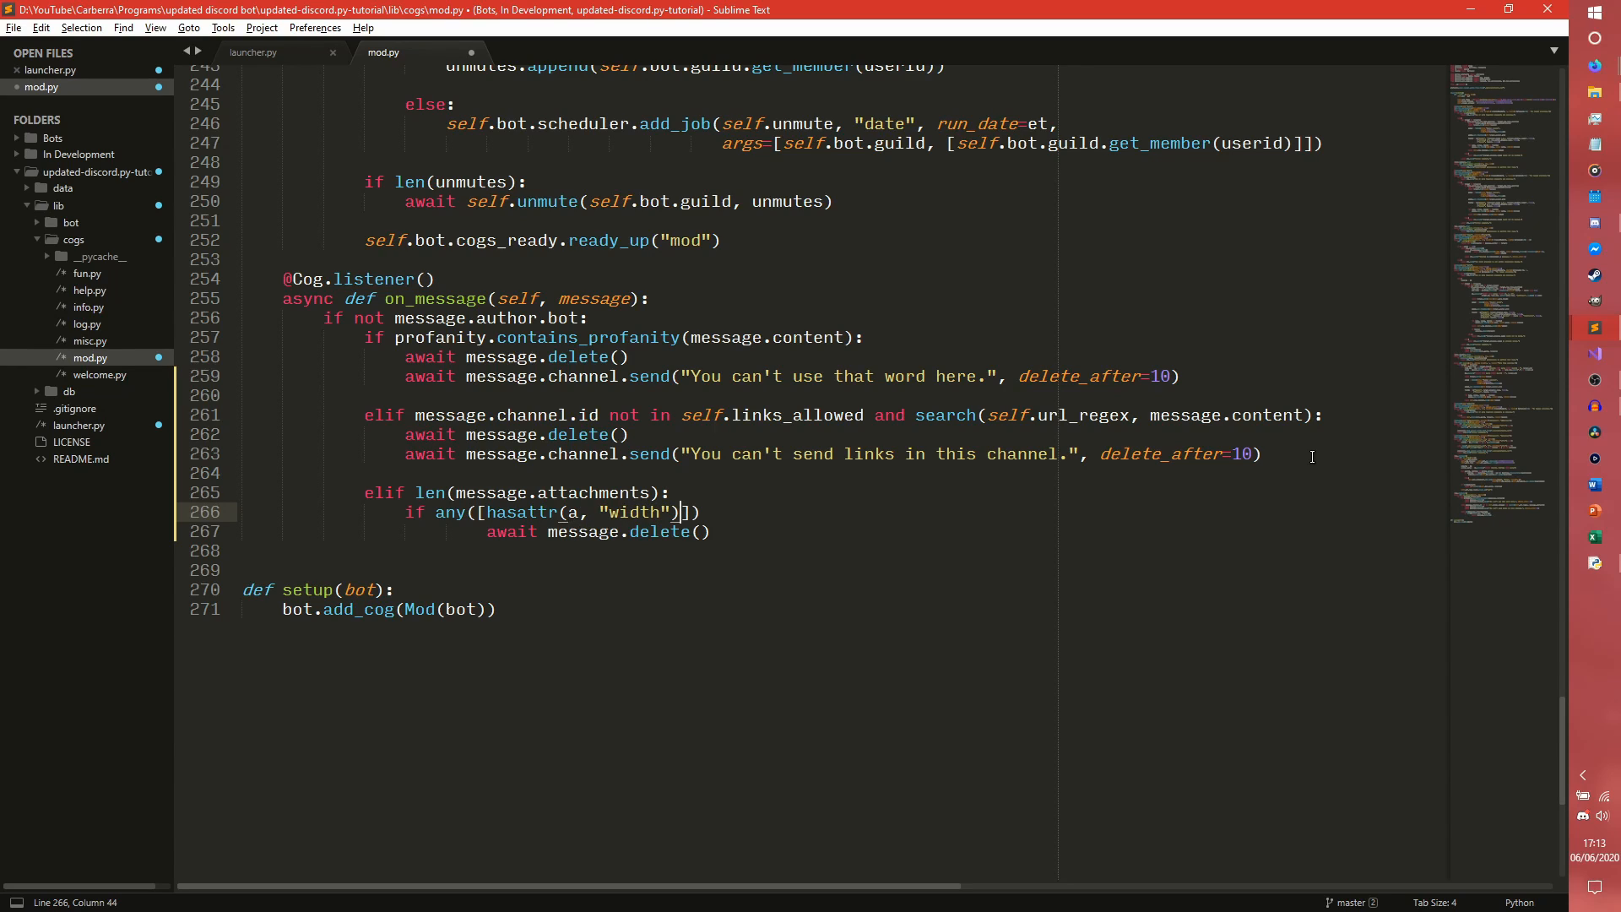
text(for a in)
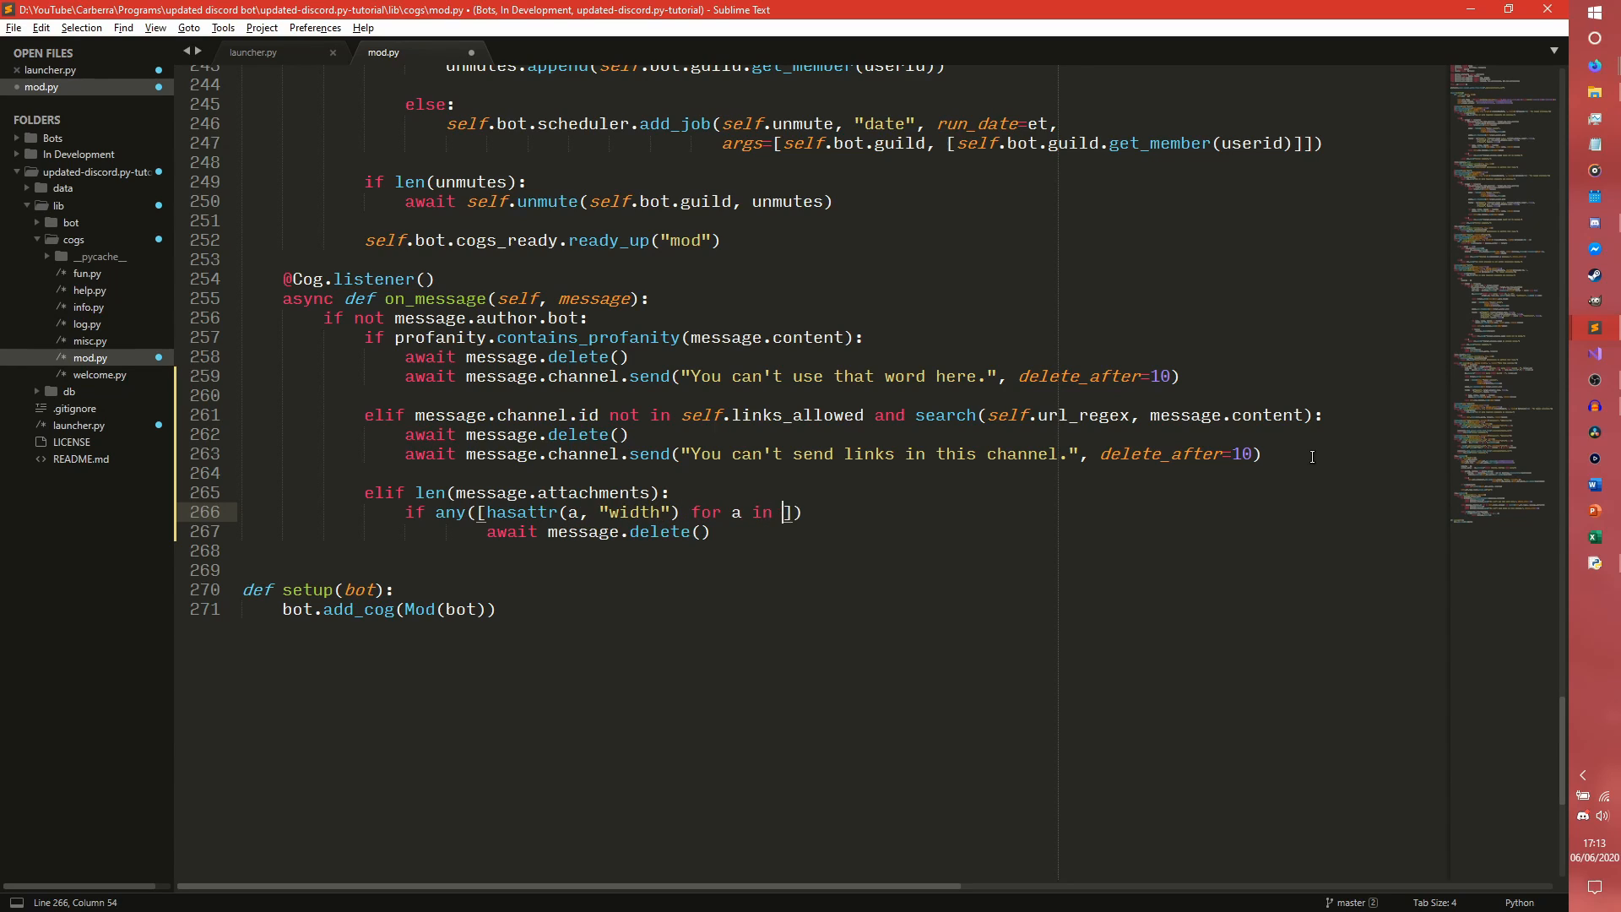
text(message.attachments)
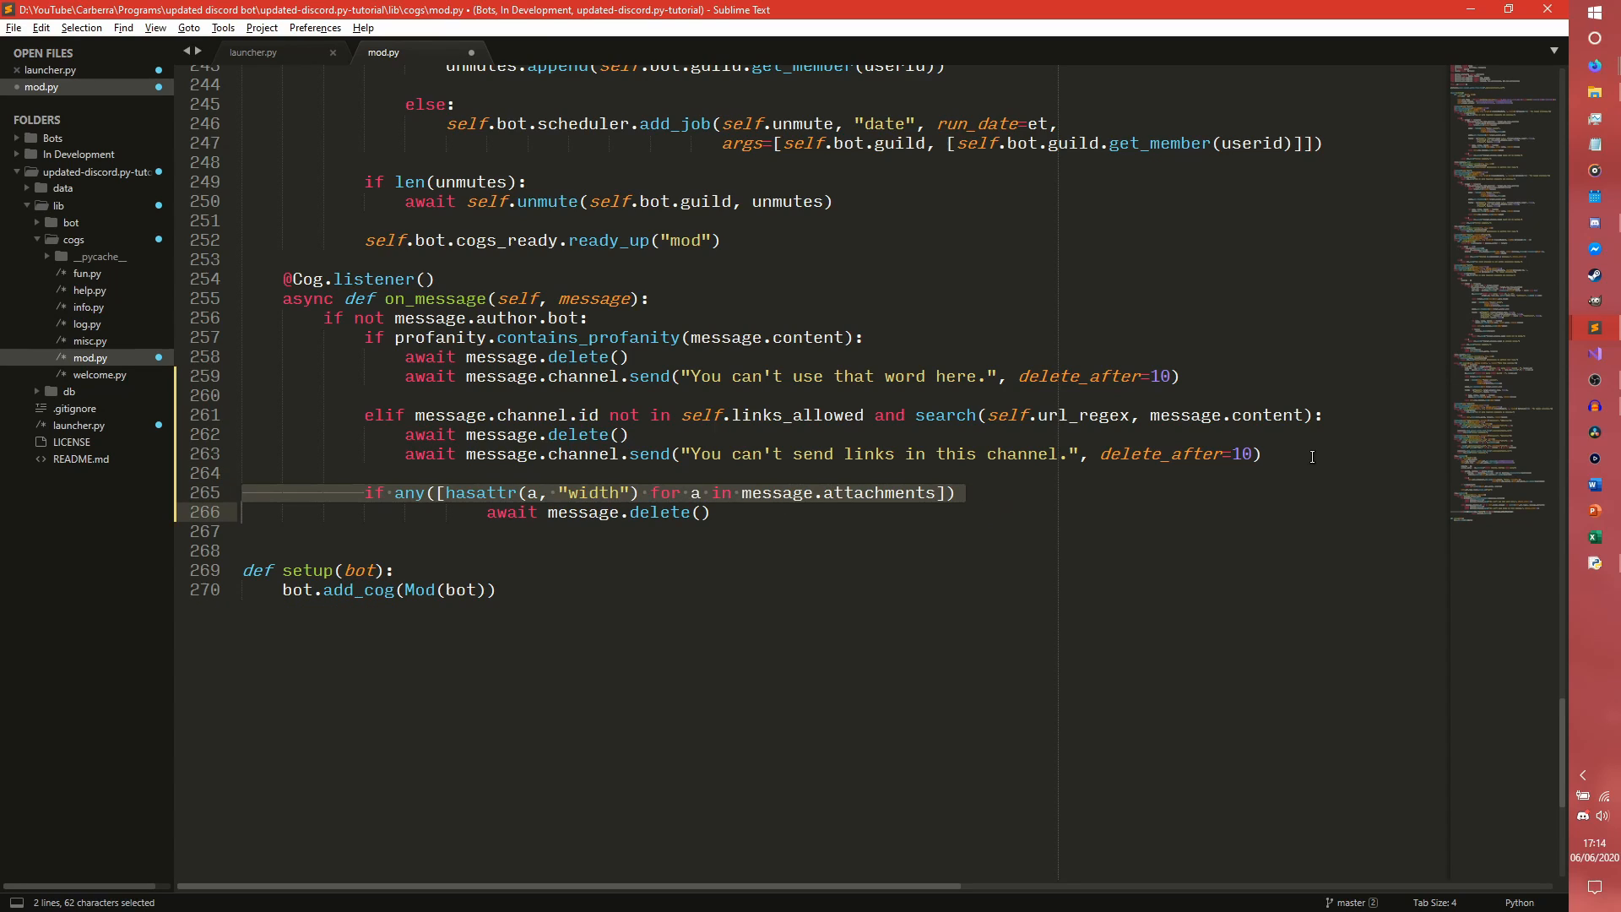
click(670, 511)
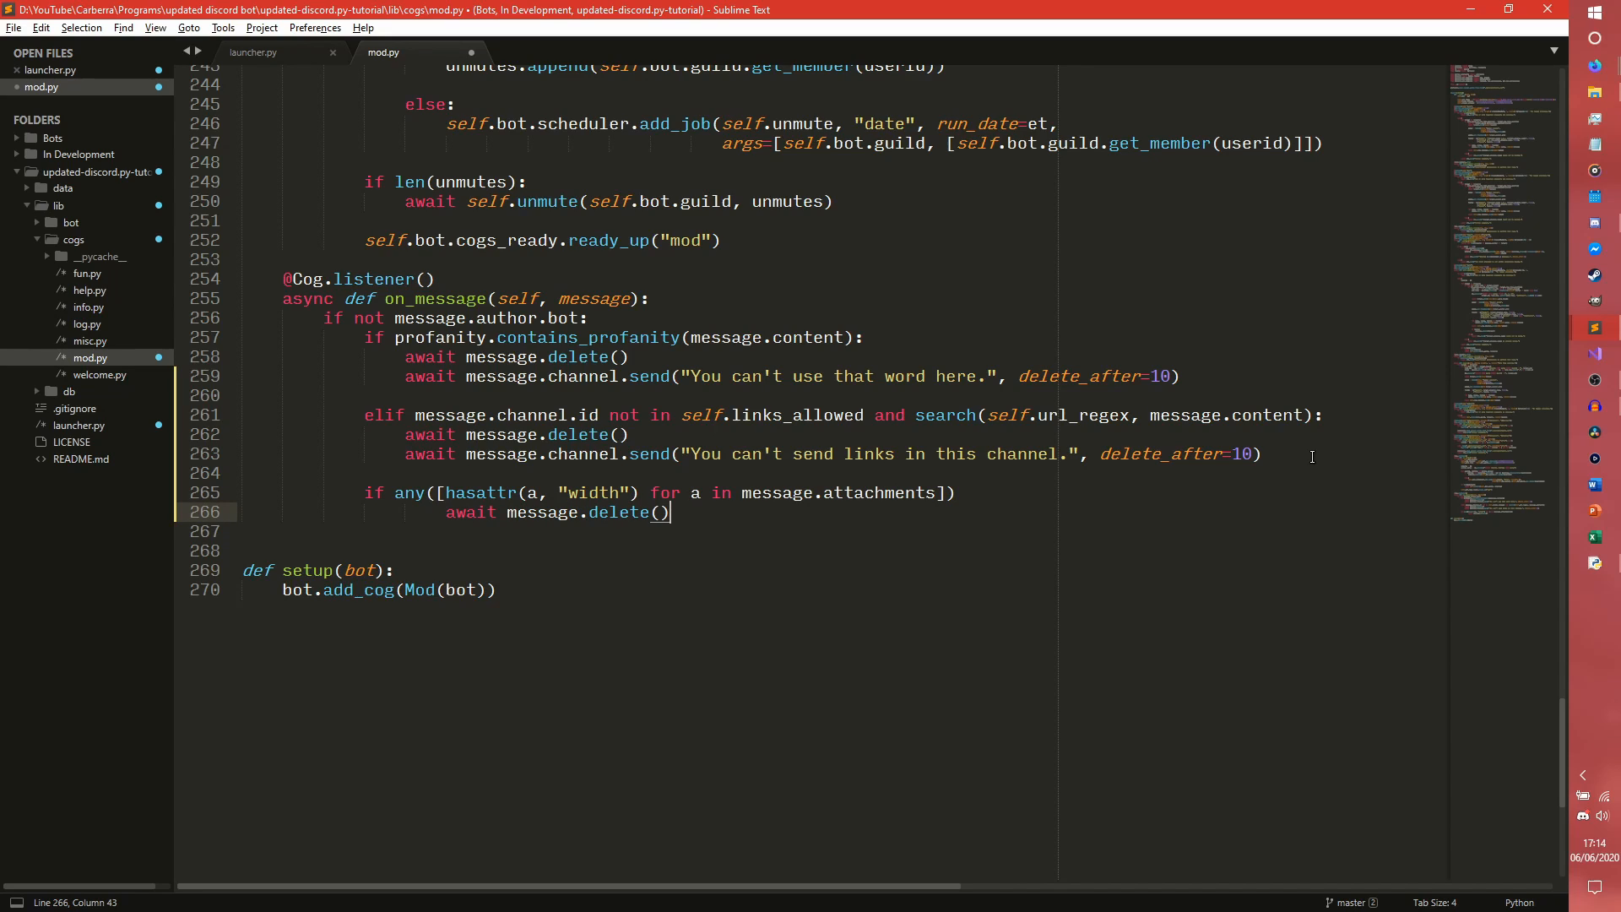
key(ctrl+s)
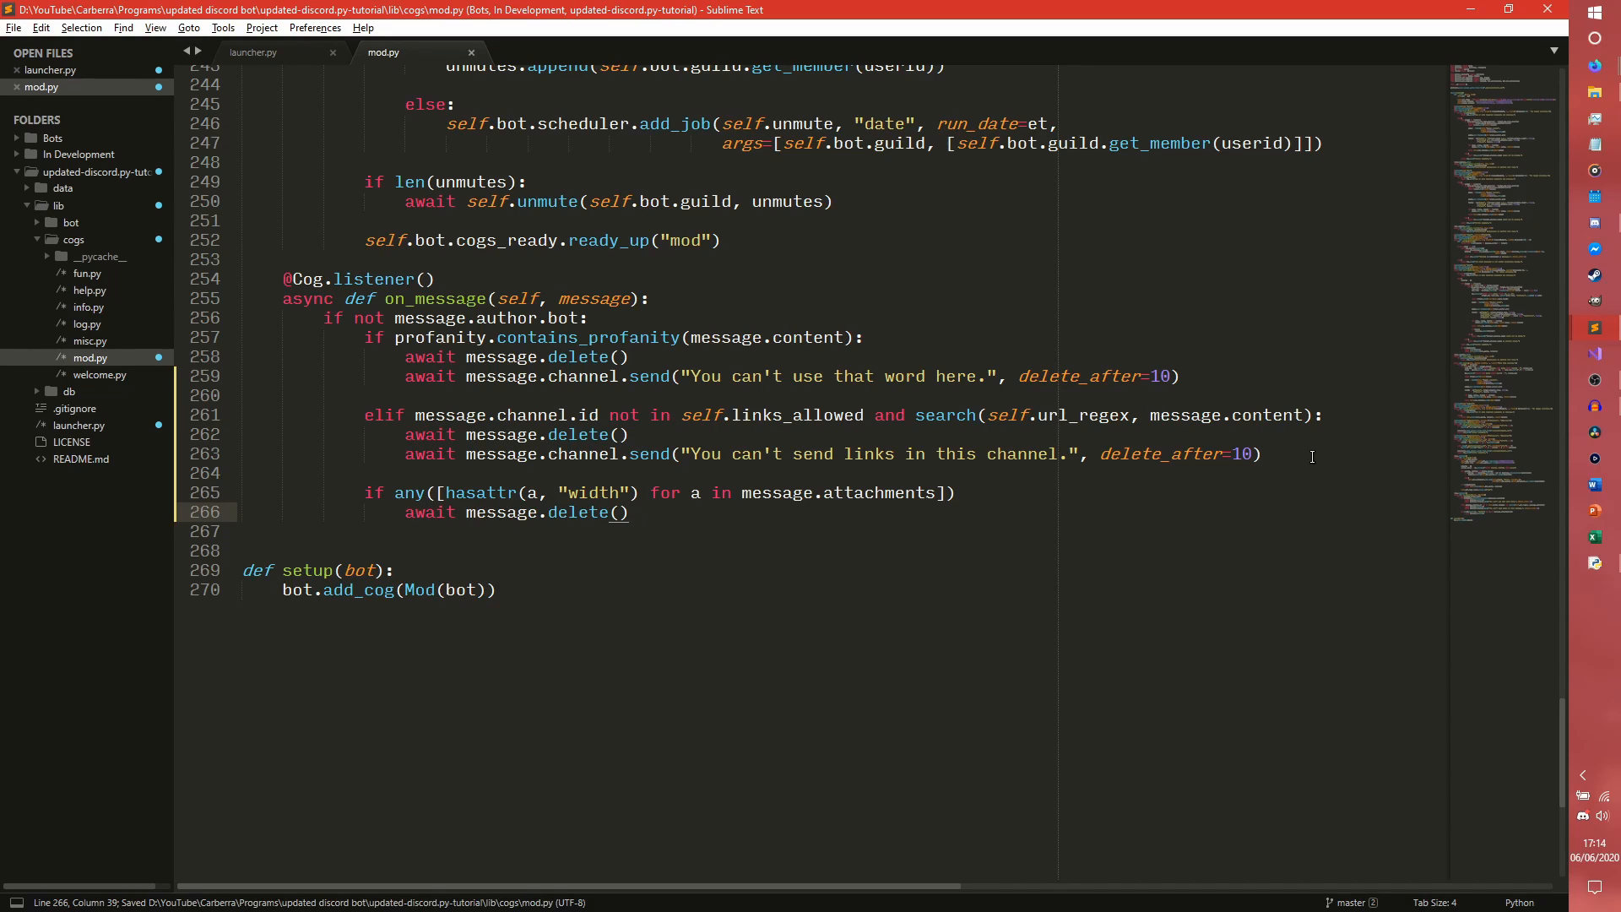
mouse_move(478, 364)
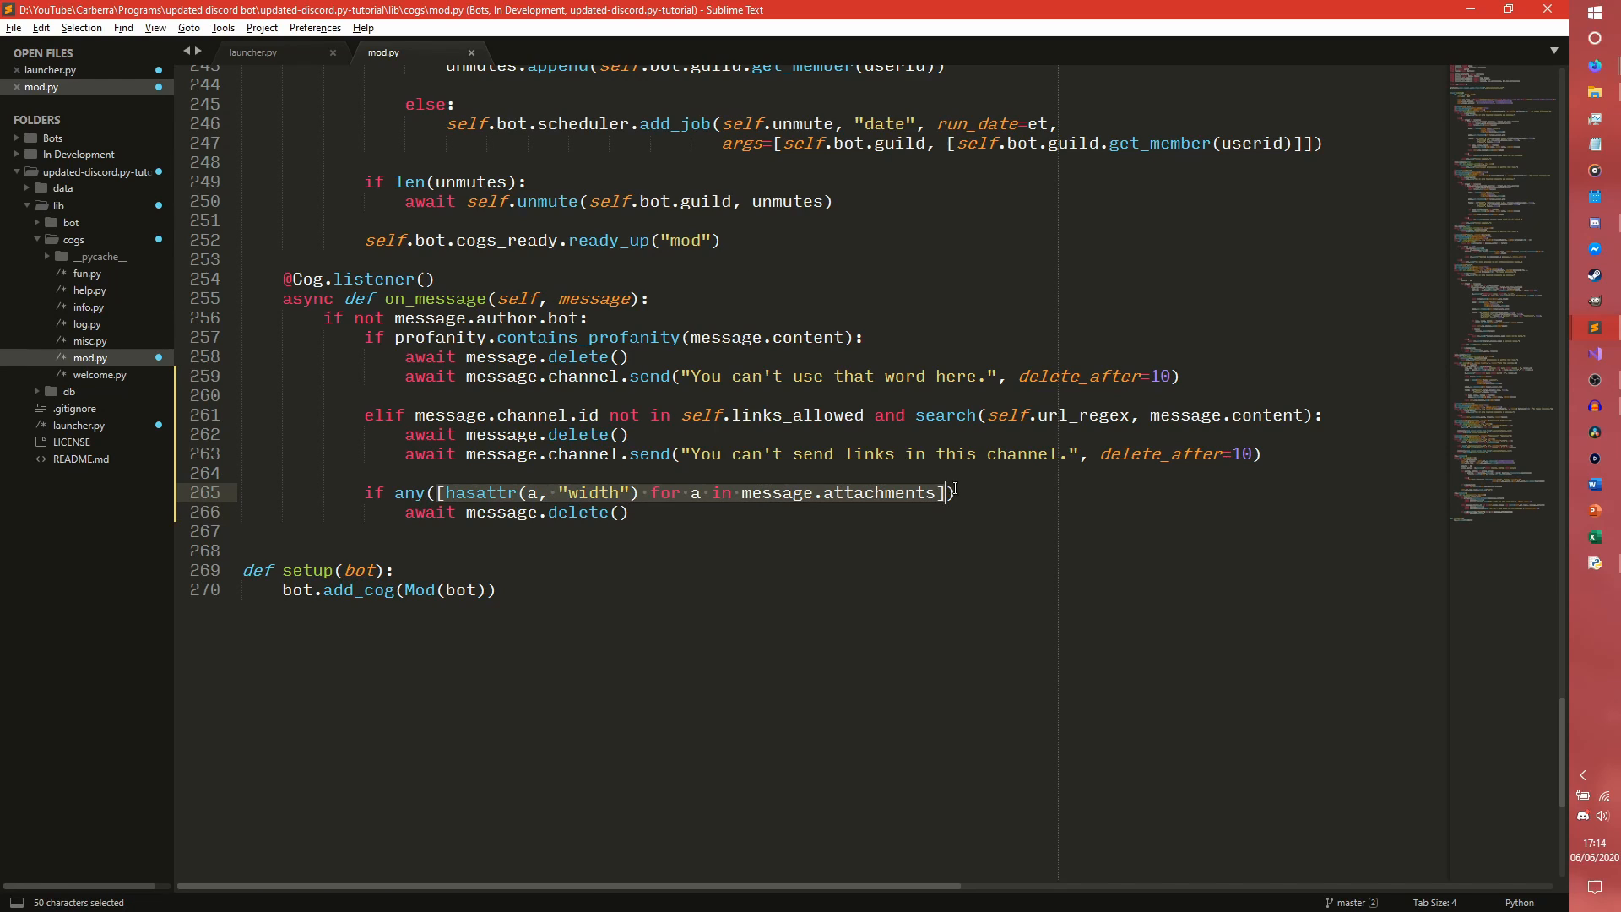
text(id)
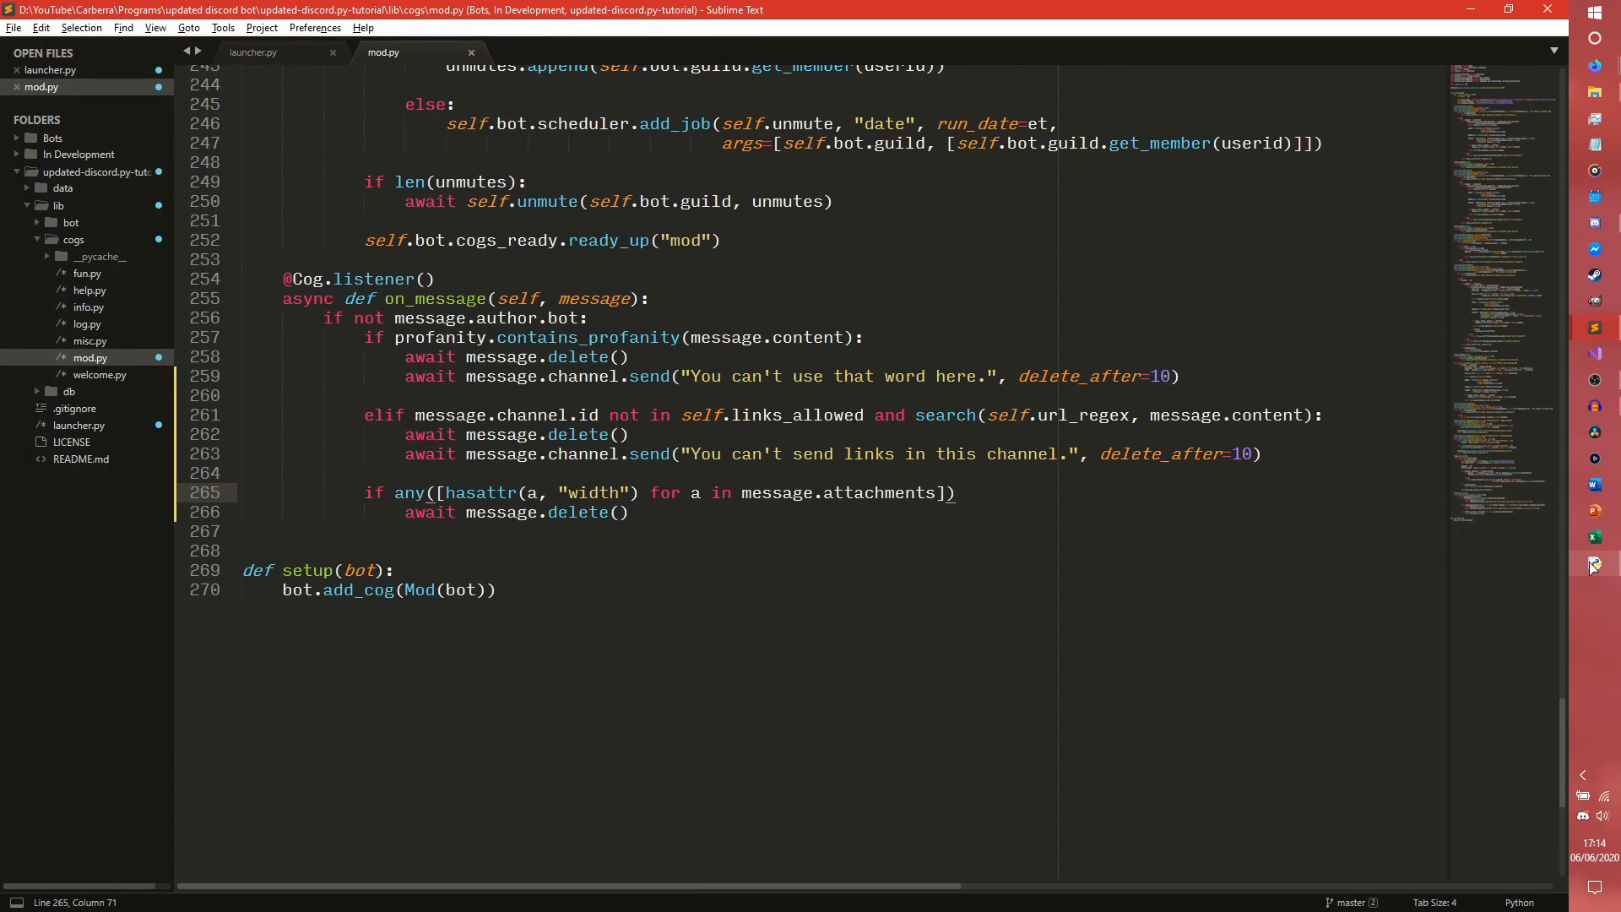
click(393, 570)
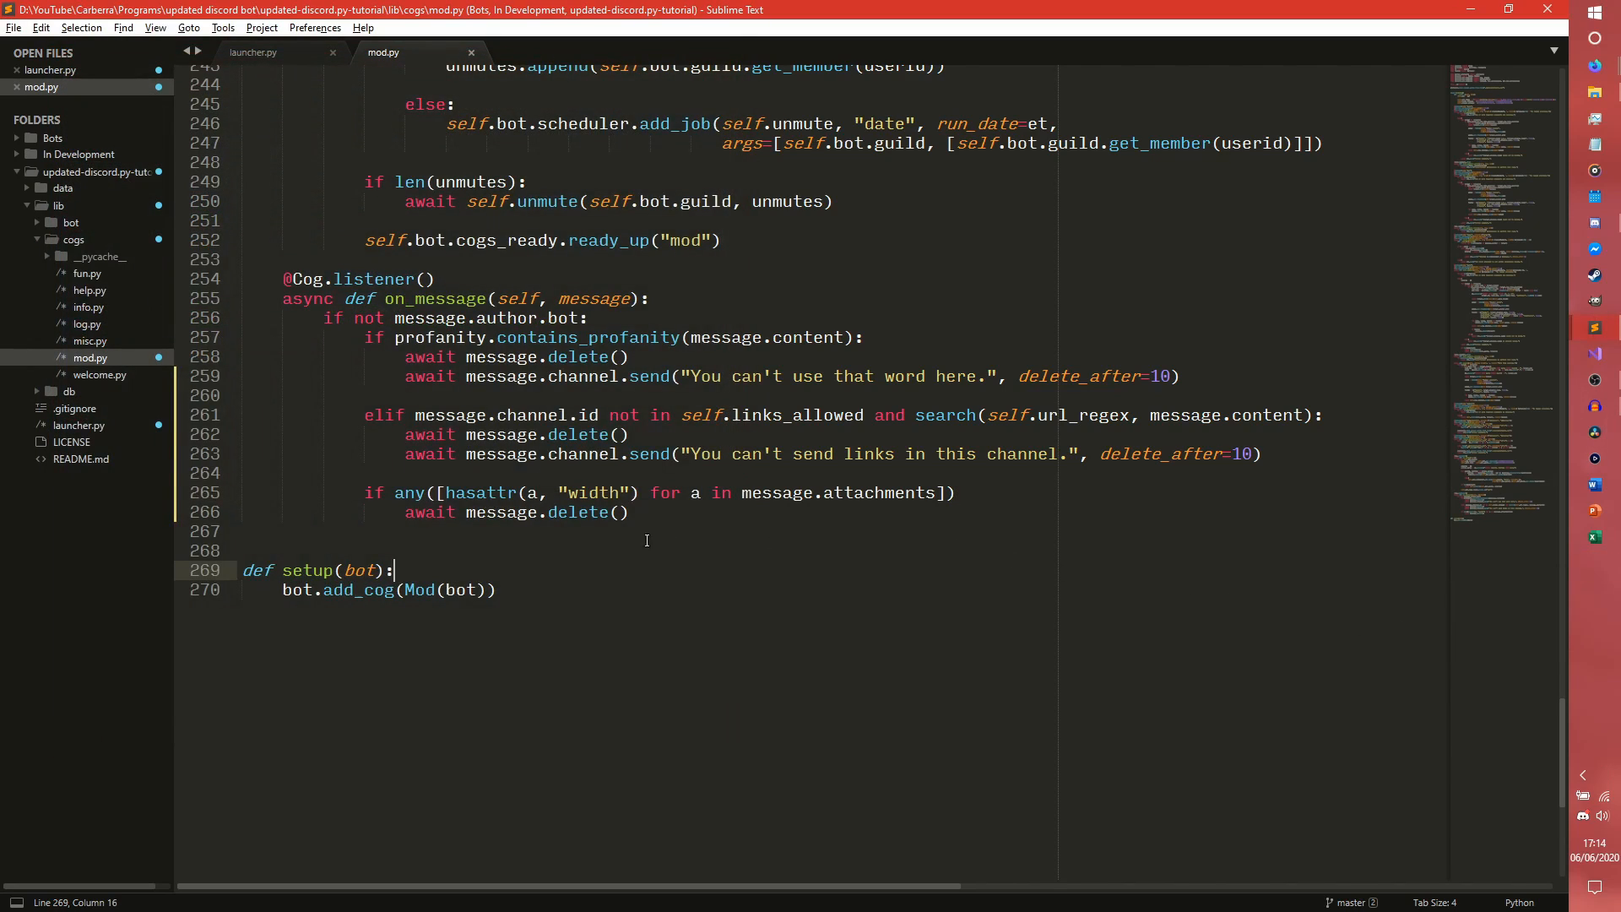
click(628, 512)
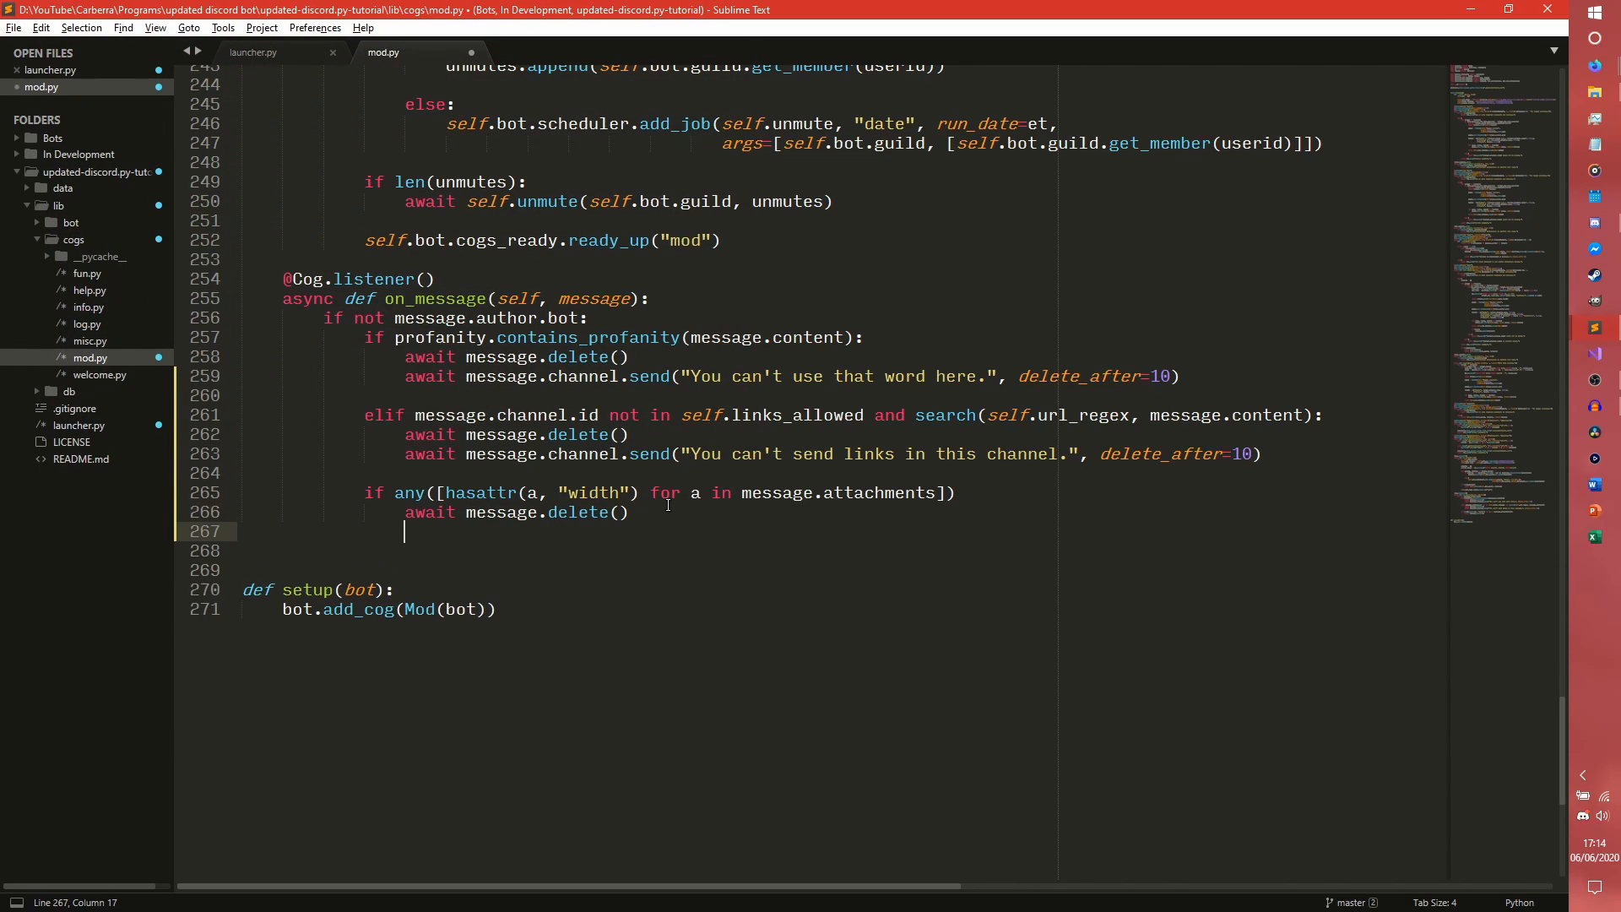
Step: Add await message.channel.send("You can't send images here.") under the delete, save and relaunch the bot
text(await message.s)
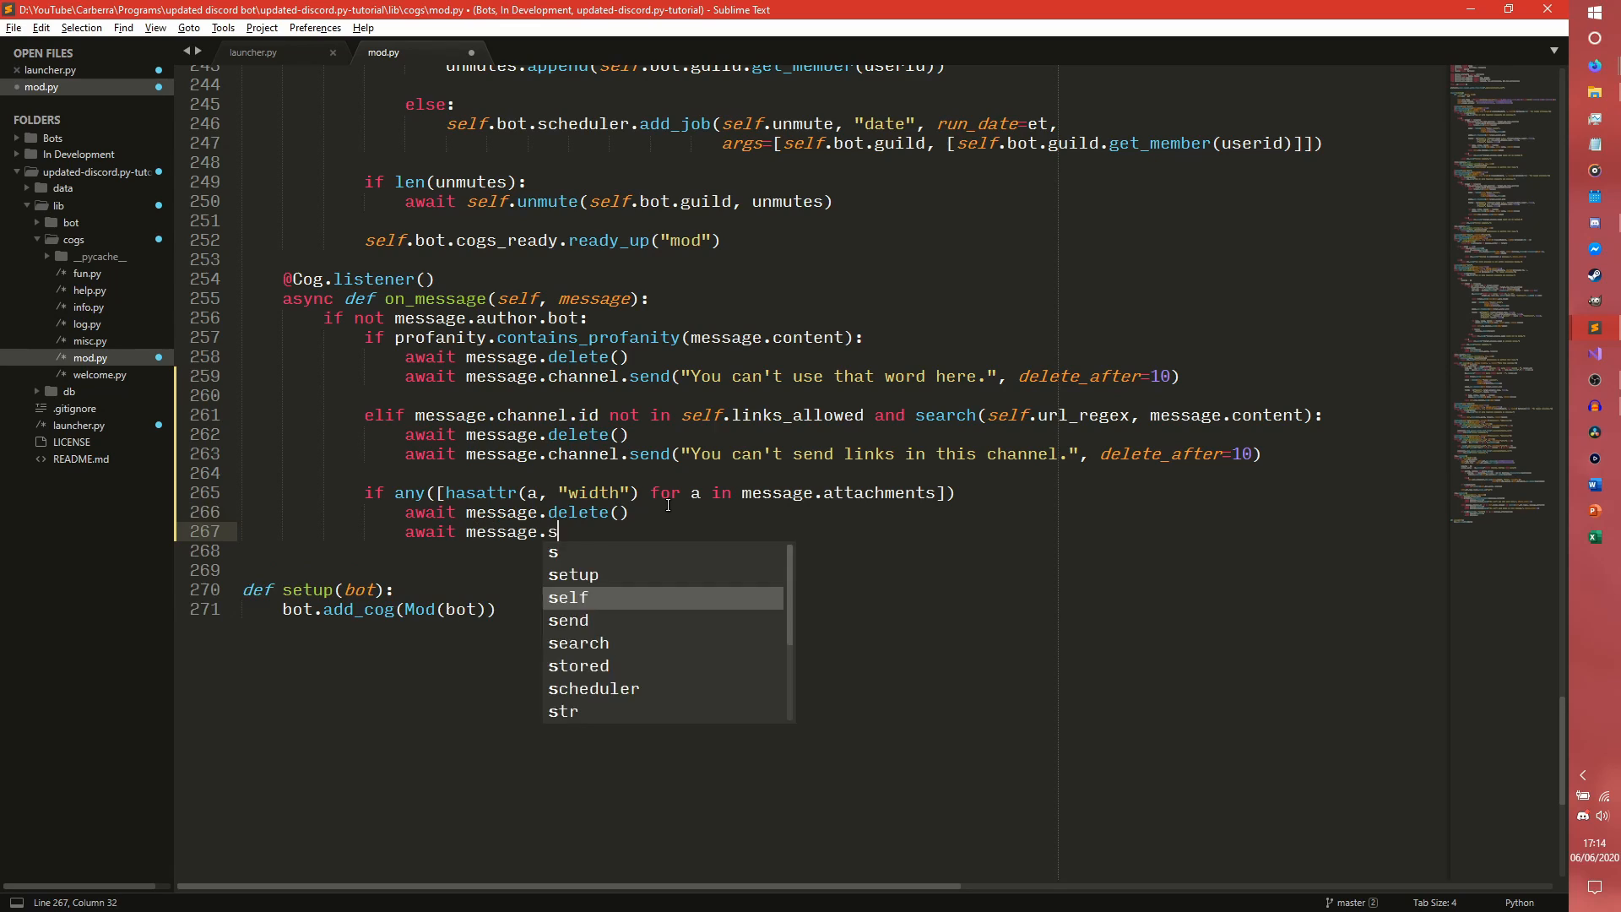
text(channel.send("You can't)
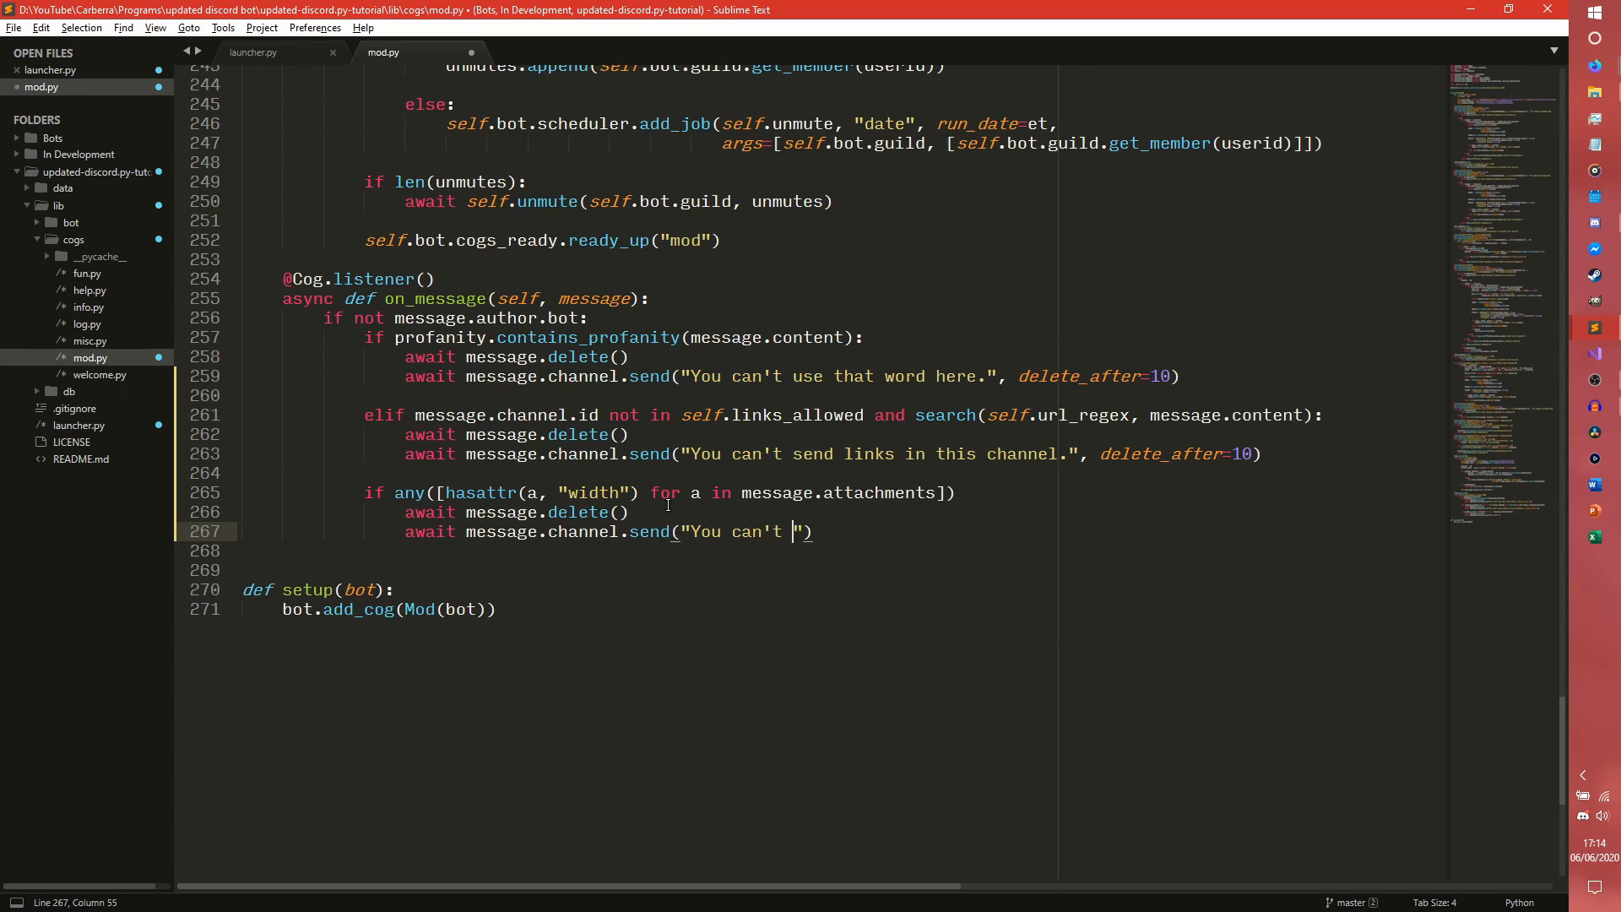
text(send images here>)
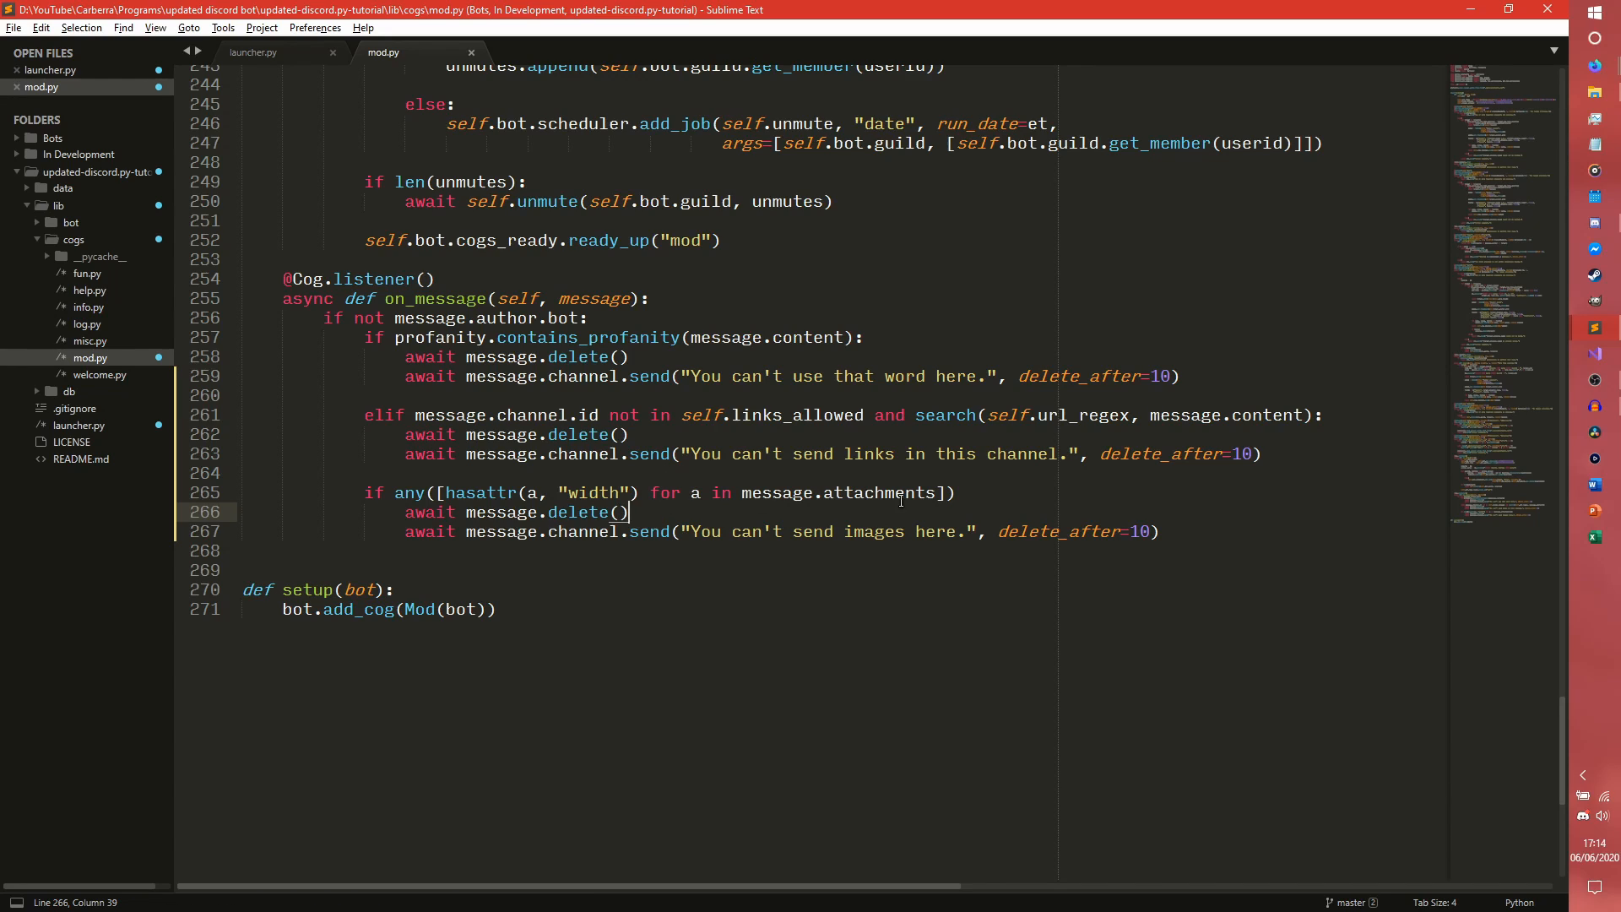
key(ctrl+s)
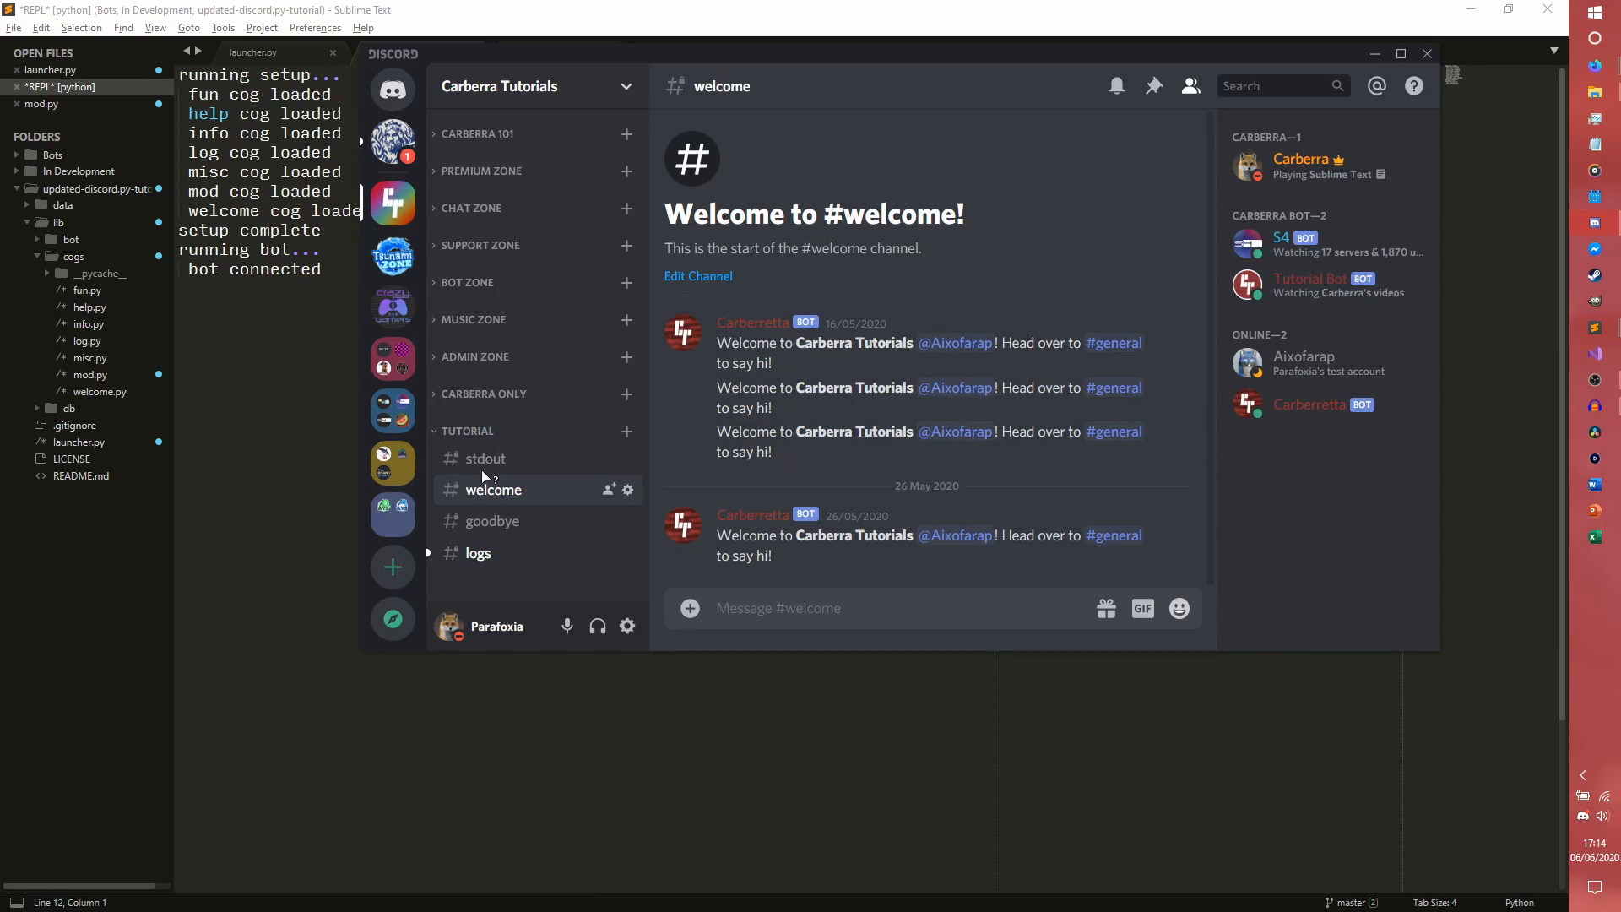
mouse_move(485, 457)
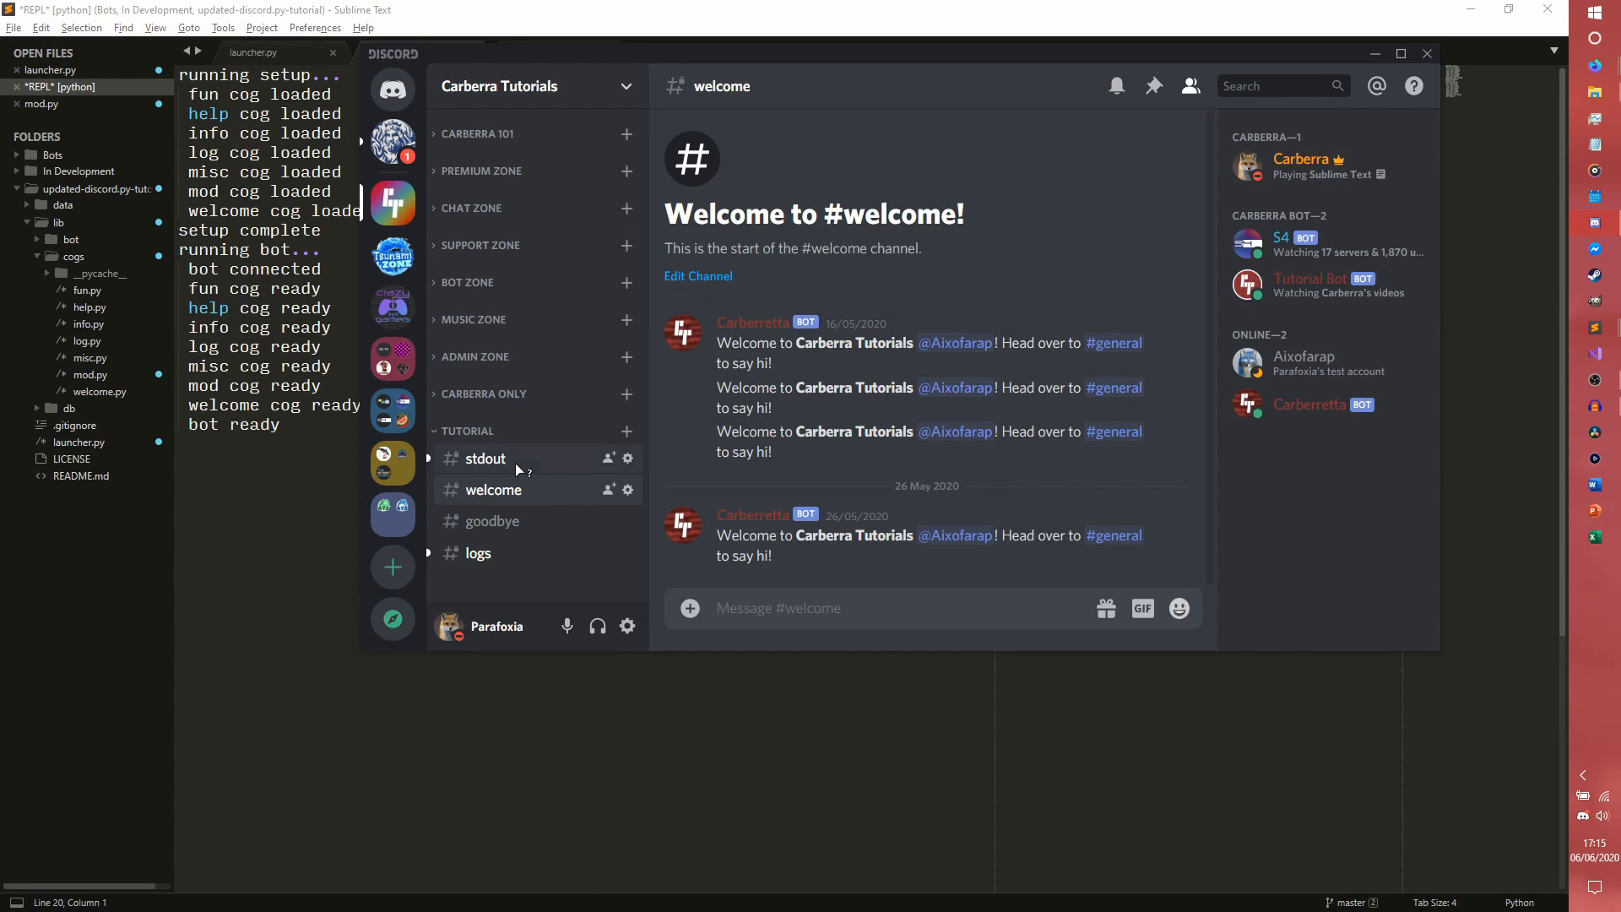
Step: Upload the sunset photo to #stdout, see the bot's embed error, and return to Sublime Text
click(484, 457)
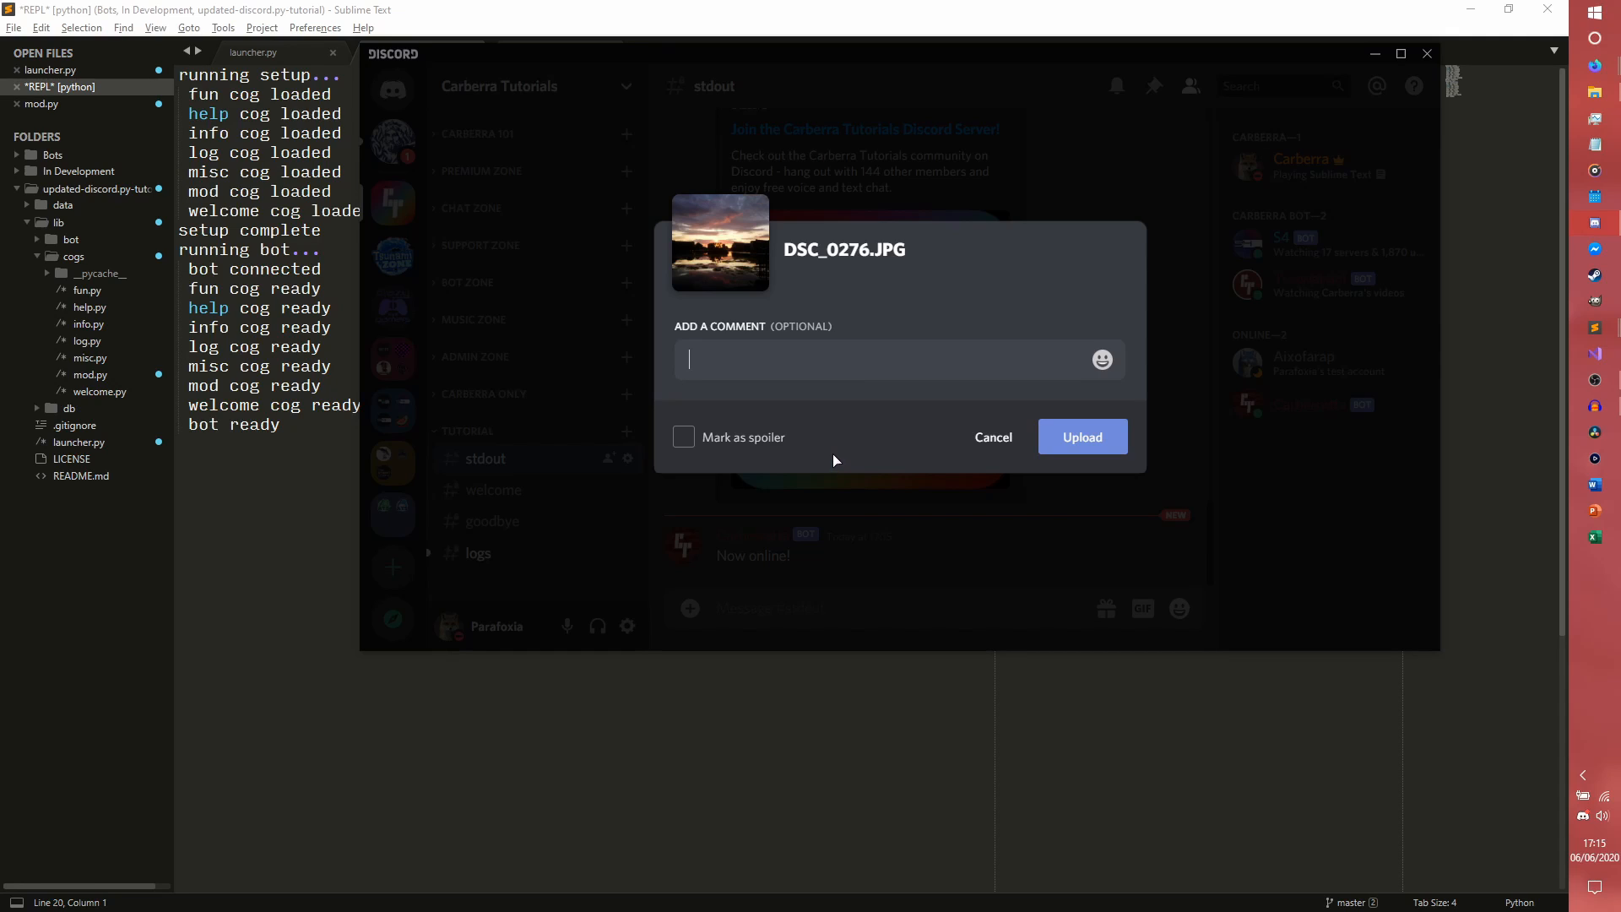
click(1082, 436)
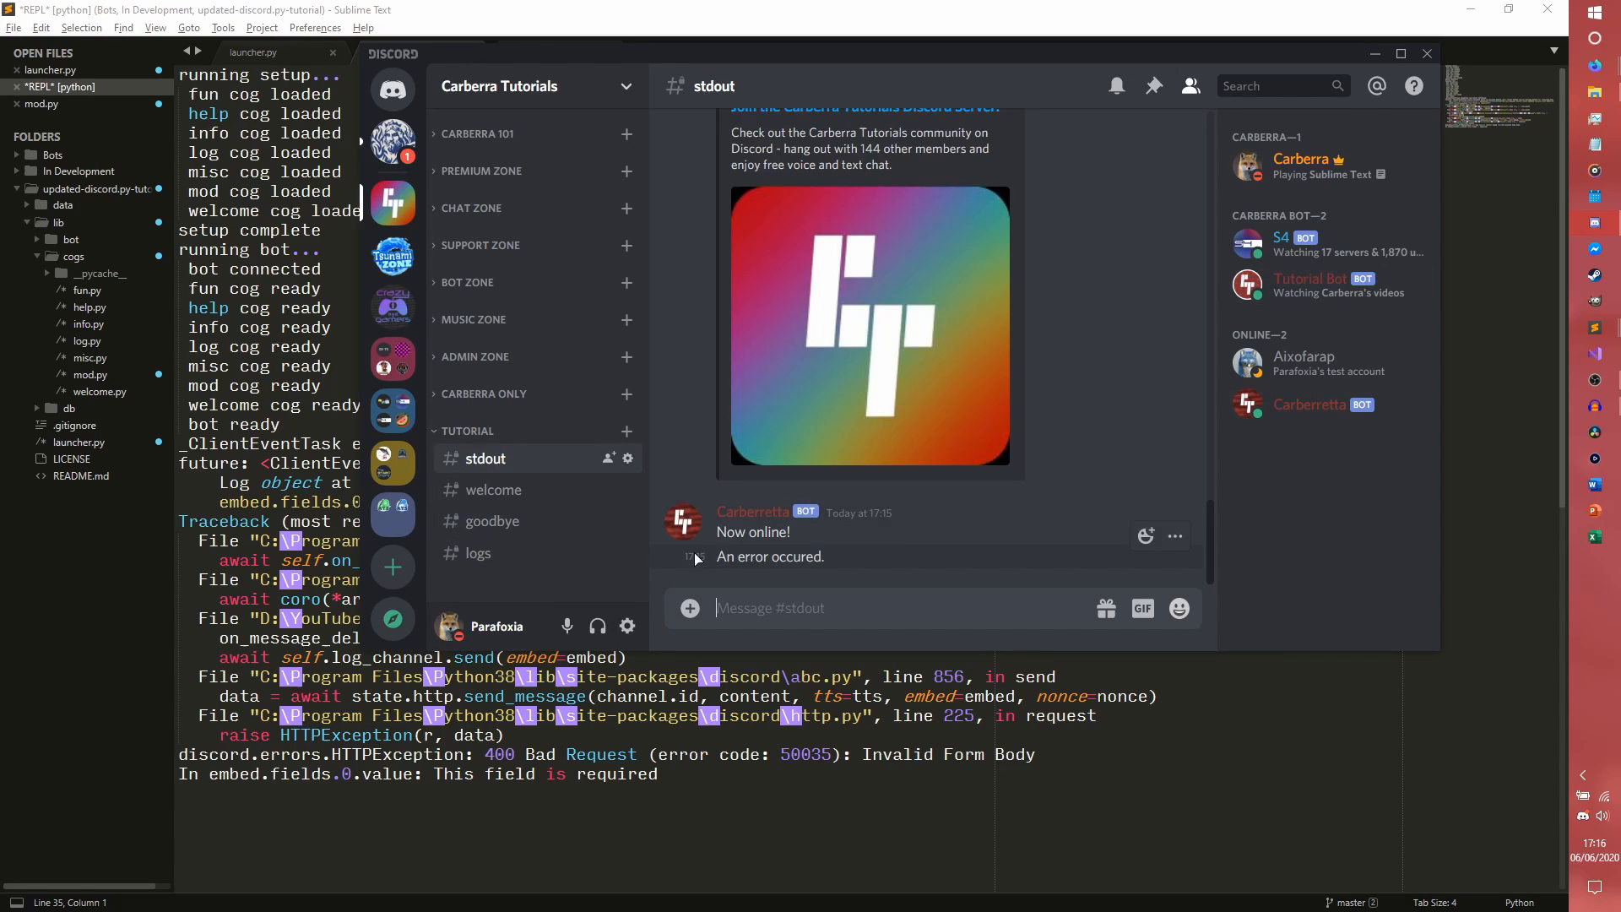
click(493, 489)
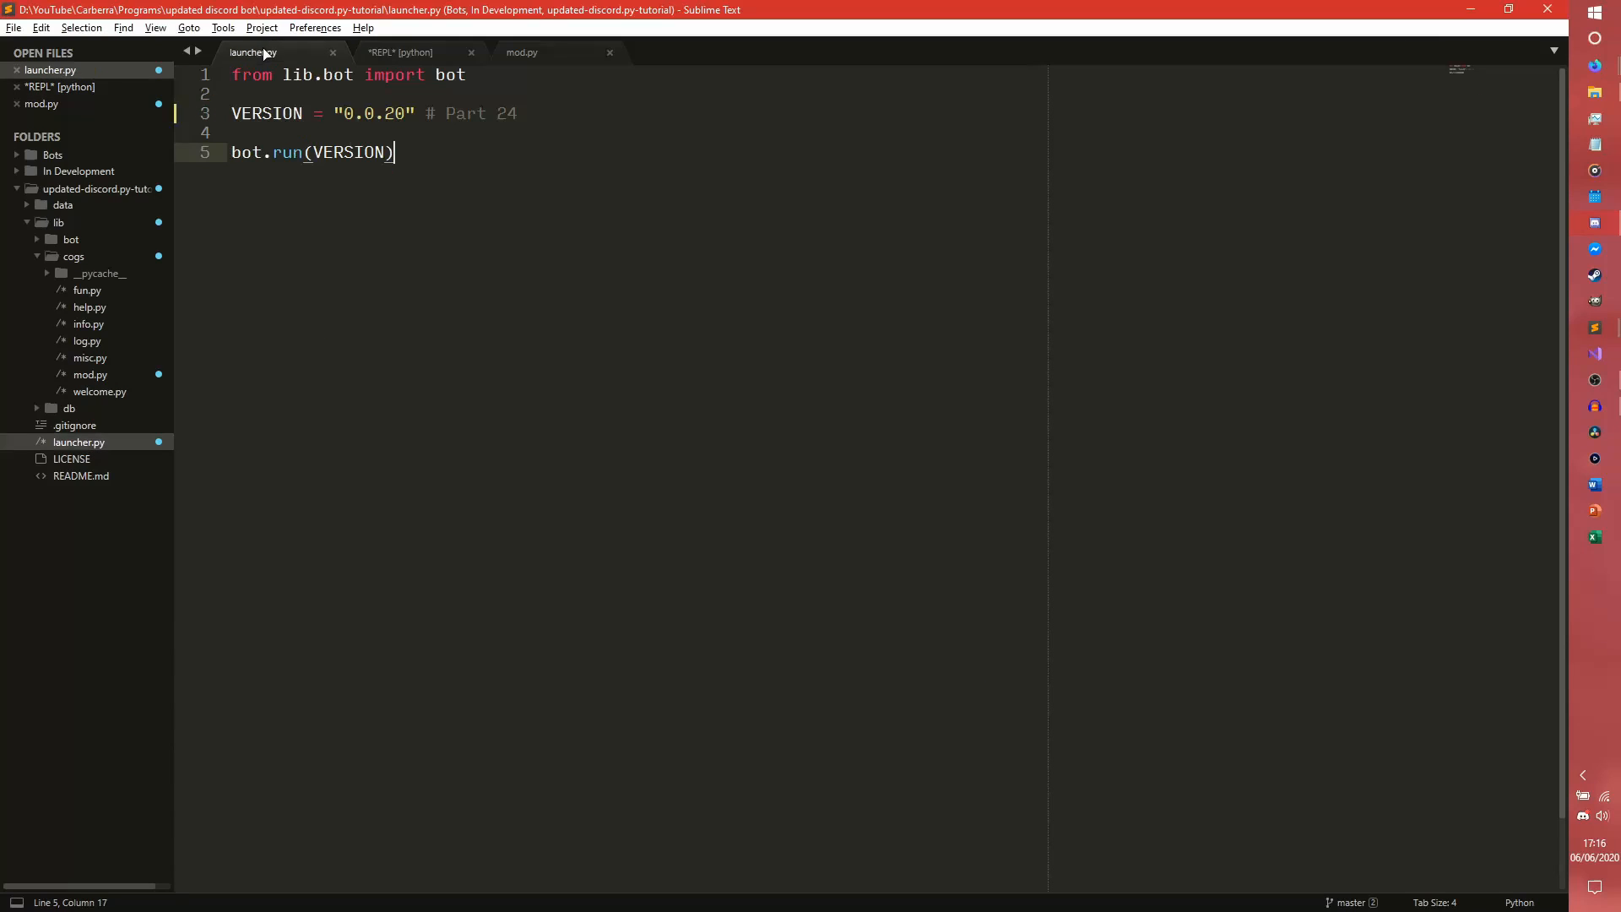
Step: Prefix the image check with 'message.channel.id not in self.images_allowed and'
click(521, 52)
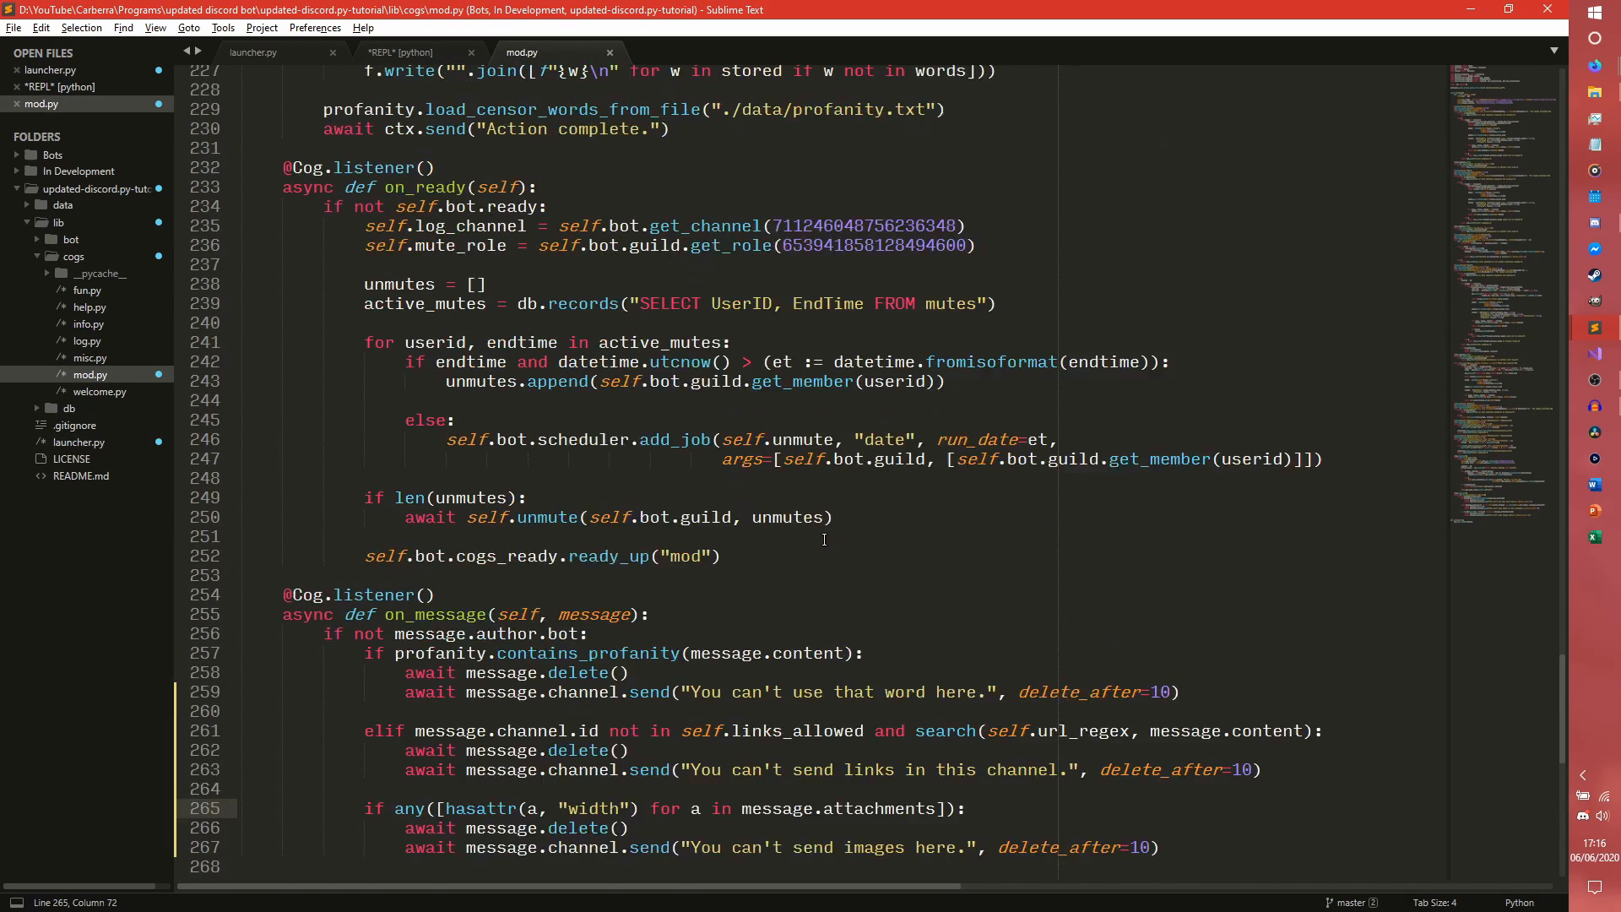
scroll(down, 3)
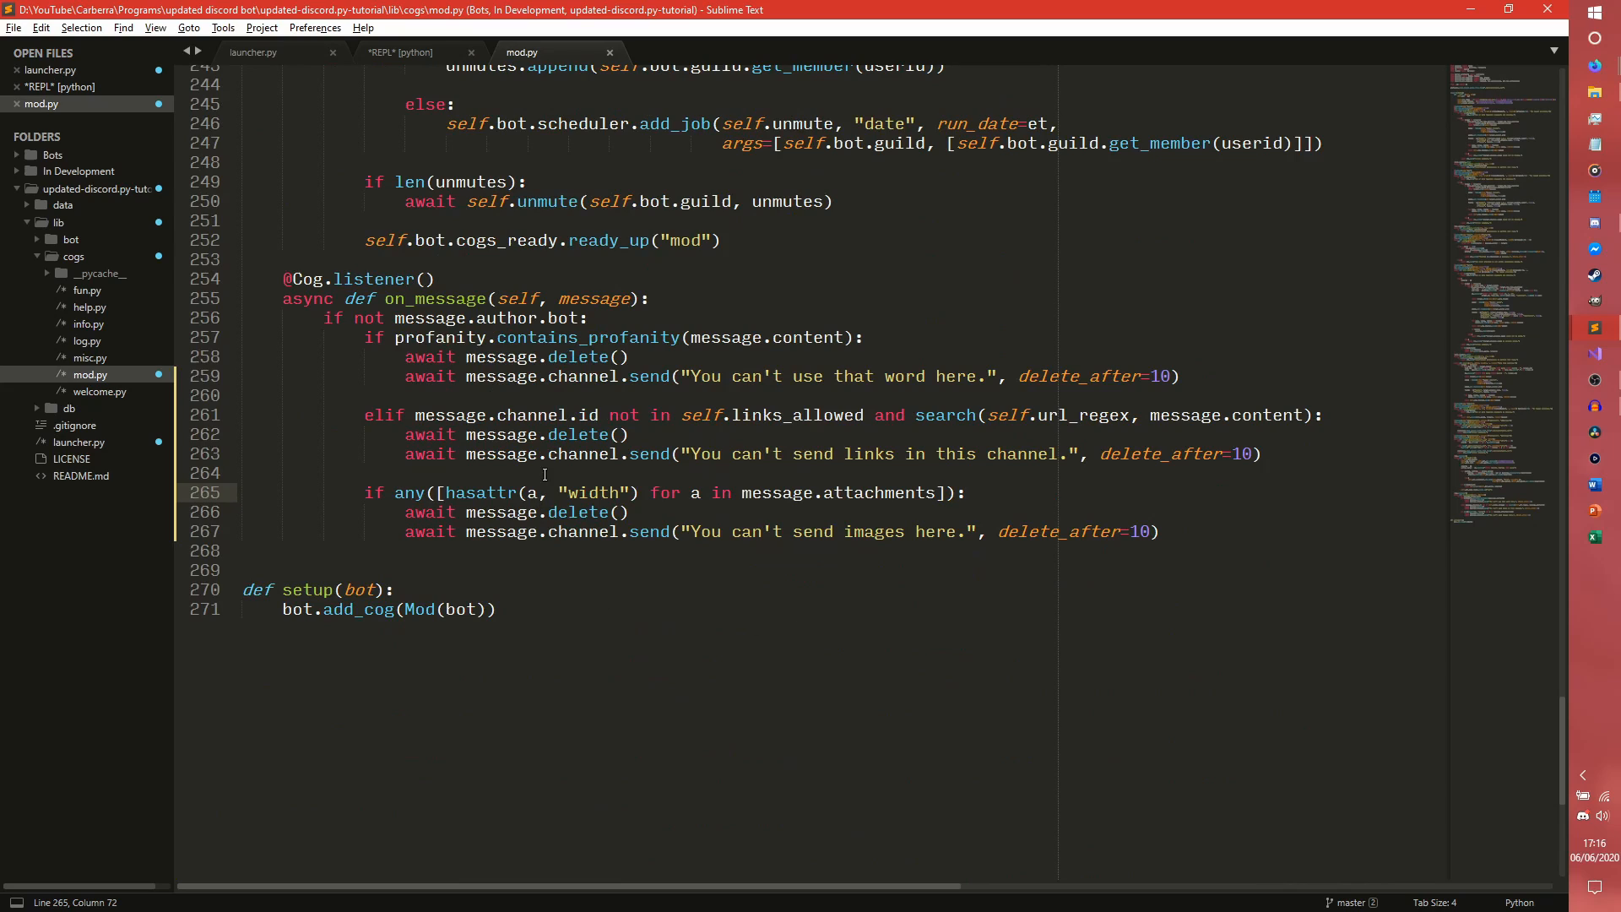
click(392, 492)
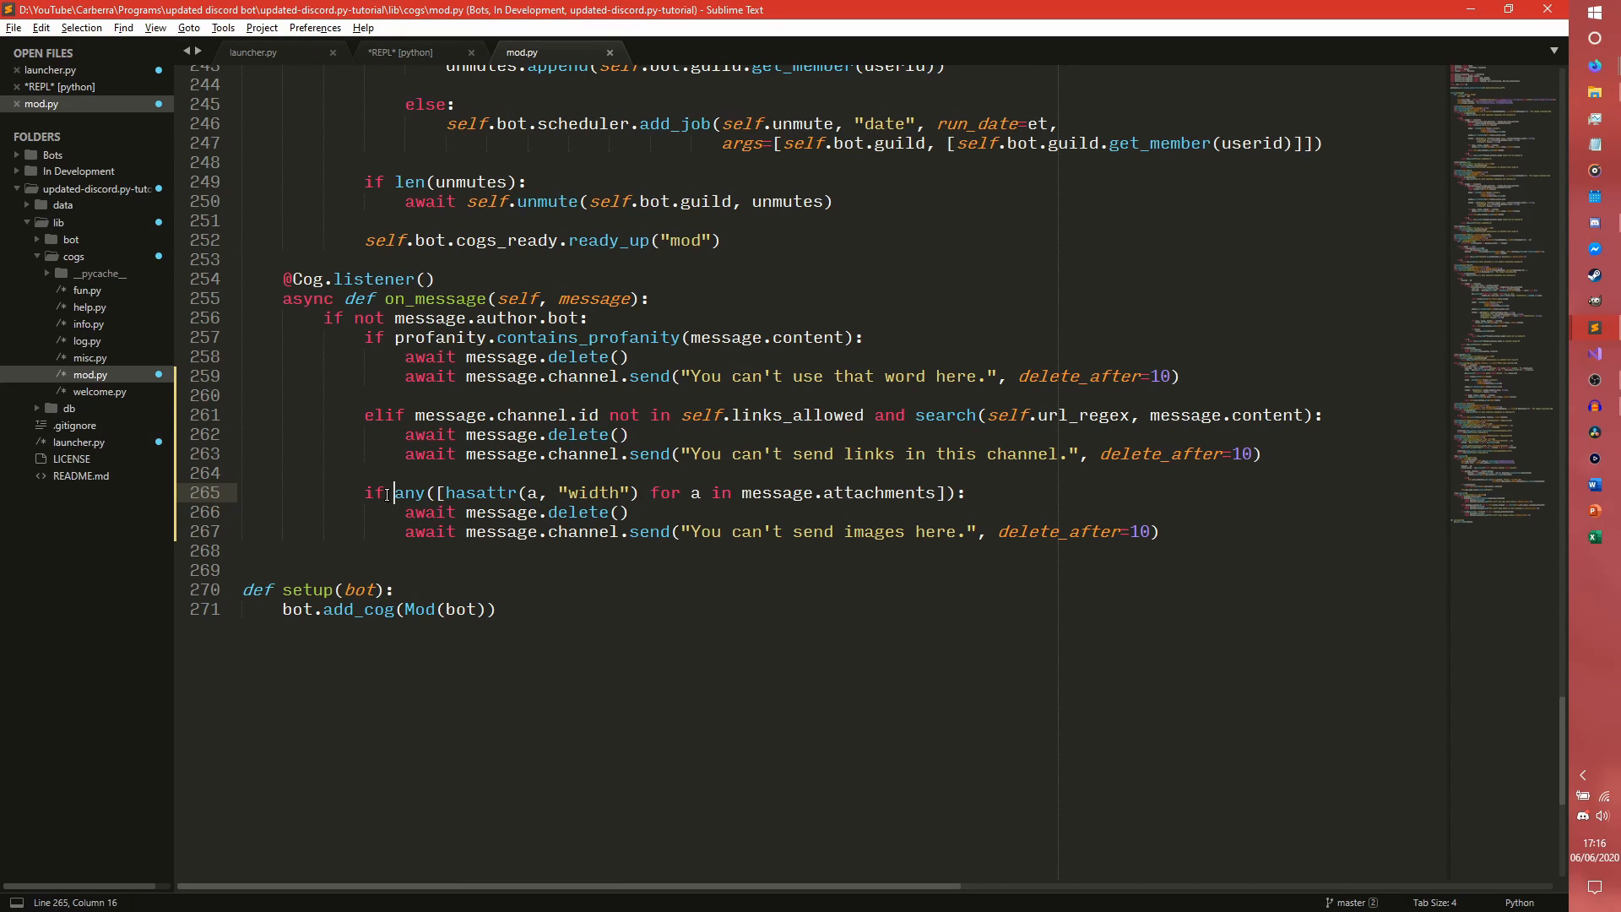
text(mess)
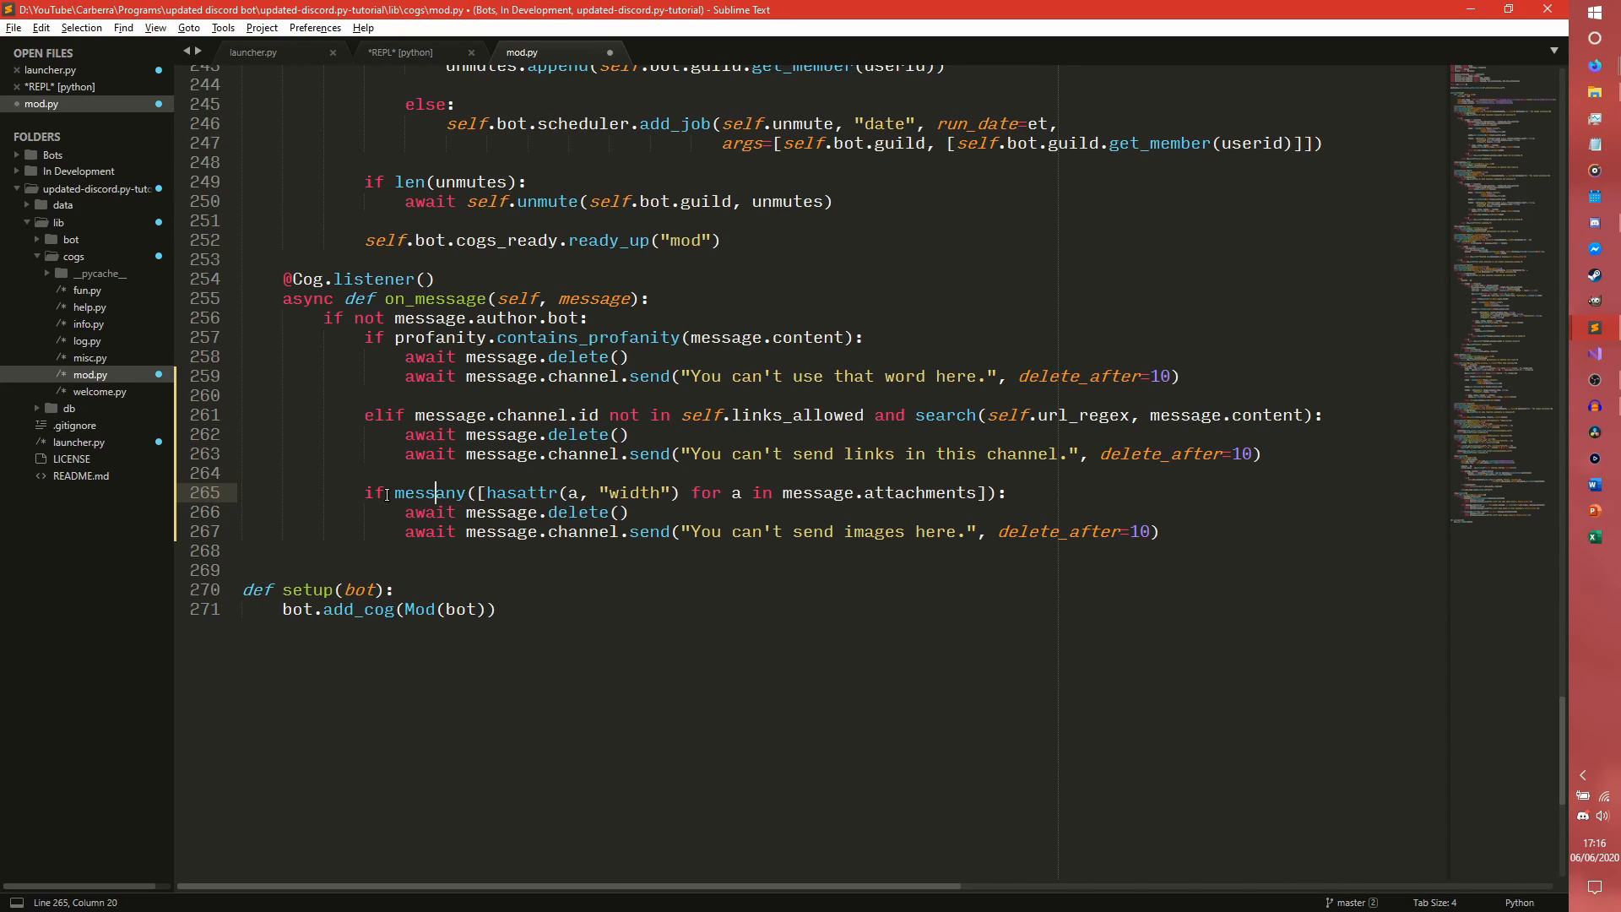
text(message.channel.iud)
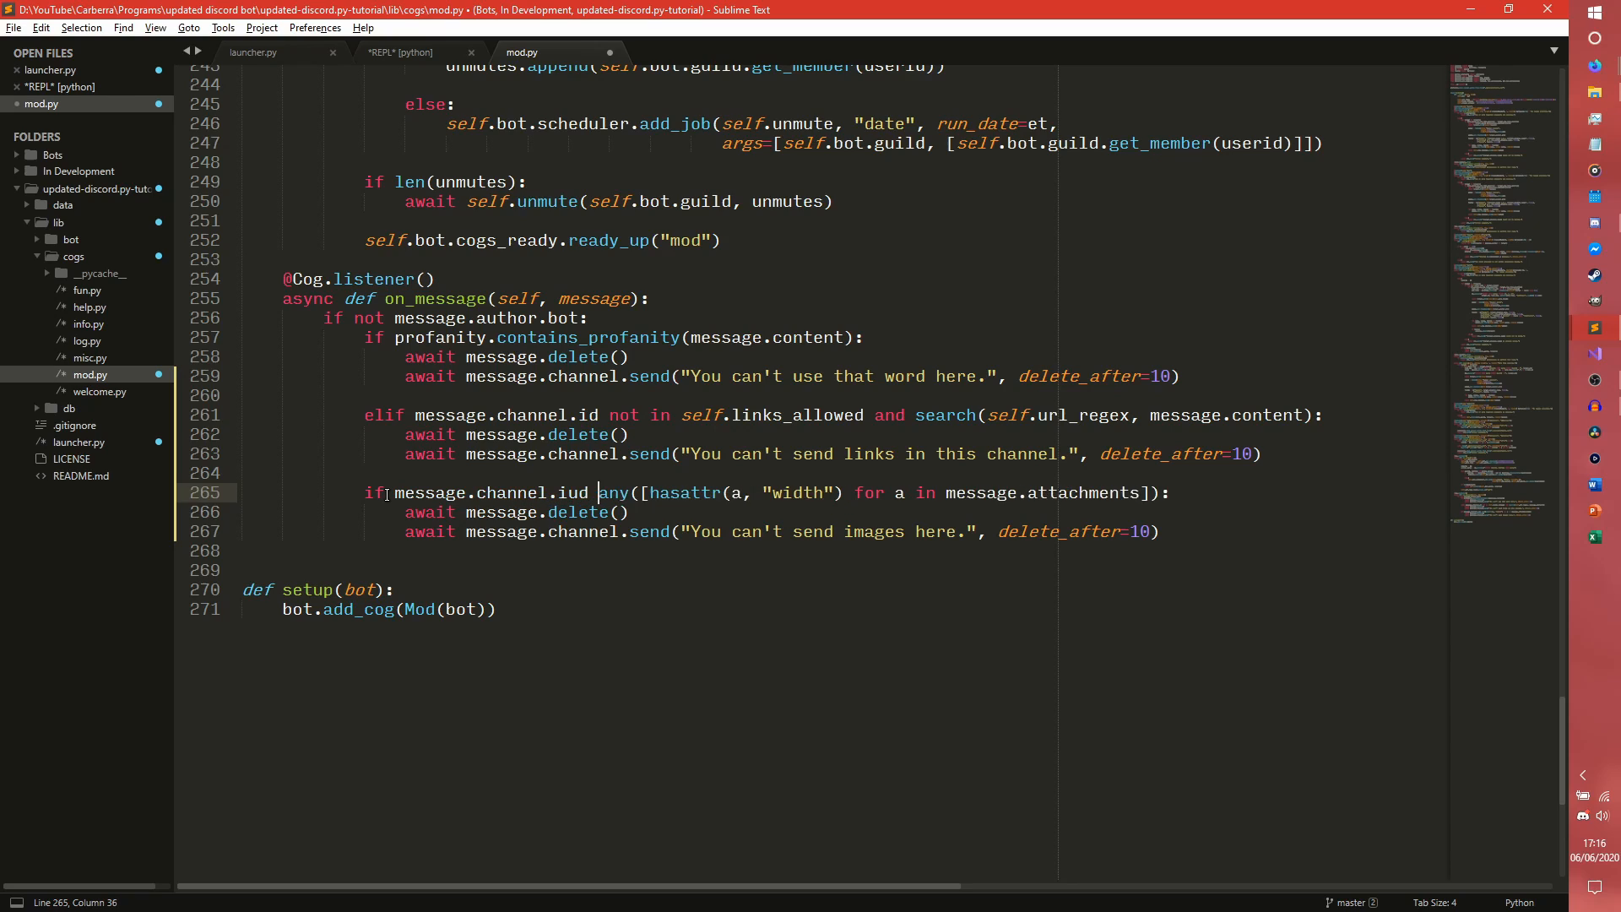
key(Backspace)
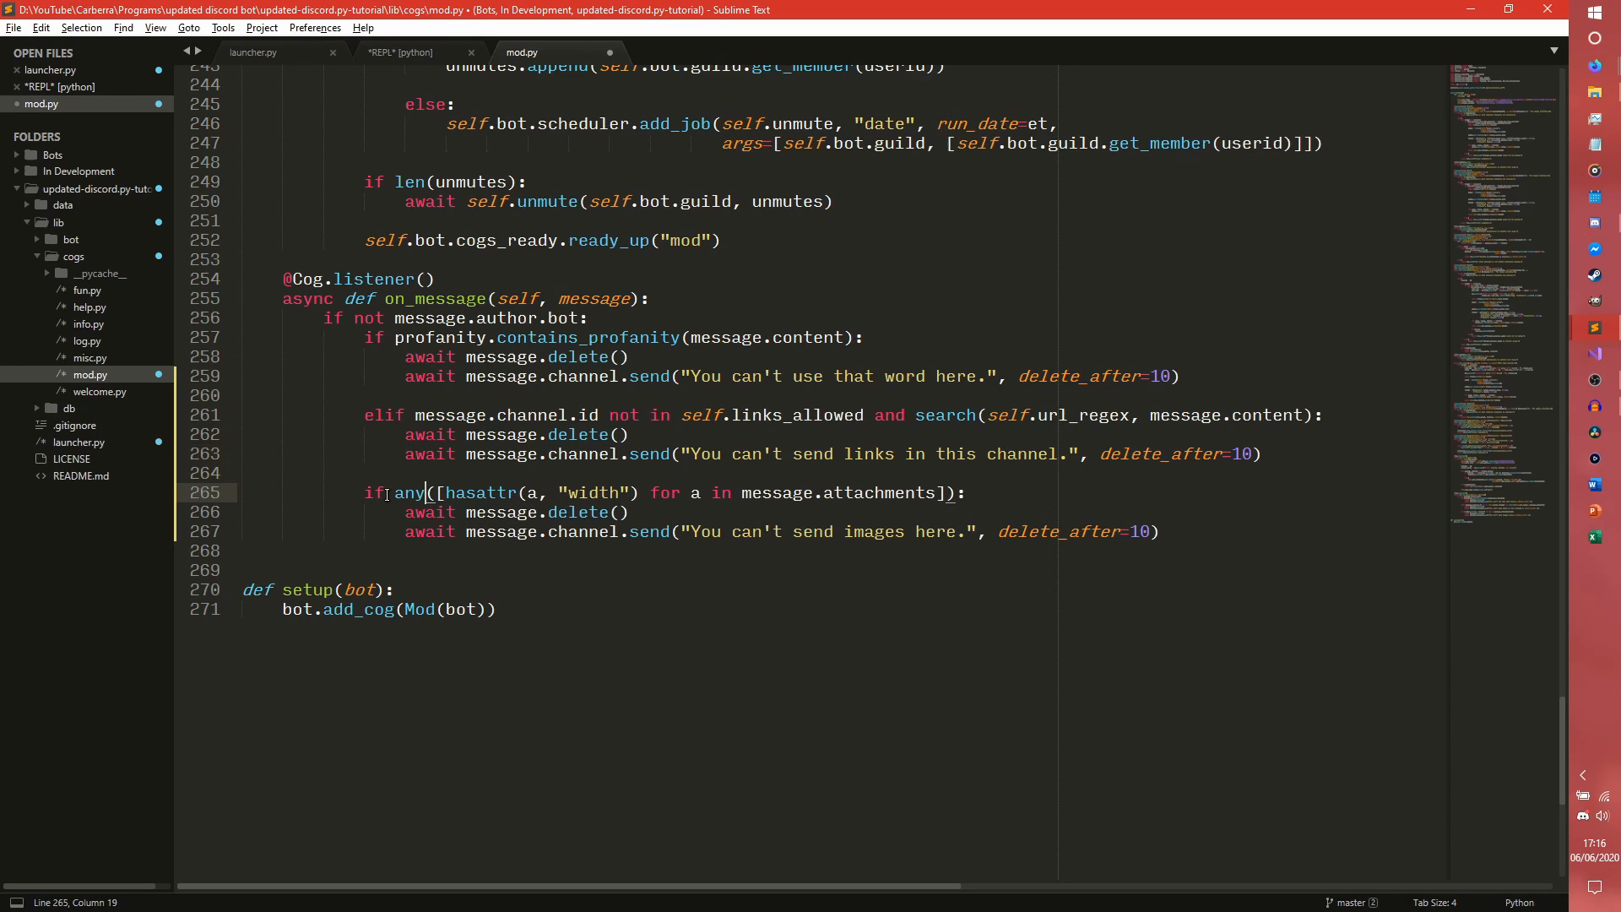
text(message.channel.id not in self.)
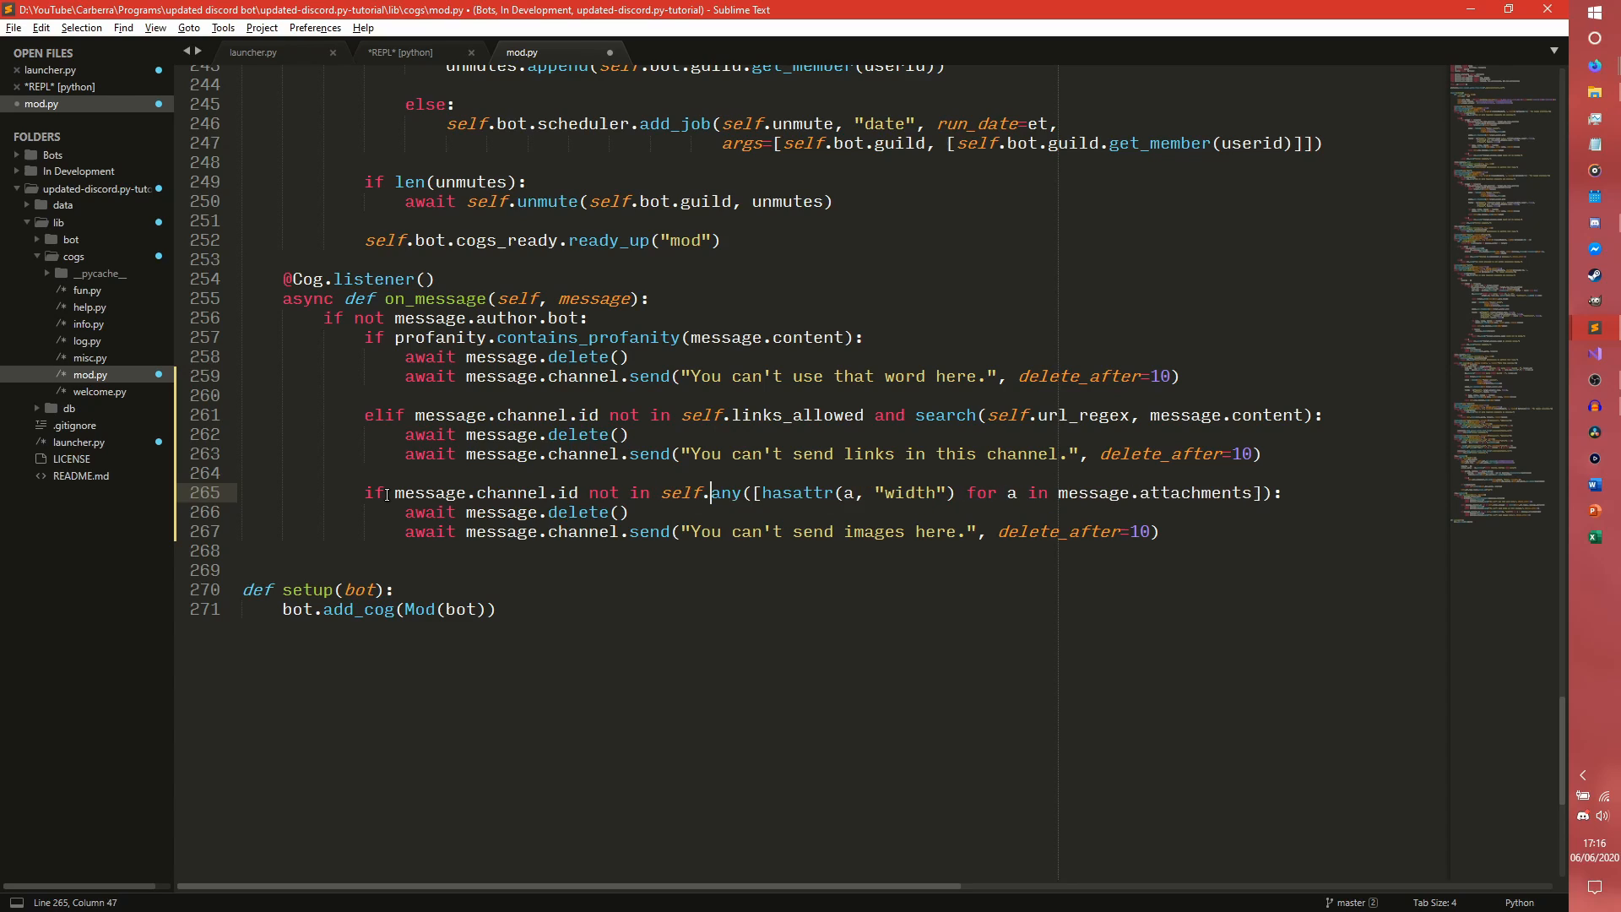
text(imaged)
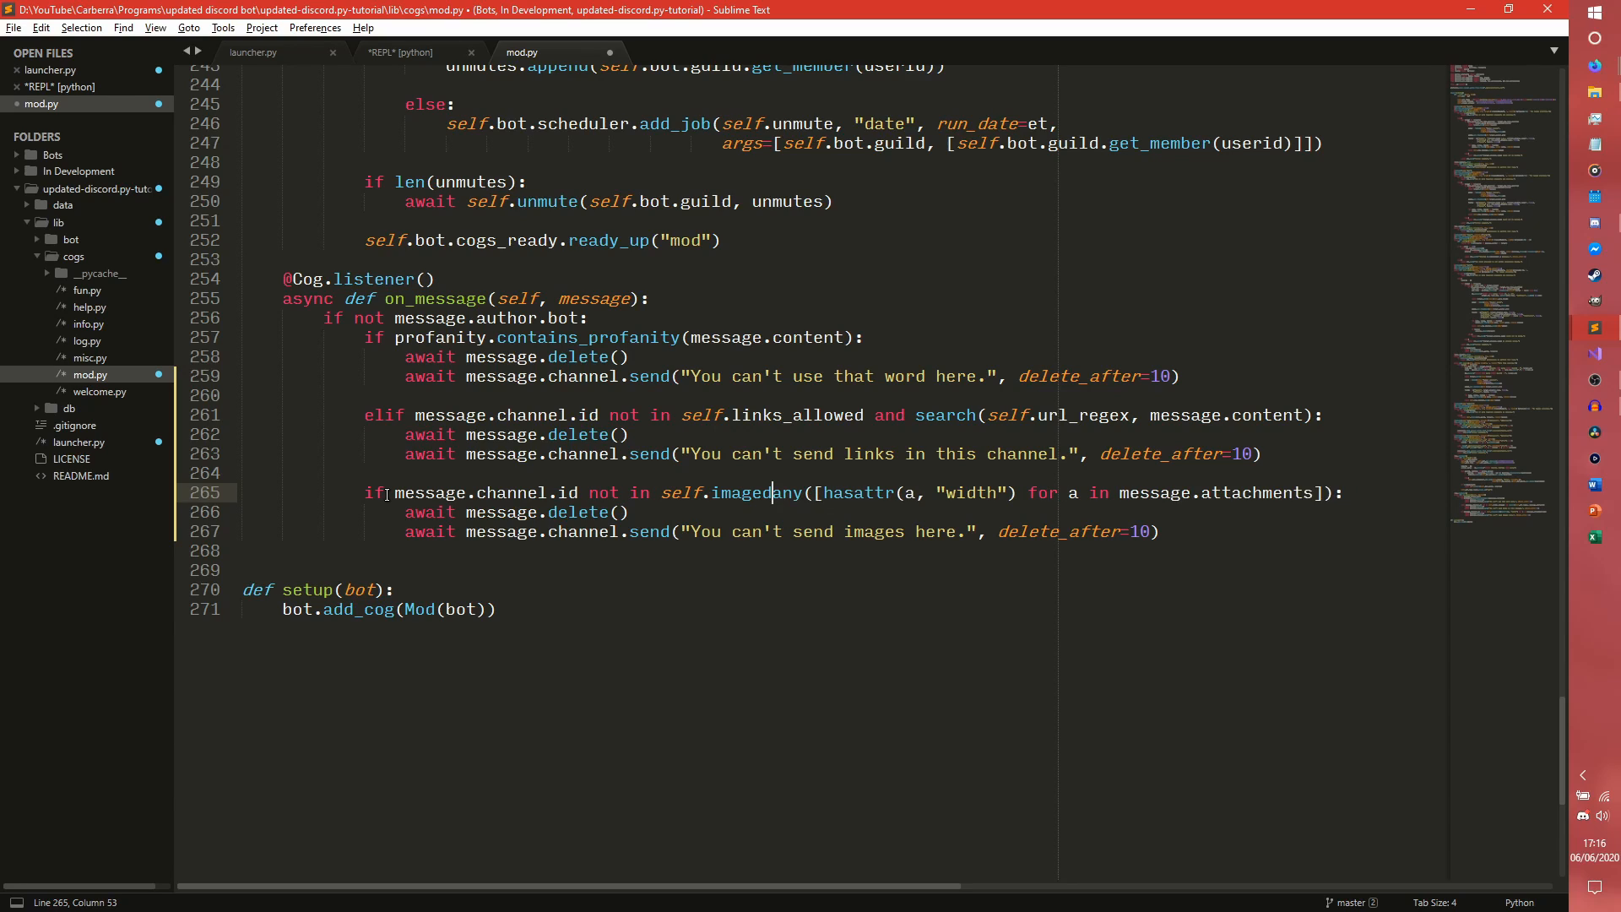
text(s_allowed and)
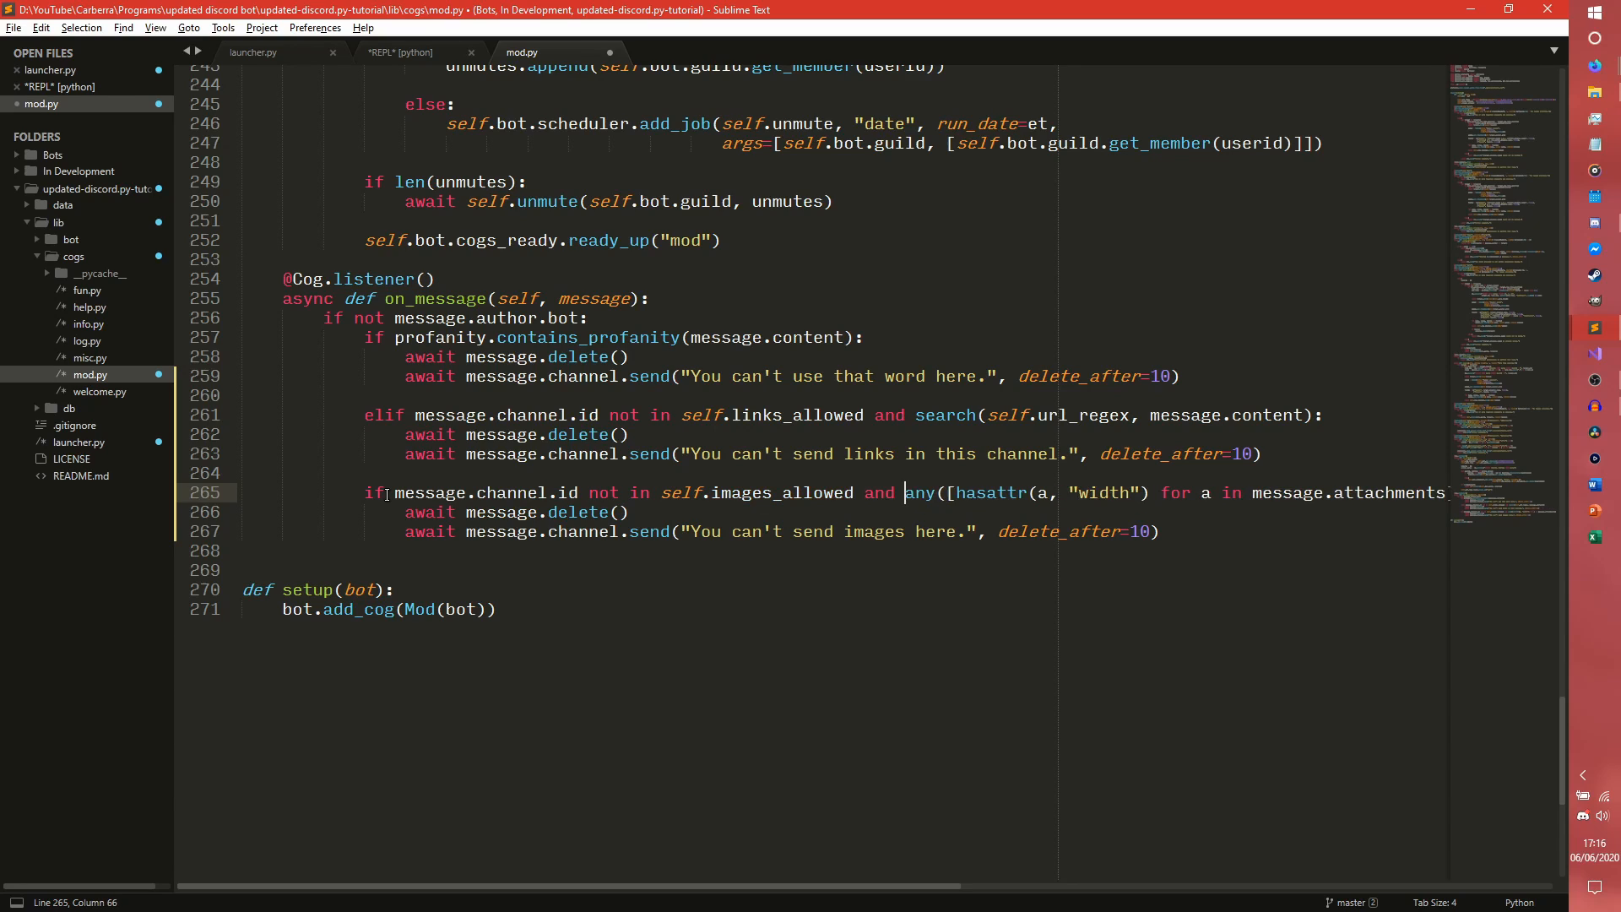
Step: Wrap the image condition in parentheses across two lines and save mod.py
click(391, 492)
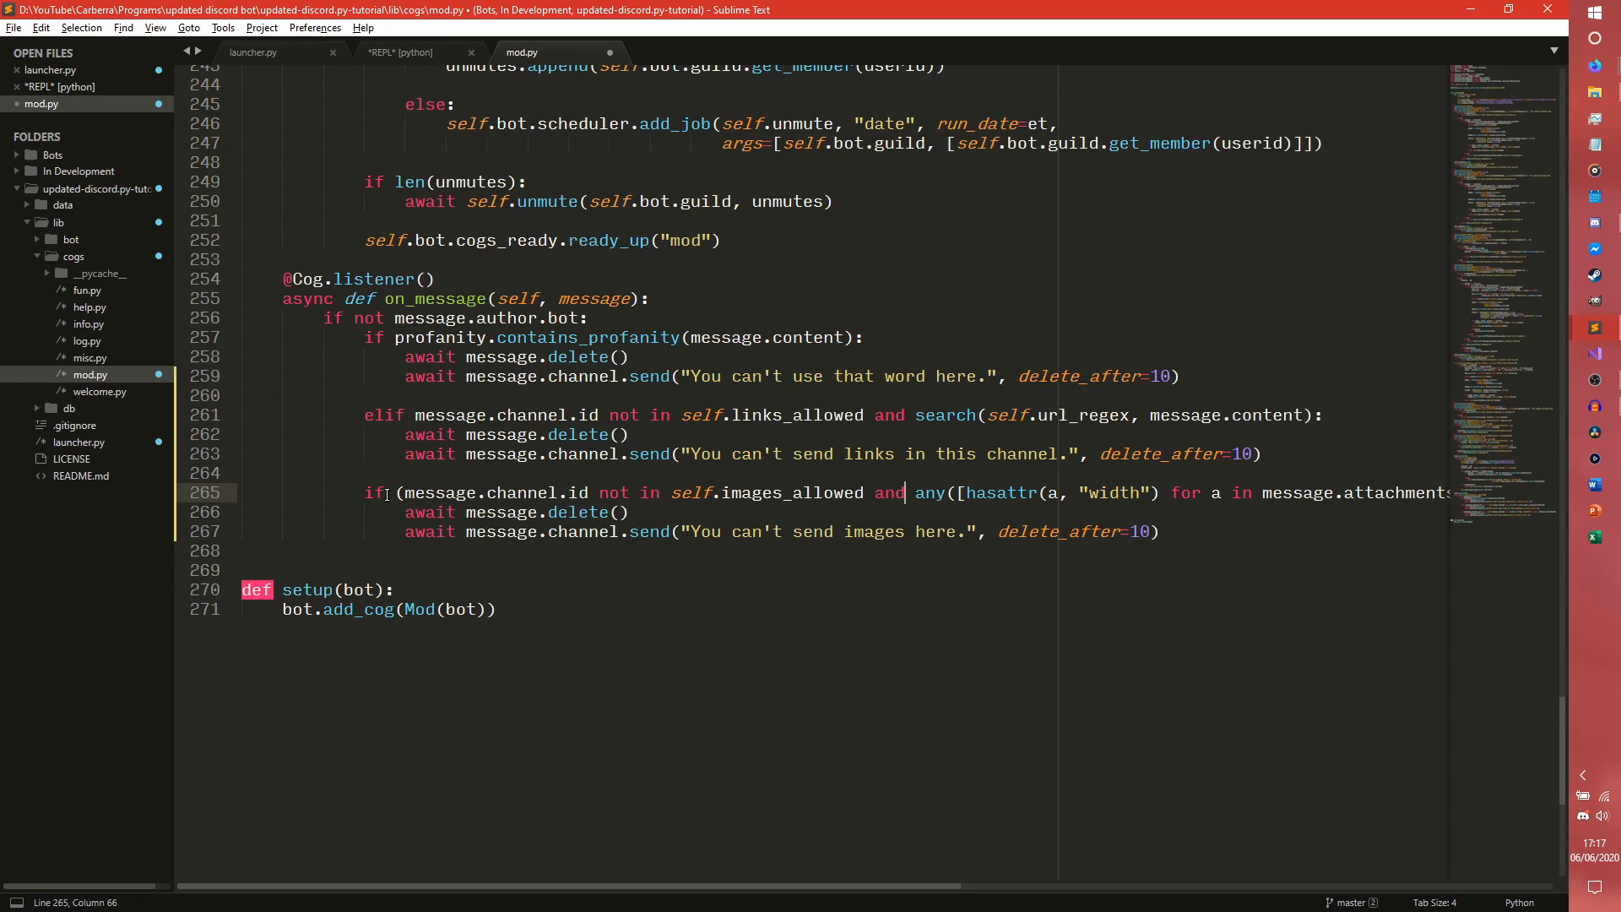
key(enter)
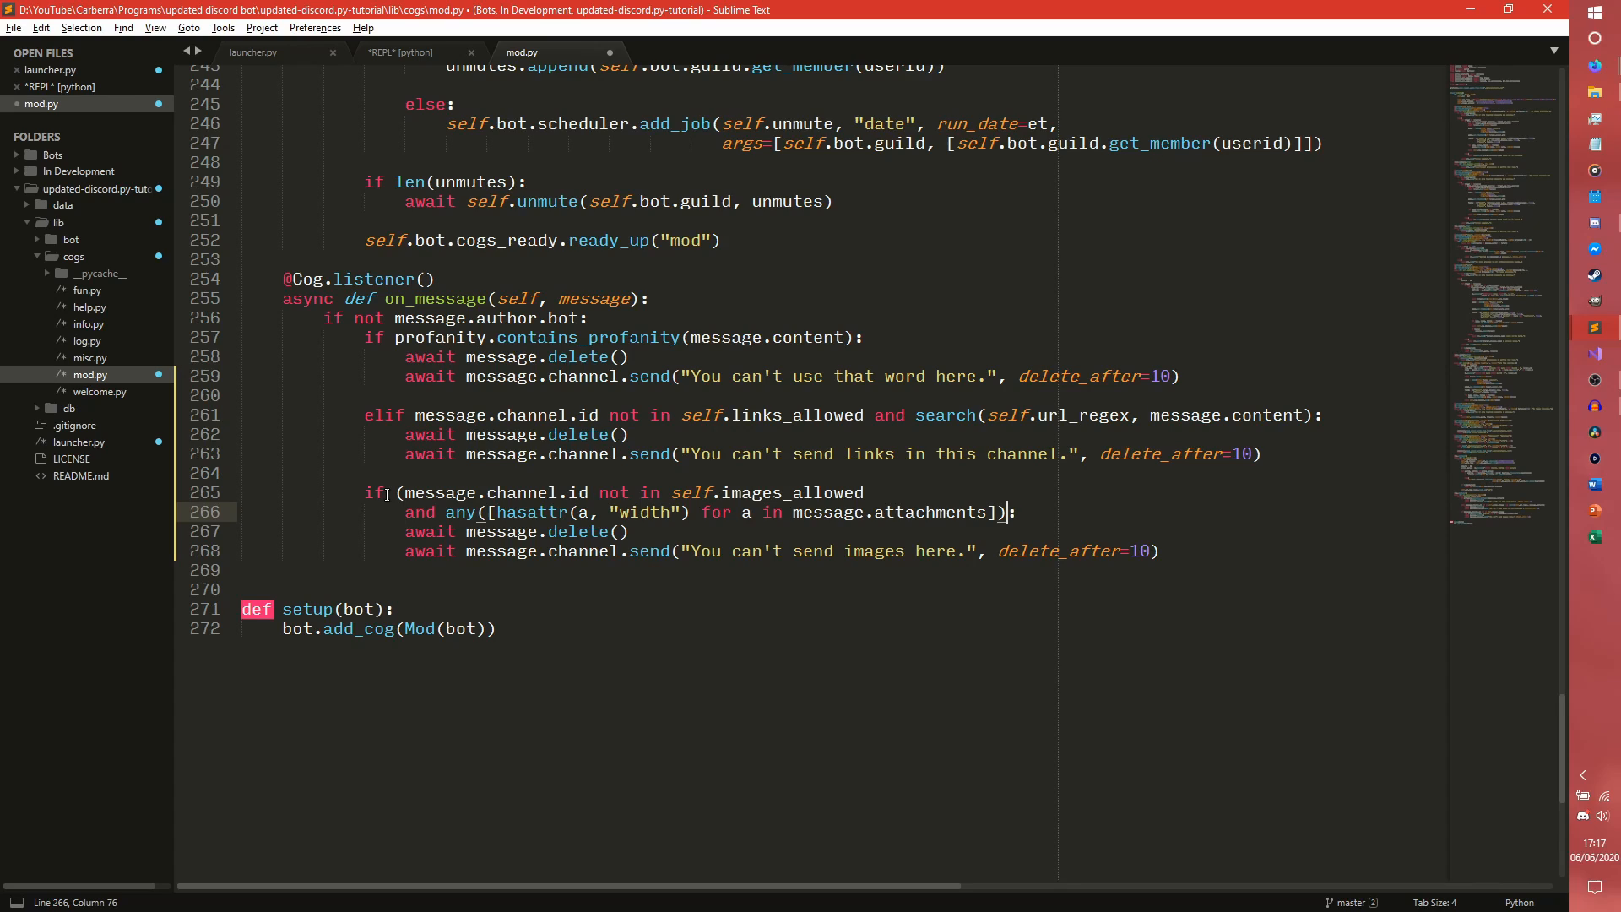
key(ctrl+s)
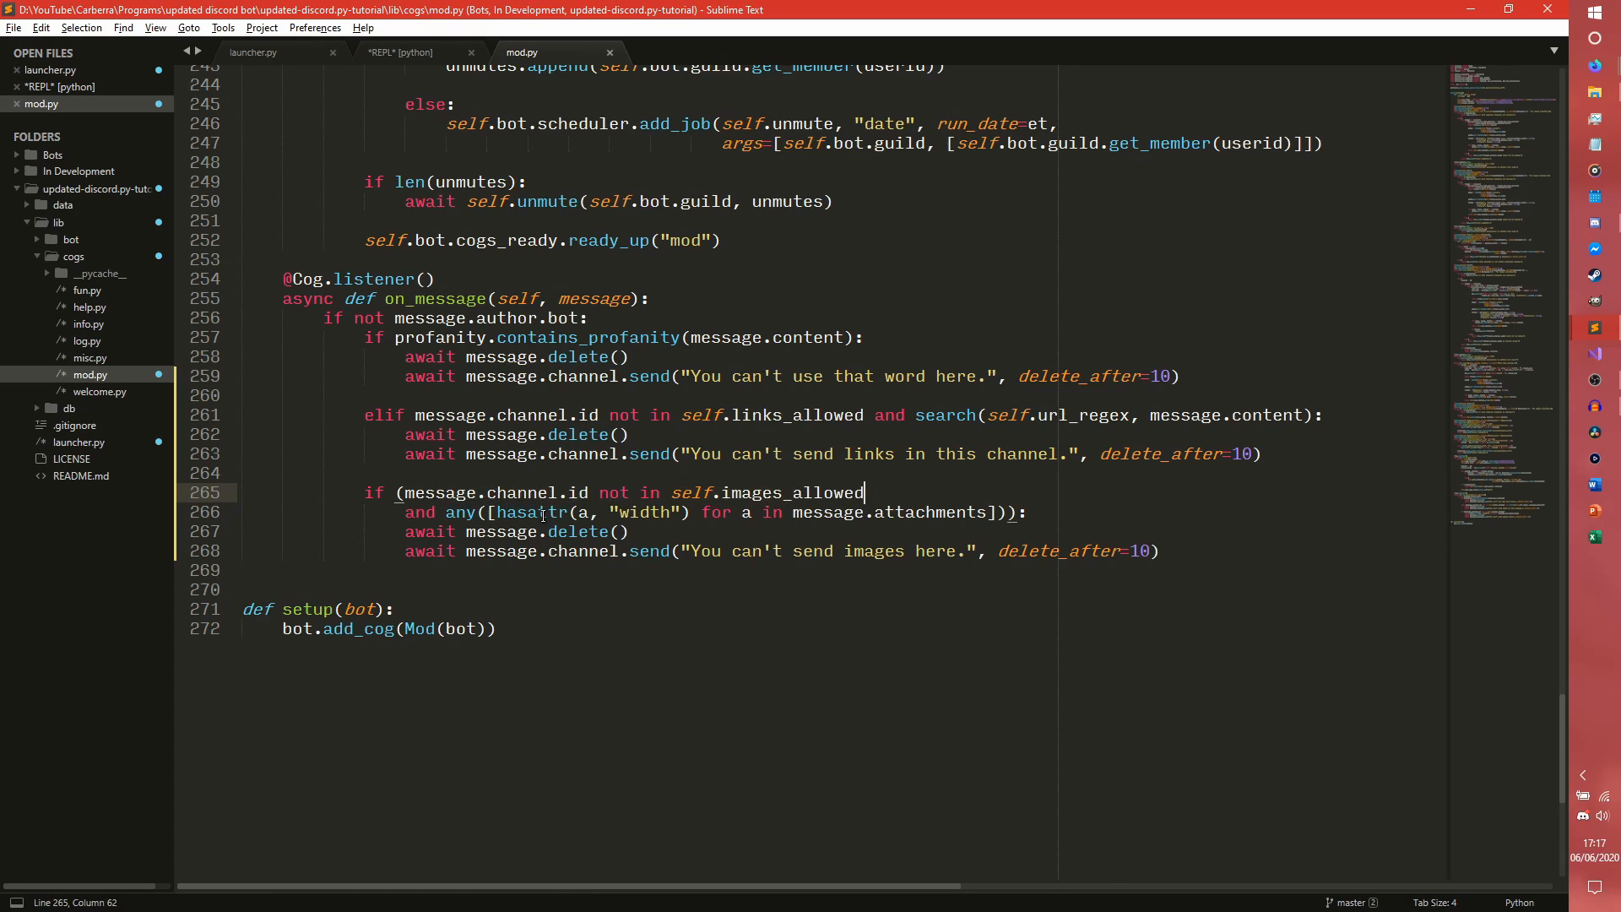
key(ctrl+s)
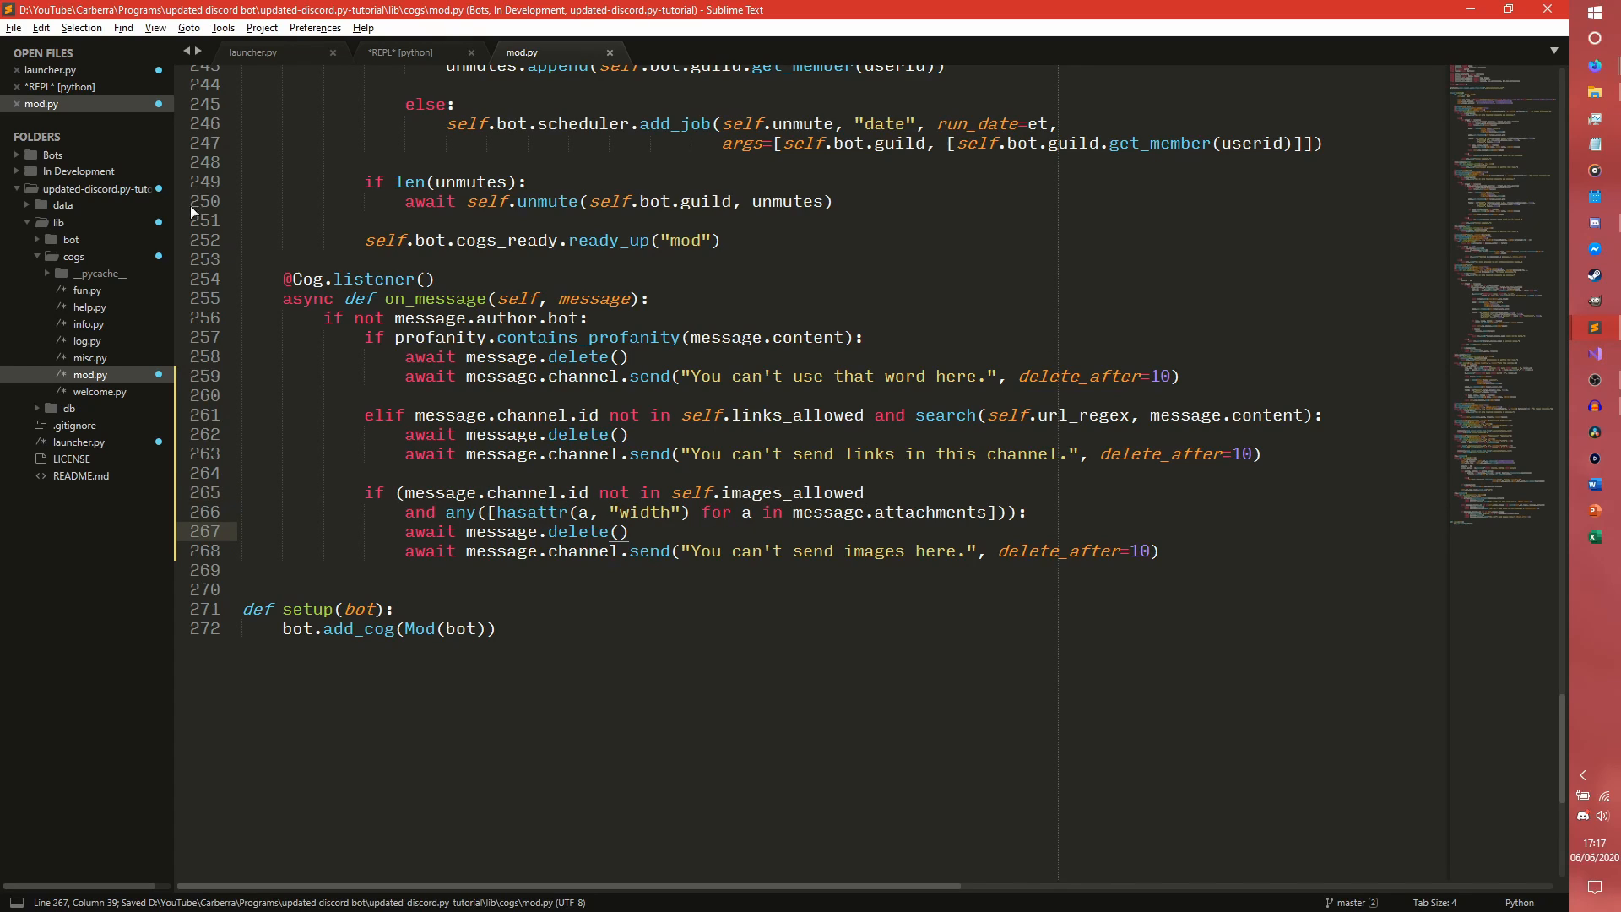
click(401, 52)
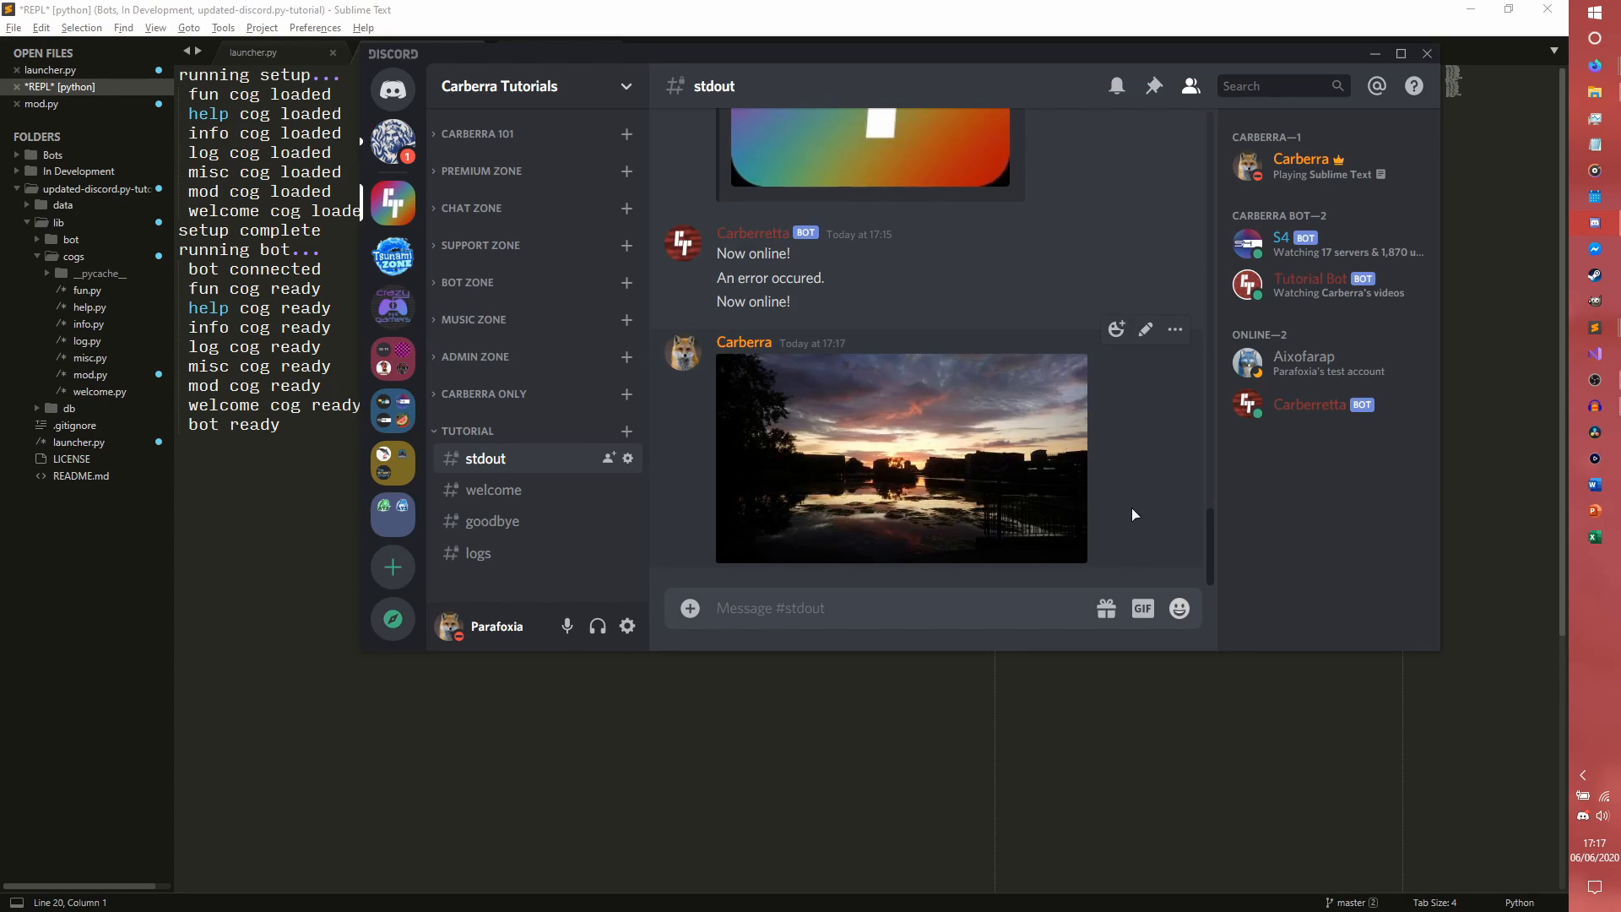
Step: Verify a photo stays in #stdout, while #welcome shows "You can't send images here."
click(899, 458)
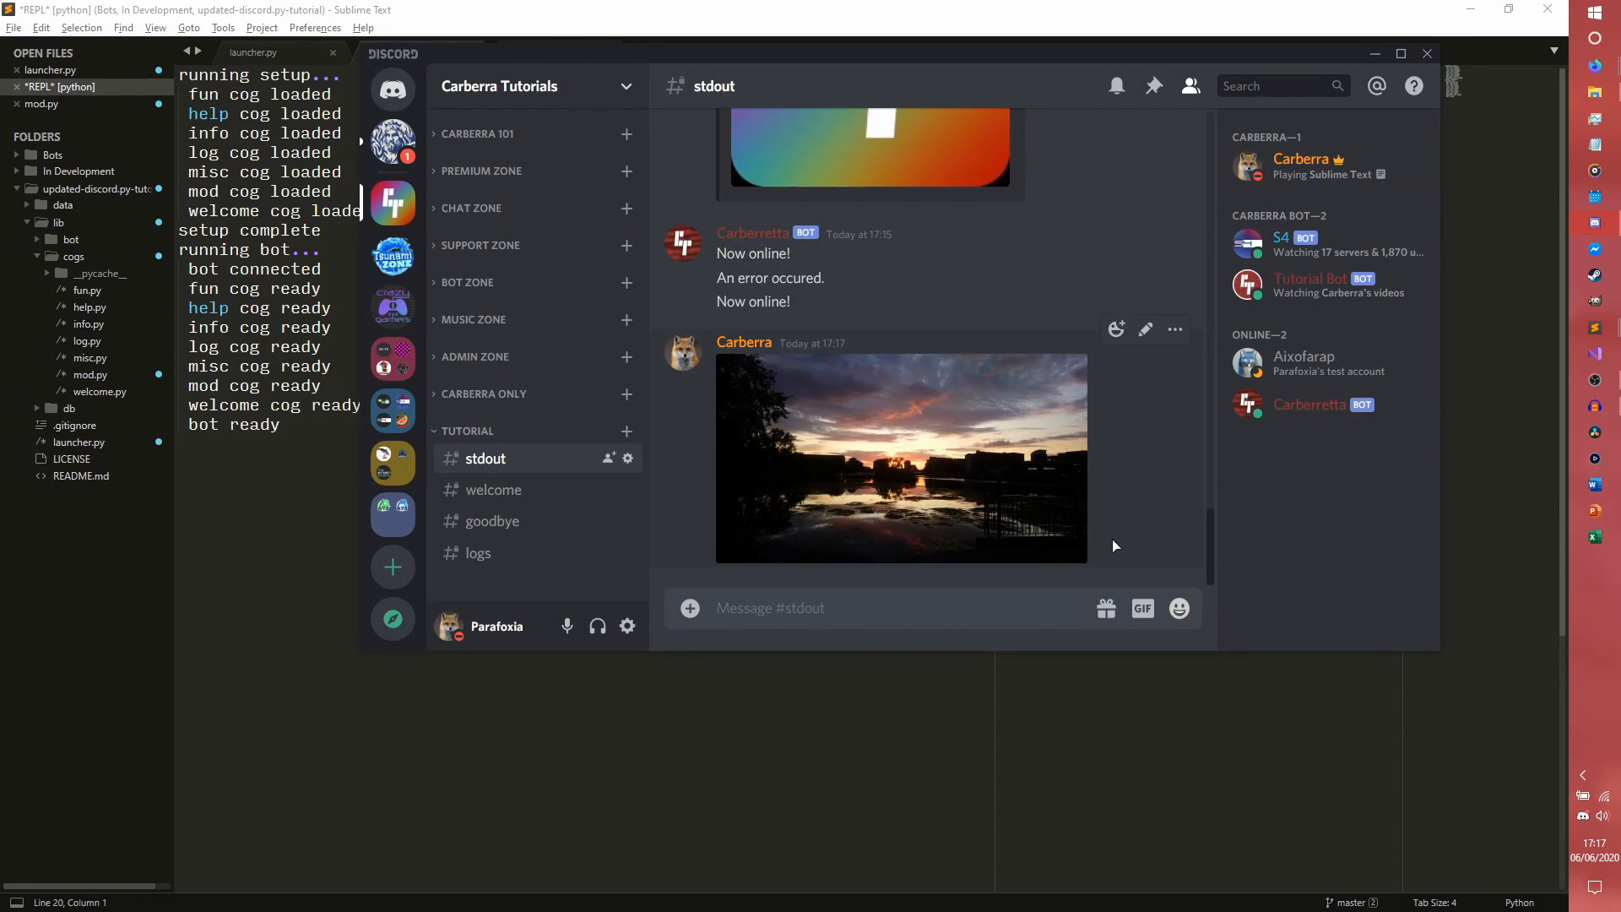
click(494, 489)
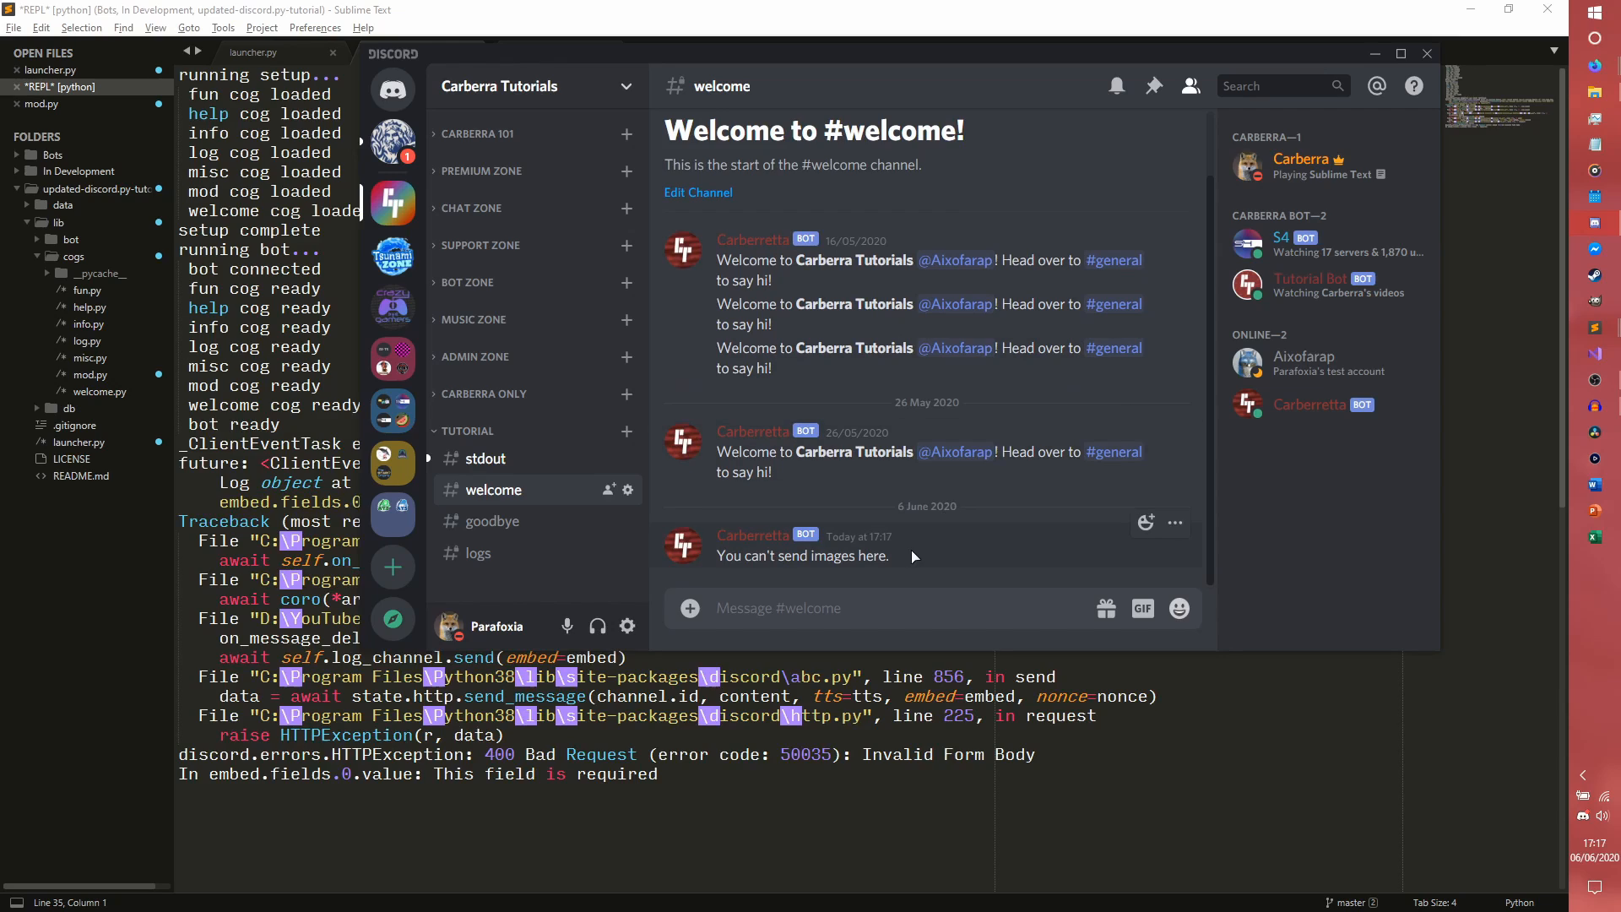
mouse_move(898, 562)
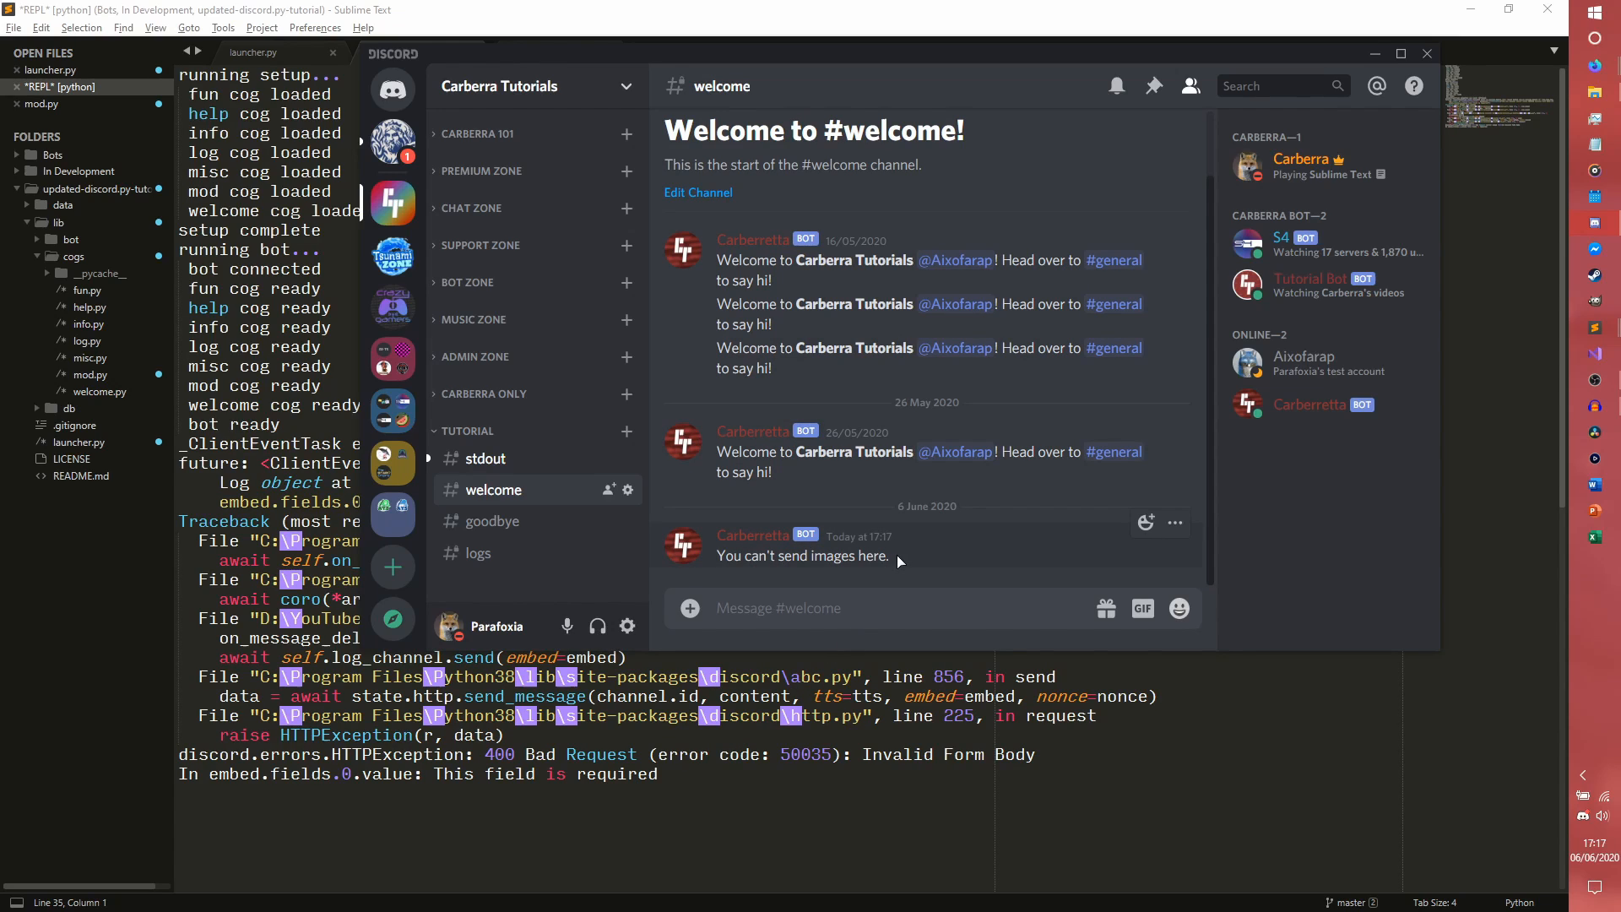
mouse_move(547, 490)
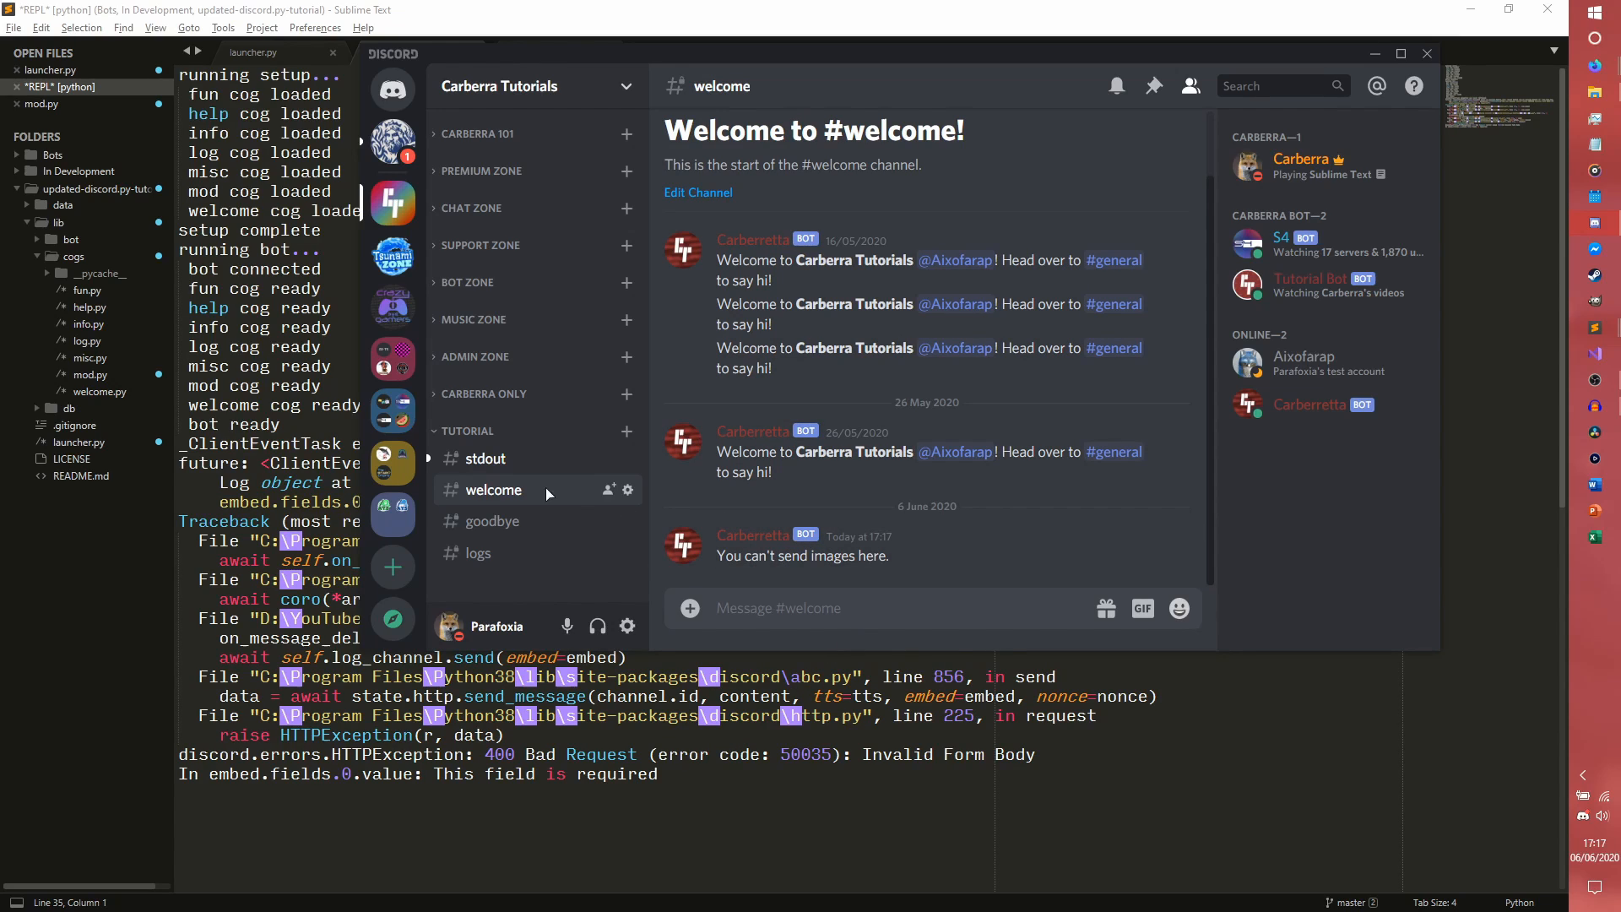
mouse_move(911, 480)
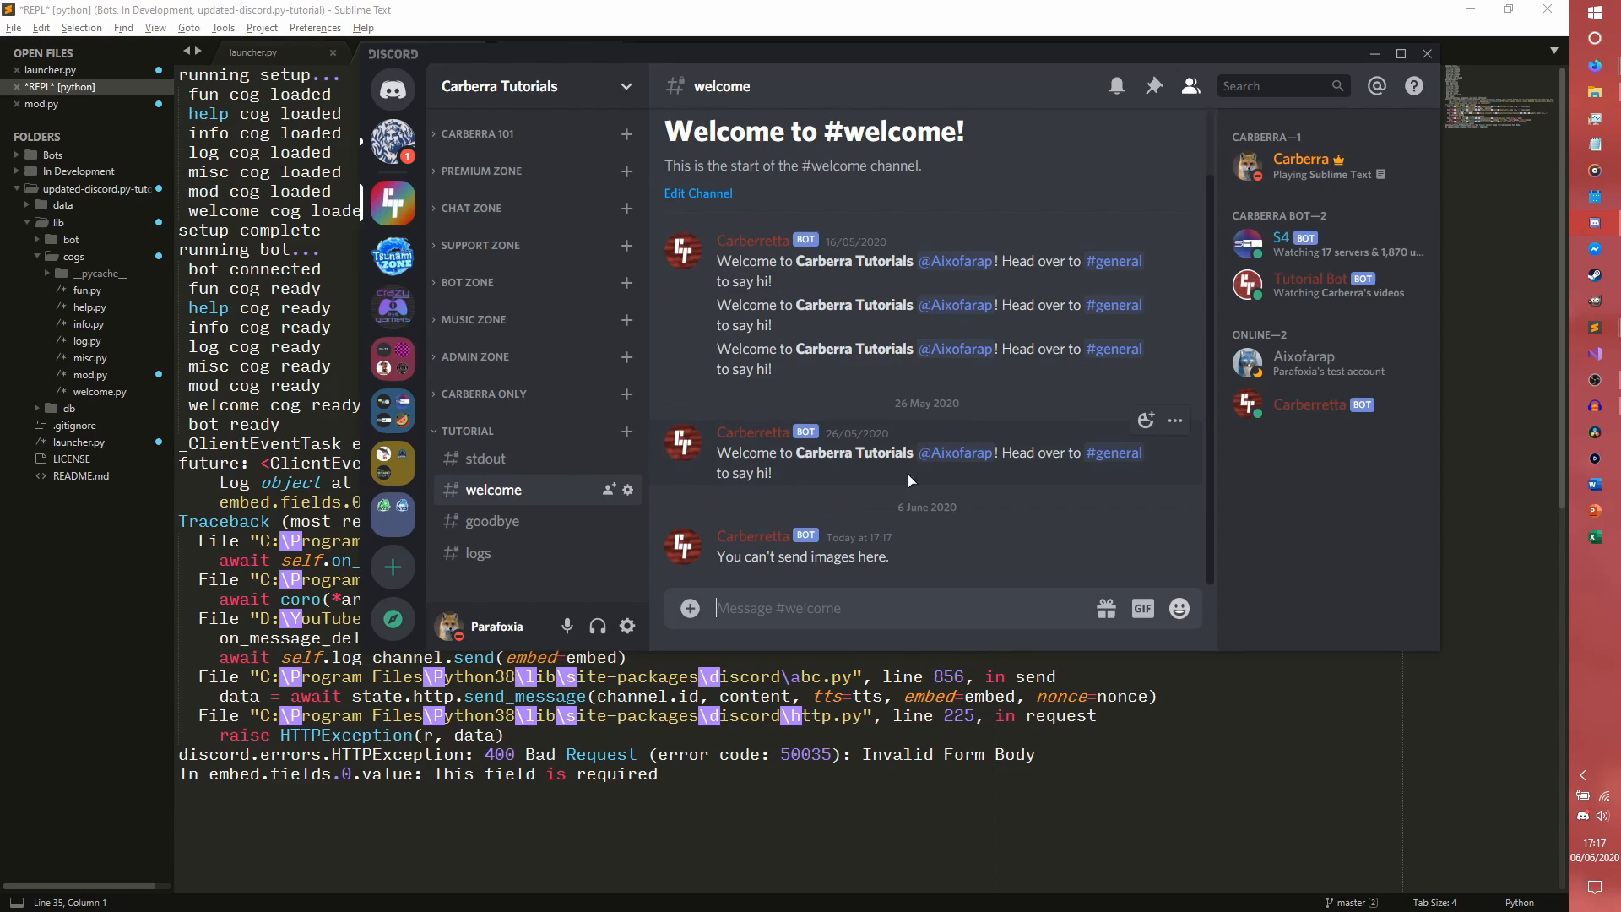
mouse_move(922, 517)
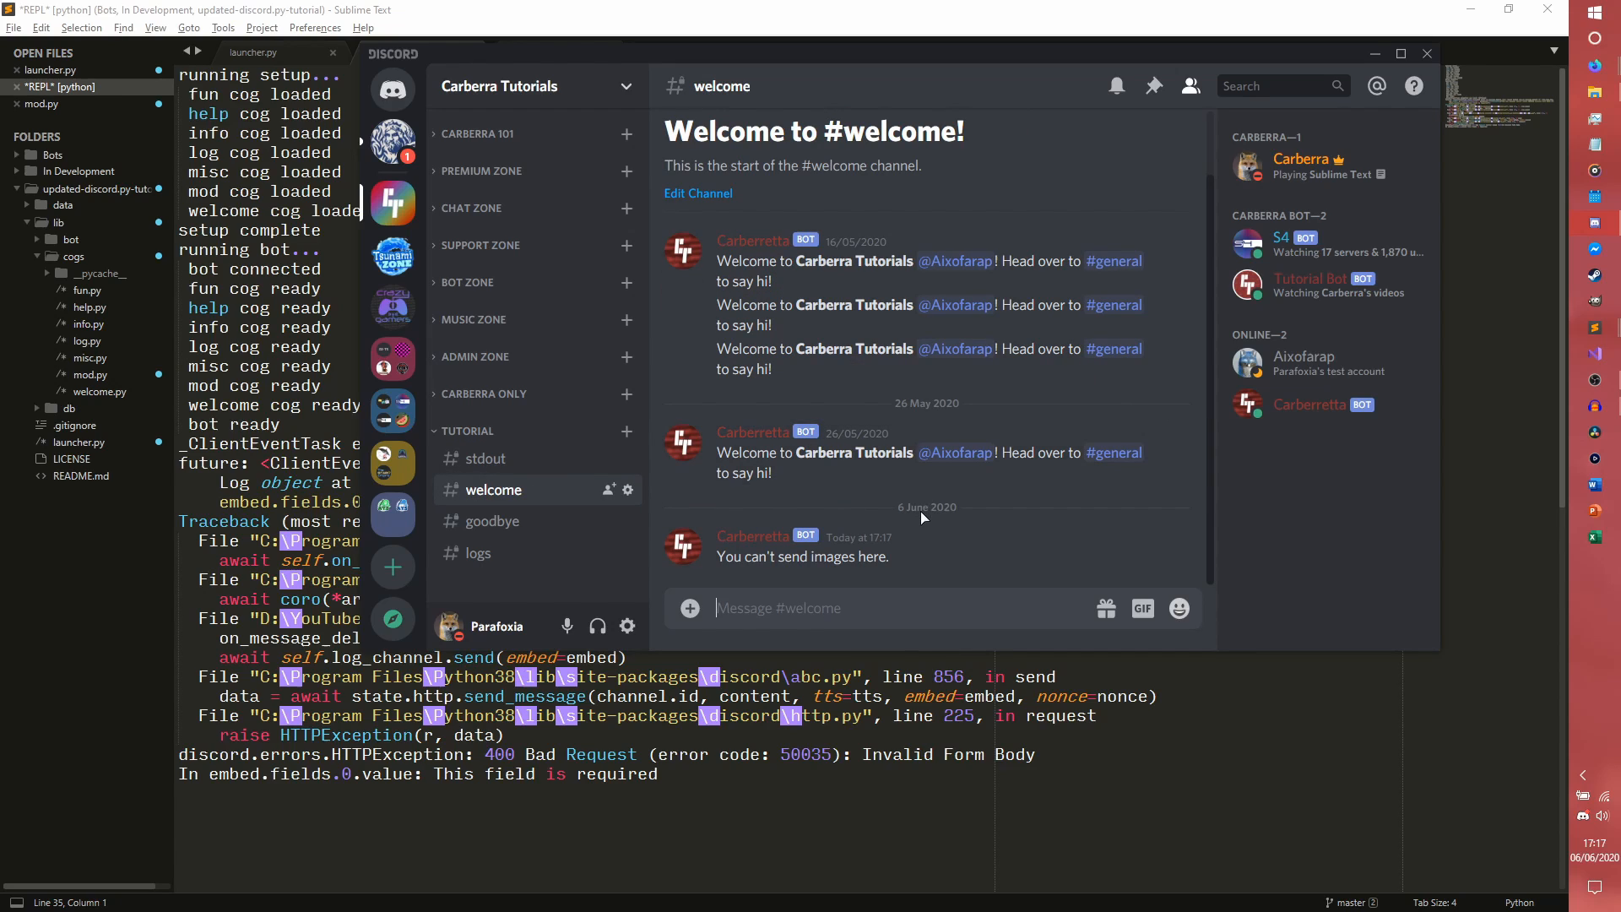
scroll(up, 3)
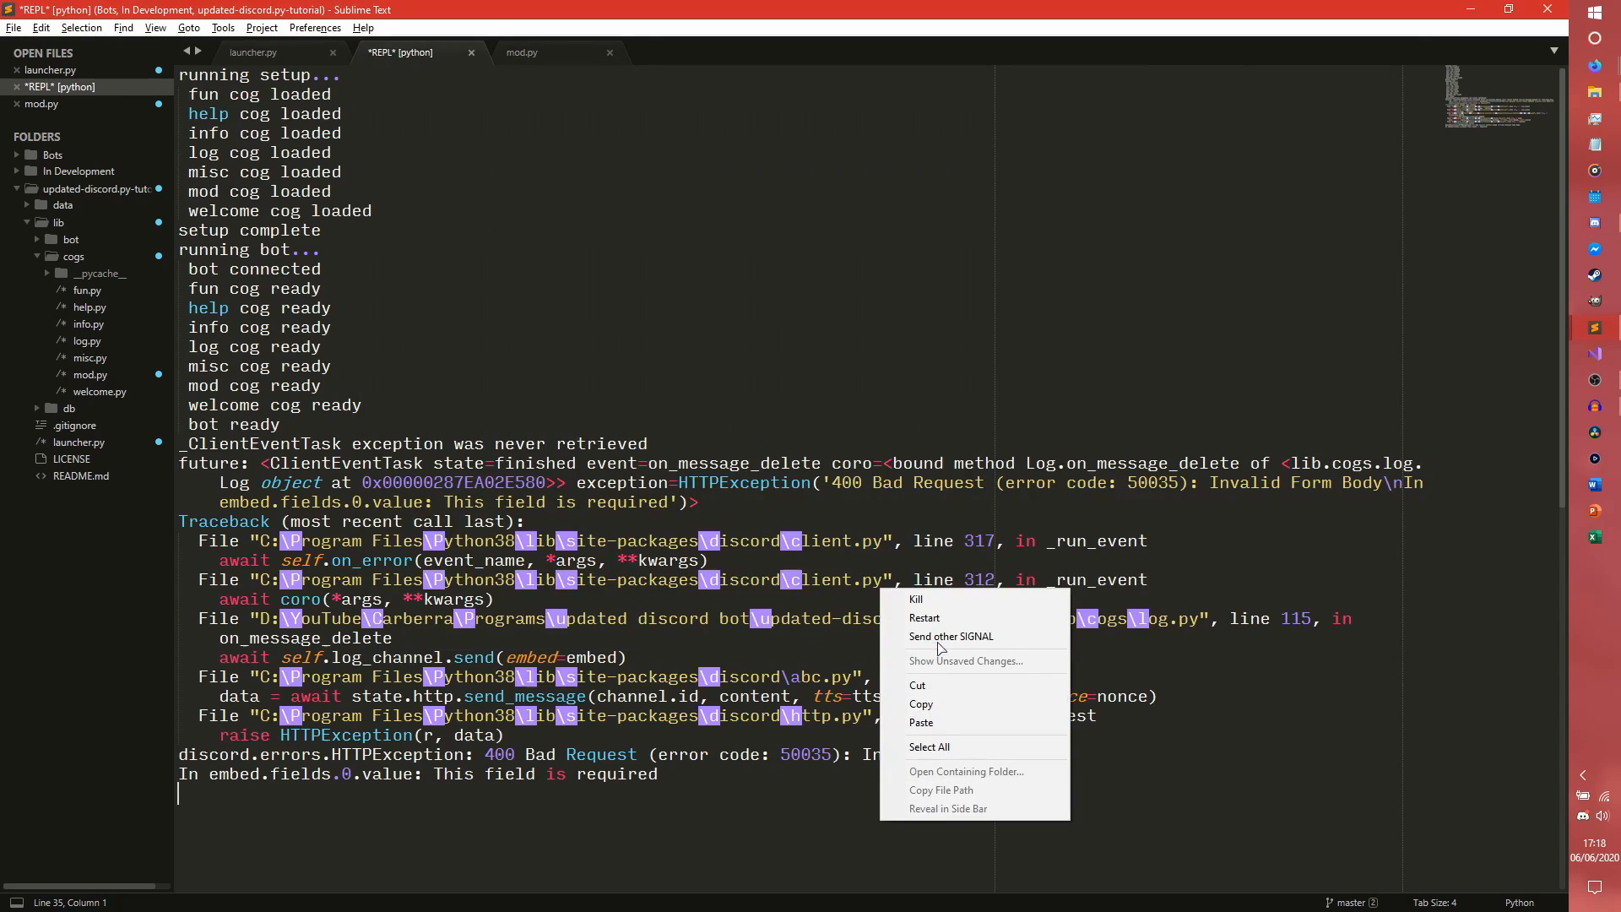
Step: Kill and close the bot's REPL console, then return to the mod.py tab
click(253, 52)
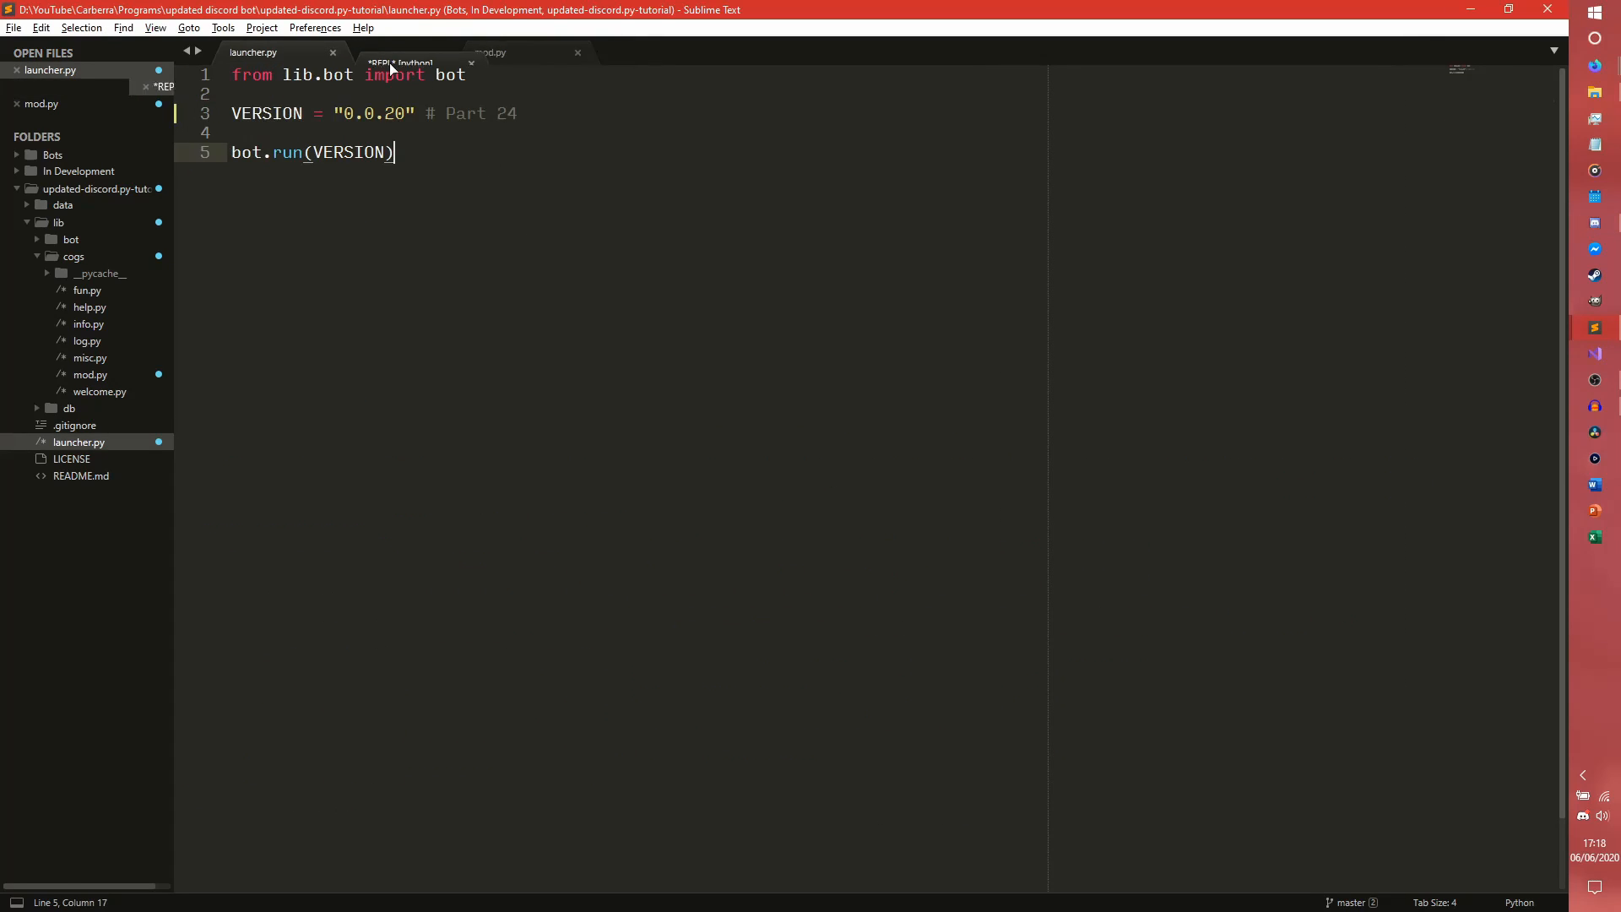
click(414, 53)
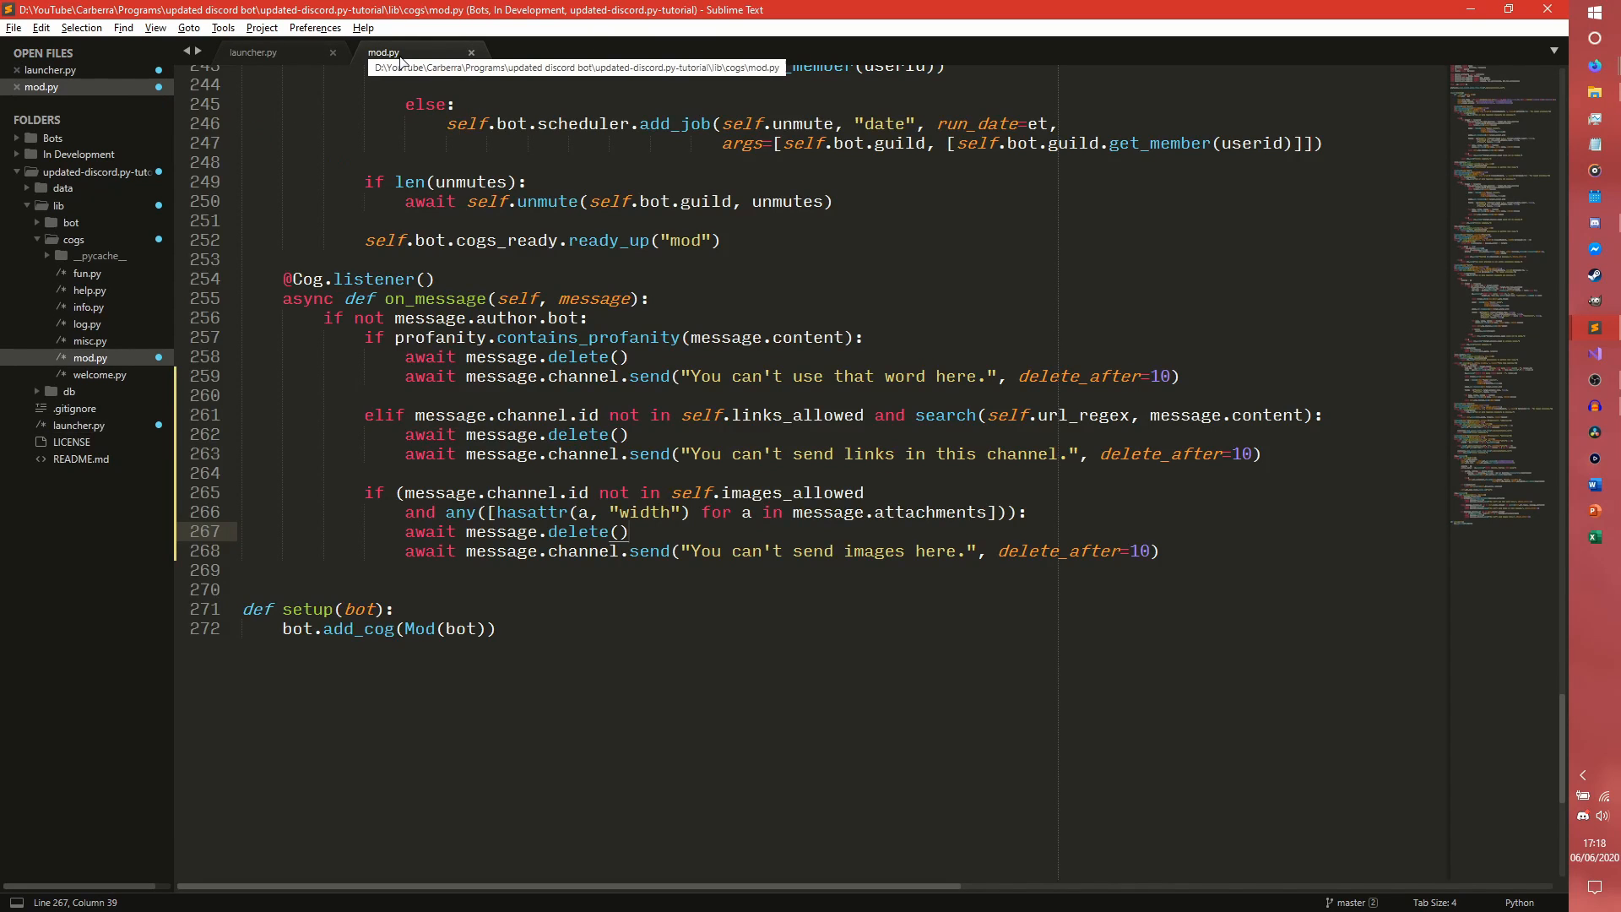